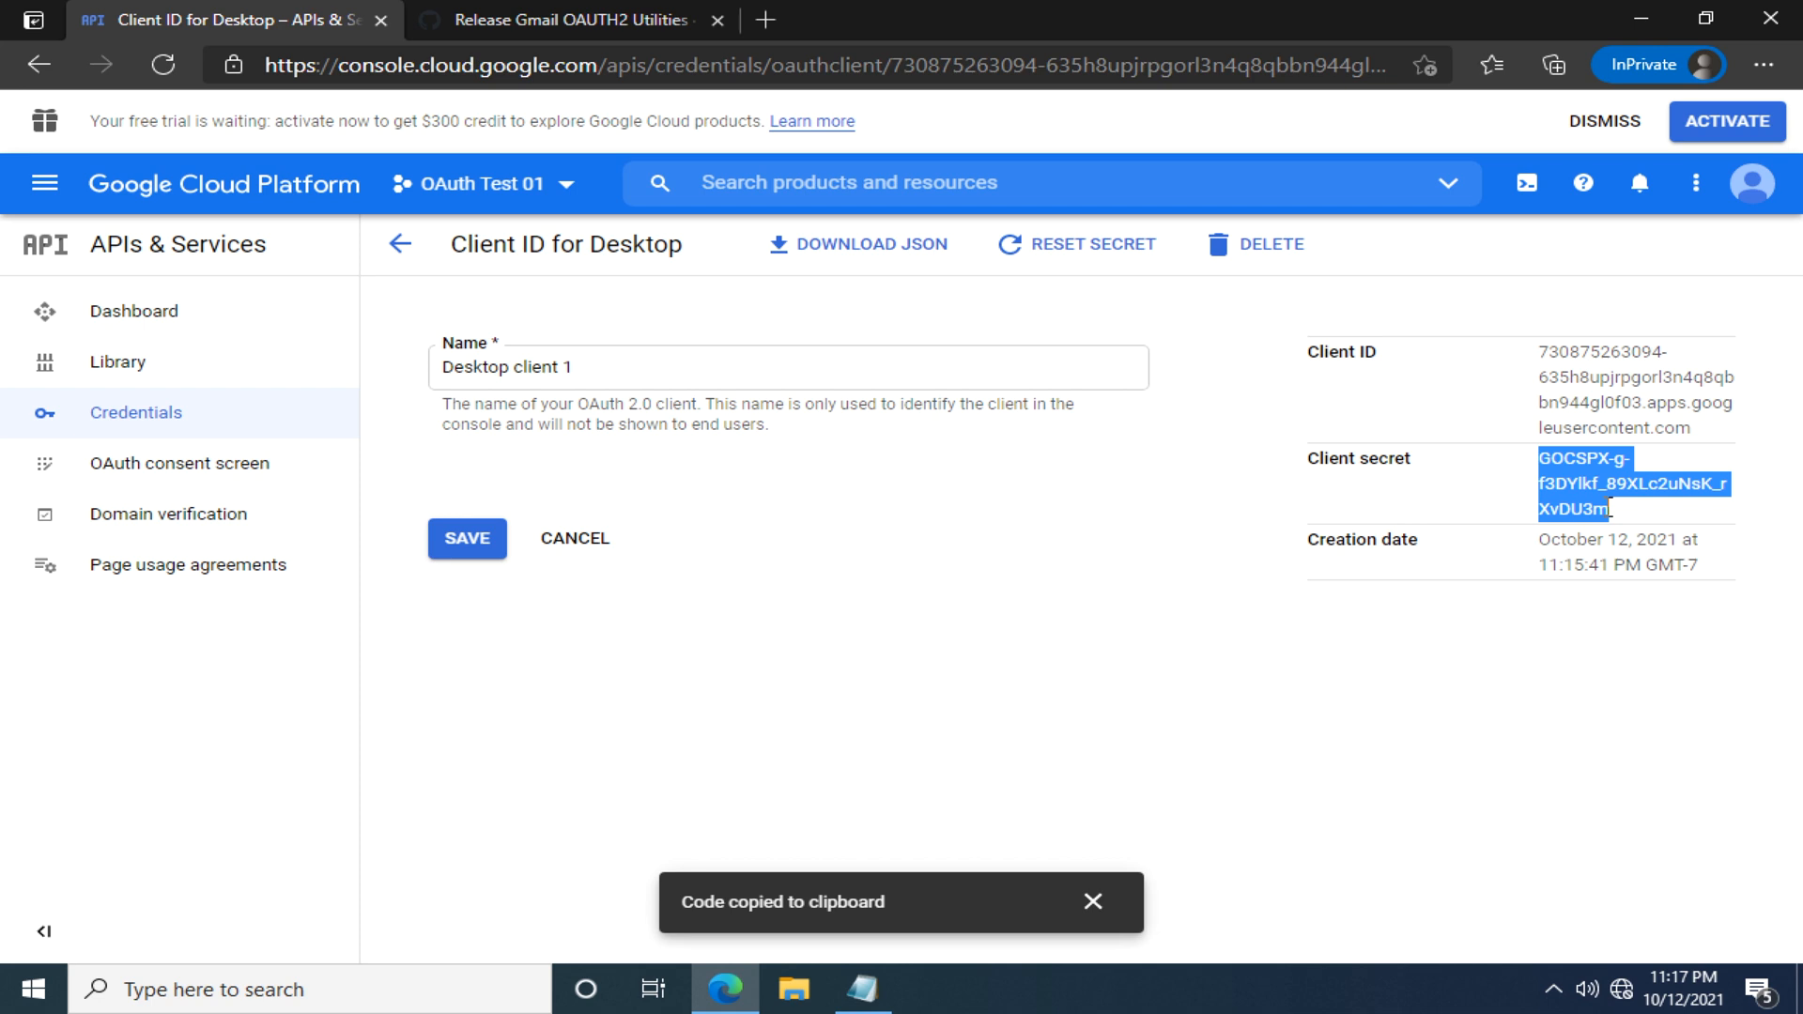
Review the saved client id and secret in Notepad, then minimize everything to the desktop.
{"action": "left_click", "coordinate": [862, 989]}
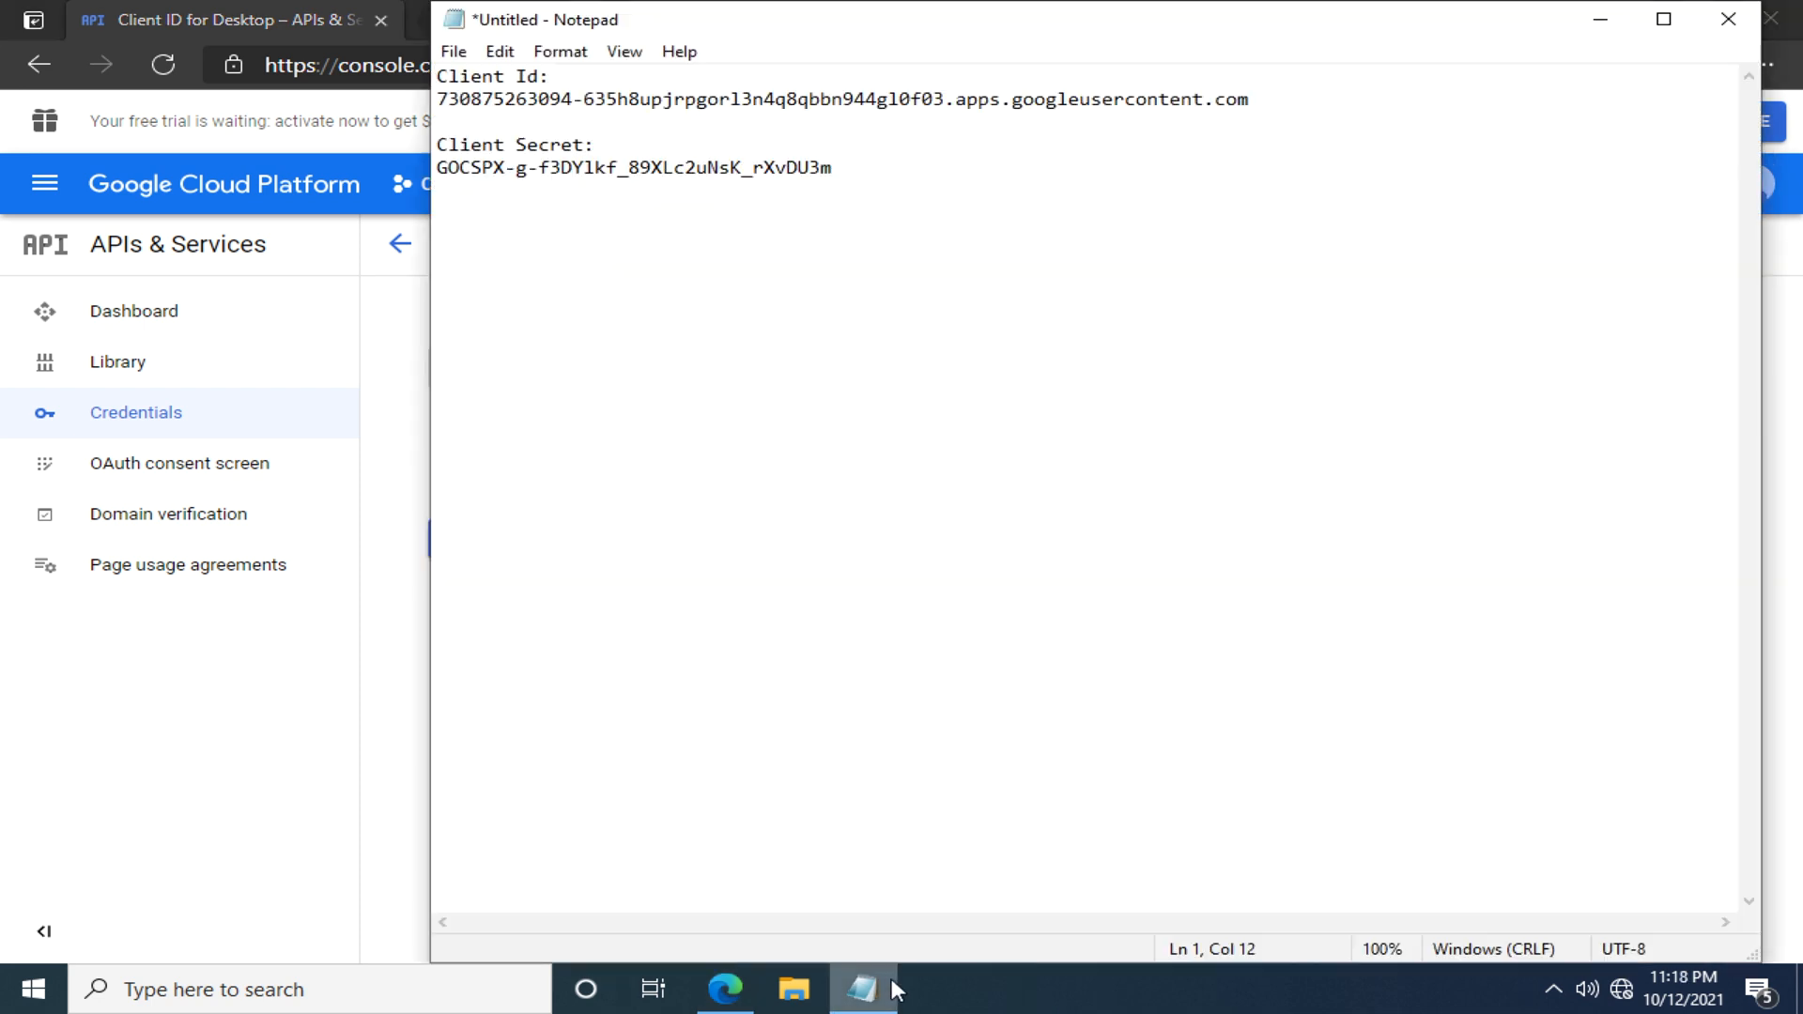
{"action": "left_click", "coordinate": [561, 75]}
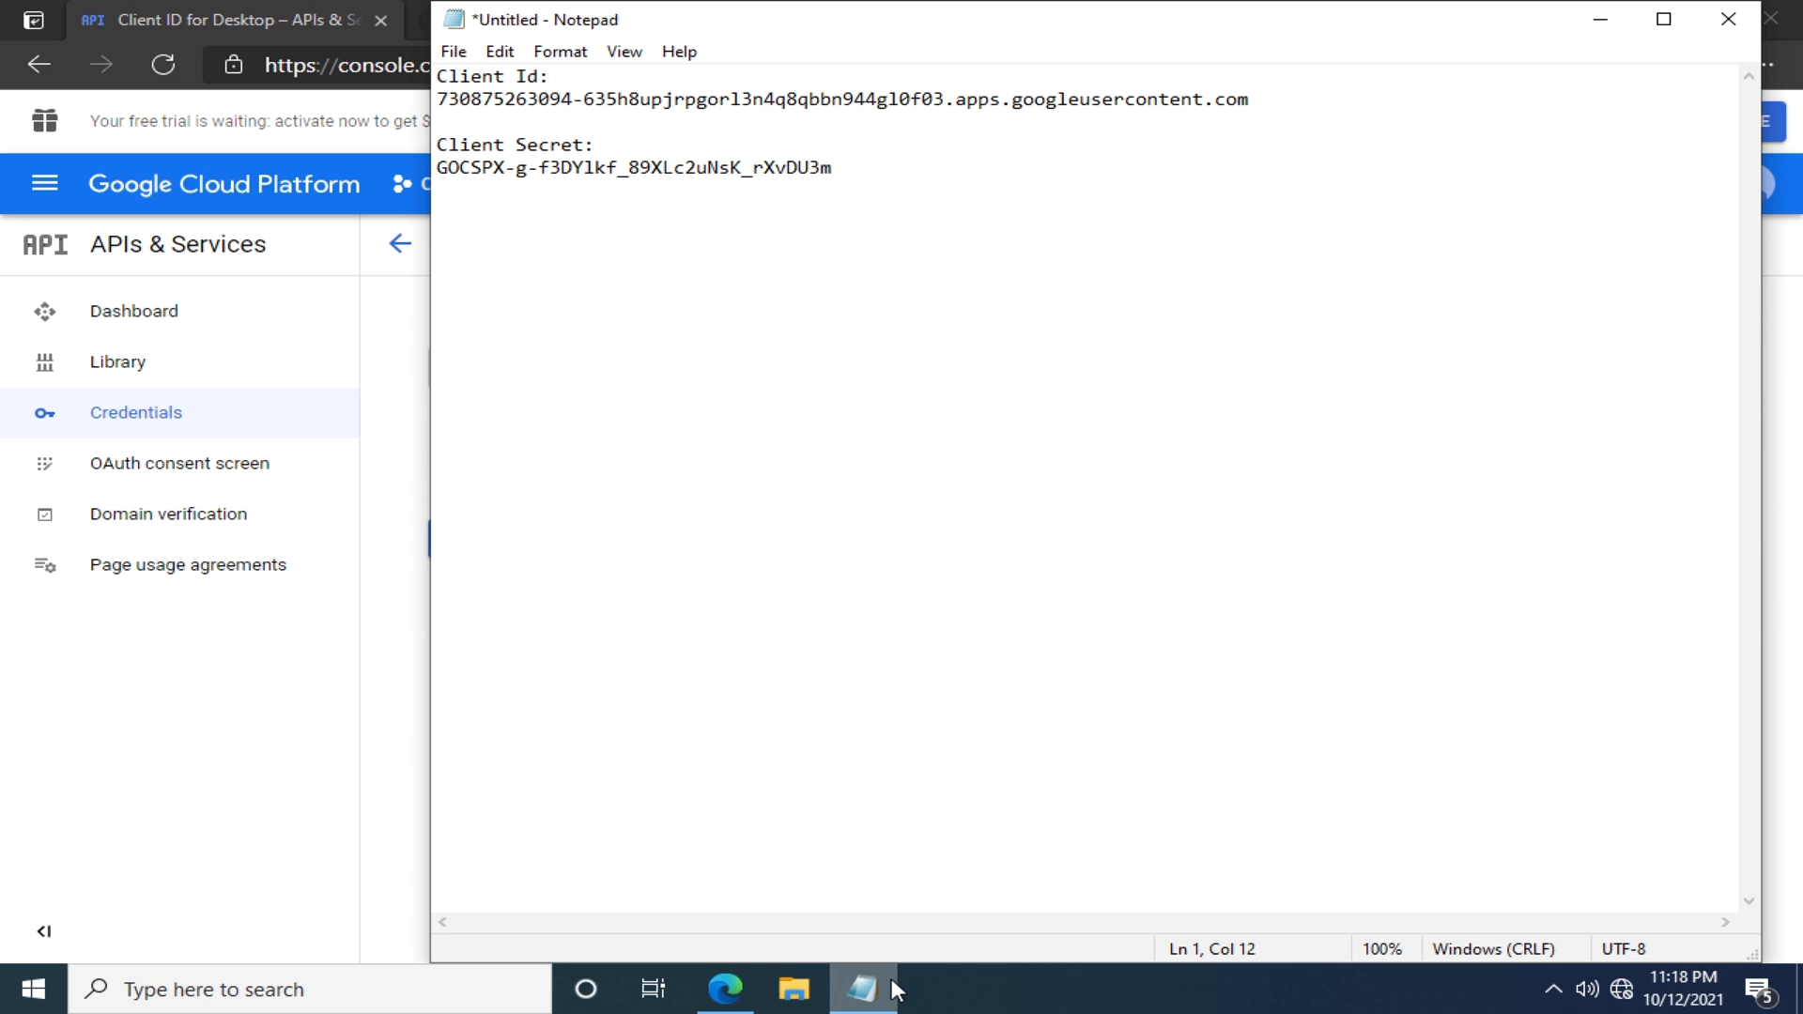
{"action": "left_click", "coordinate": [563, 75]}
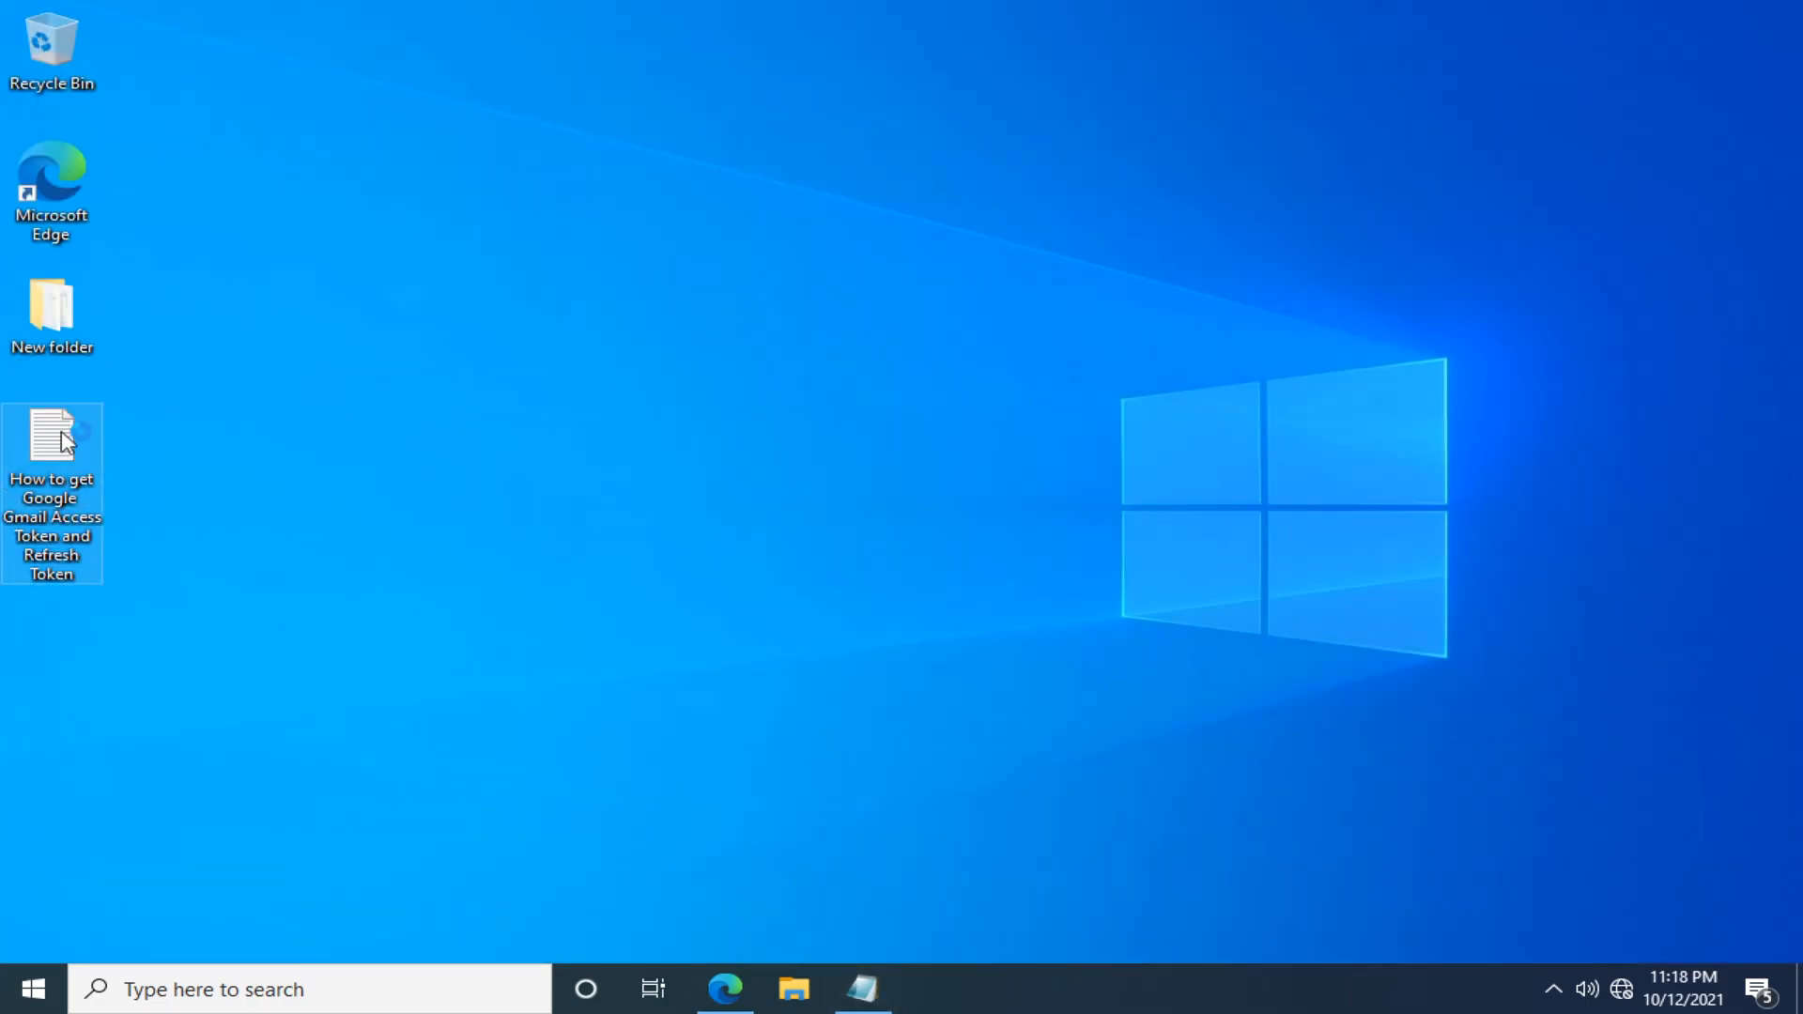
From the desktop how-to notes, select and copy the Gmail OAUTH2 Utilities GitHub release URL.
{"action": "double_click", "coordinate": [52, 443]}
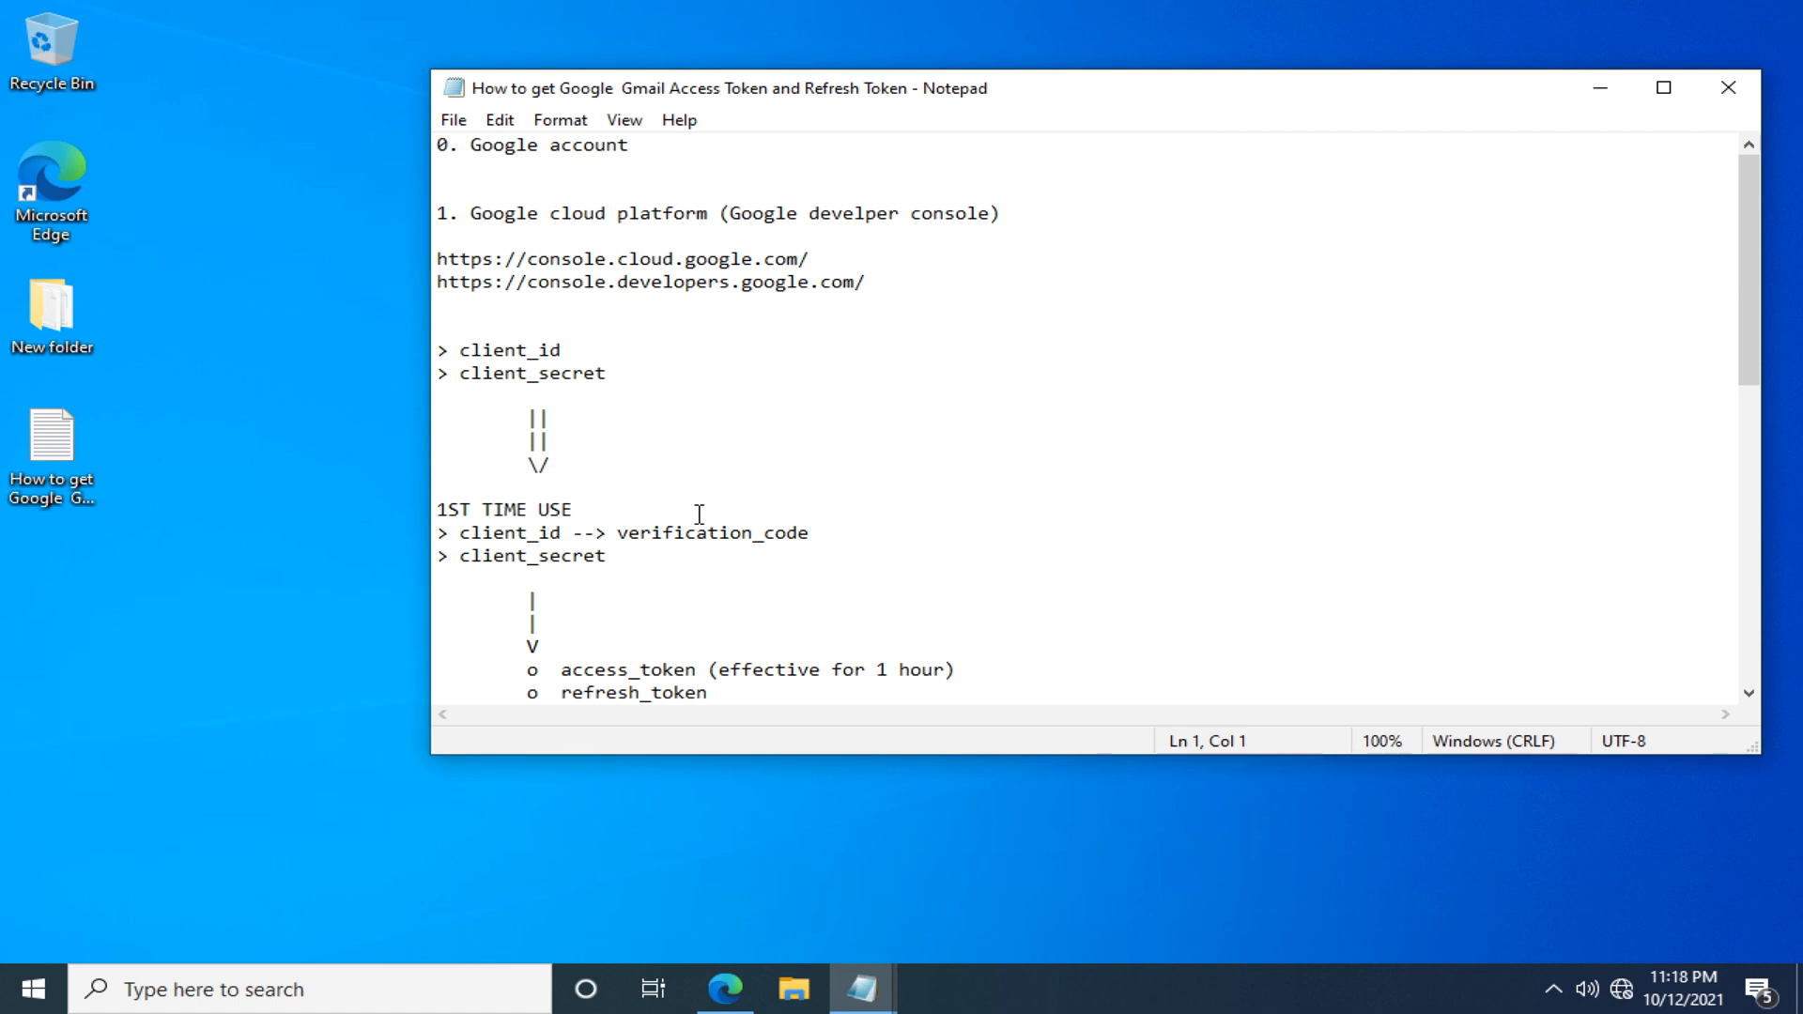
{"action": "scroll", "scroll_direction": "down", "scroll_amount": 3}
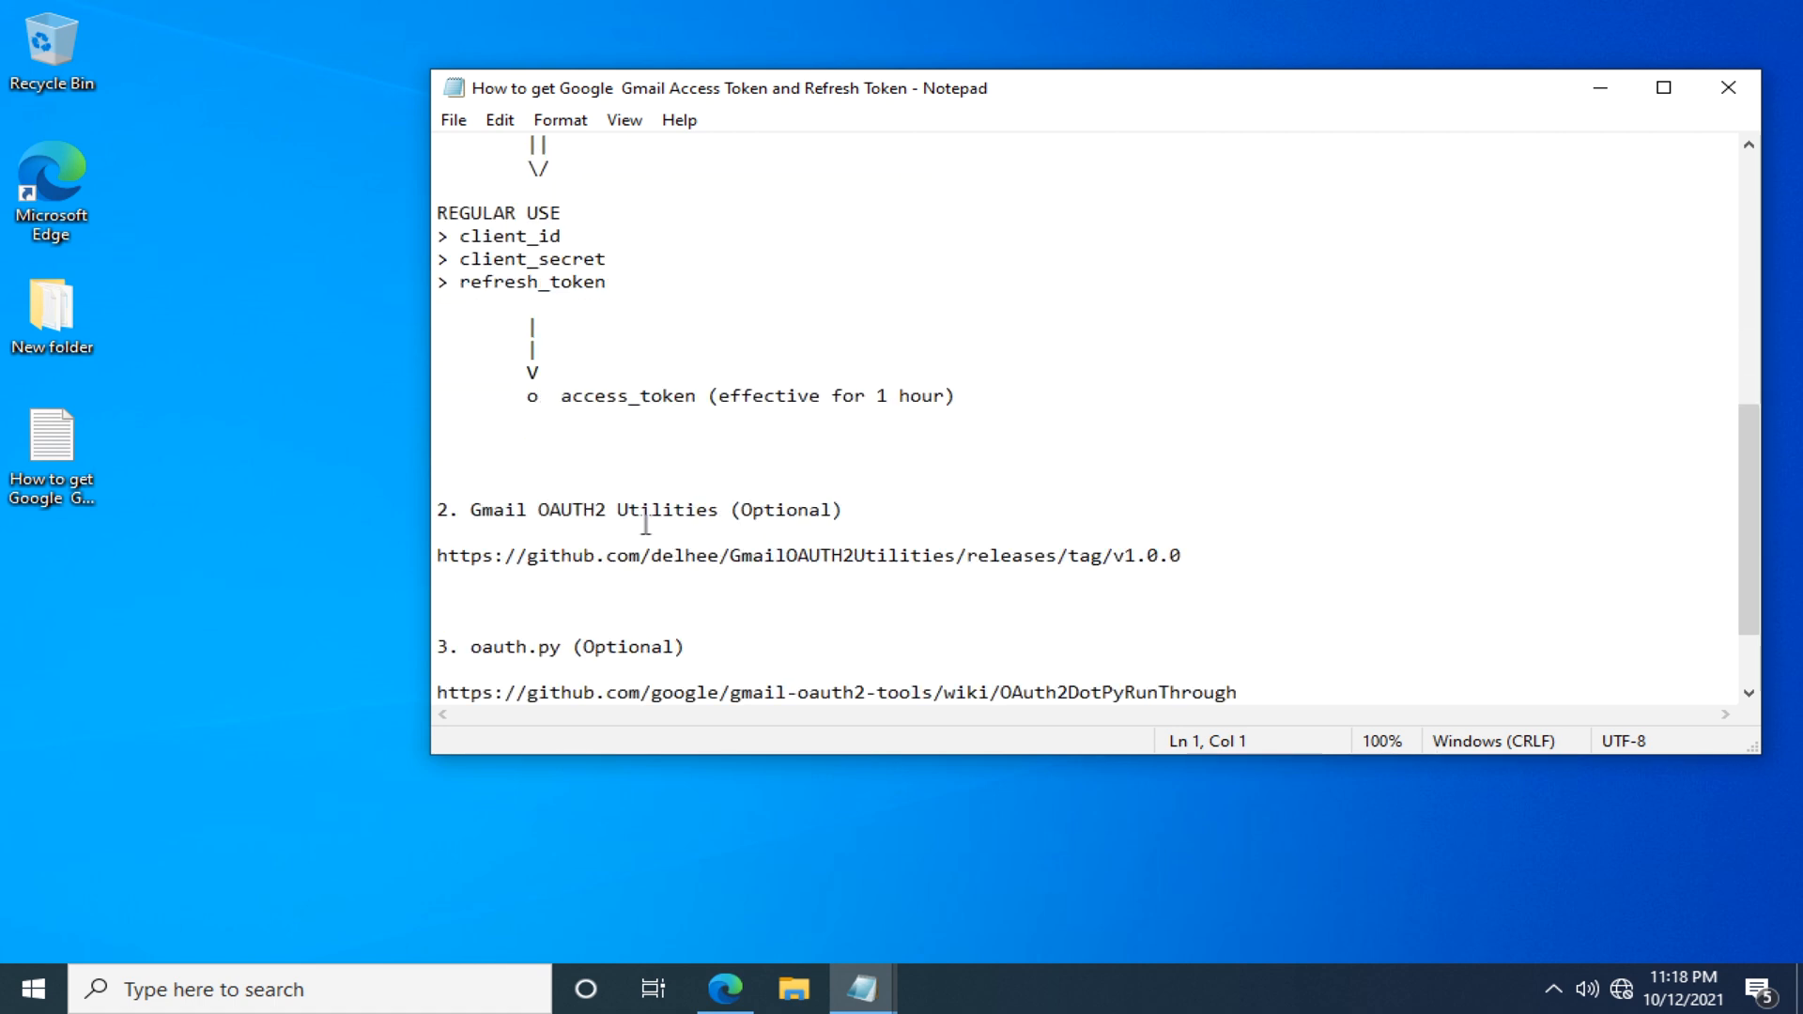
{"action": "triple_click", "coordinate": [806, 555]}
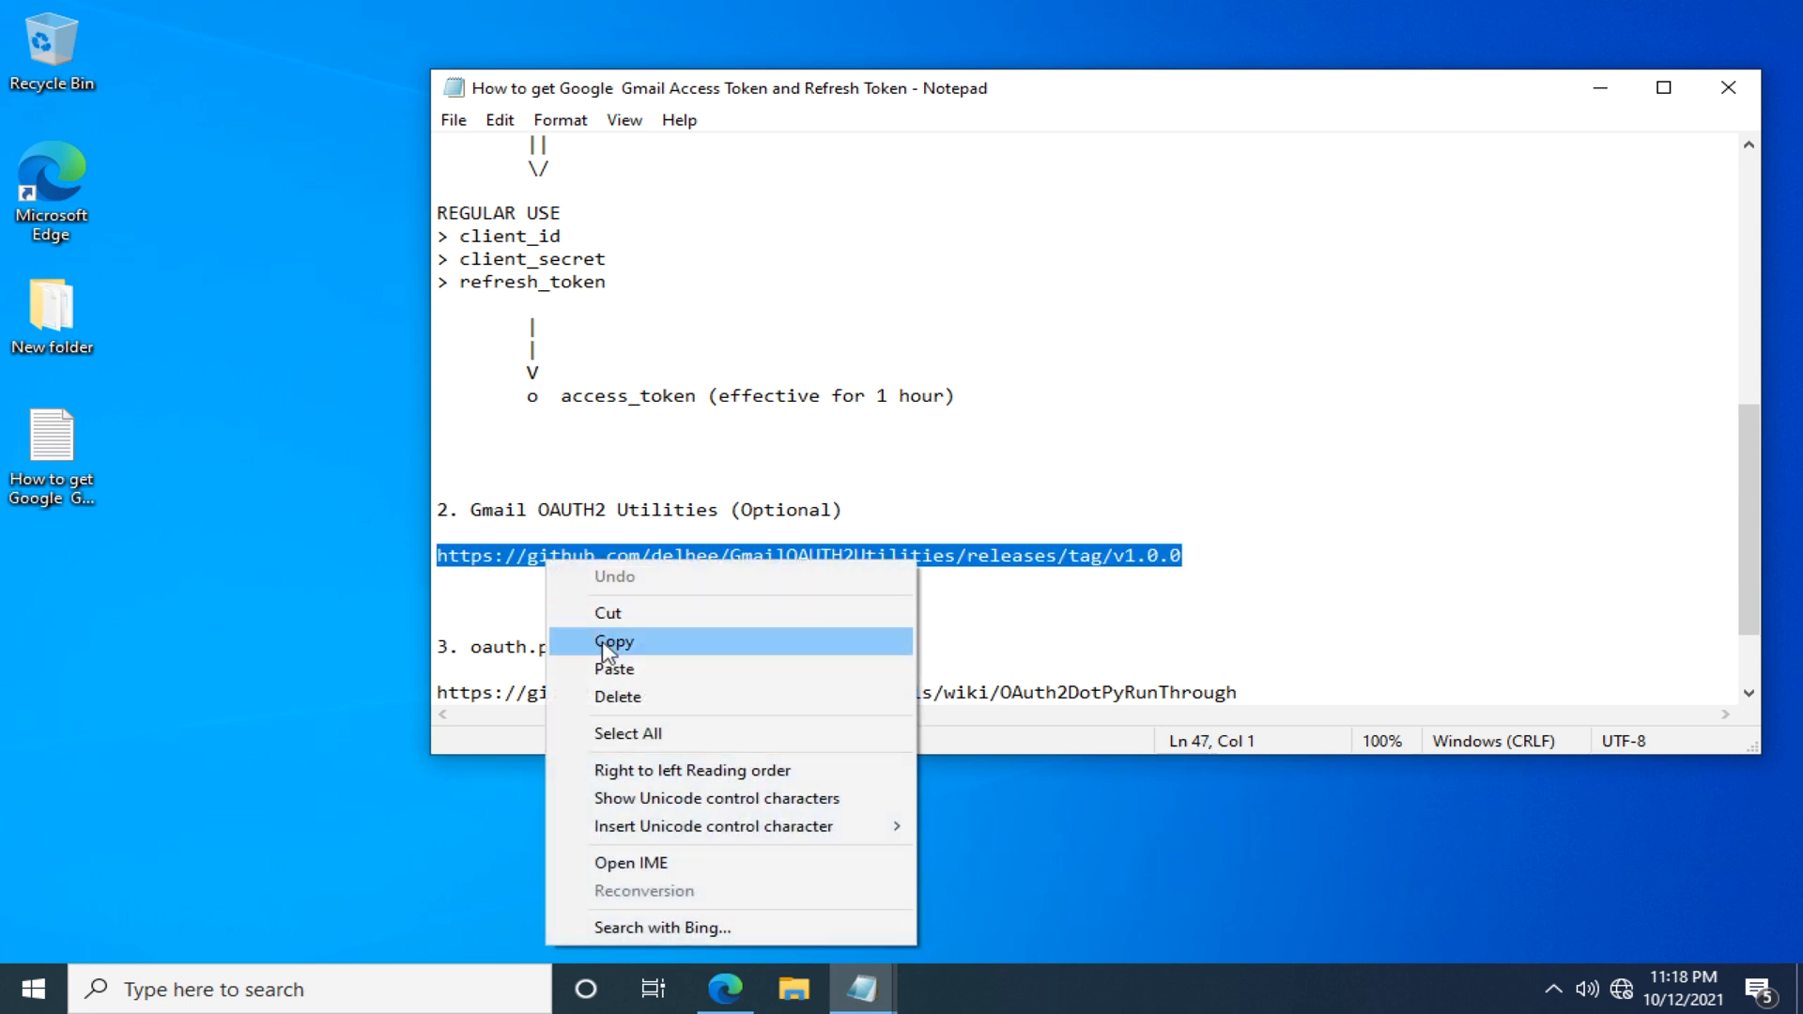
{"action": "left_click", "coordinate": [616, 642]}
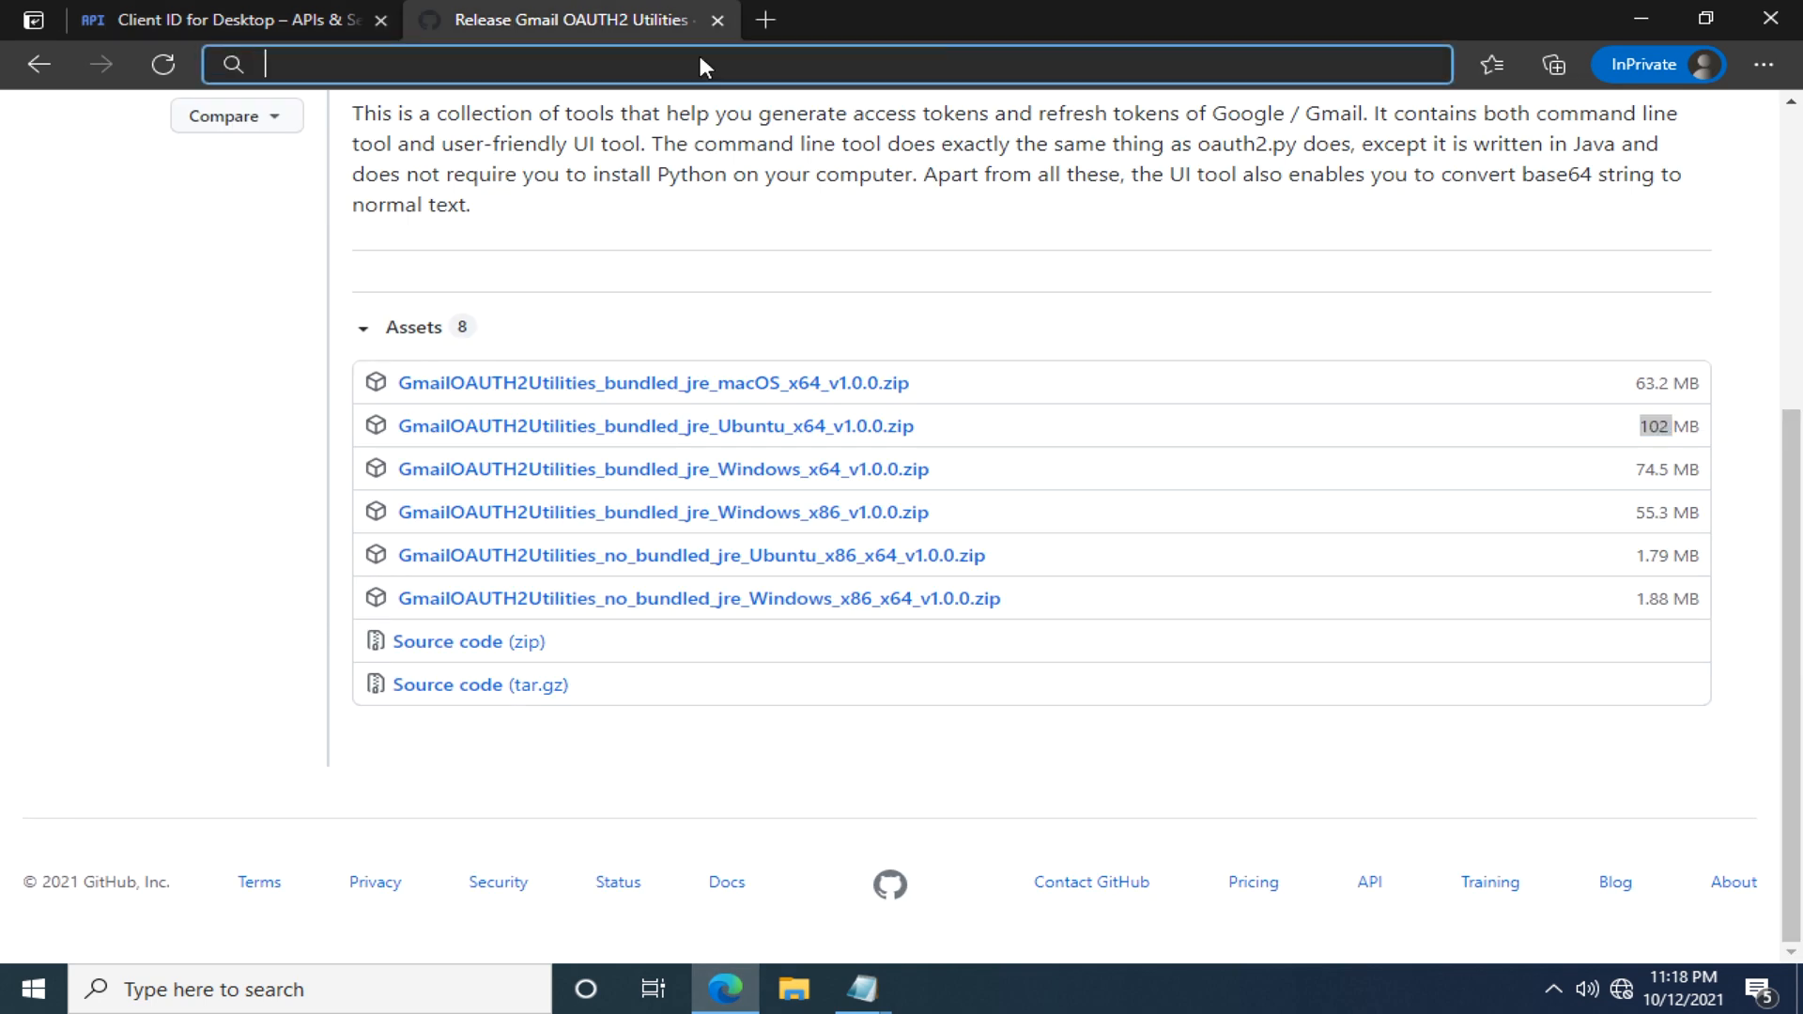
Load github.com/delhee/GmailOAUTH2Utilities/releases/tag/v1.0.0 and expand its Assets list.
{"action": "type", "text": "https://github.com/delhee/GmailOAUTH2Utilities/releases/tag/v1.0.0"}
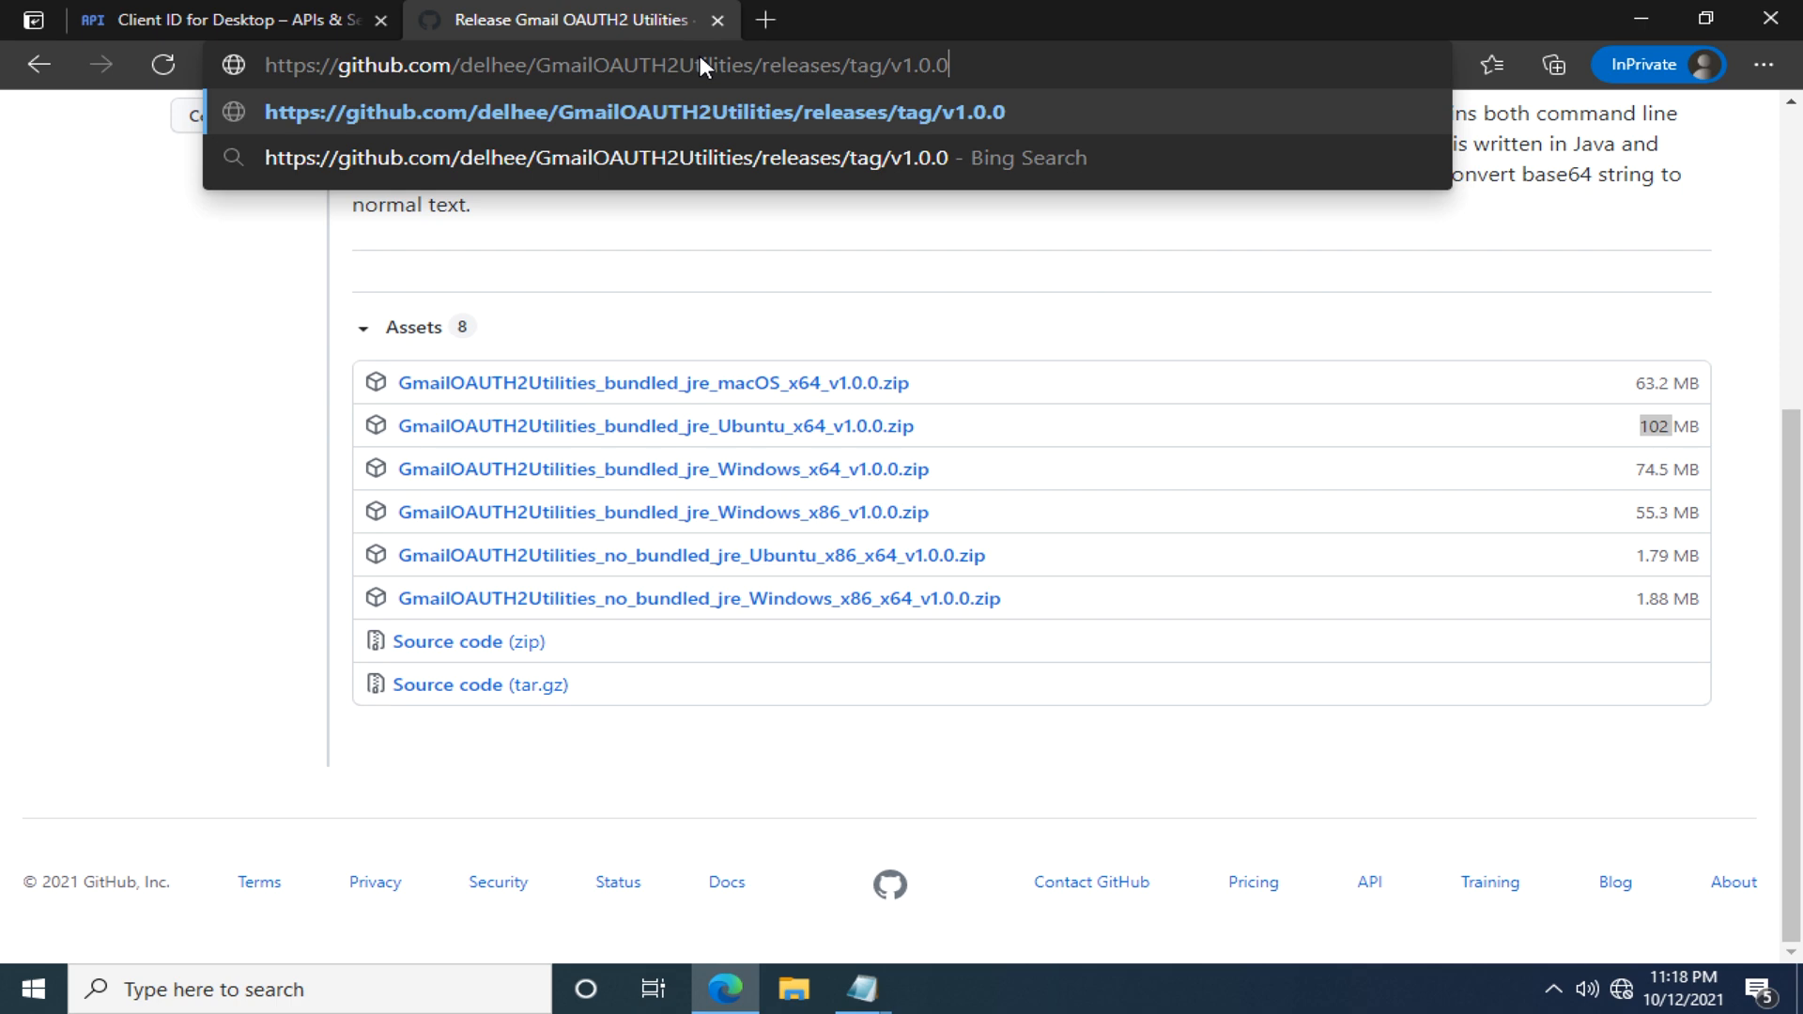
{"action": "key", "text": "Enter"}
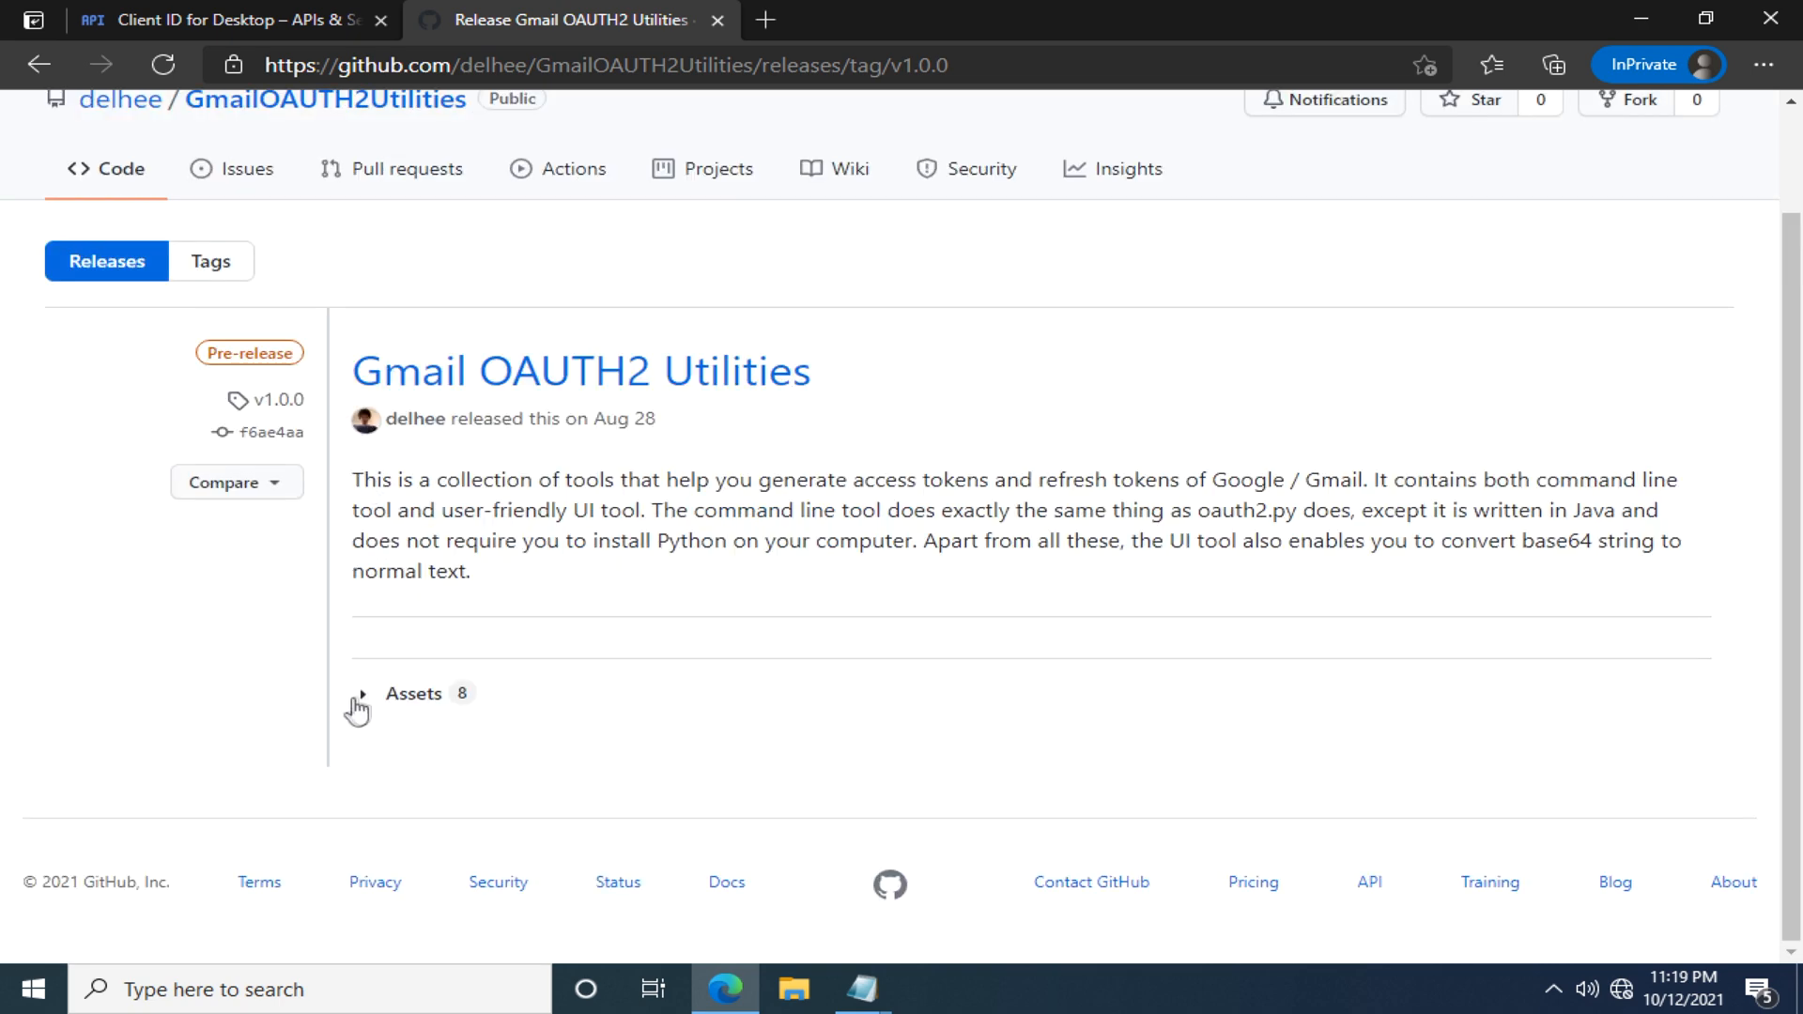
{"action": "left_click", "coordinate": [360, 693]}
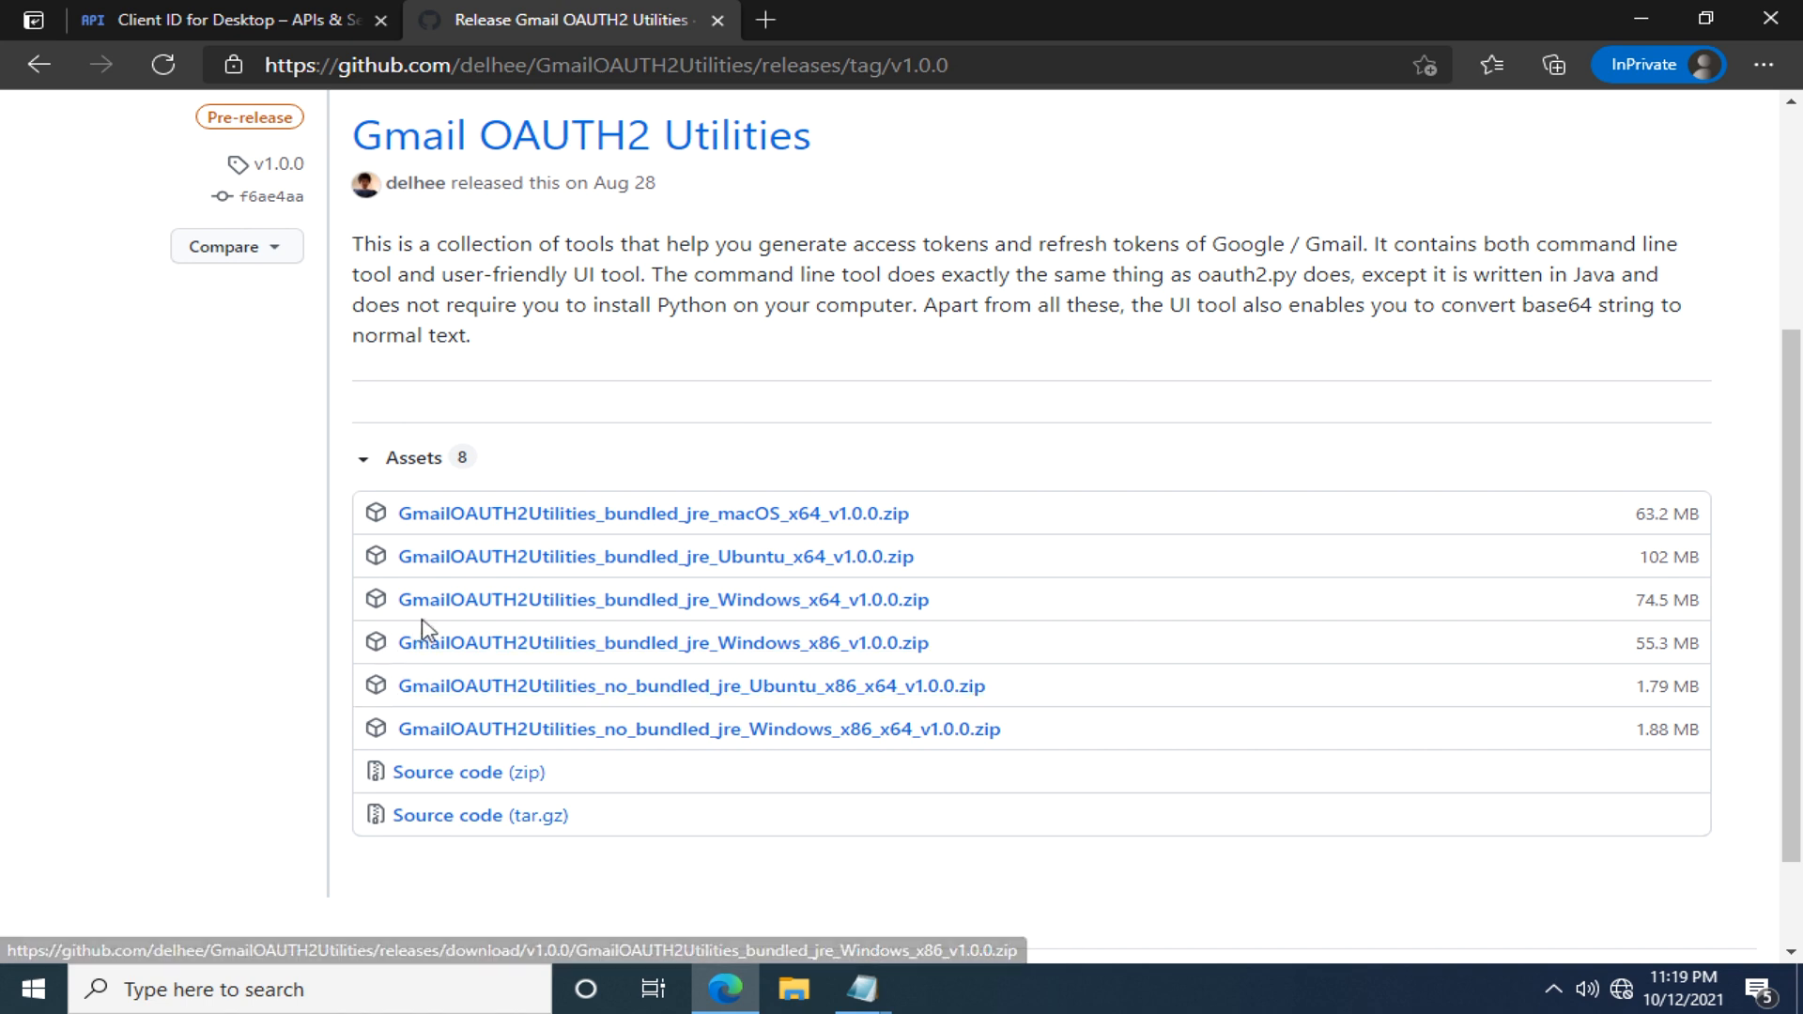
{"action": "mouse_move", "coordinate": [588, 599]}
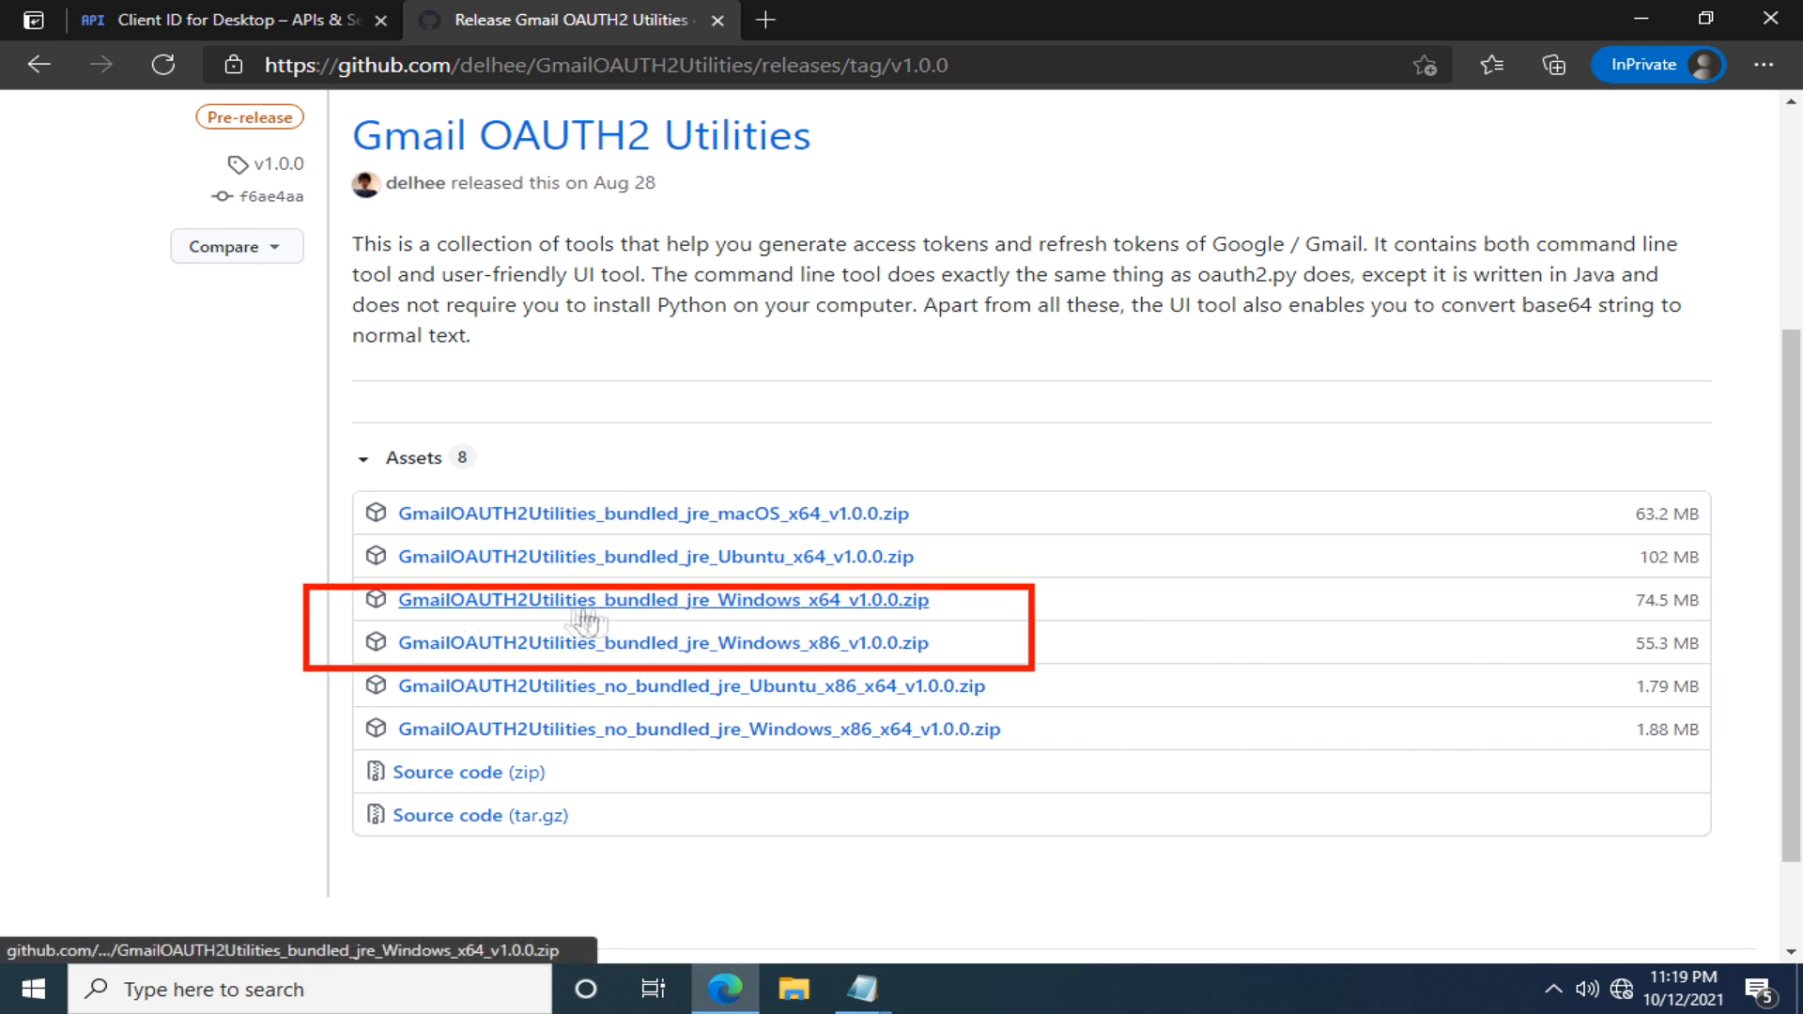
{"action": "mouse_move", "coordinate": [646, 656]}
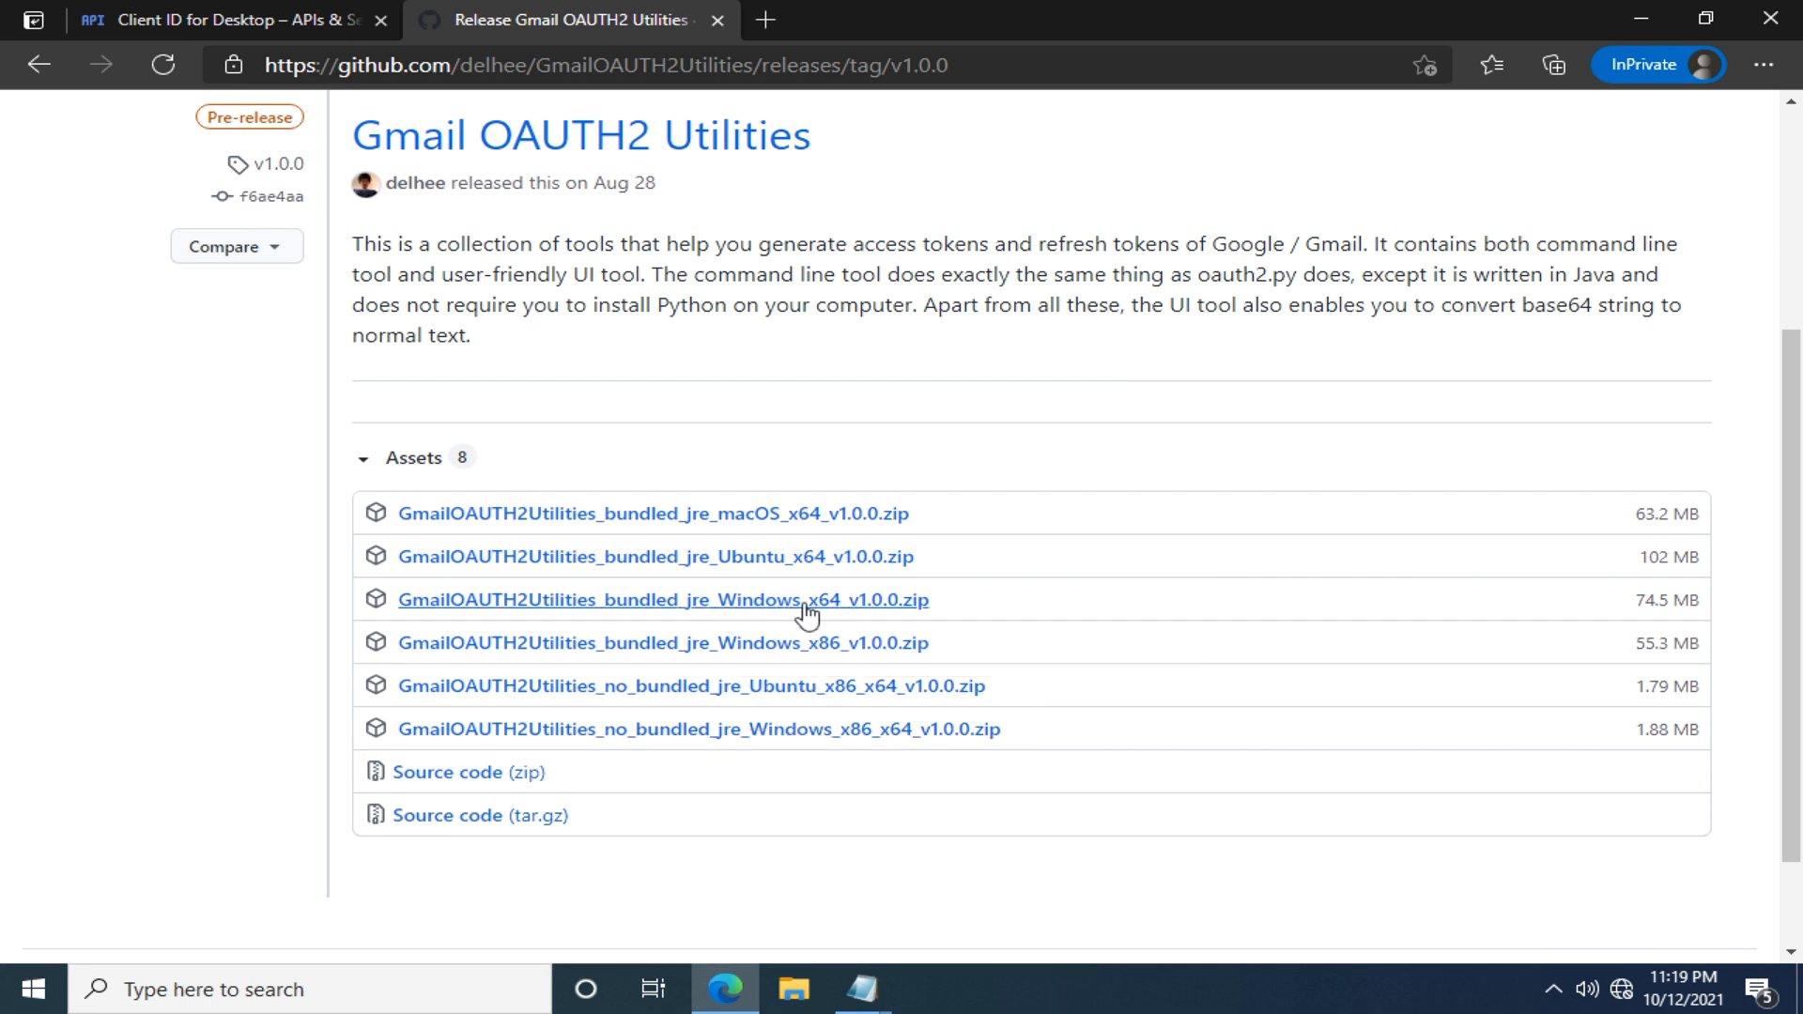
Download the Windows_x64 bundled-JRE zip from the release assets.
{"action": "right_click", "coordinate": [663, 599]}
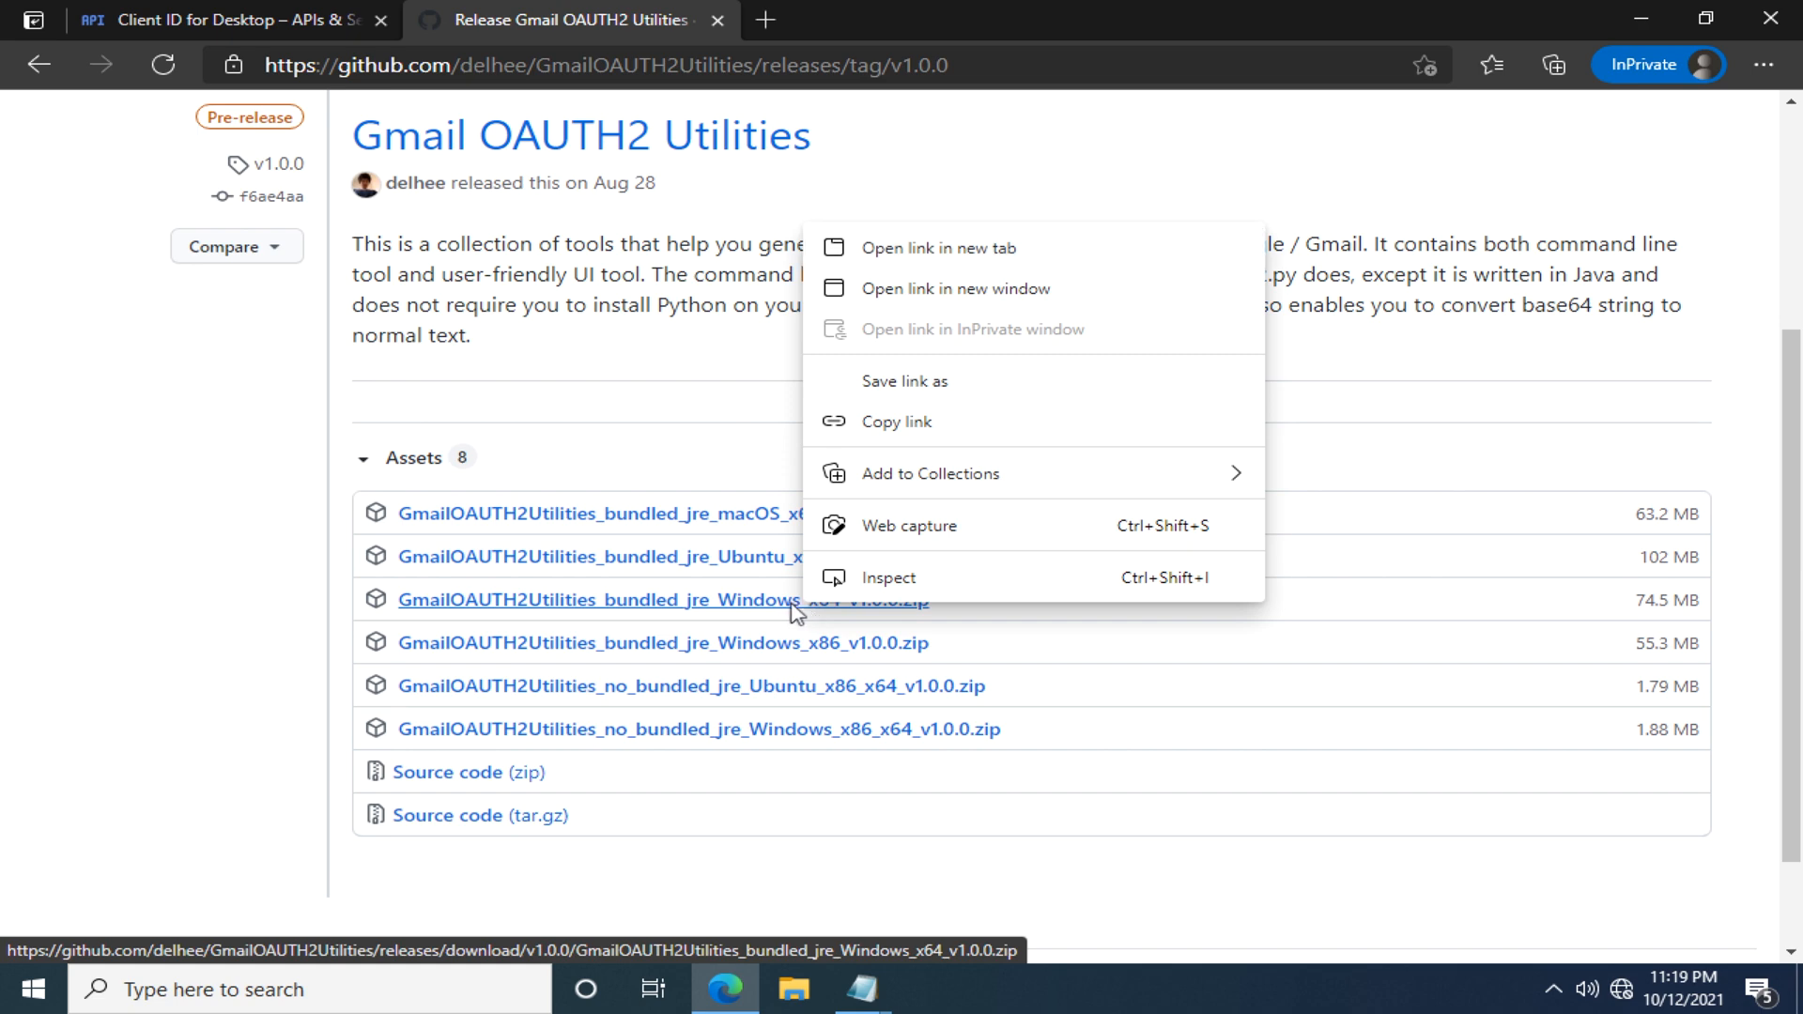
{"action": "left_click", "coordinate": [938, 248]}
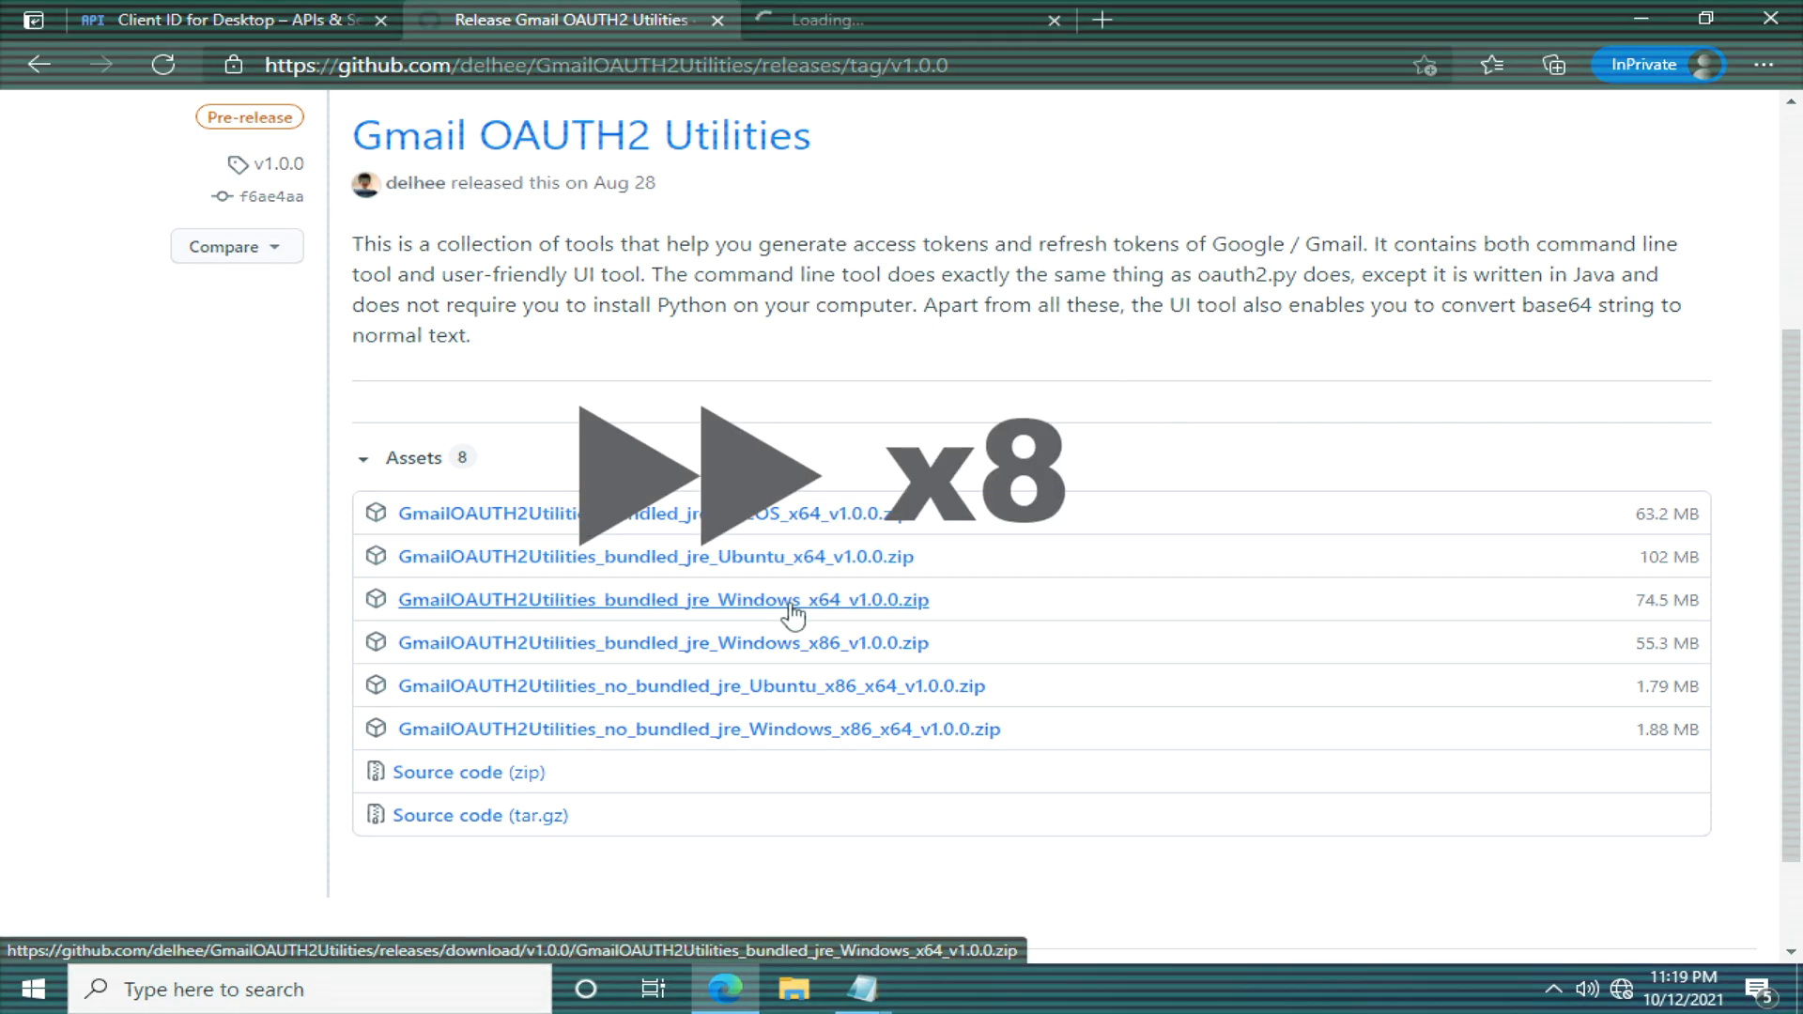
{"action": "left_click", "coordinate": [663, 599]}
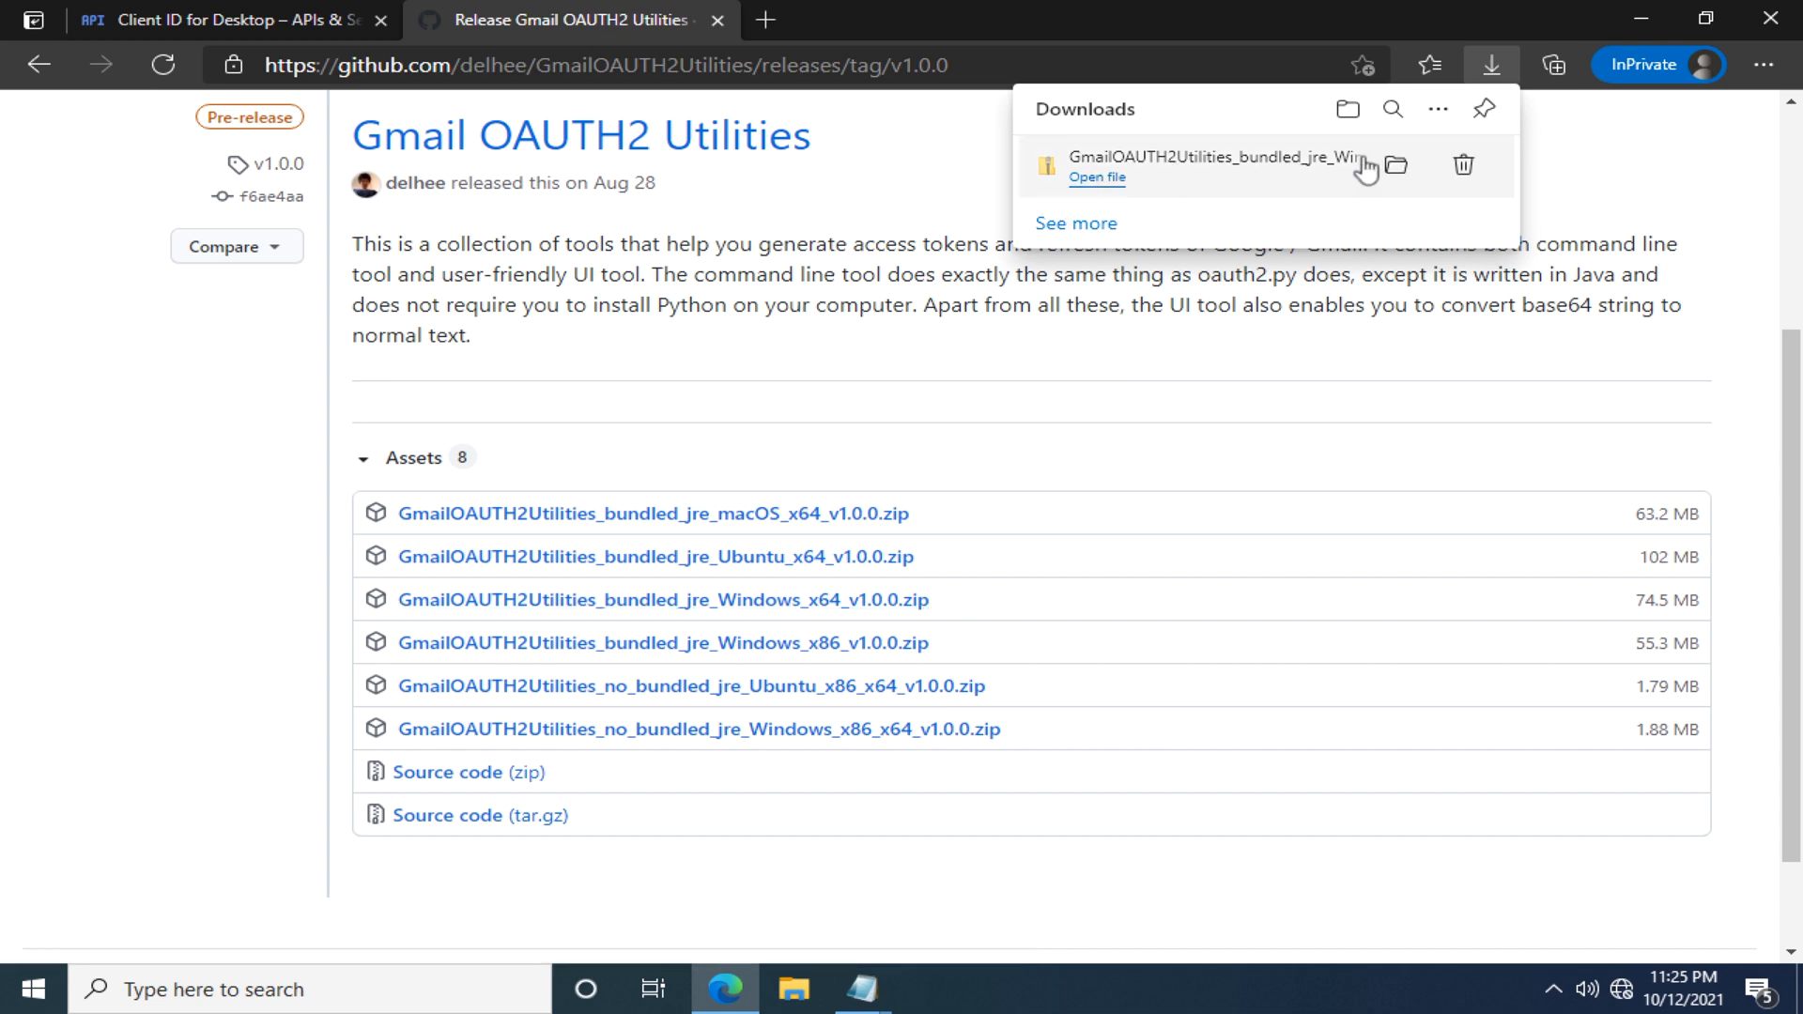
Extract the downloaded Windows x64 zip into the suggested folder.
{"action": "left_click", "coordinate": [1395, 165]}
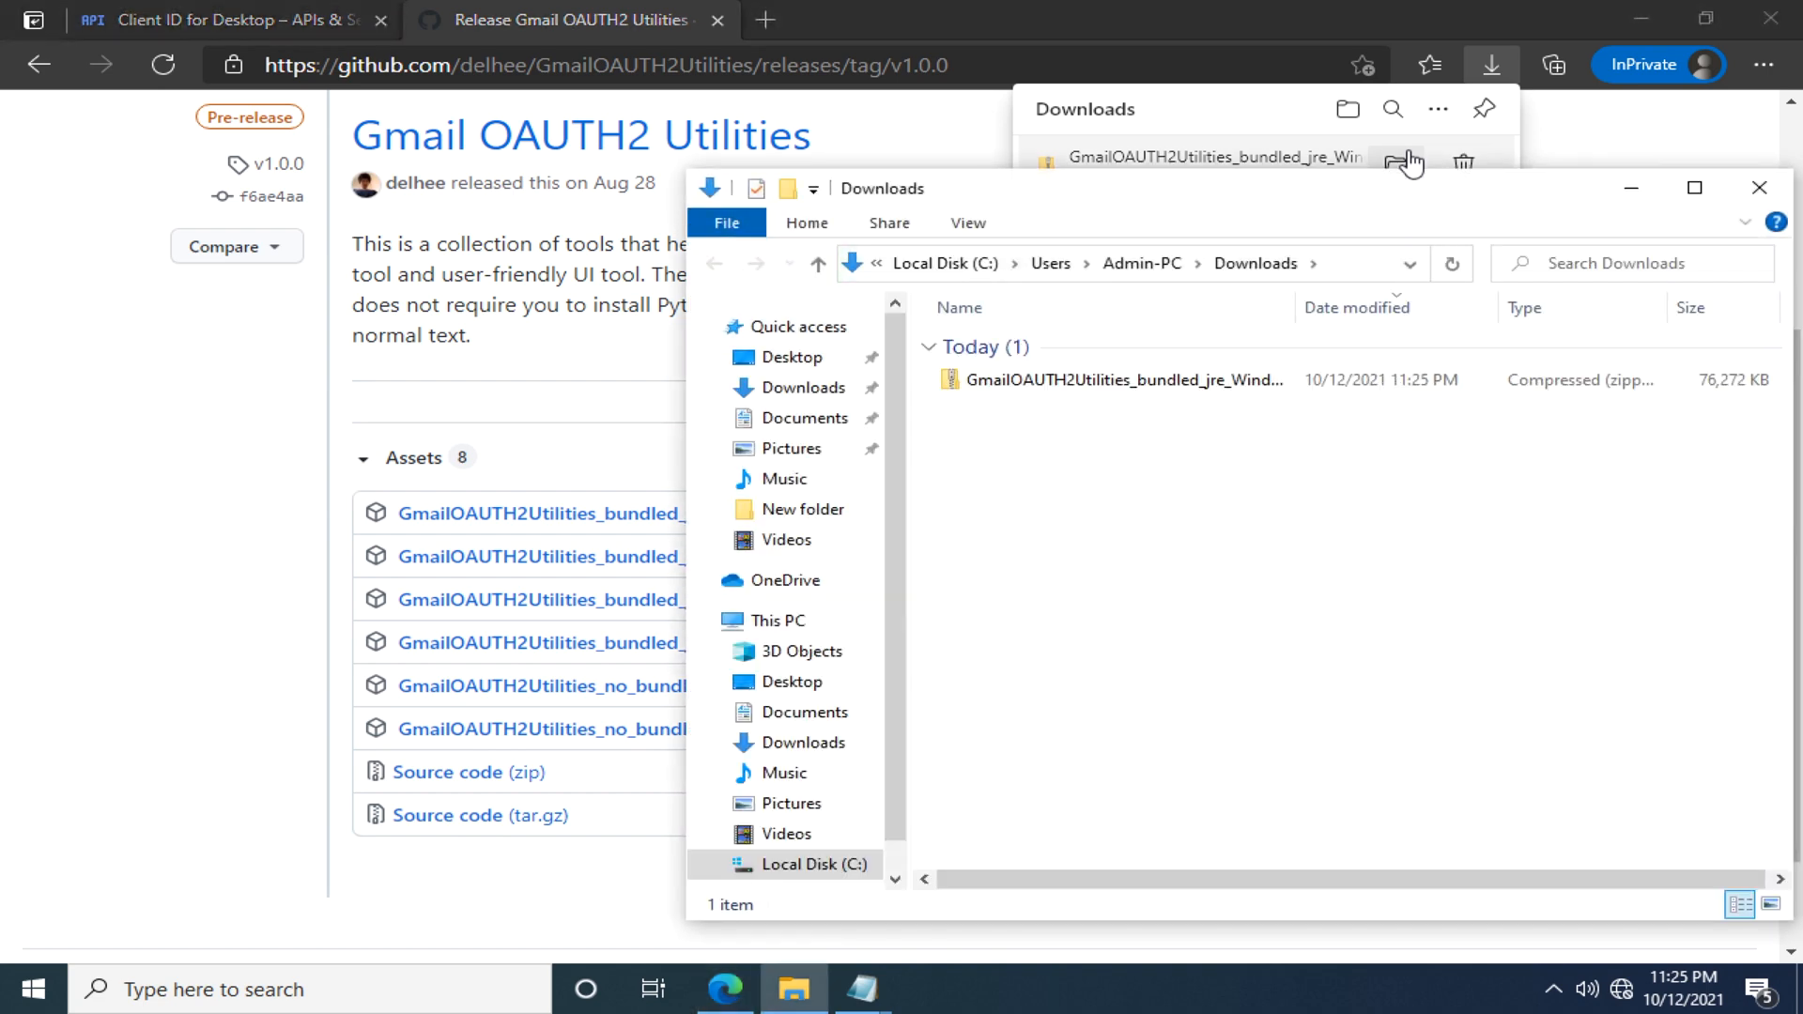
{"action": "left_click", "coordinate": [1116, 380]}
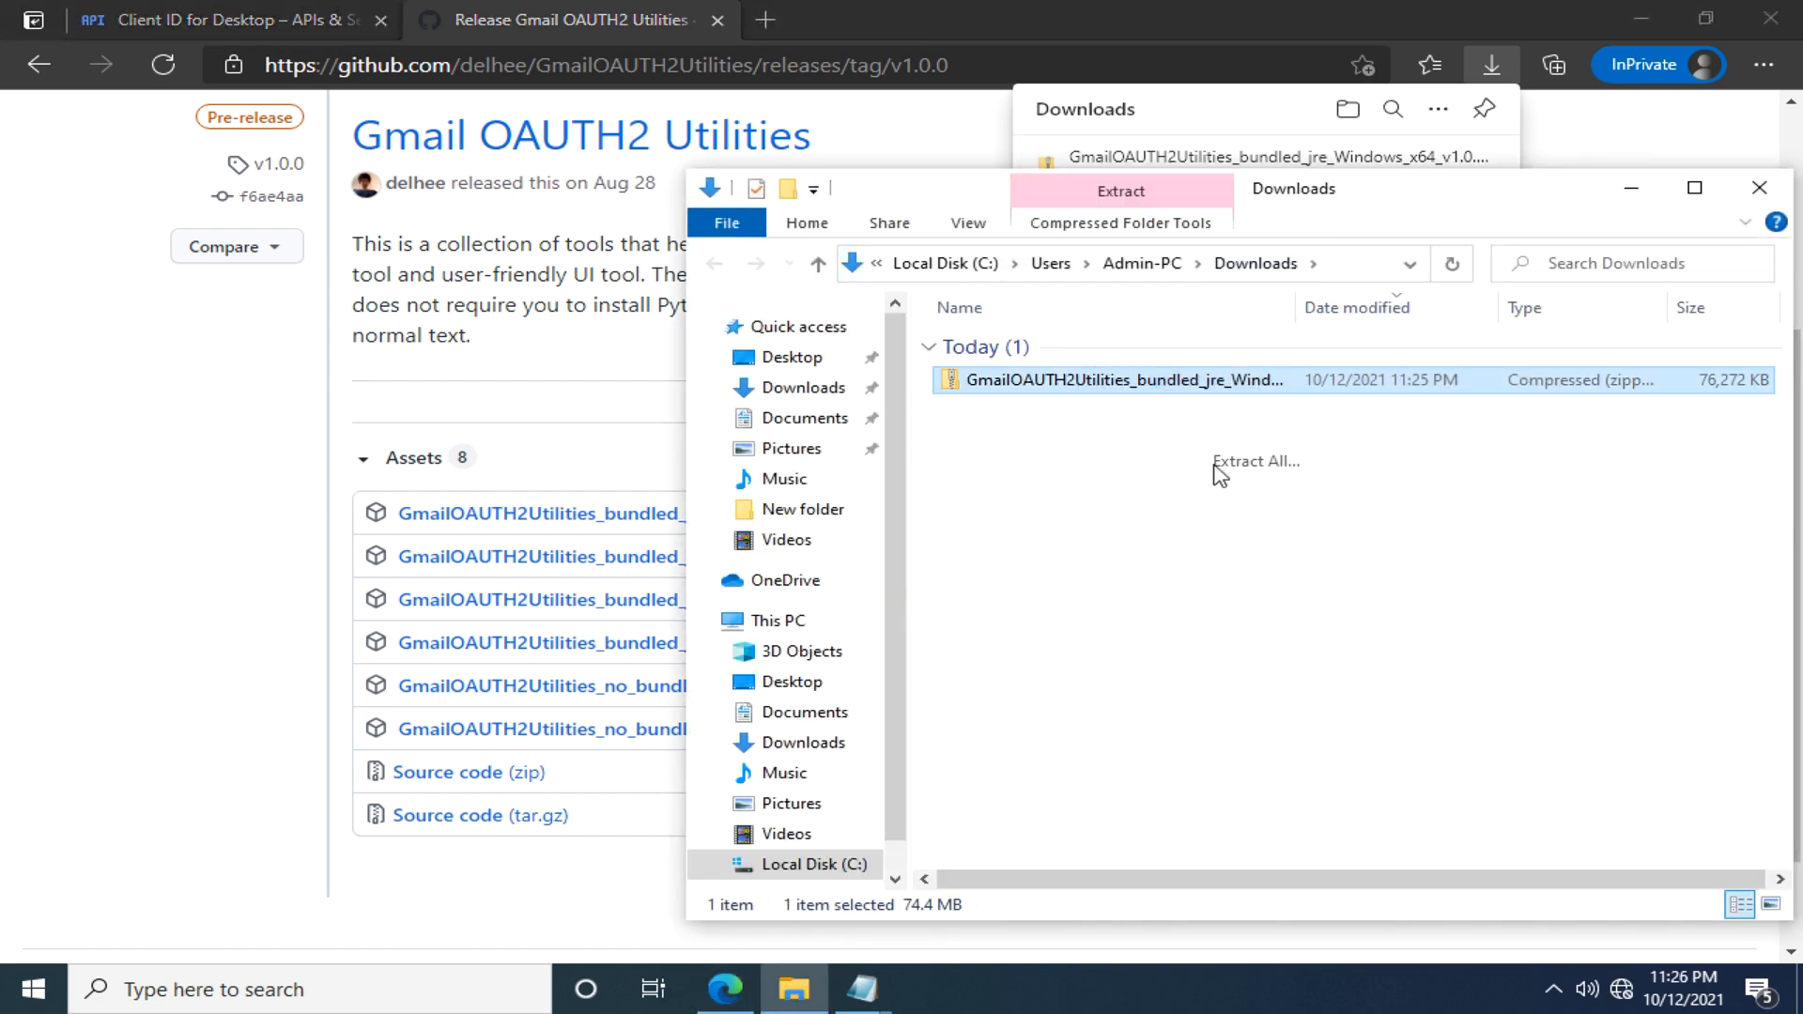
{"action": "left_click", "coordinate": [1255, 461]}
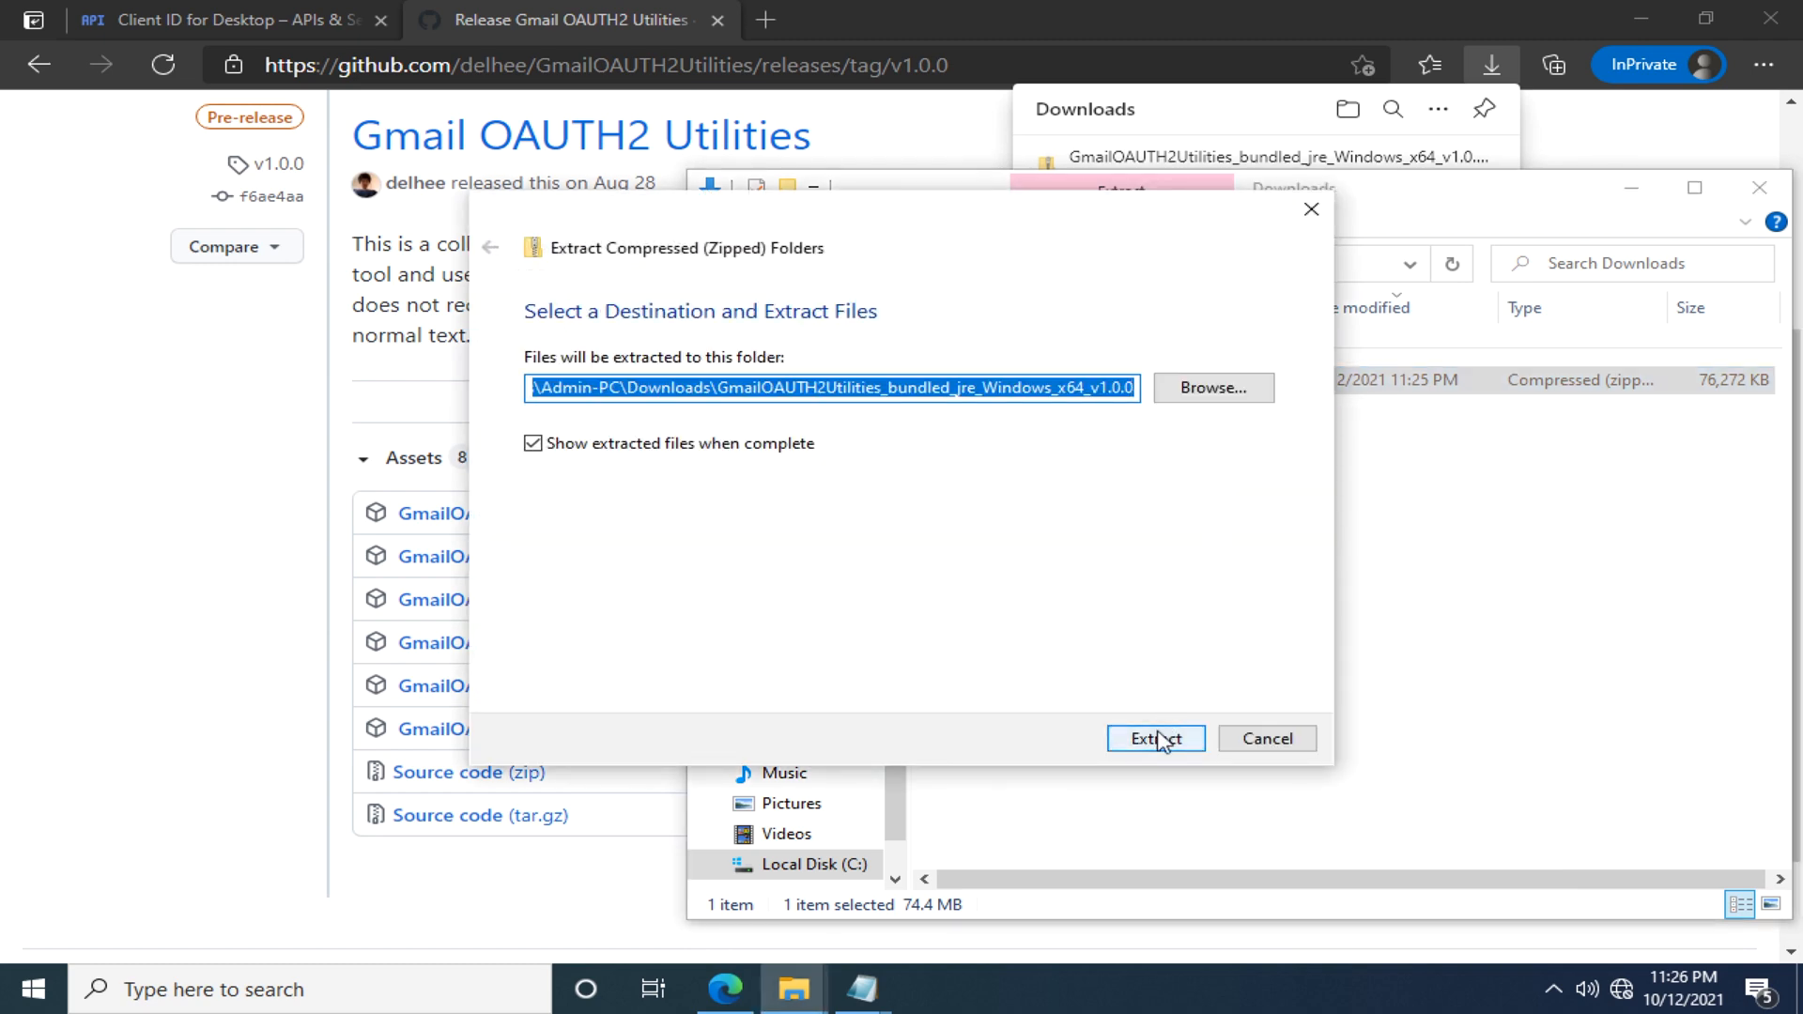
{"action": "left_click", "coordinate": [1155, 738]}
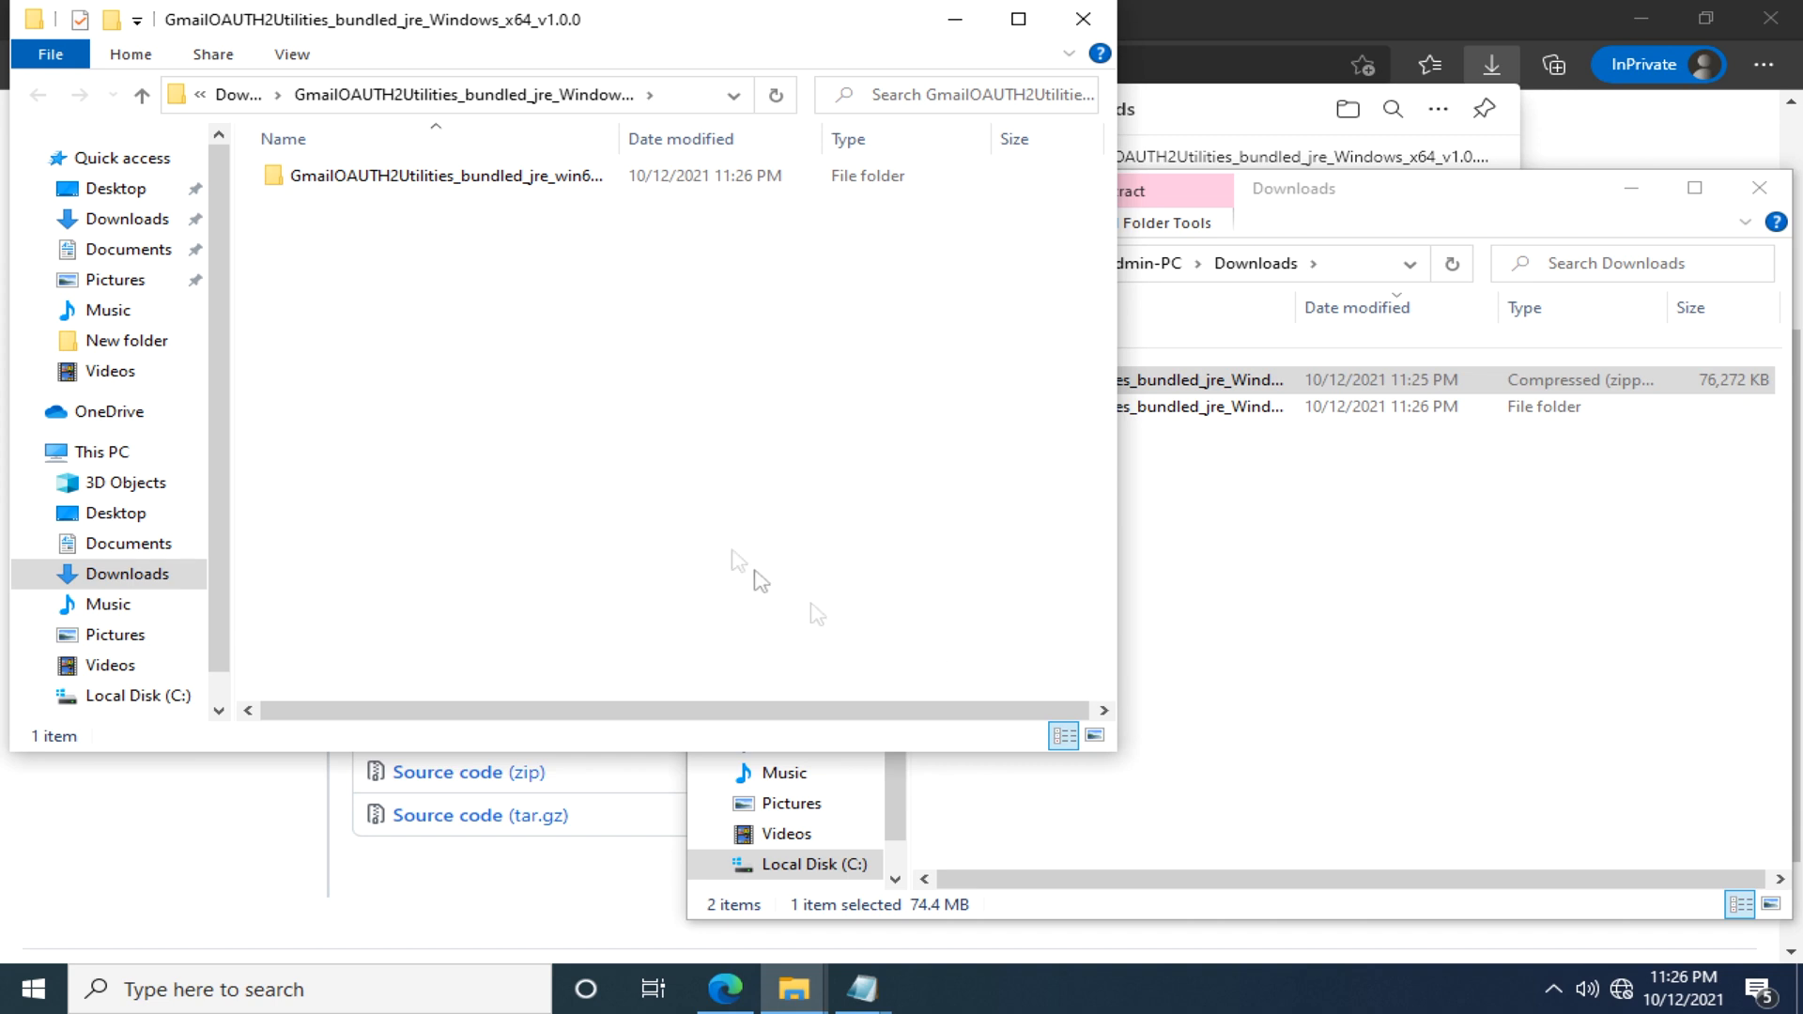
Run GmailOAUTH2UITool from the extracted folder, allowing the unverified app.
{"action": "double_click", "coordinate": [441, 175]}
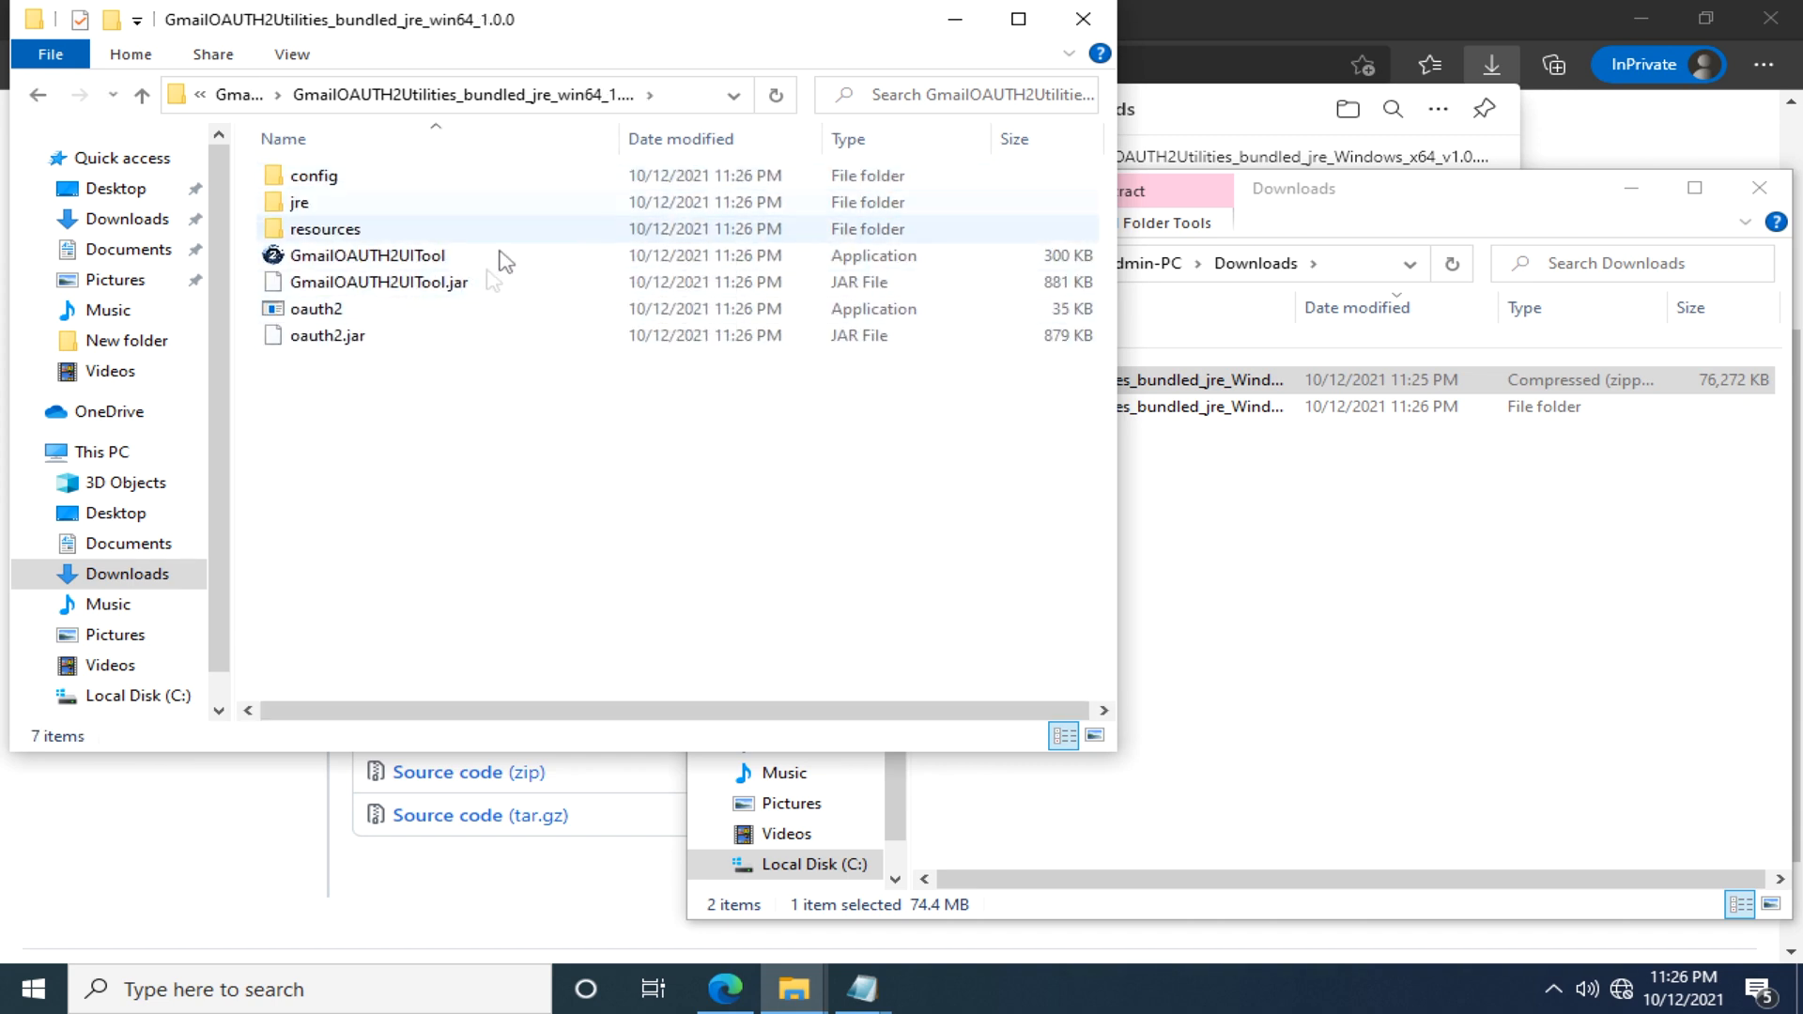
{"action": "left_click", "coordinate": [380, 255]}
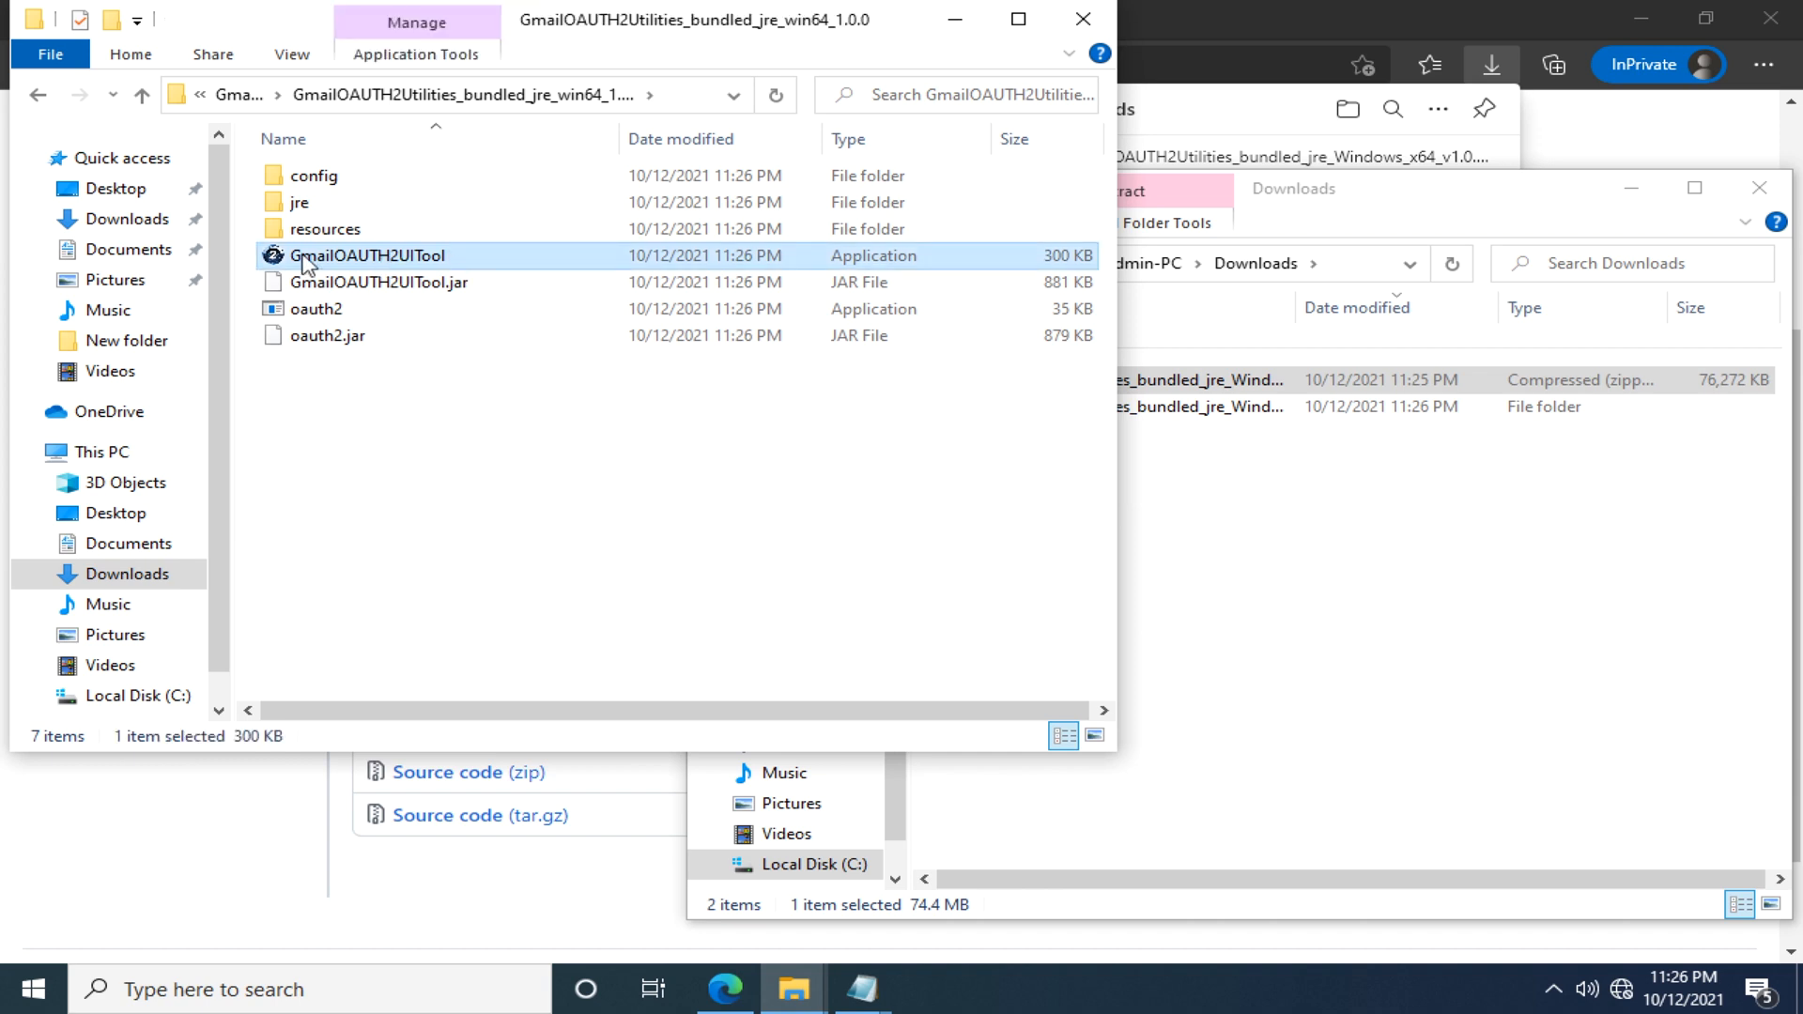
{"action": "mouse_move", "coordinate": [310, 308]}
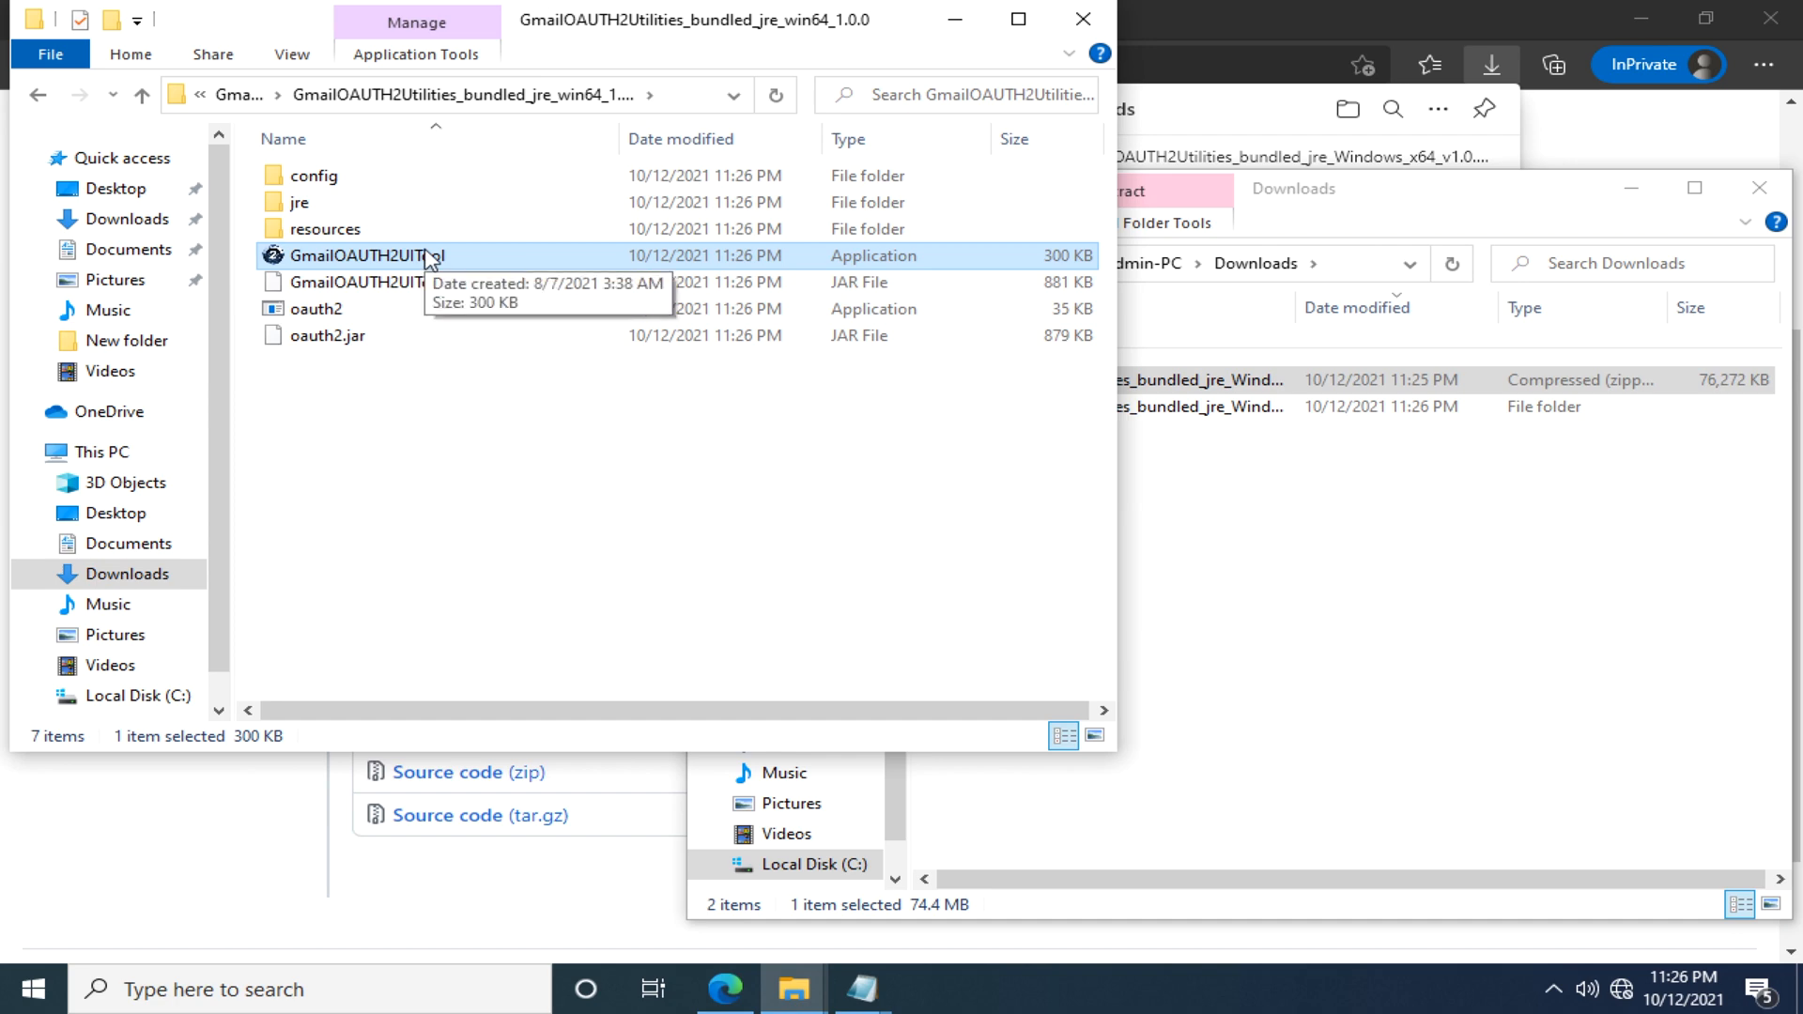
{"action": "double_click", "coordinate": [357, 256]}
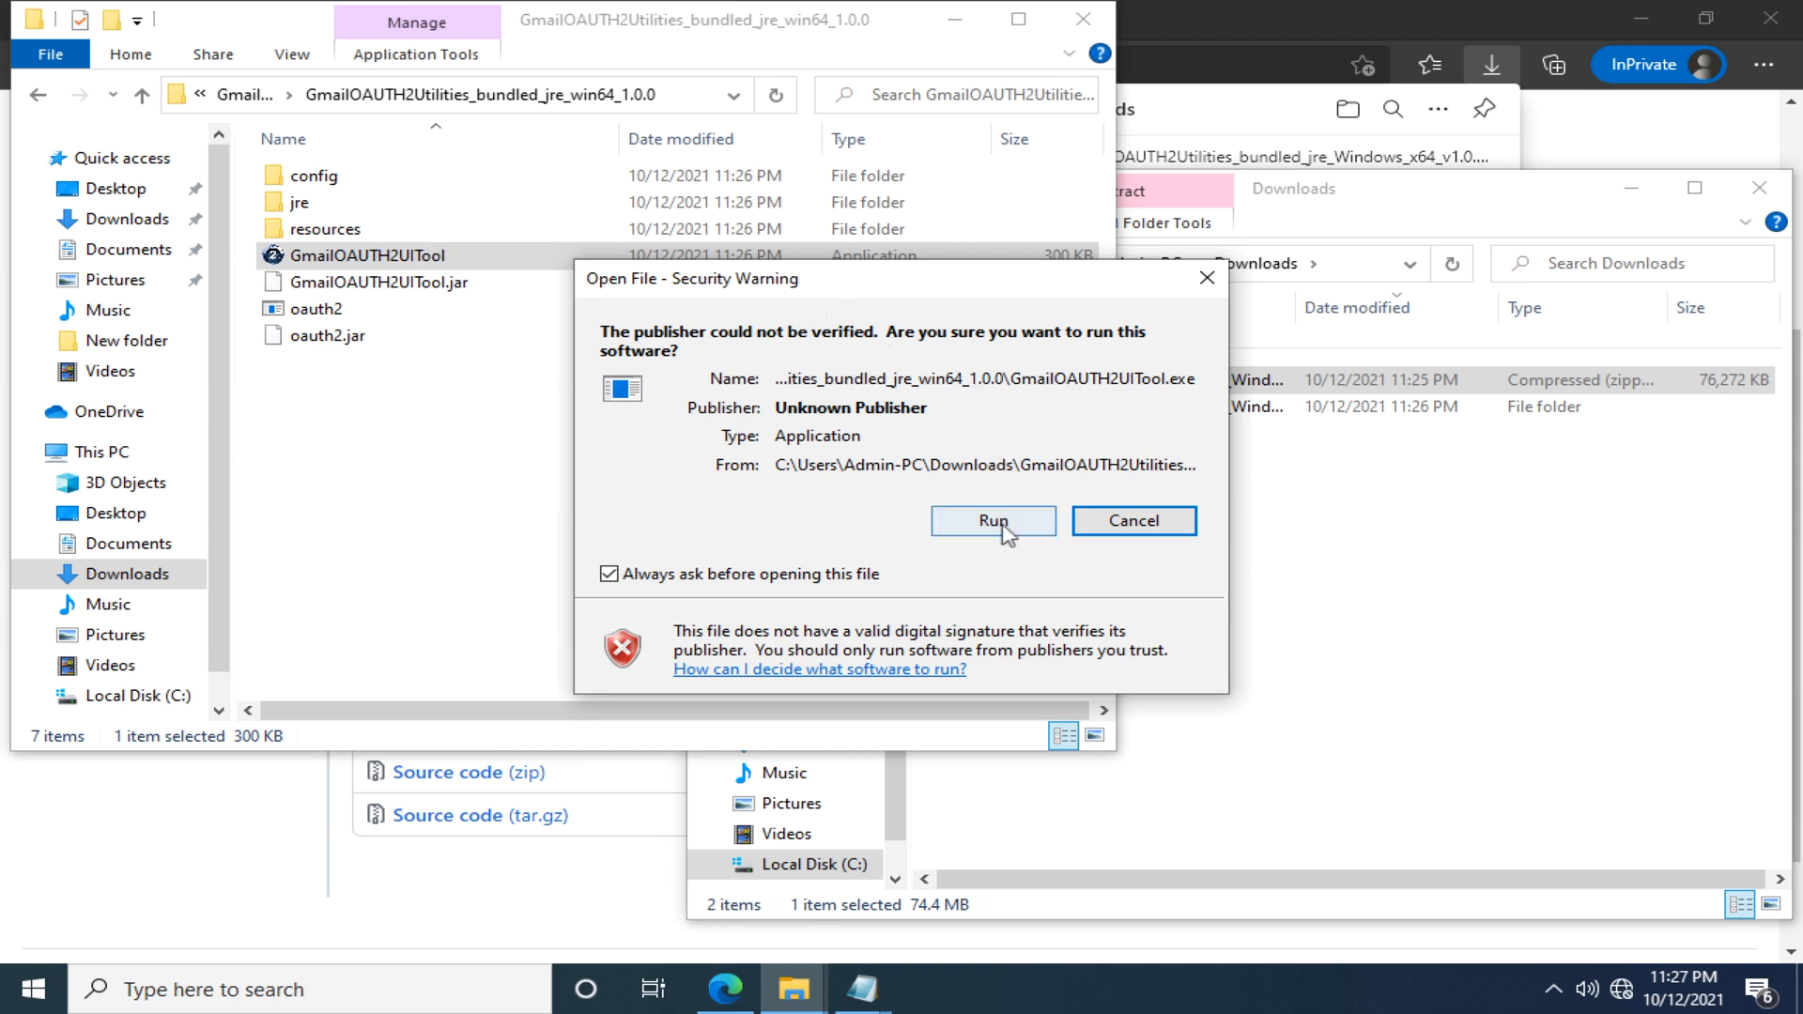
{"action": "left_click", "coordinate": [992, 520]}
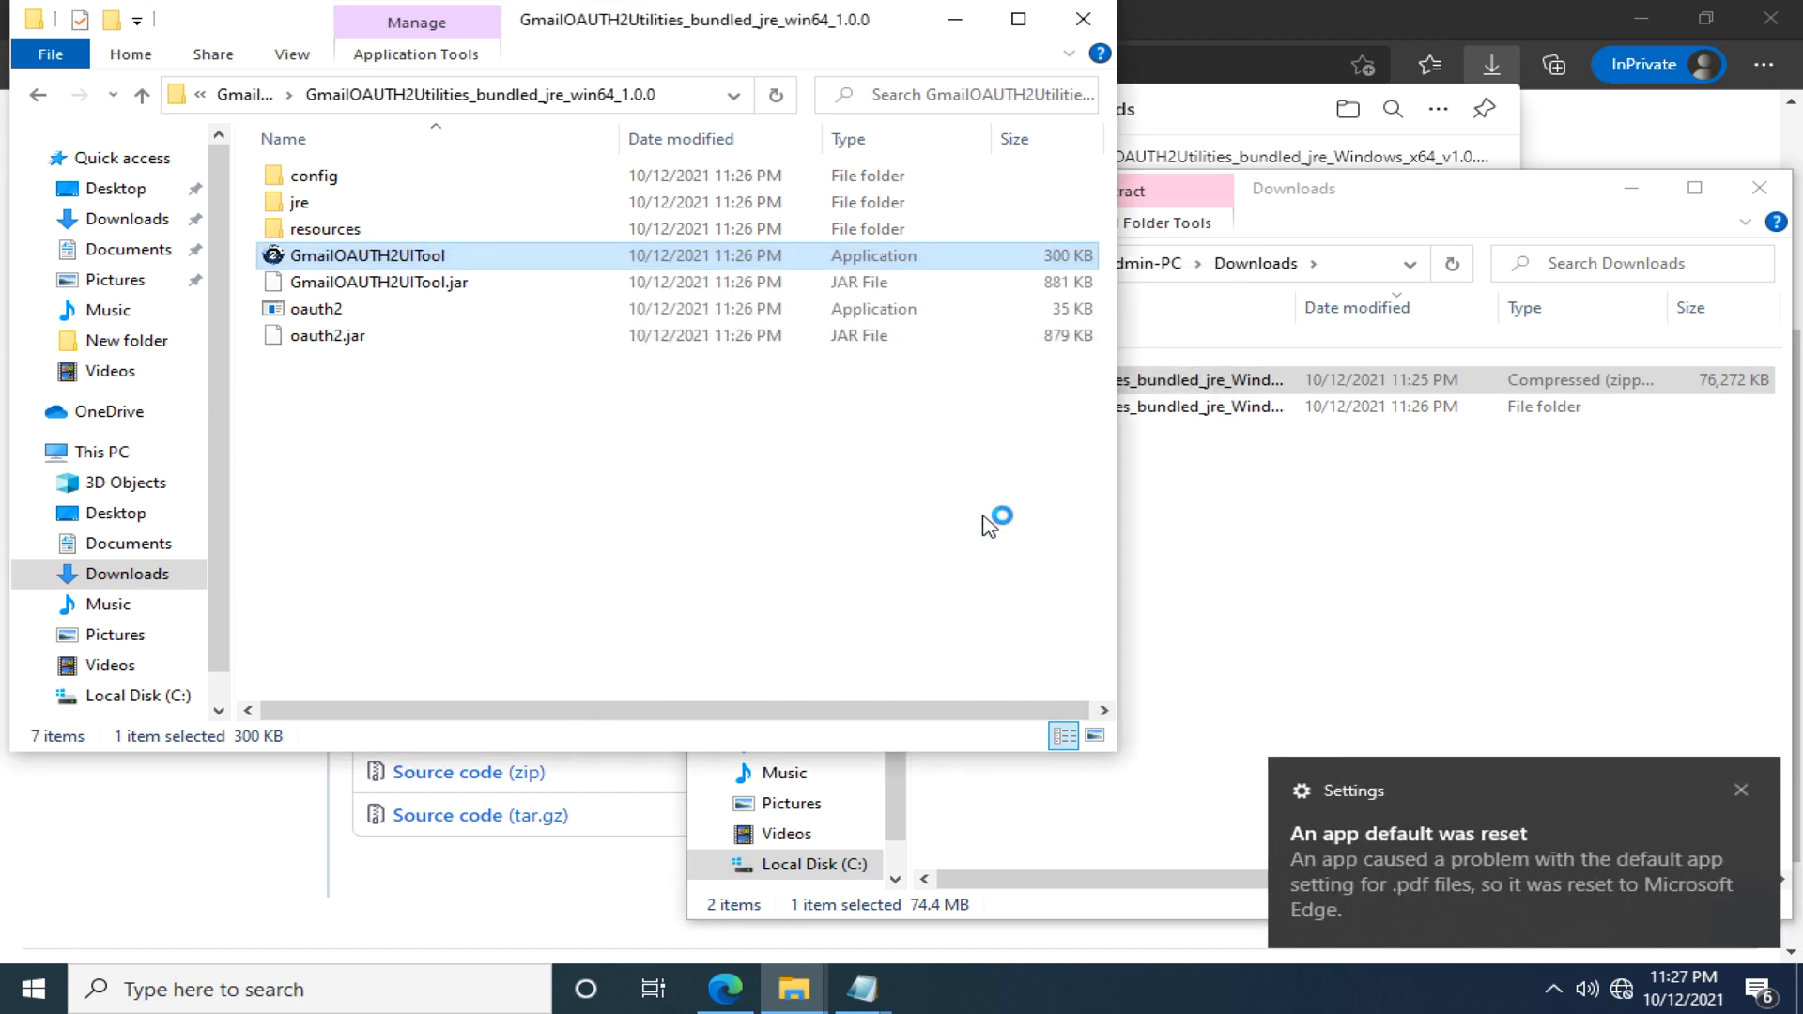
{"action": "mouse_move", "coordinate": [986, 526]}
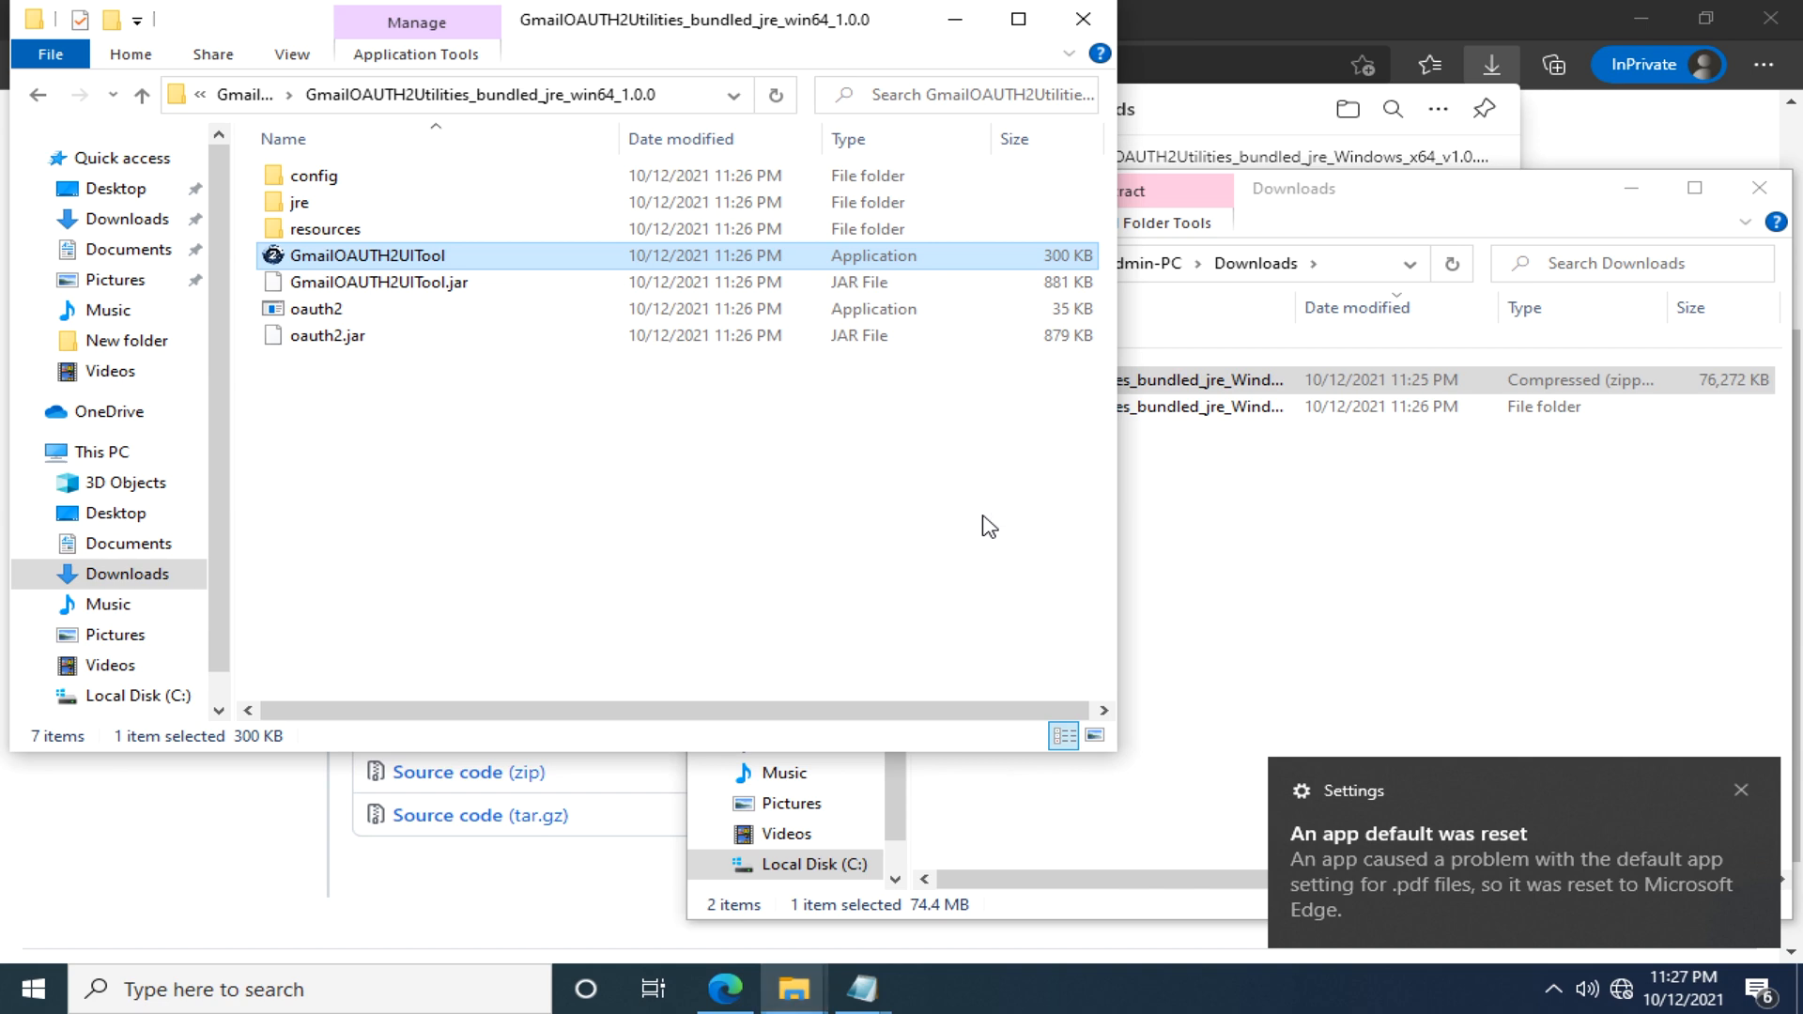
{"action": "double_click", "coordinate": [368, 256]}
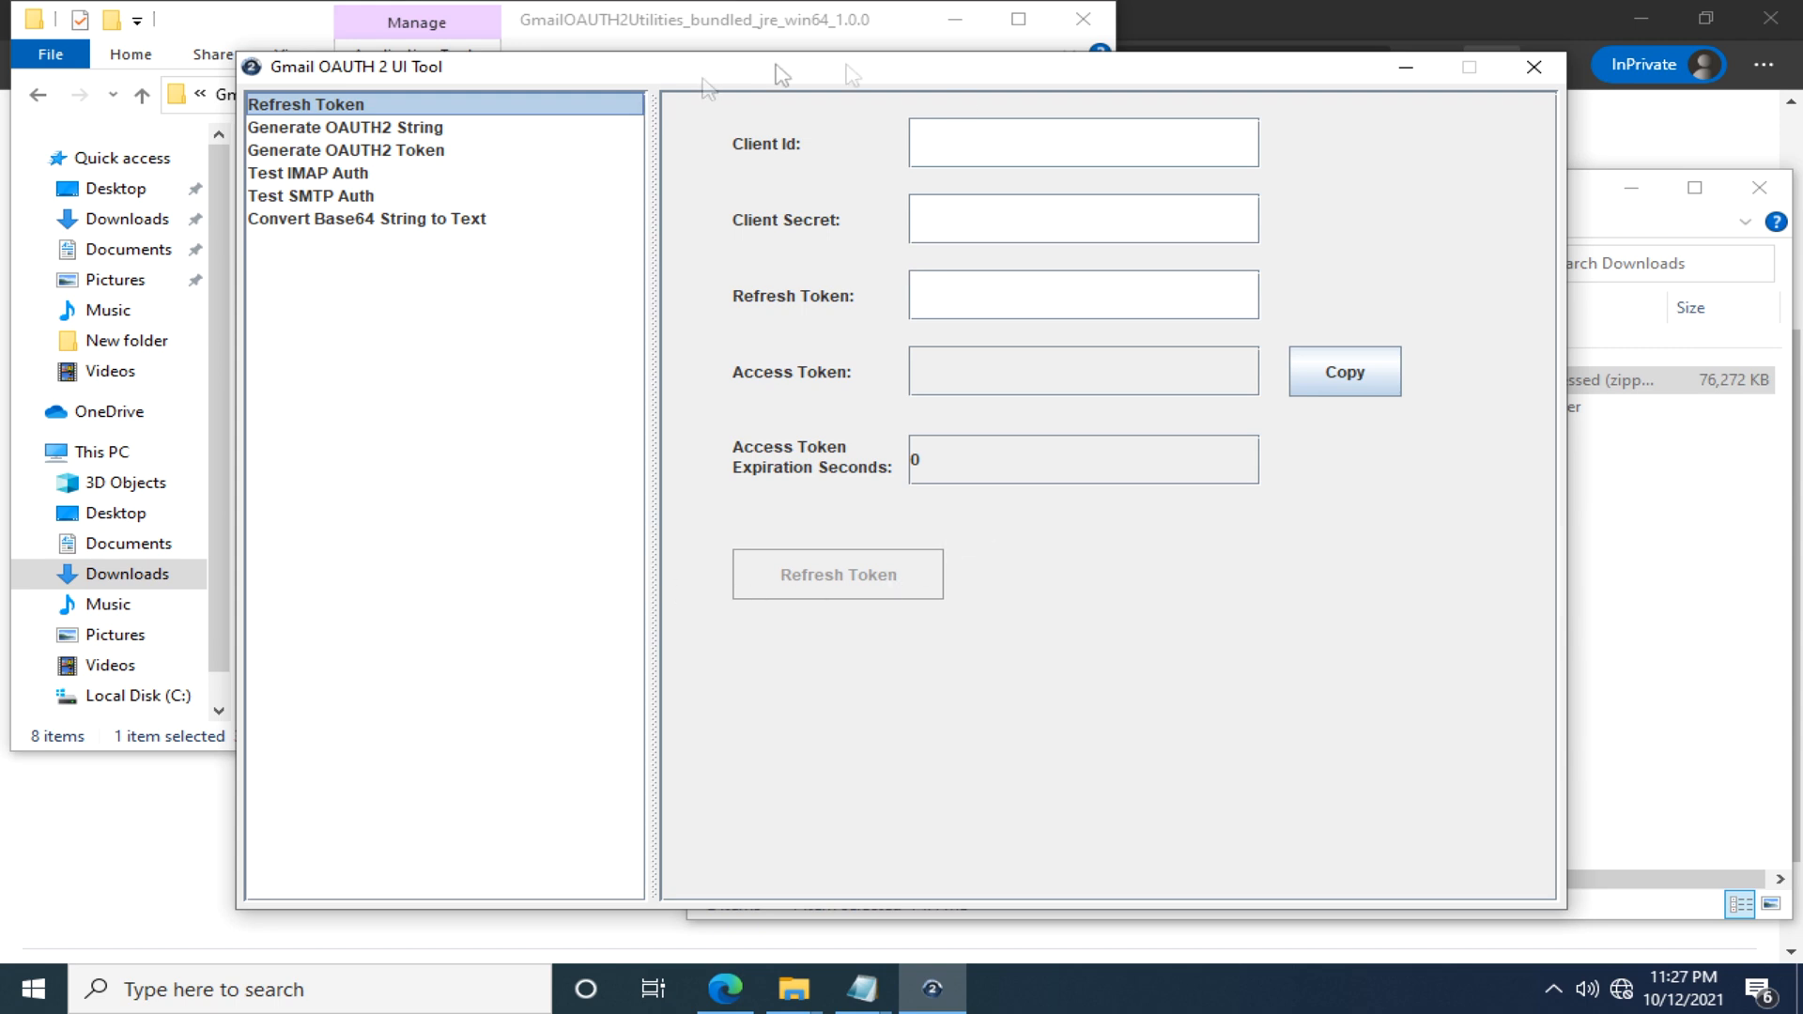
{"action": "mouse_move", "coordinate": [622, 415]}
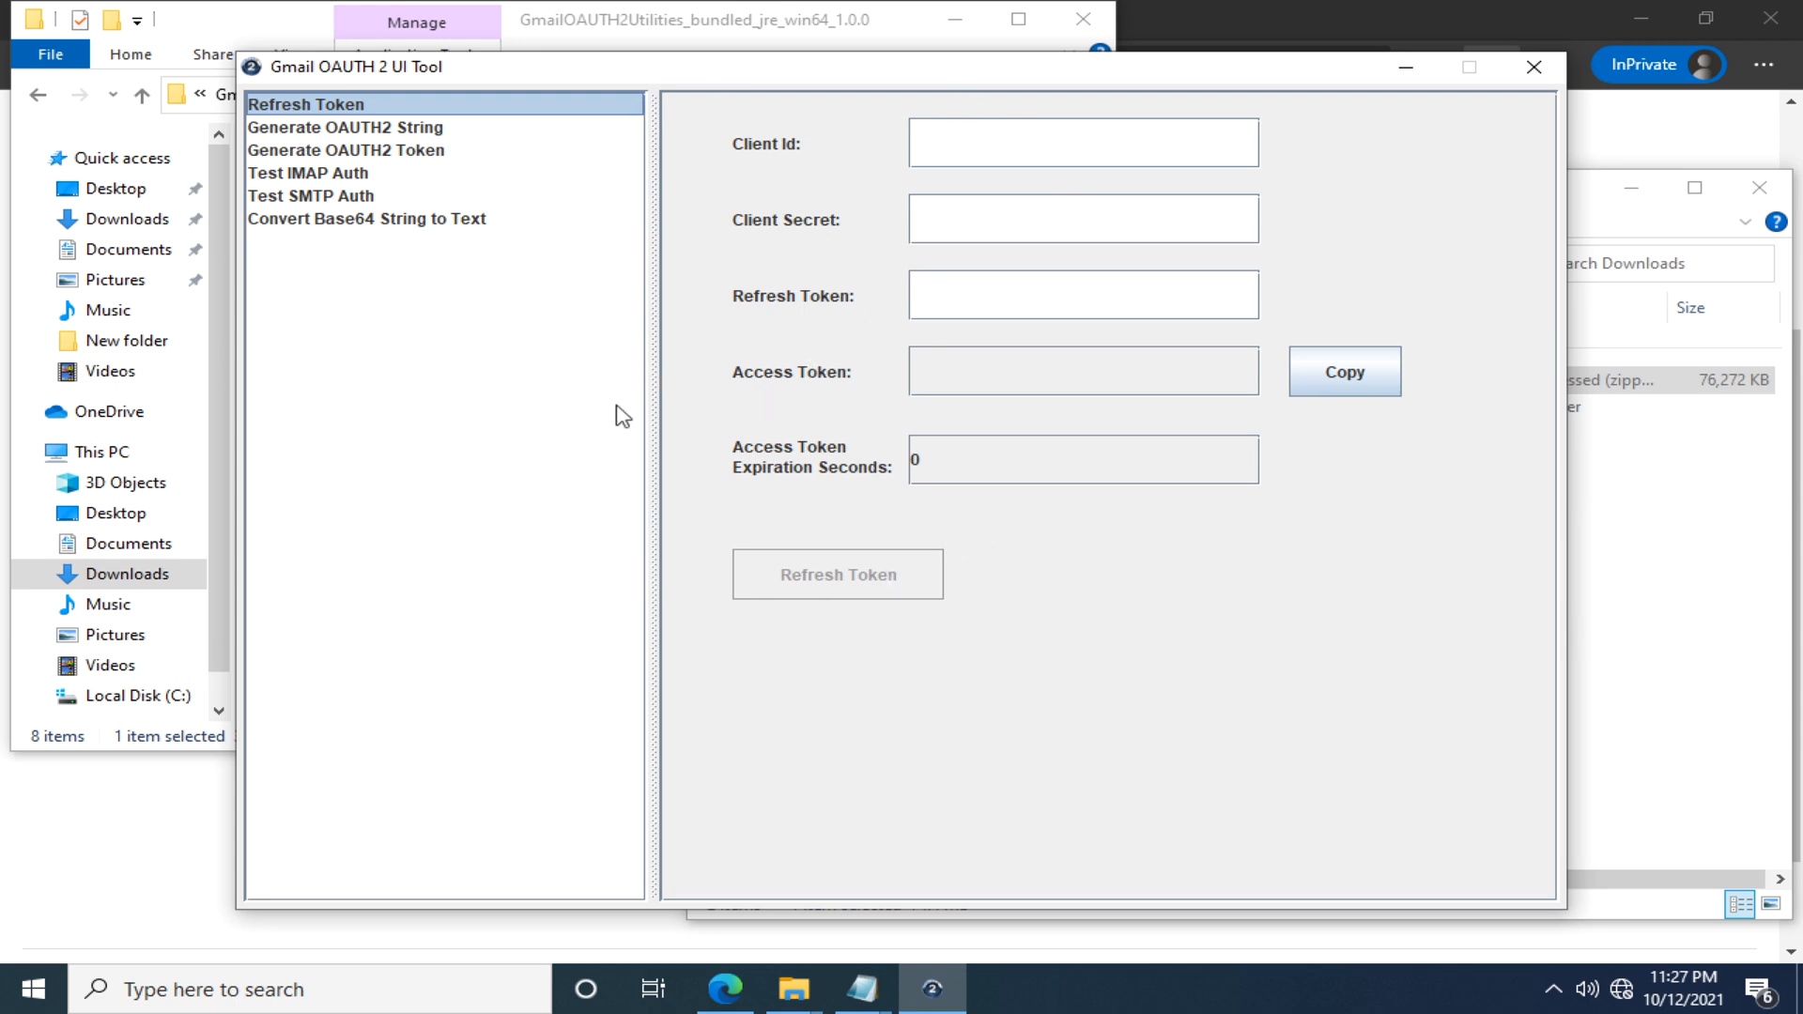
{"action": "mouse_move", "coordinate": [569, 347]}
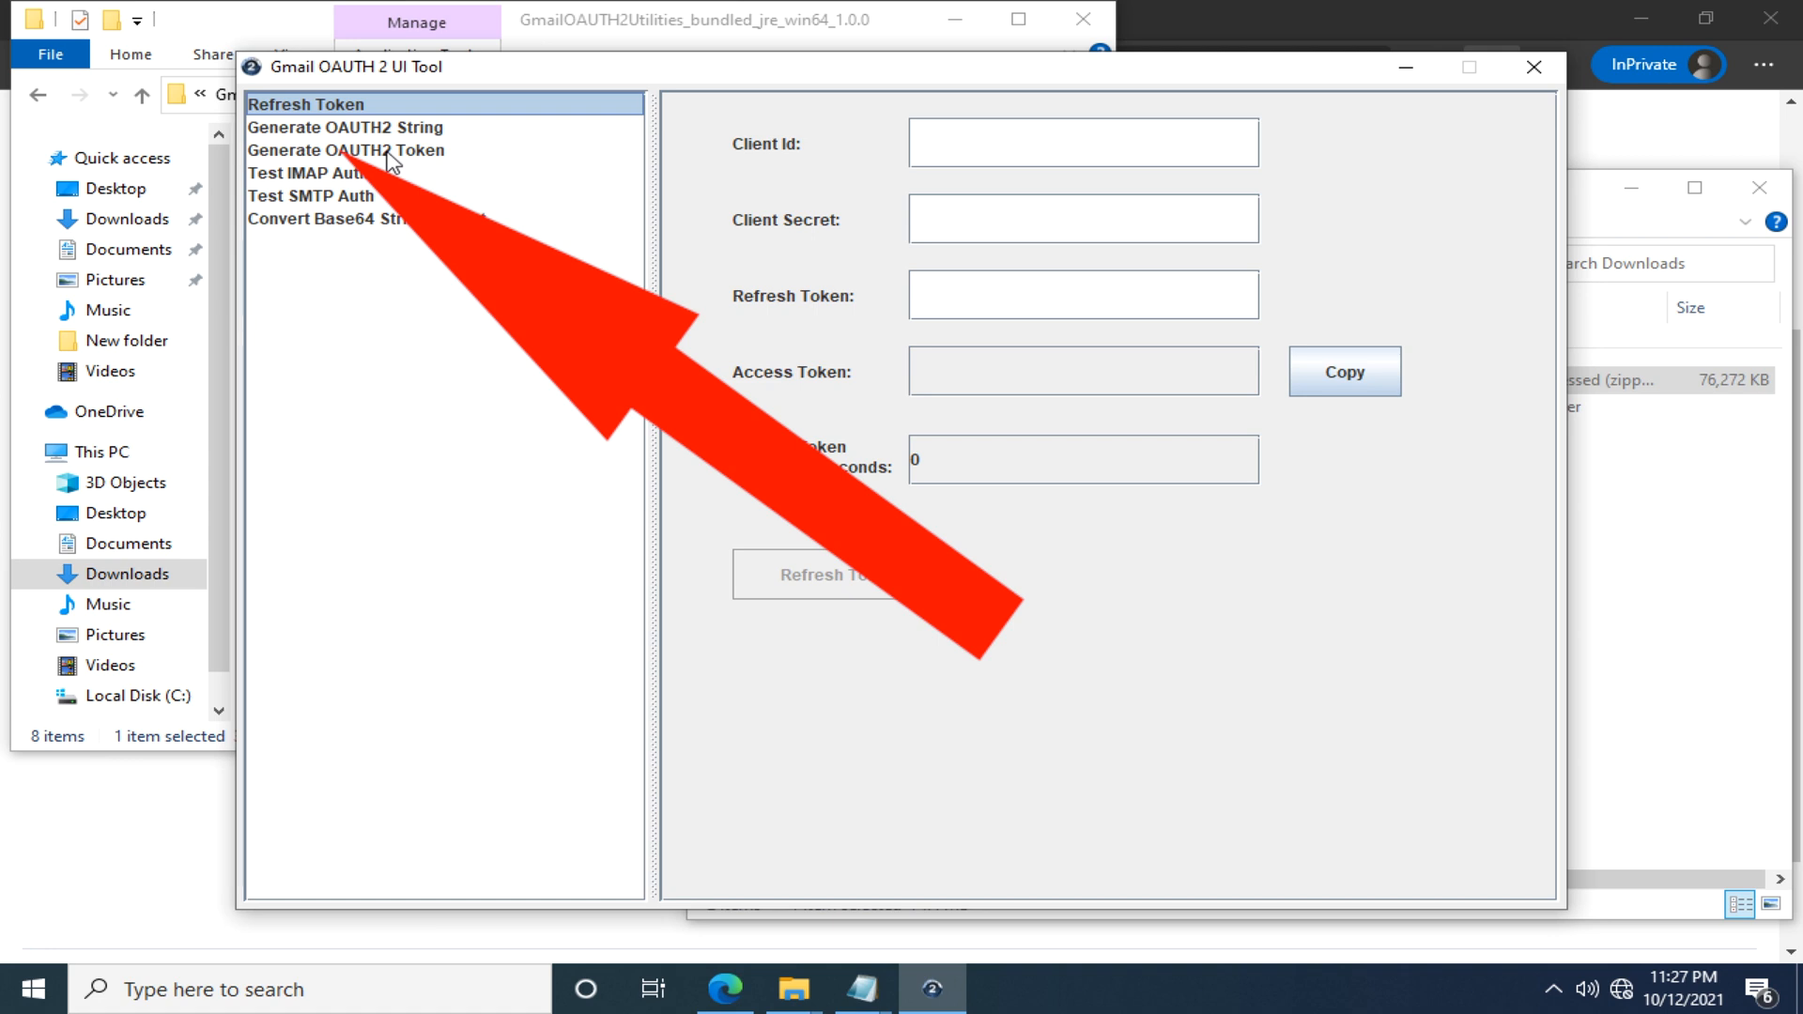
Select Generate OAUTH2 Token in the tool's left-hand list.
{"action": "left_click", "coordinate": [346, 151]}
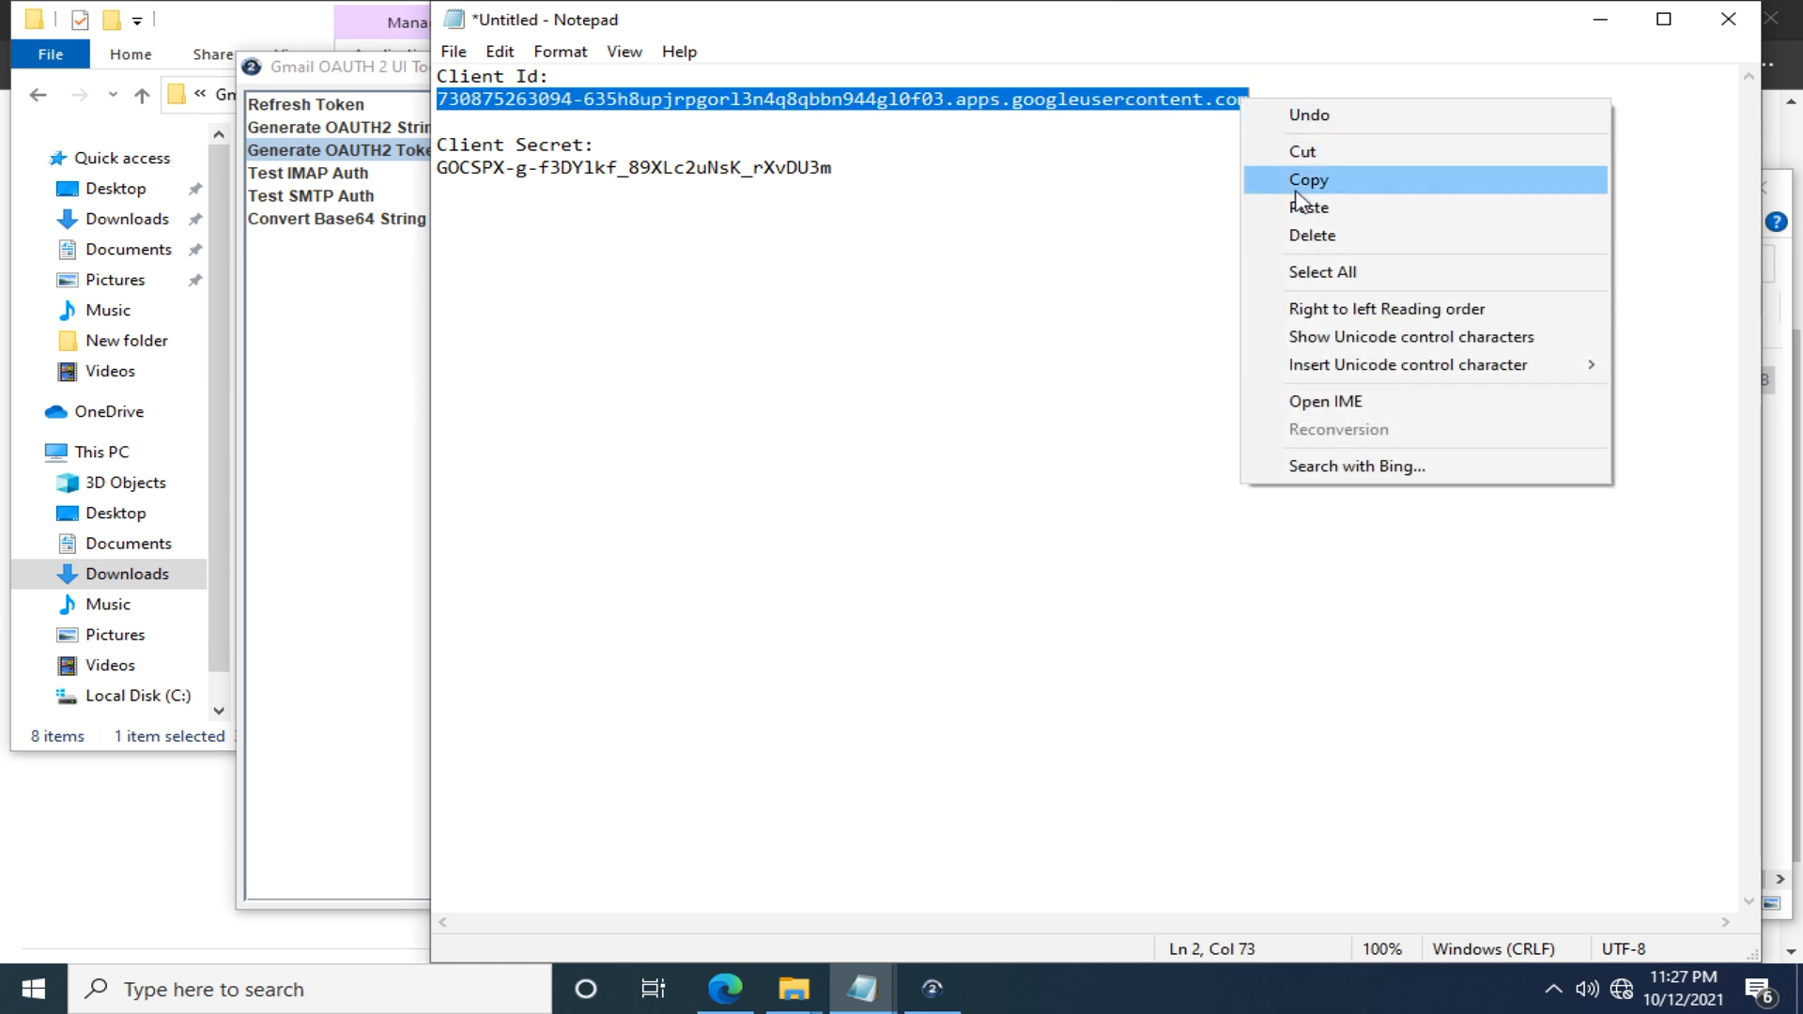
Paste the copied client ID into the Client Id field.
{"action": "left_click", "coordinate": [1307, 180]}
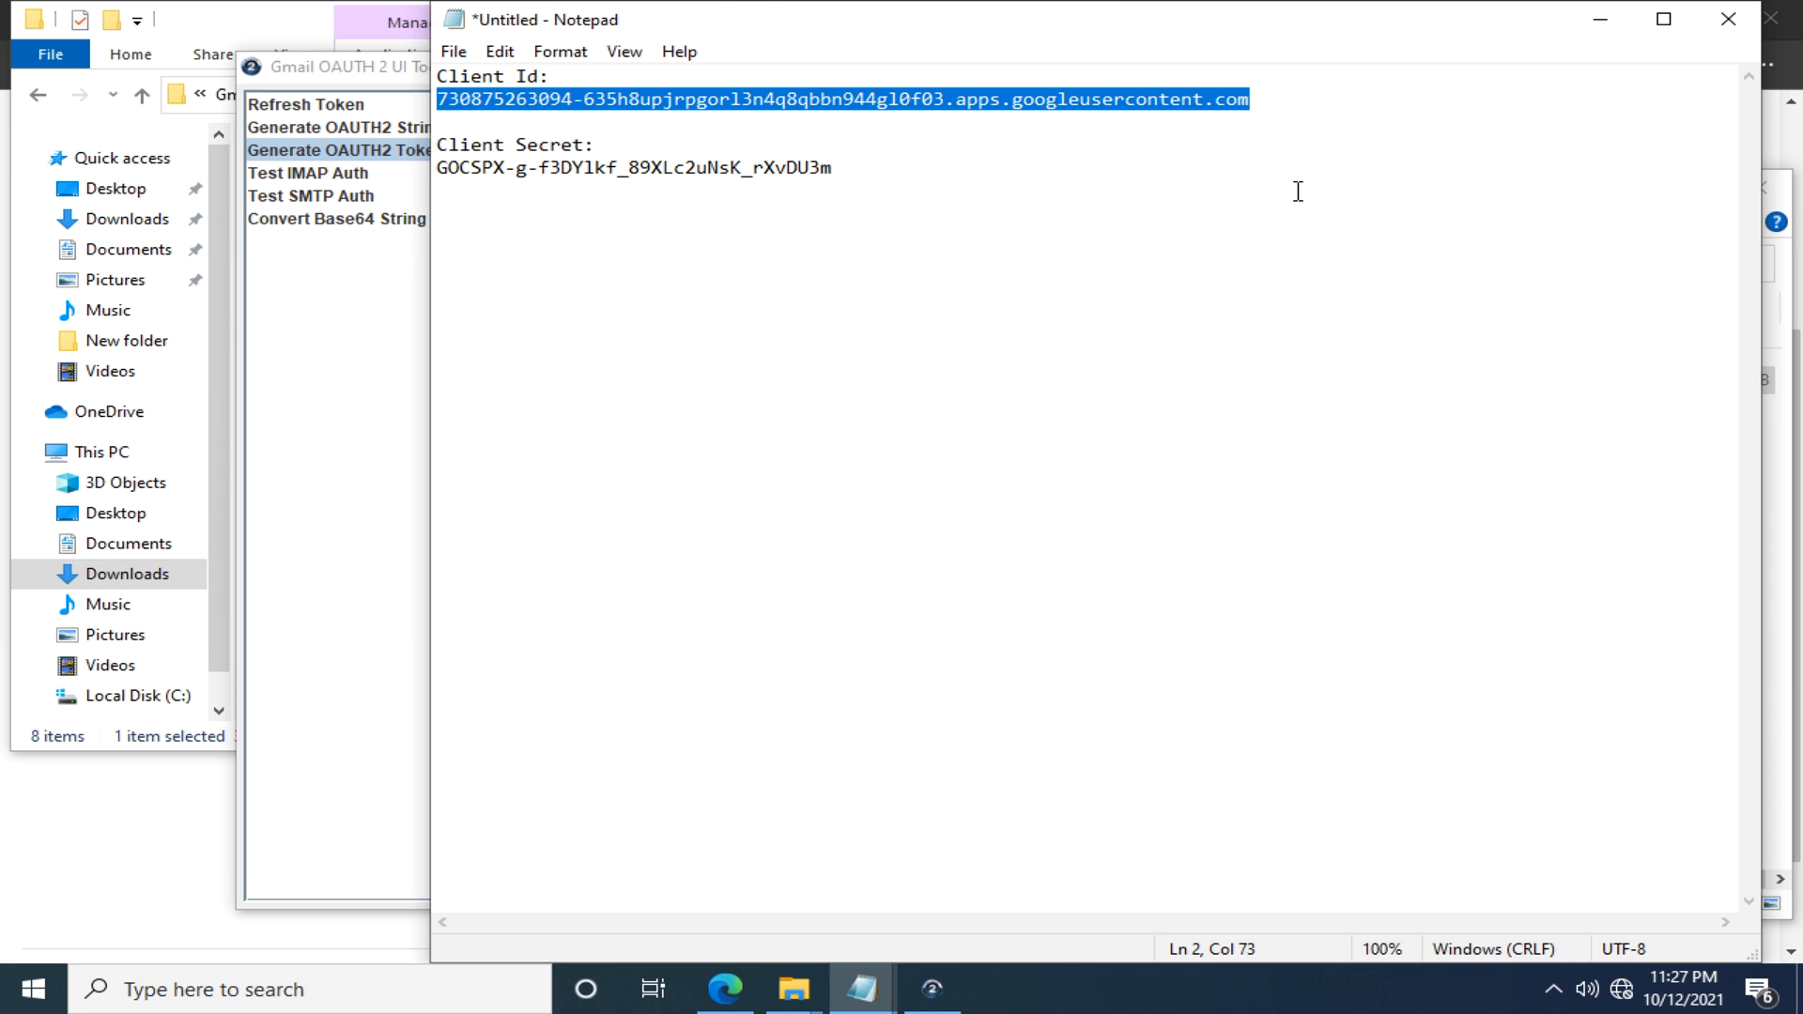
{"action": "mouse_move", "coordinate": [936, 959]}
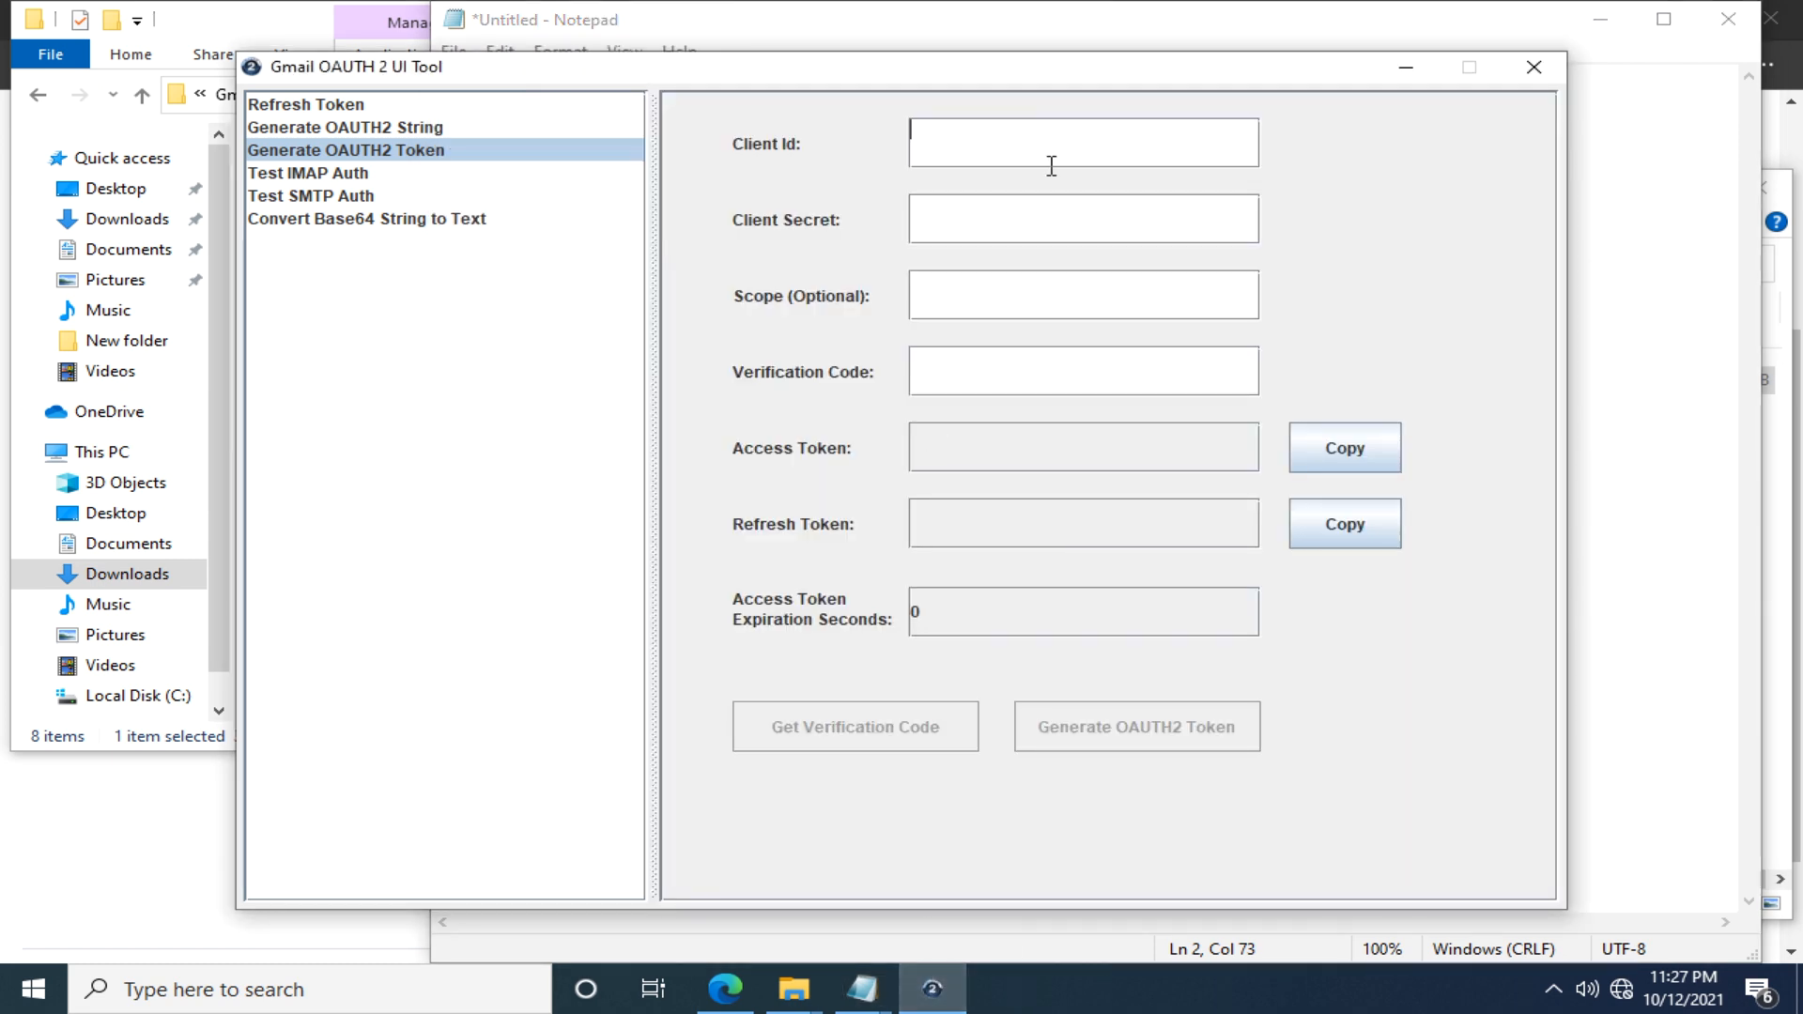
{"action": "right_click", "coordinate": [1082, 143]}
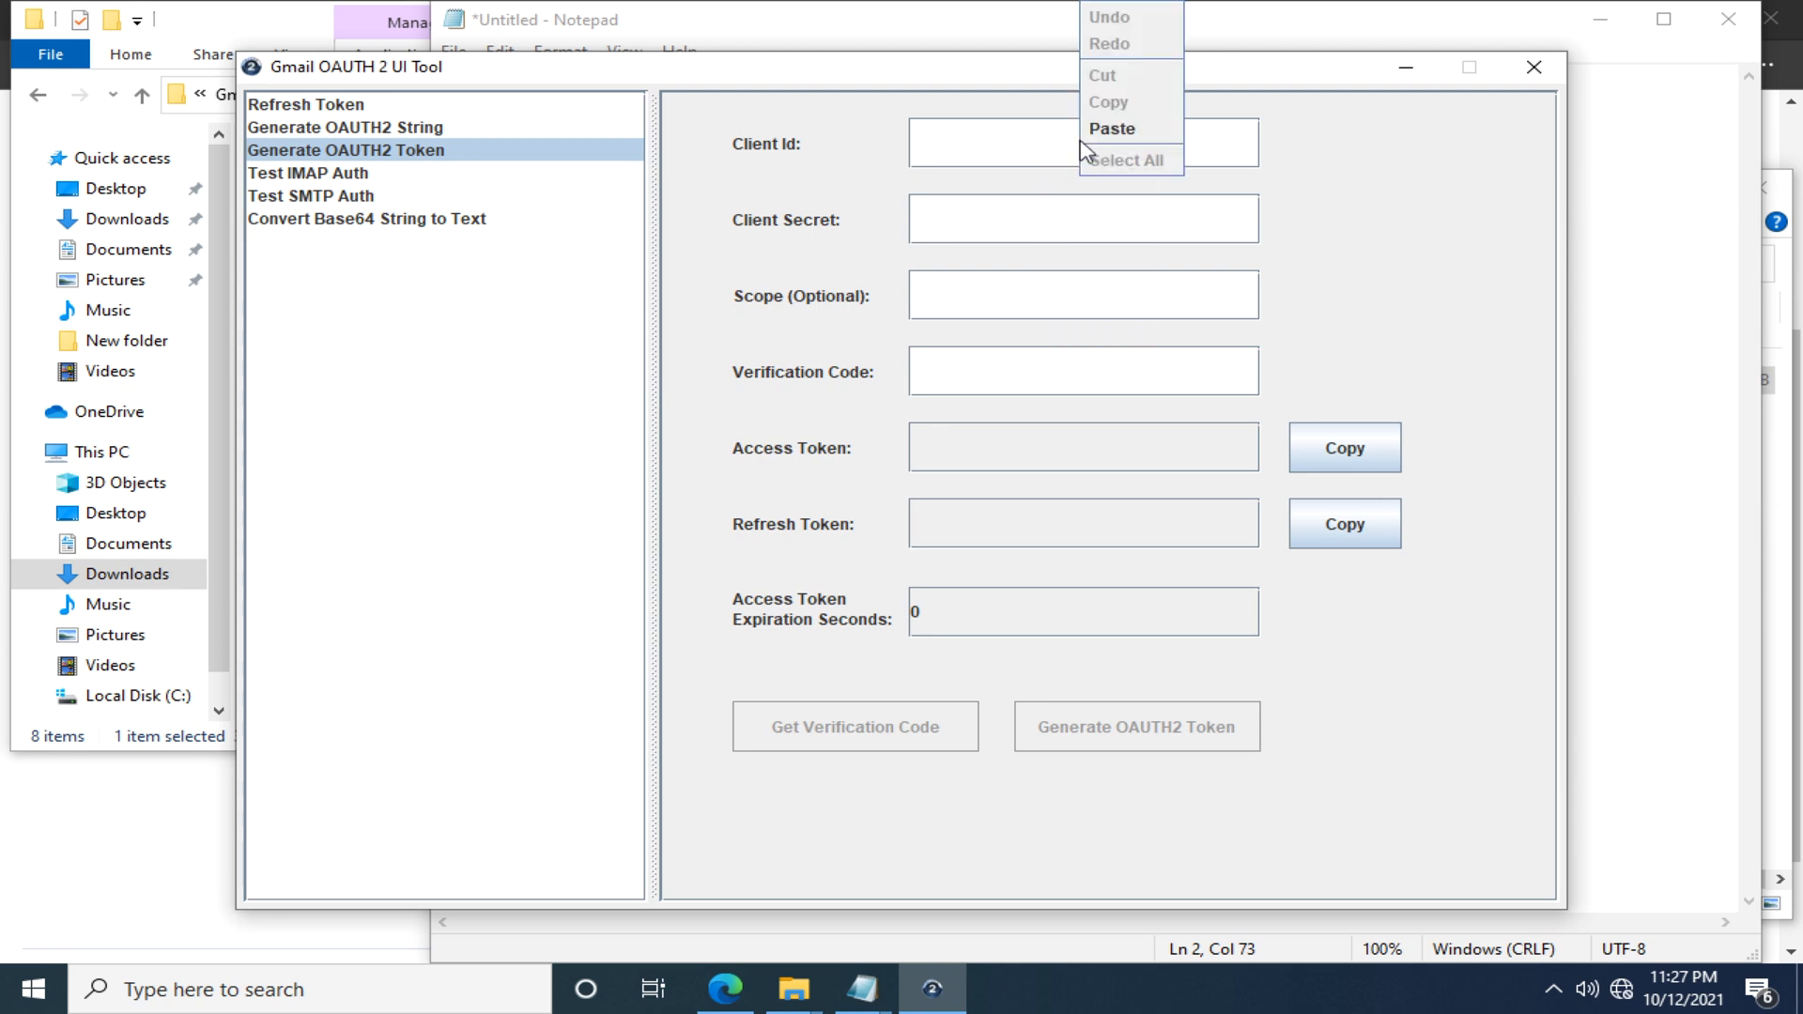
{"action": "left_click", "coordinate": [1110, 127]}
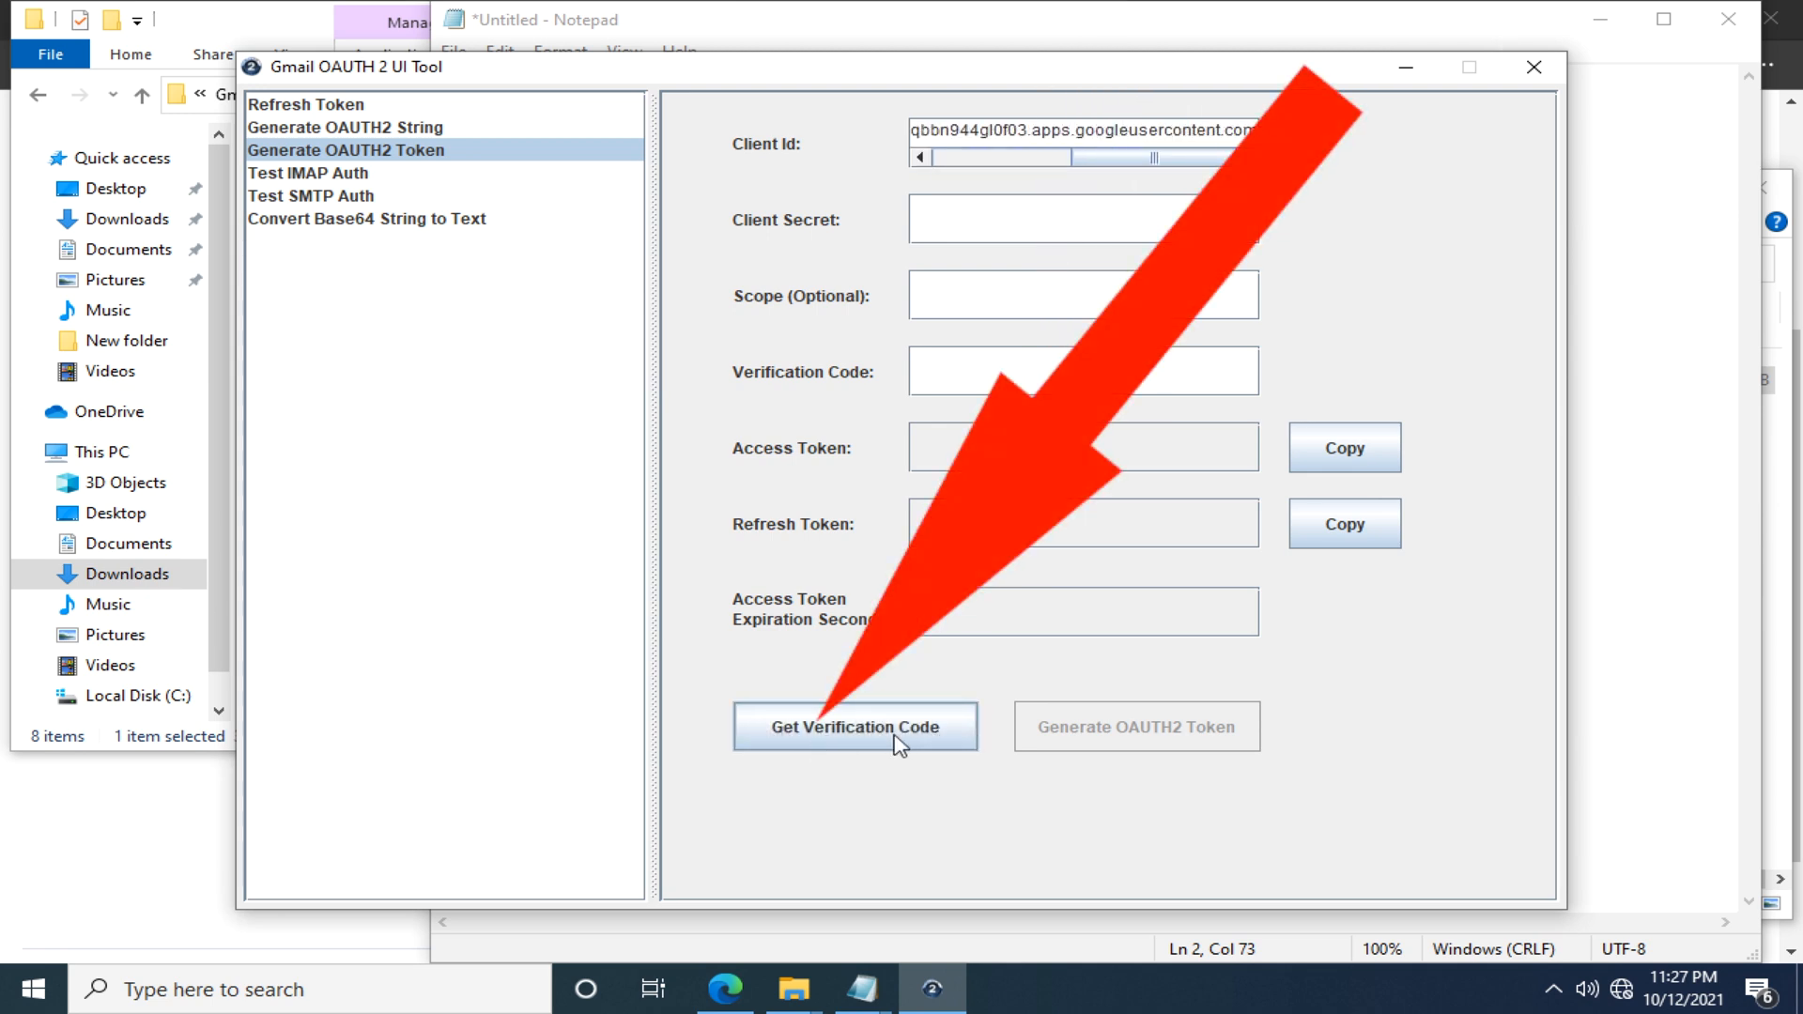
Get the verification code dialog and copy its permission URL.
{"action": "left_click", "coordinate": [853, 725]}
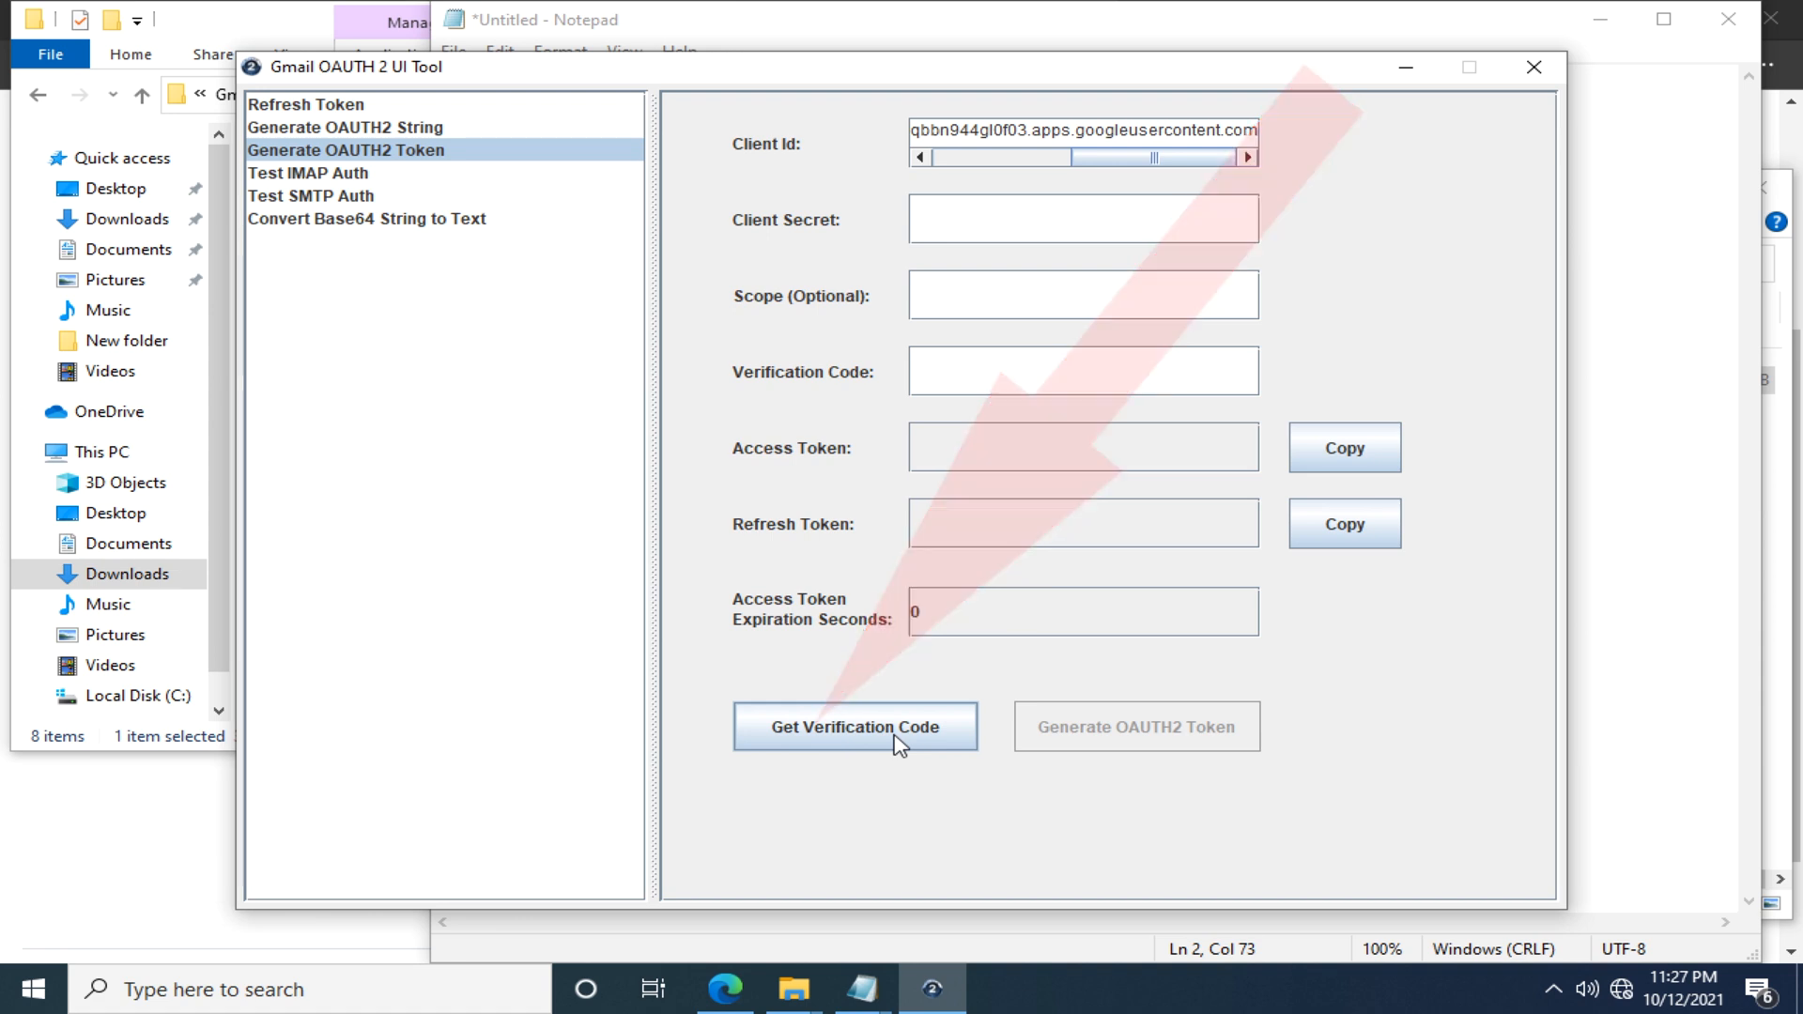
{"action": "left_click", "coordinate": [854, 726]}
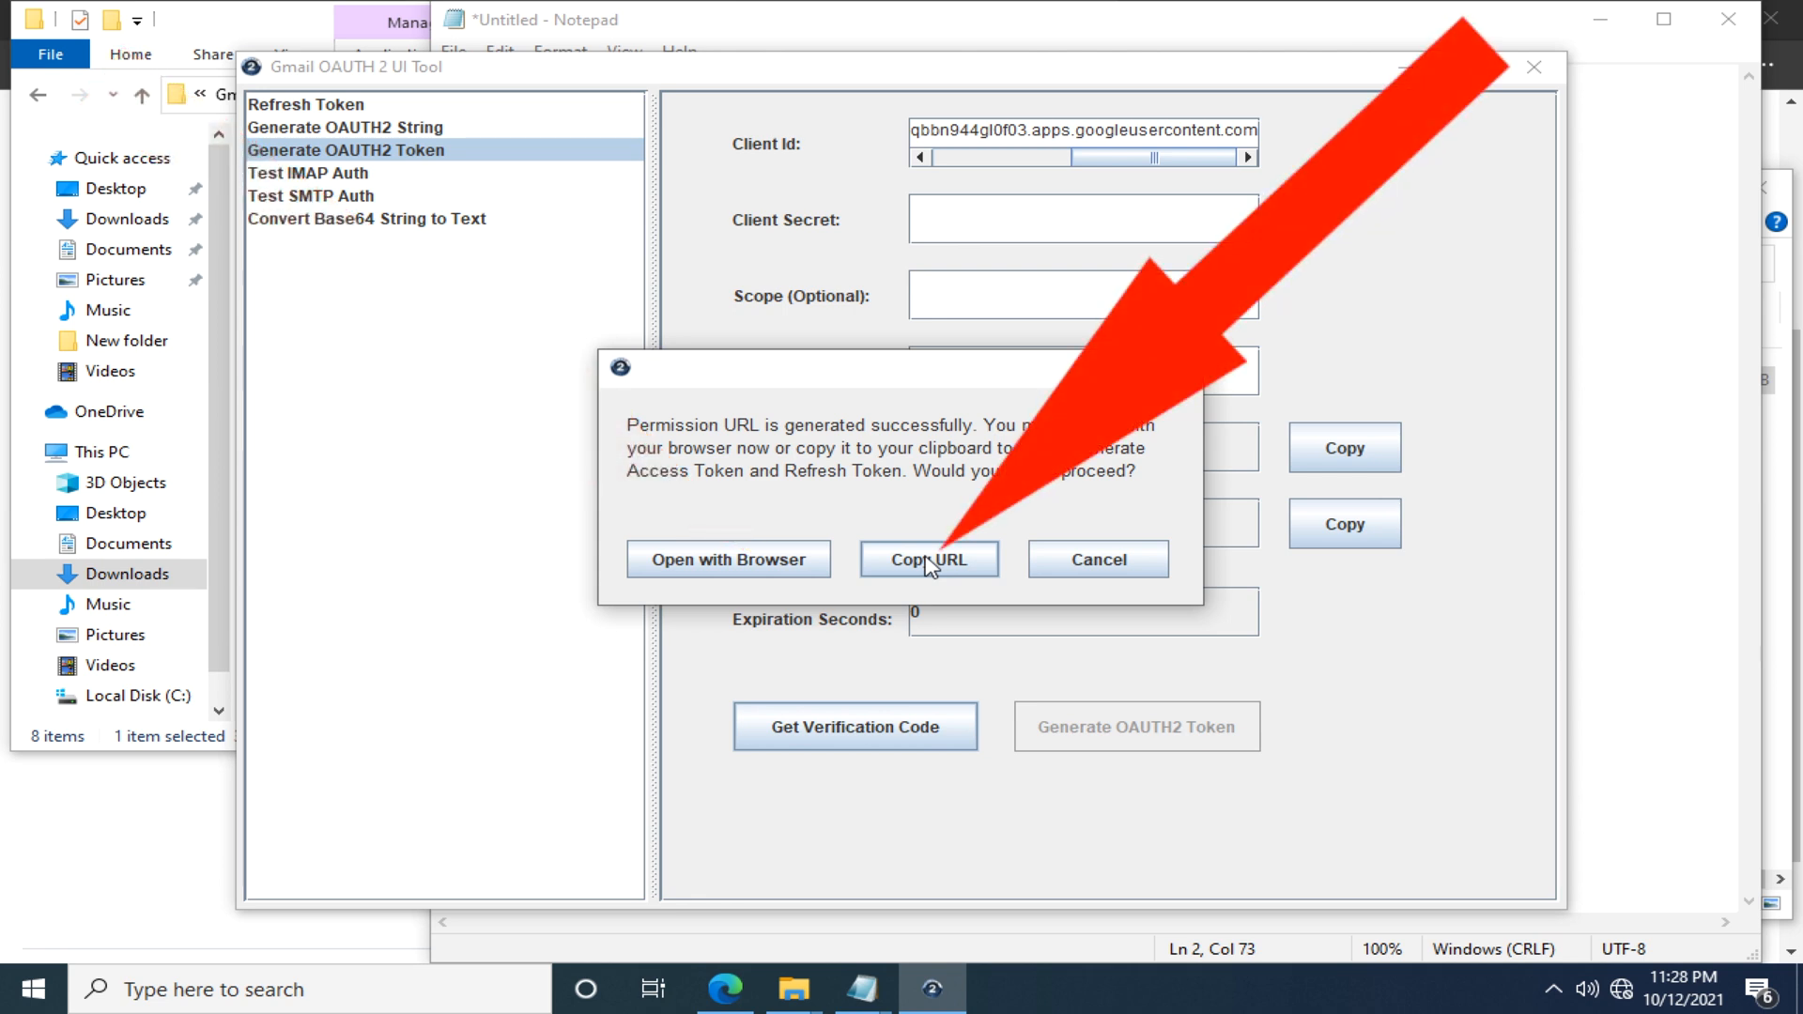
{"action": "left_click", "coordinate": [926, 560]}
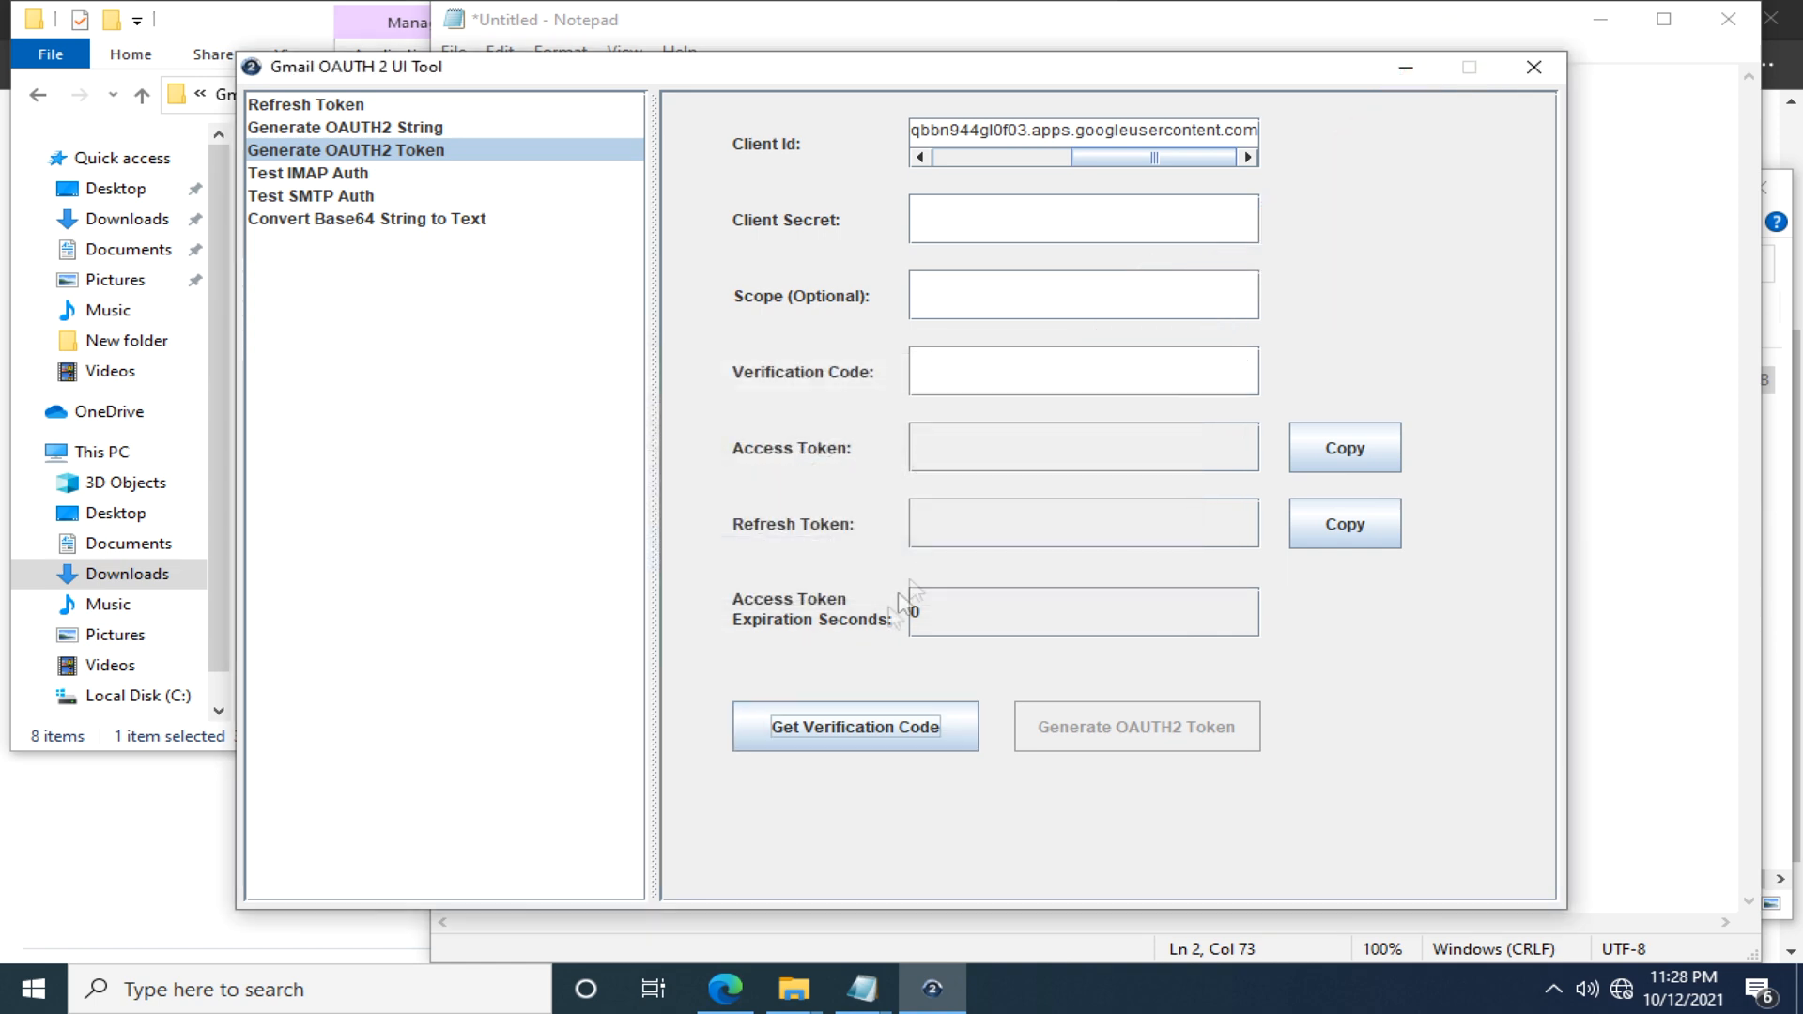
{"action": "left_click", "coordinate": [724, 990]}
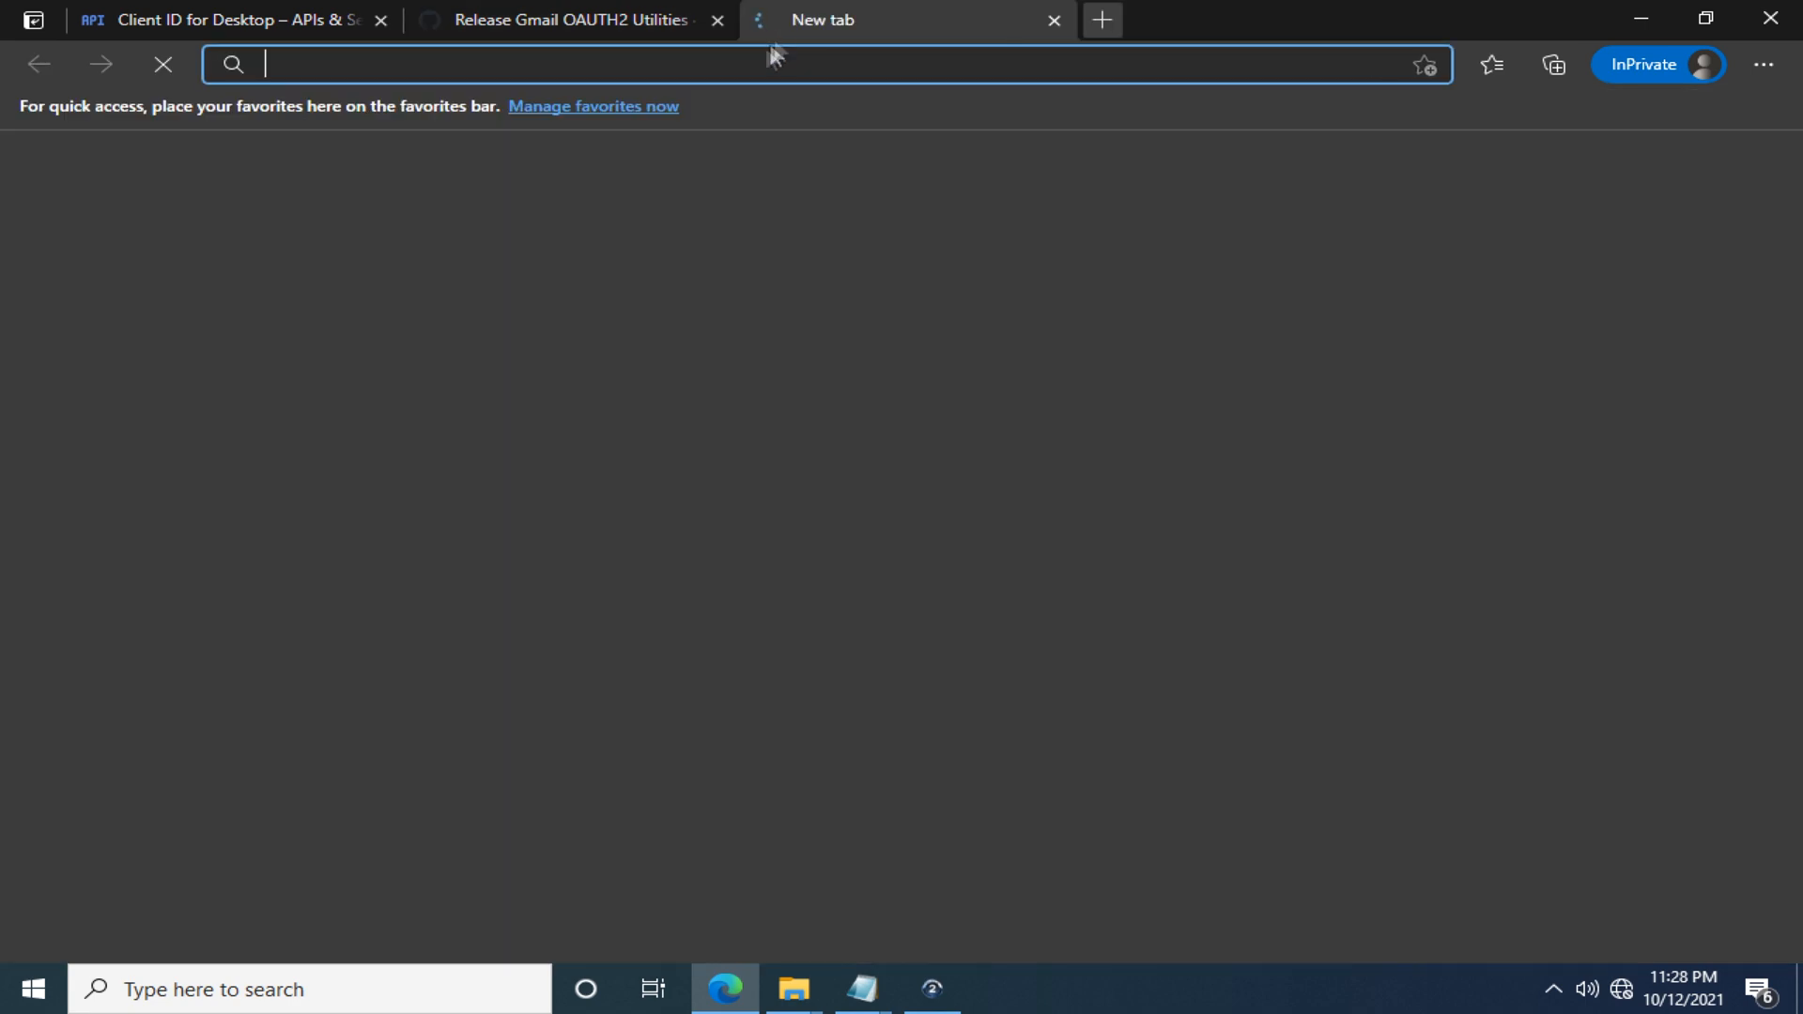
Paste-and-go the permission URL in the new tab and choose the listed Google account.
{"action": "right_click", "coordinate": [770, 64]}
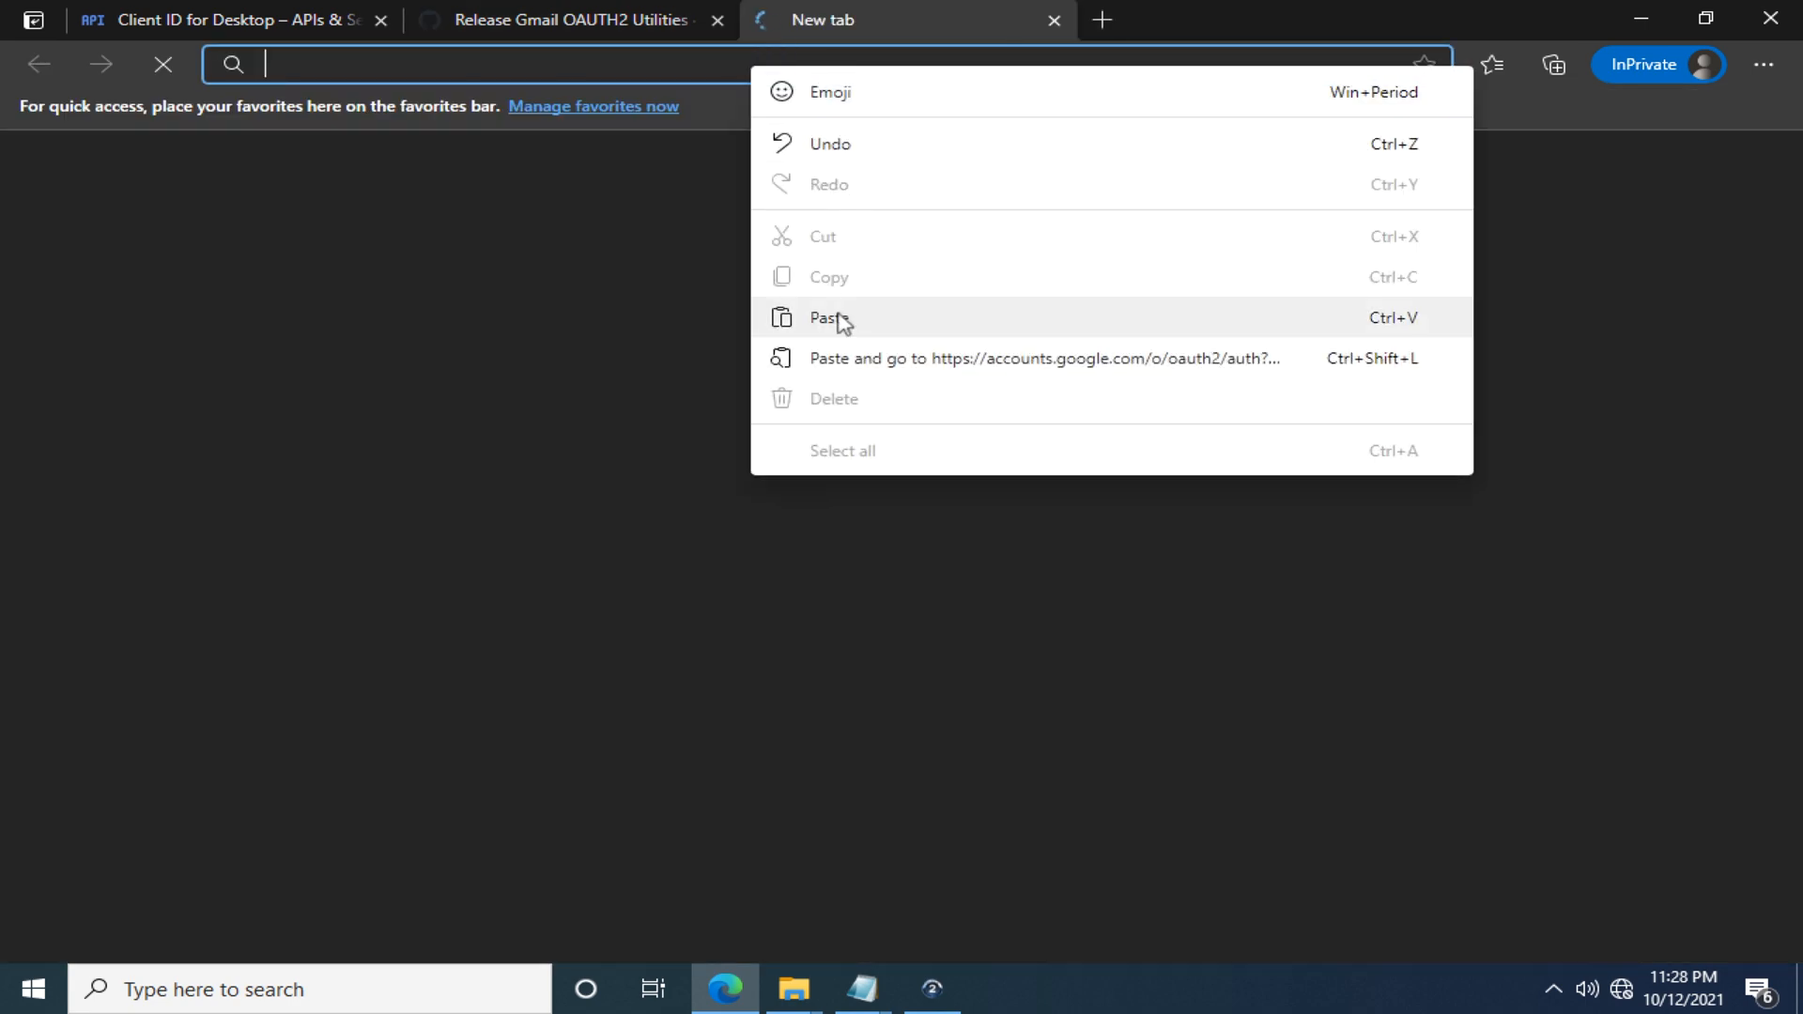
{"action": "left_click", "coordinate": [830, 317]}
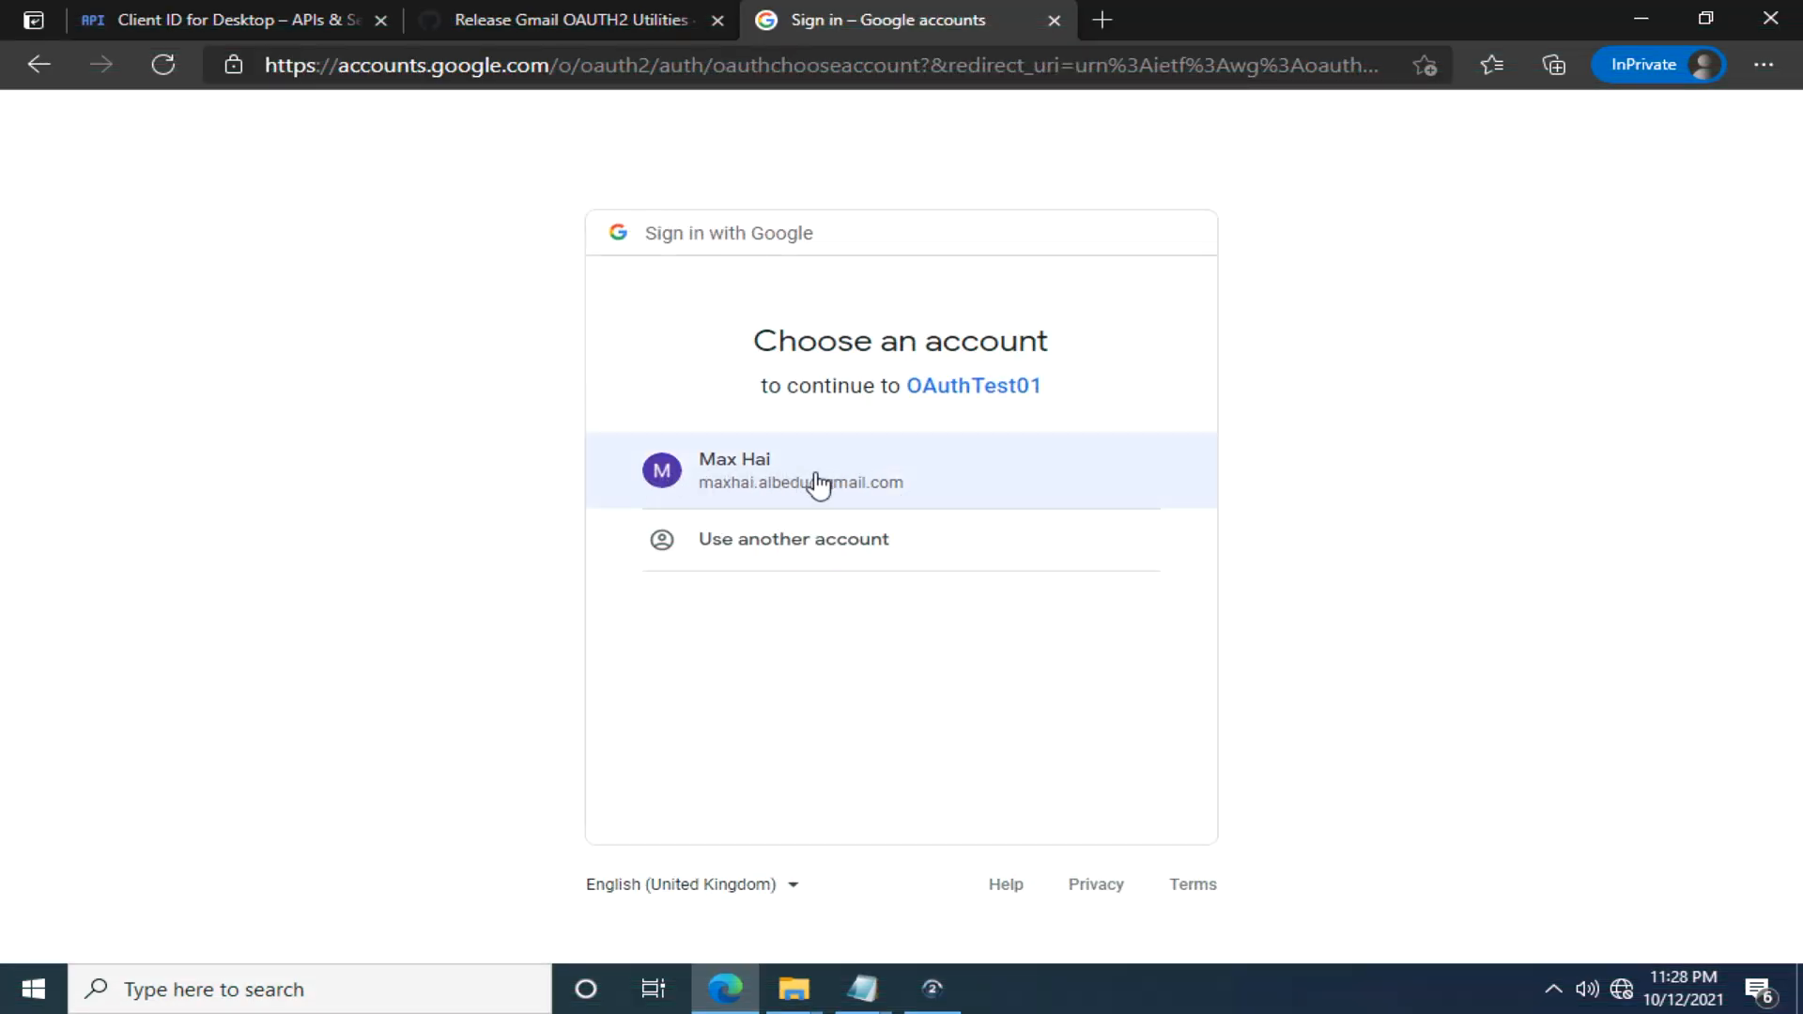
{"action": "left_click", "coordinate": [800, 470]}
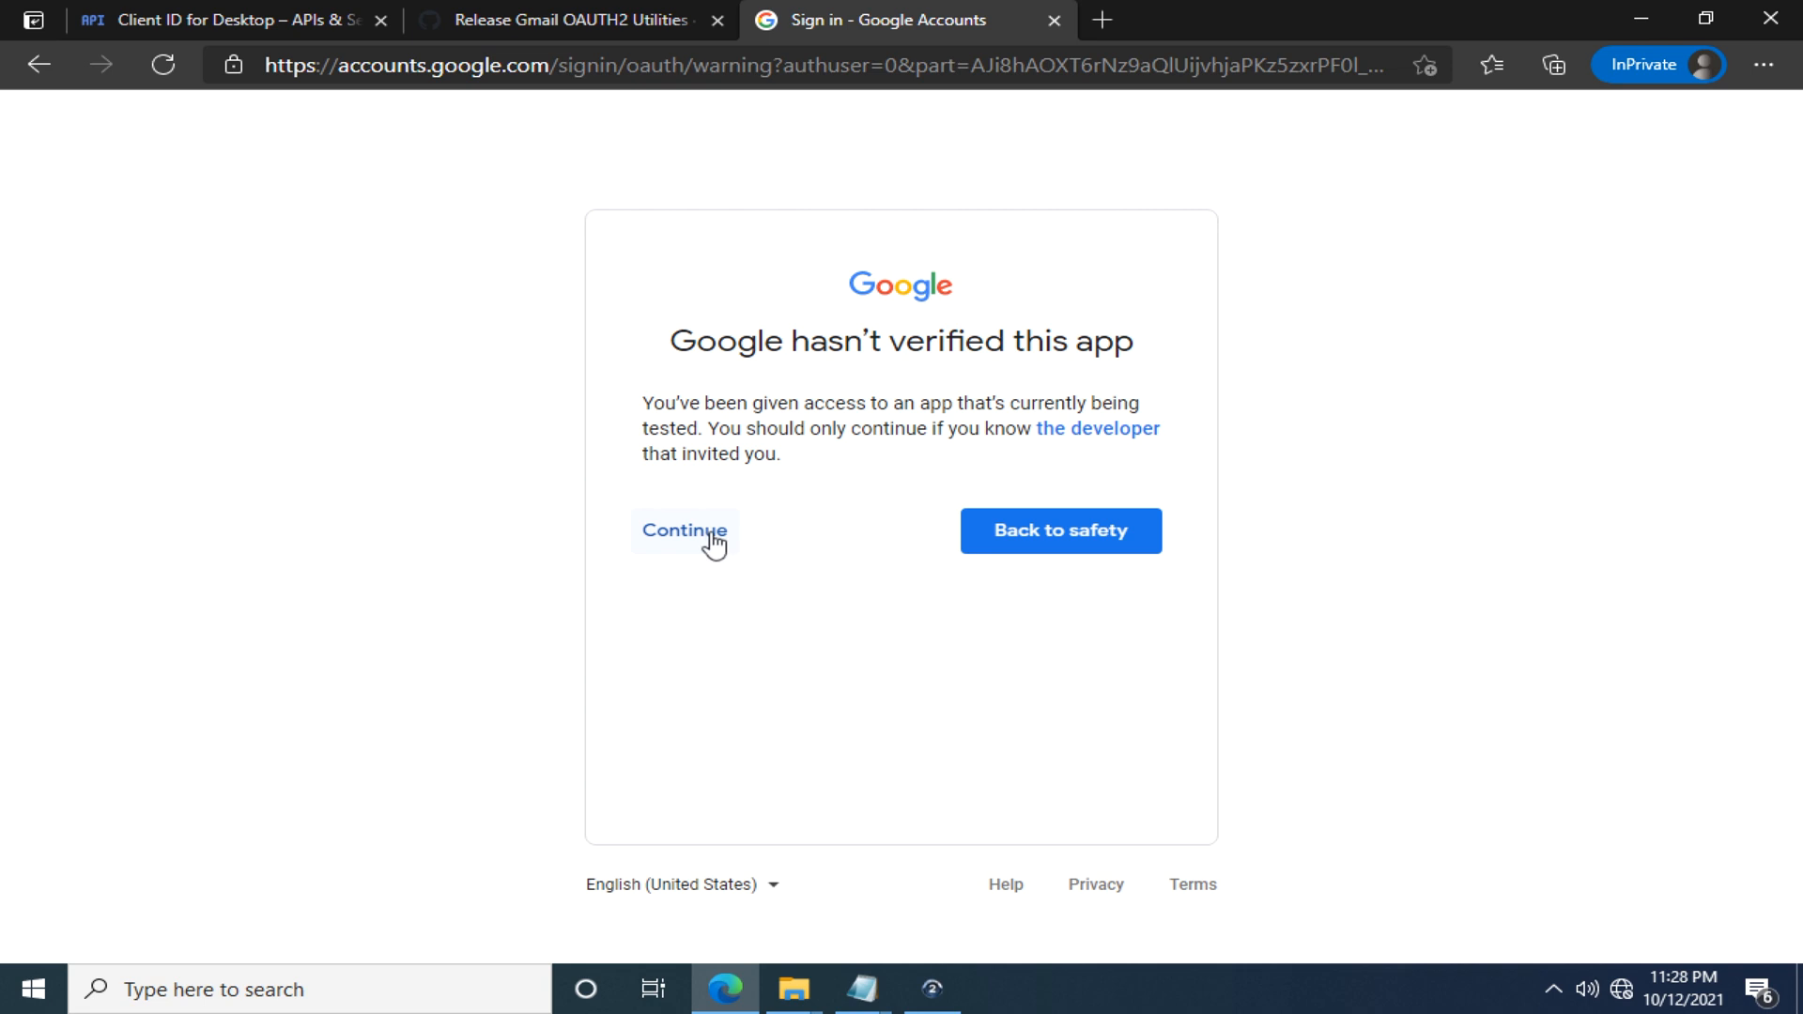
Continue past the unverified app warning, grant OAuthTest01 Gmail access, and copy the code.
{"action": "left_click", "coordinate": [683, 530]}
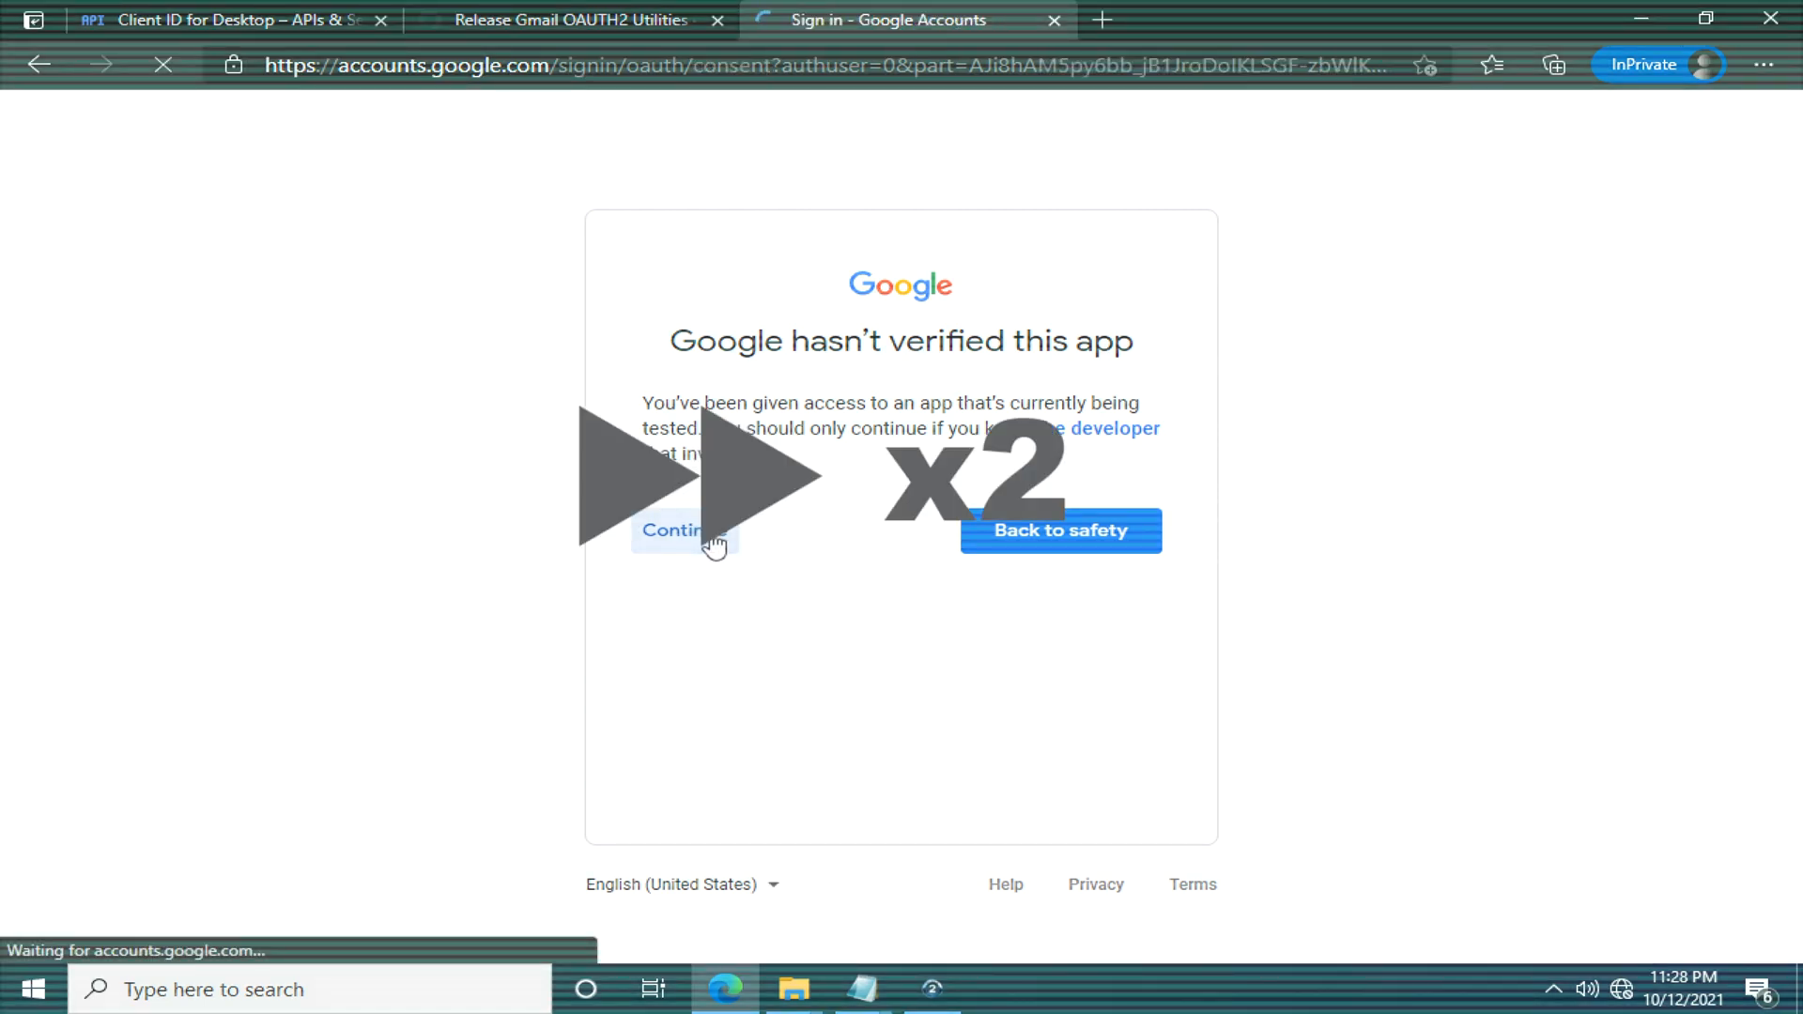
{"action": "left_click", "coordinate": [678, 530]}
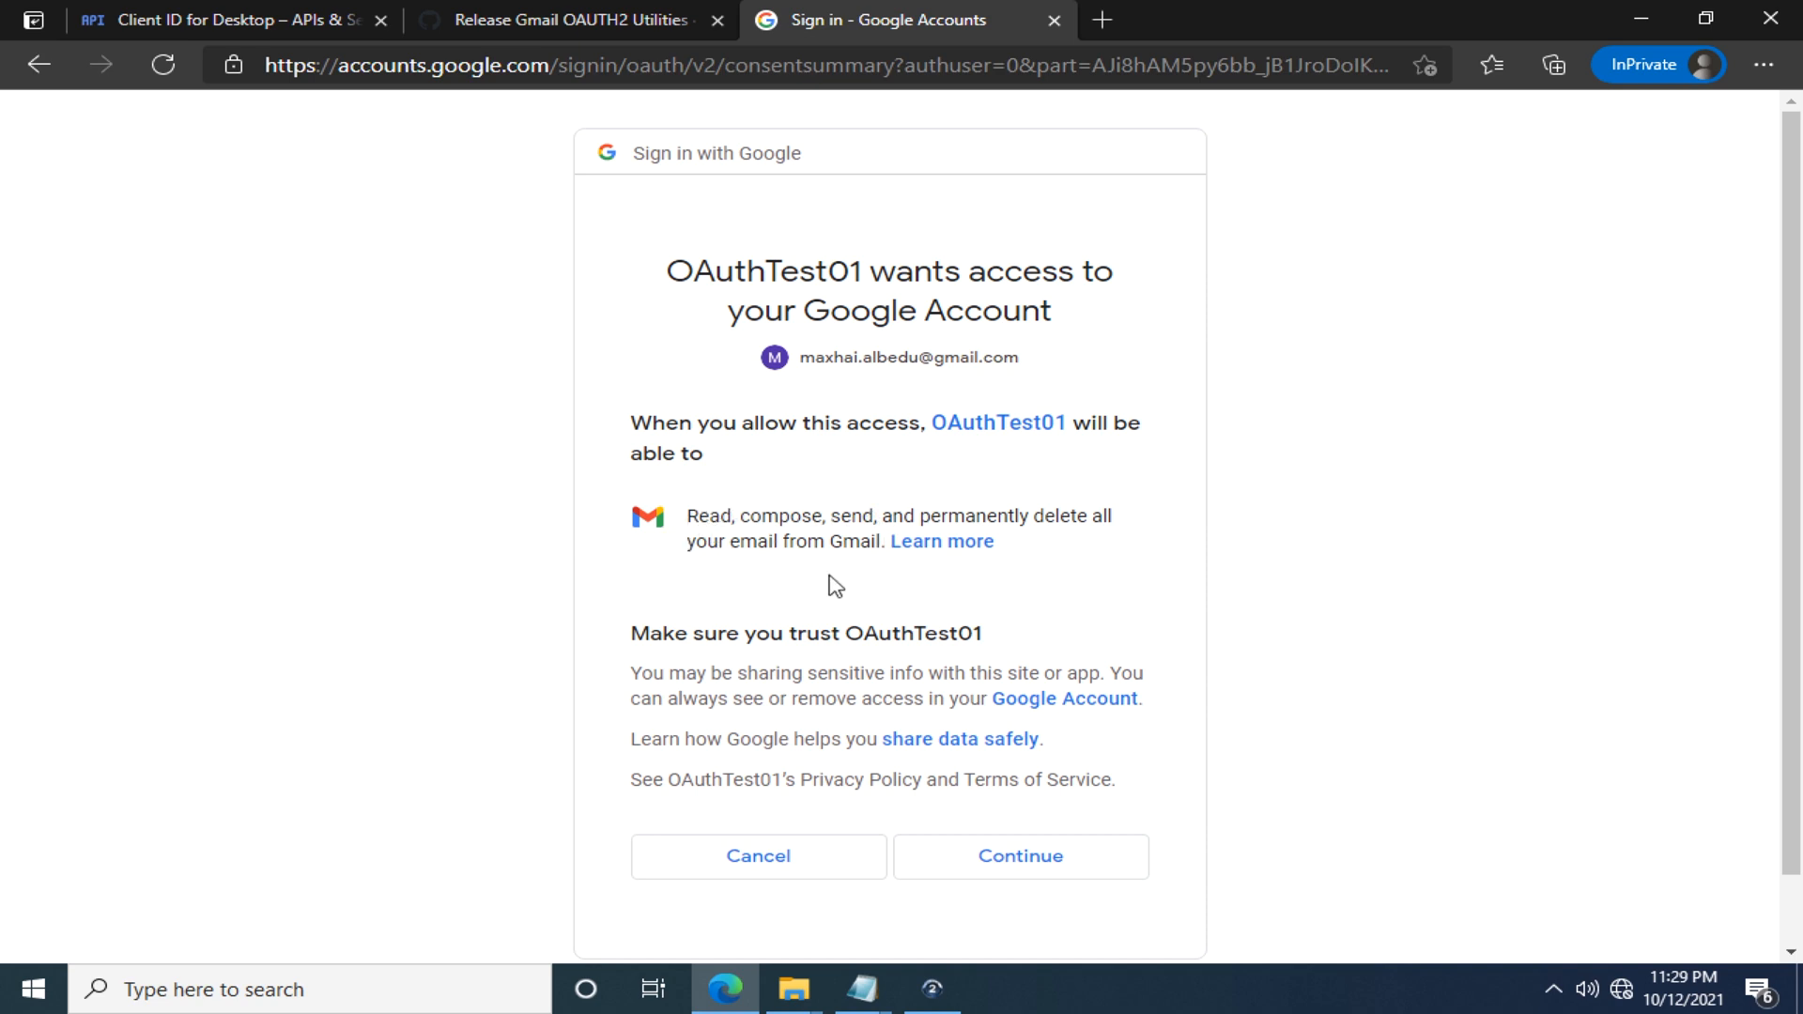
{"action": "mouse_move", "coordinate": [1020, 856]}
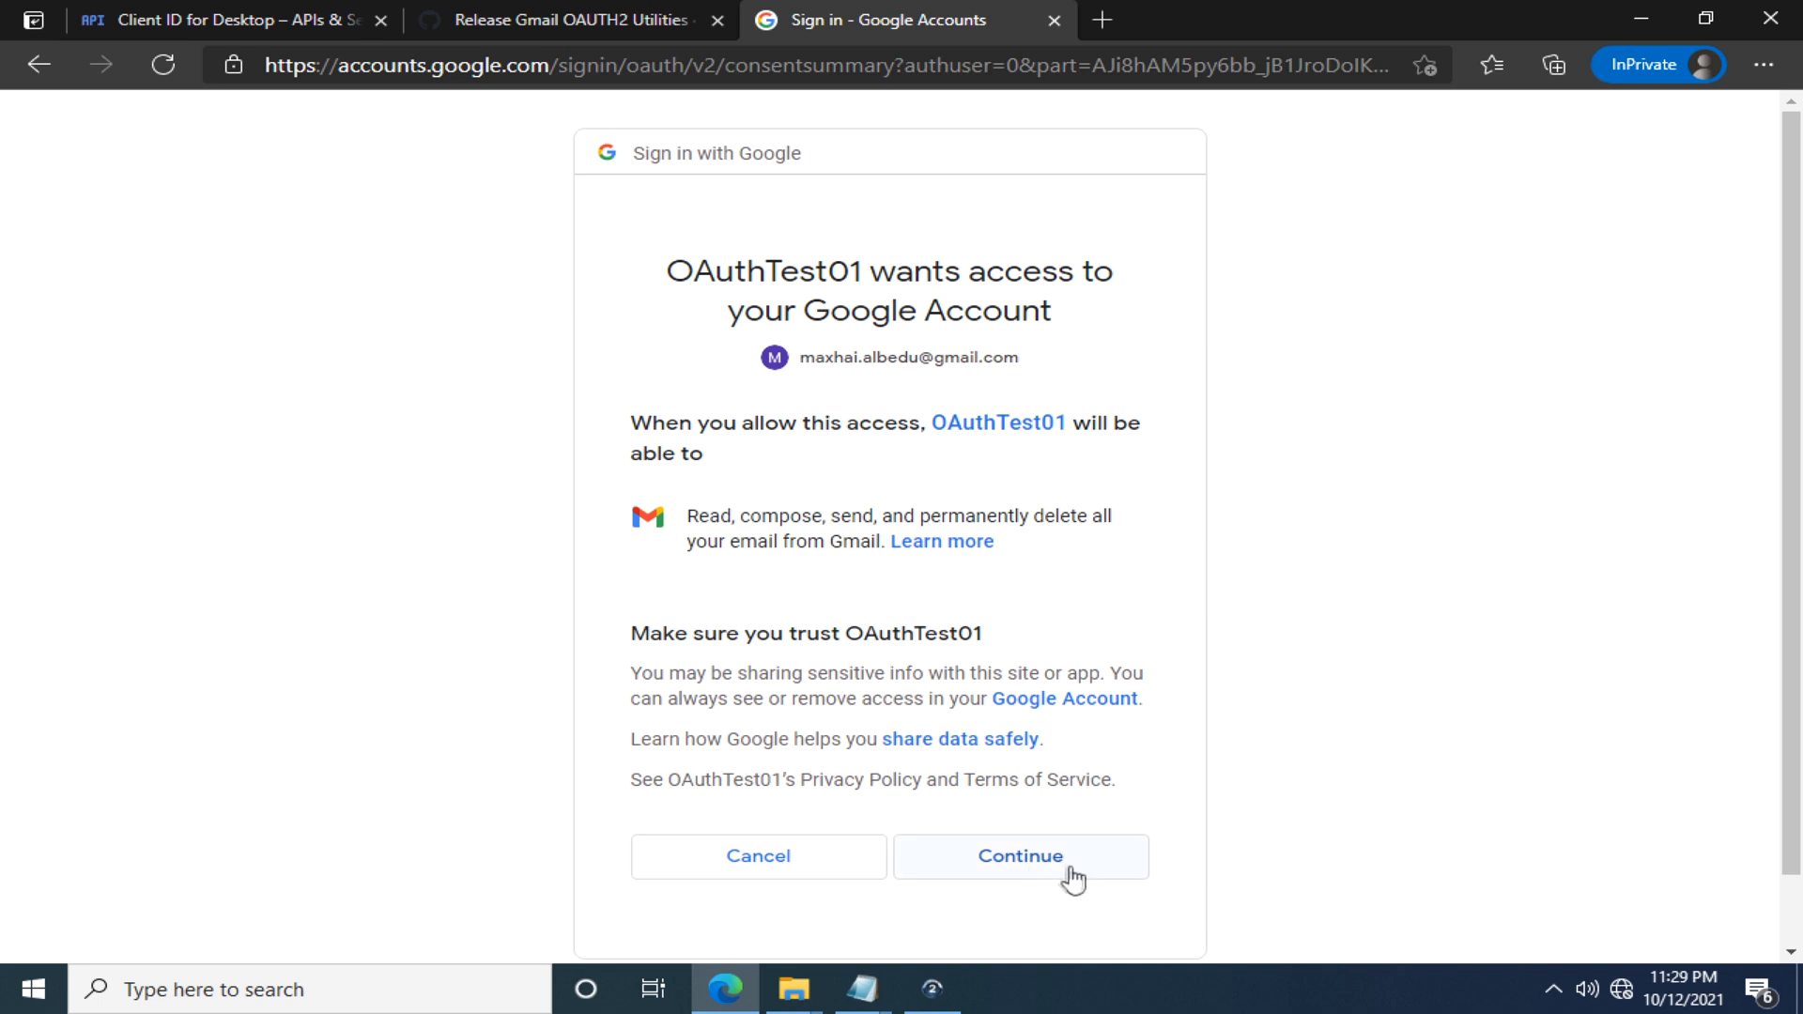
{"action": "left_click", "coordinate": [1018, 856]}
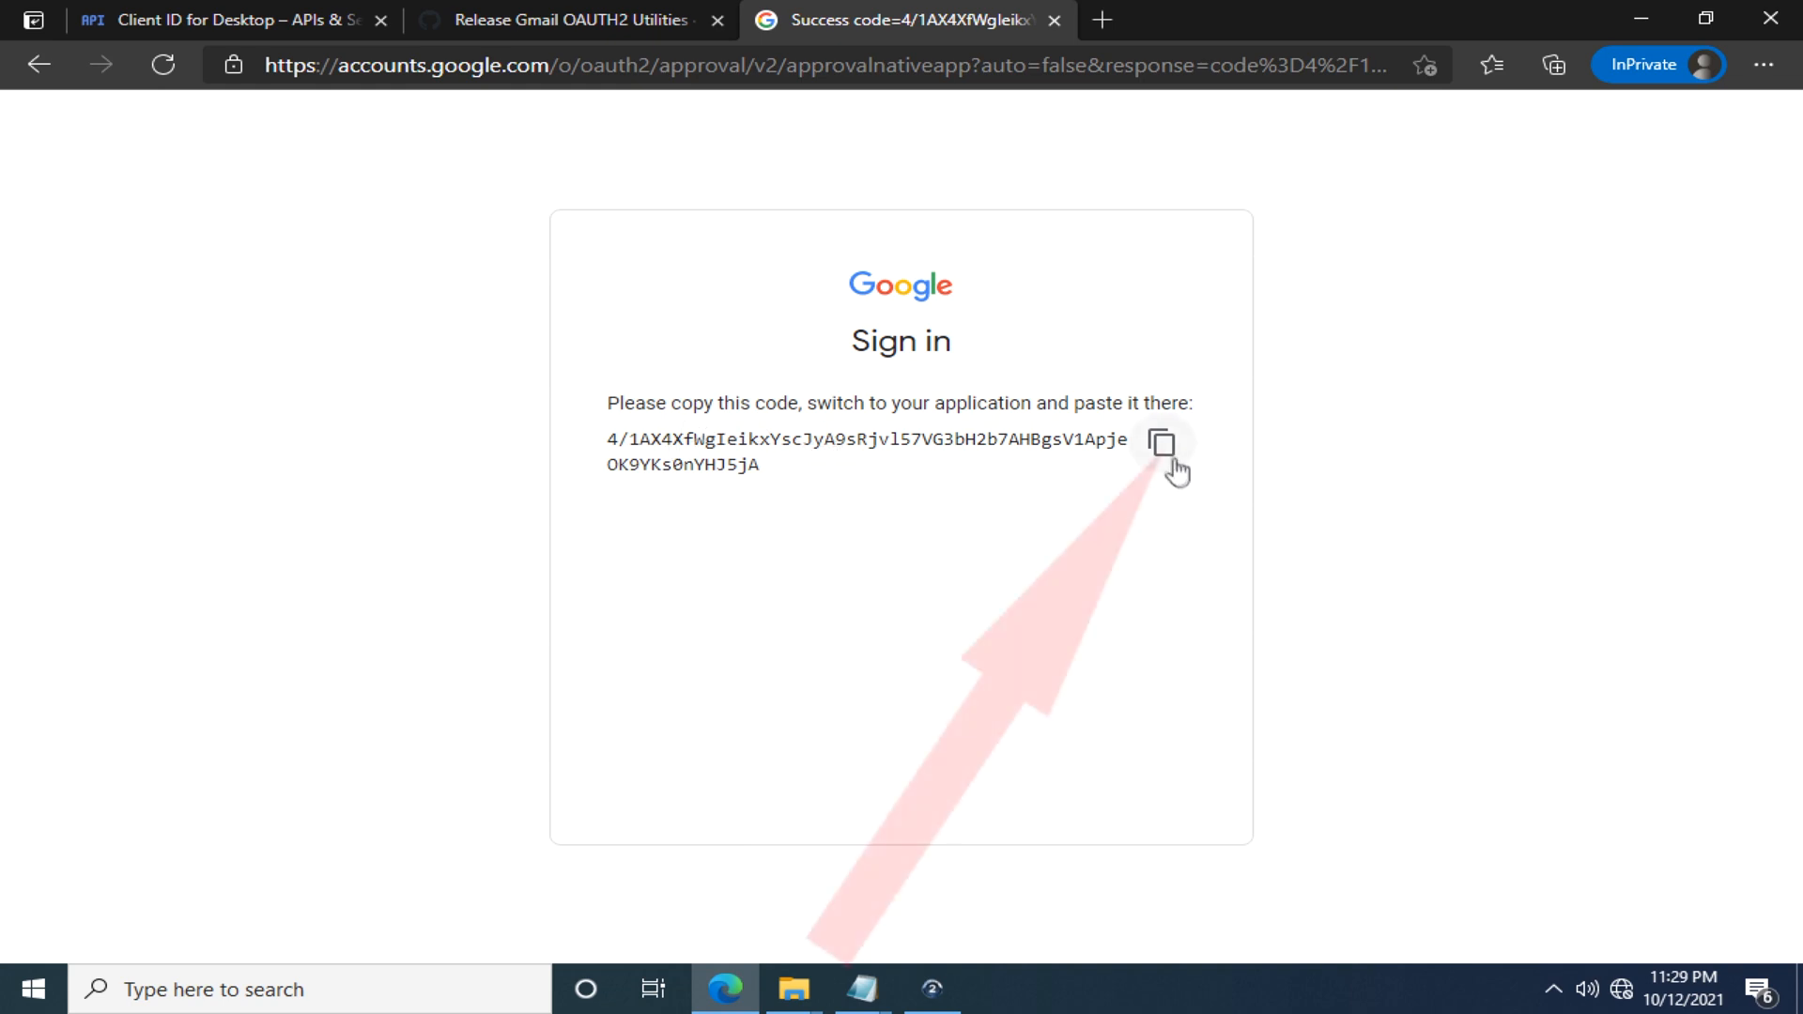
{"action": "left_click", "coordinate": [1163, 447]}
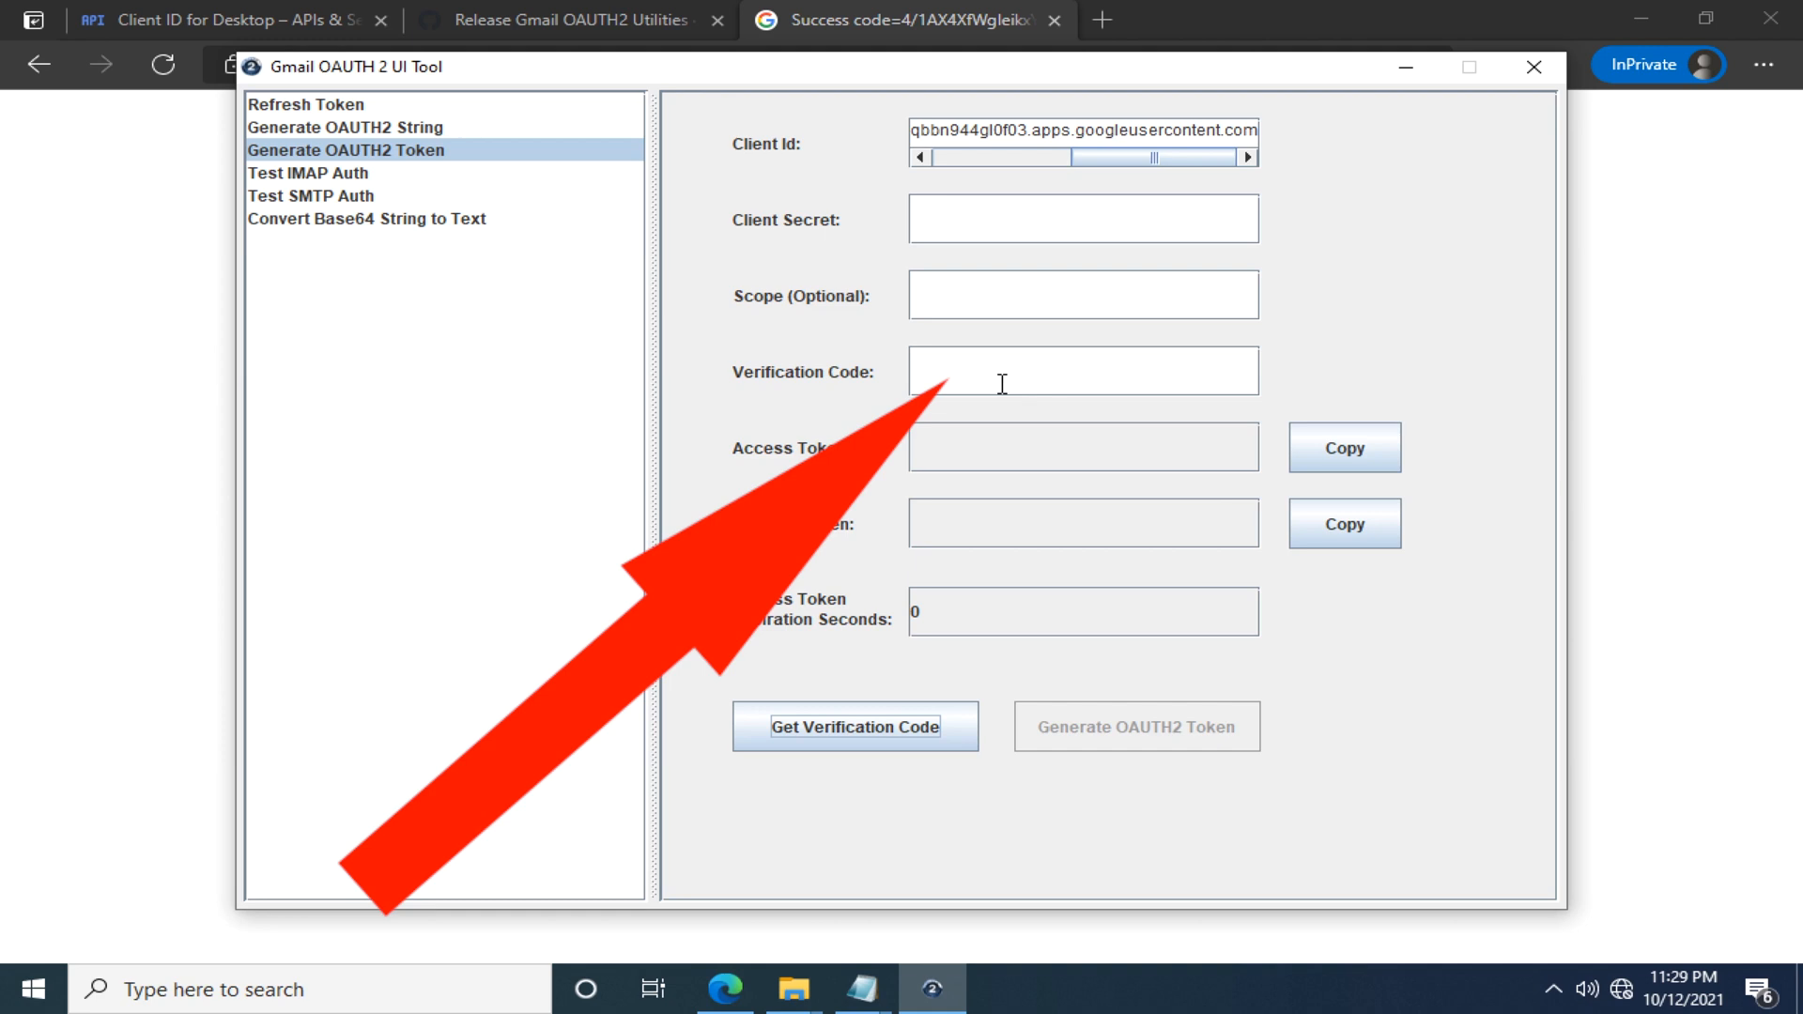
Fill in the verification code and client secret GOCSPX-..., then generate the access and refresh tokens.
{"action": "right_click", "coordinate": [1001, 370]}
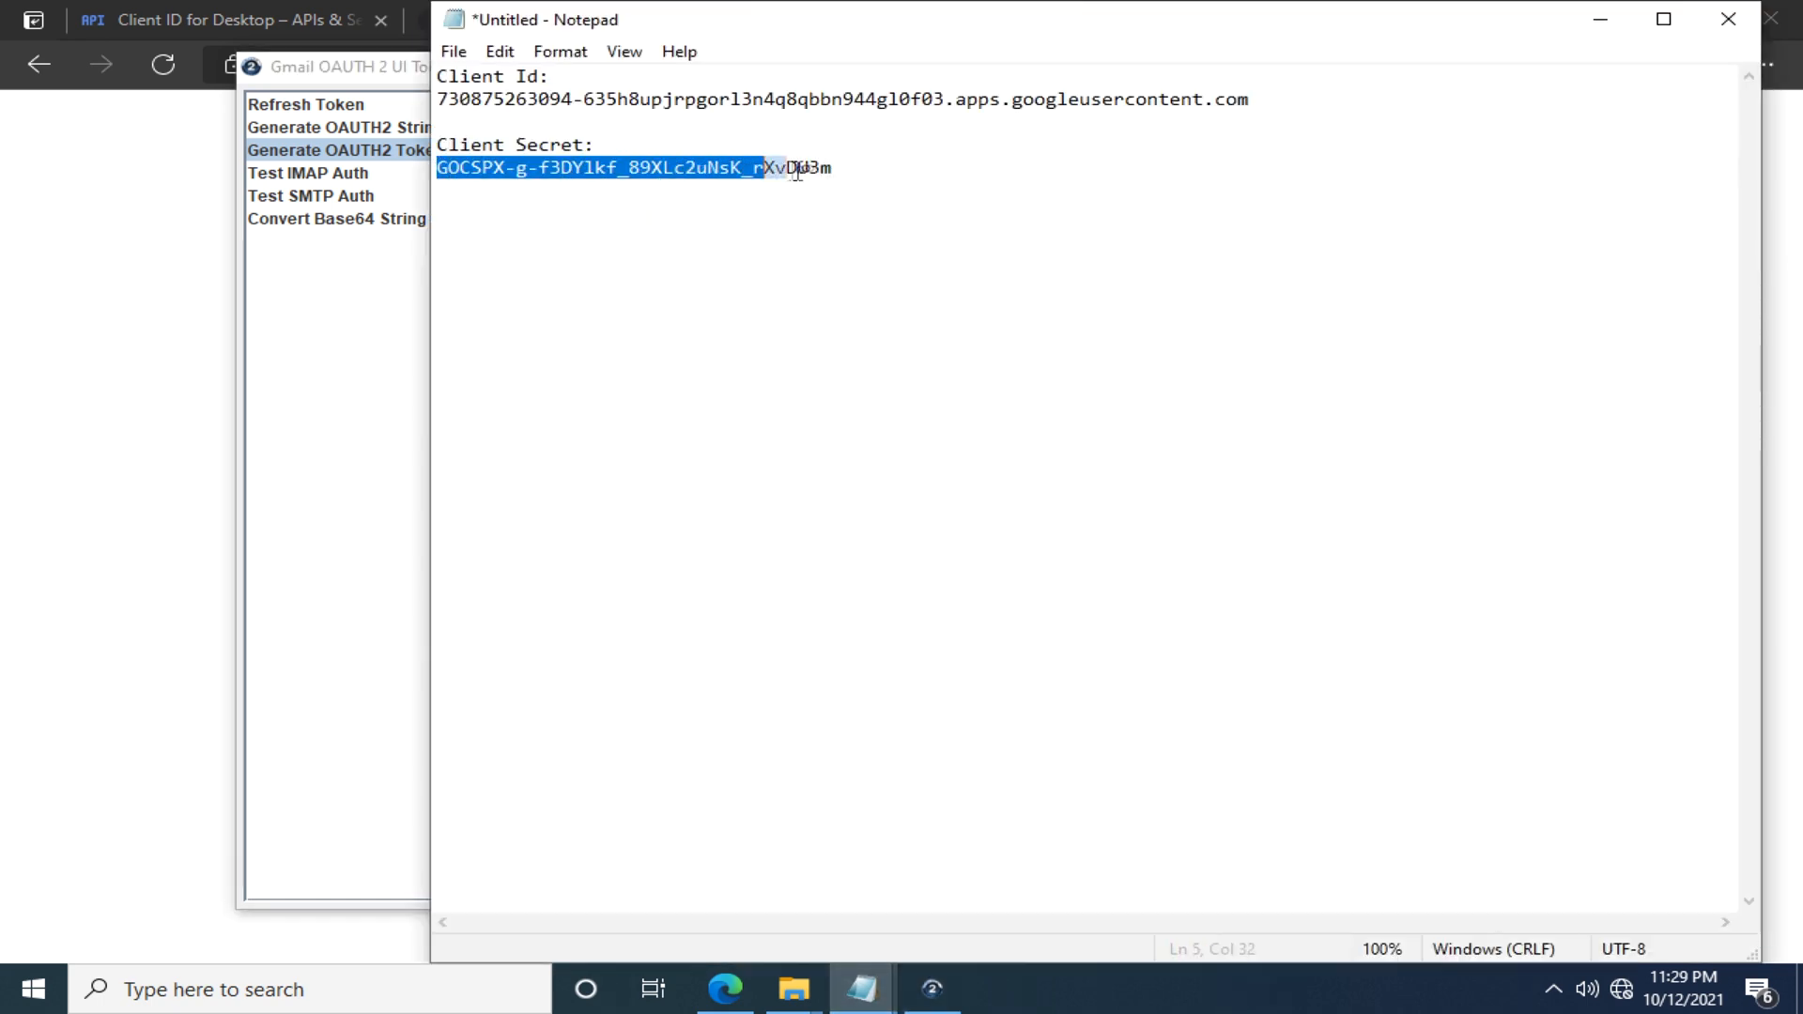
{"action": "right_click", "coordinate": [805, 167]}
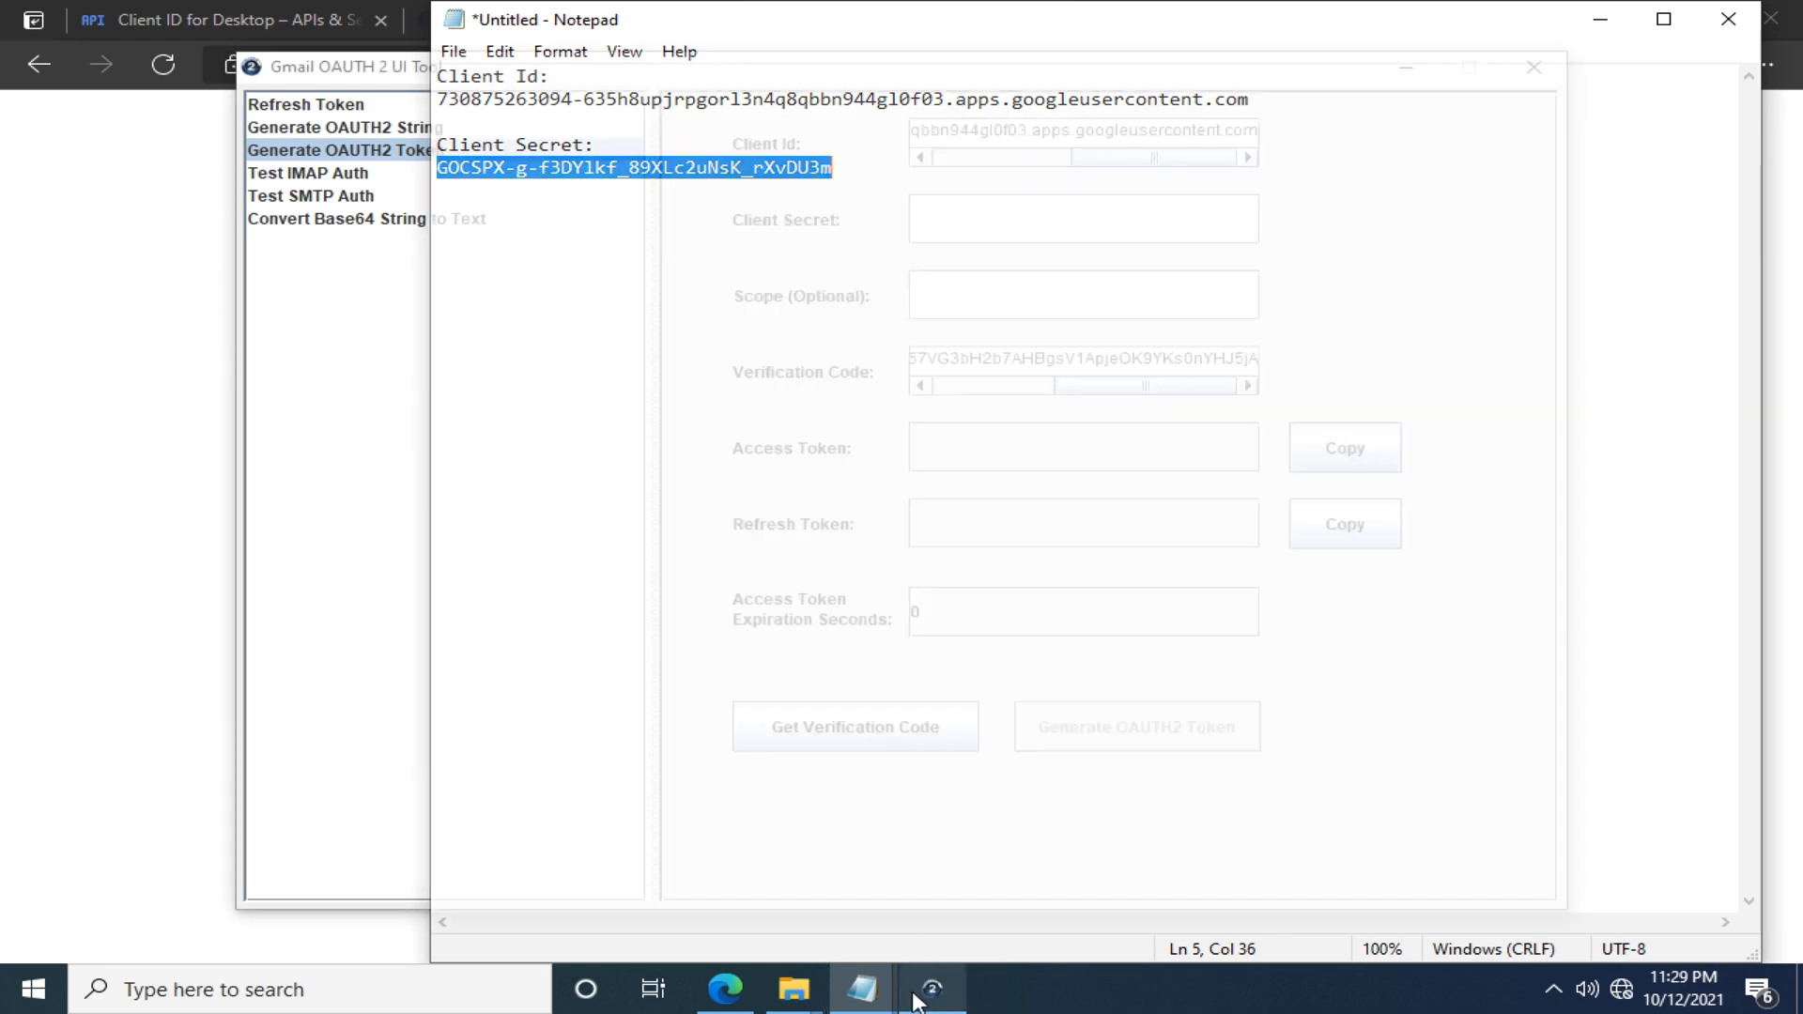
{"action": "left_click", "coordinate": [930, 989]}
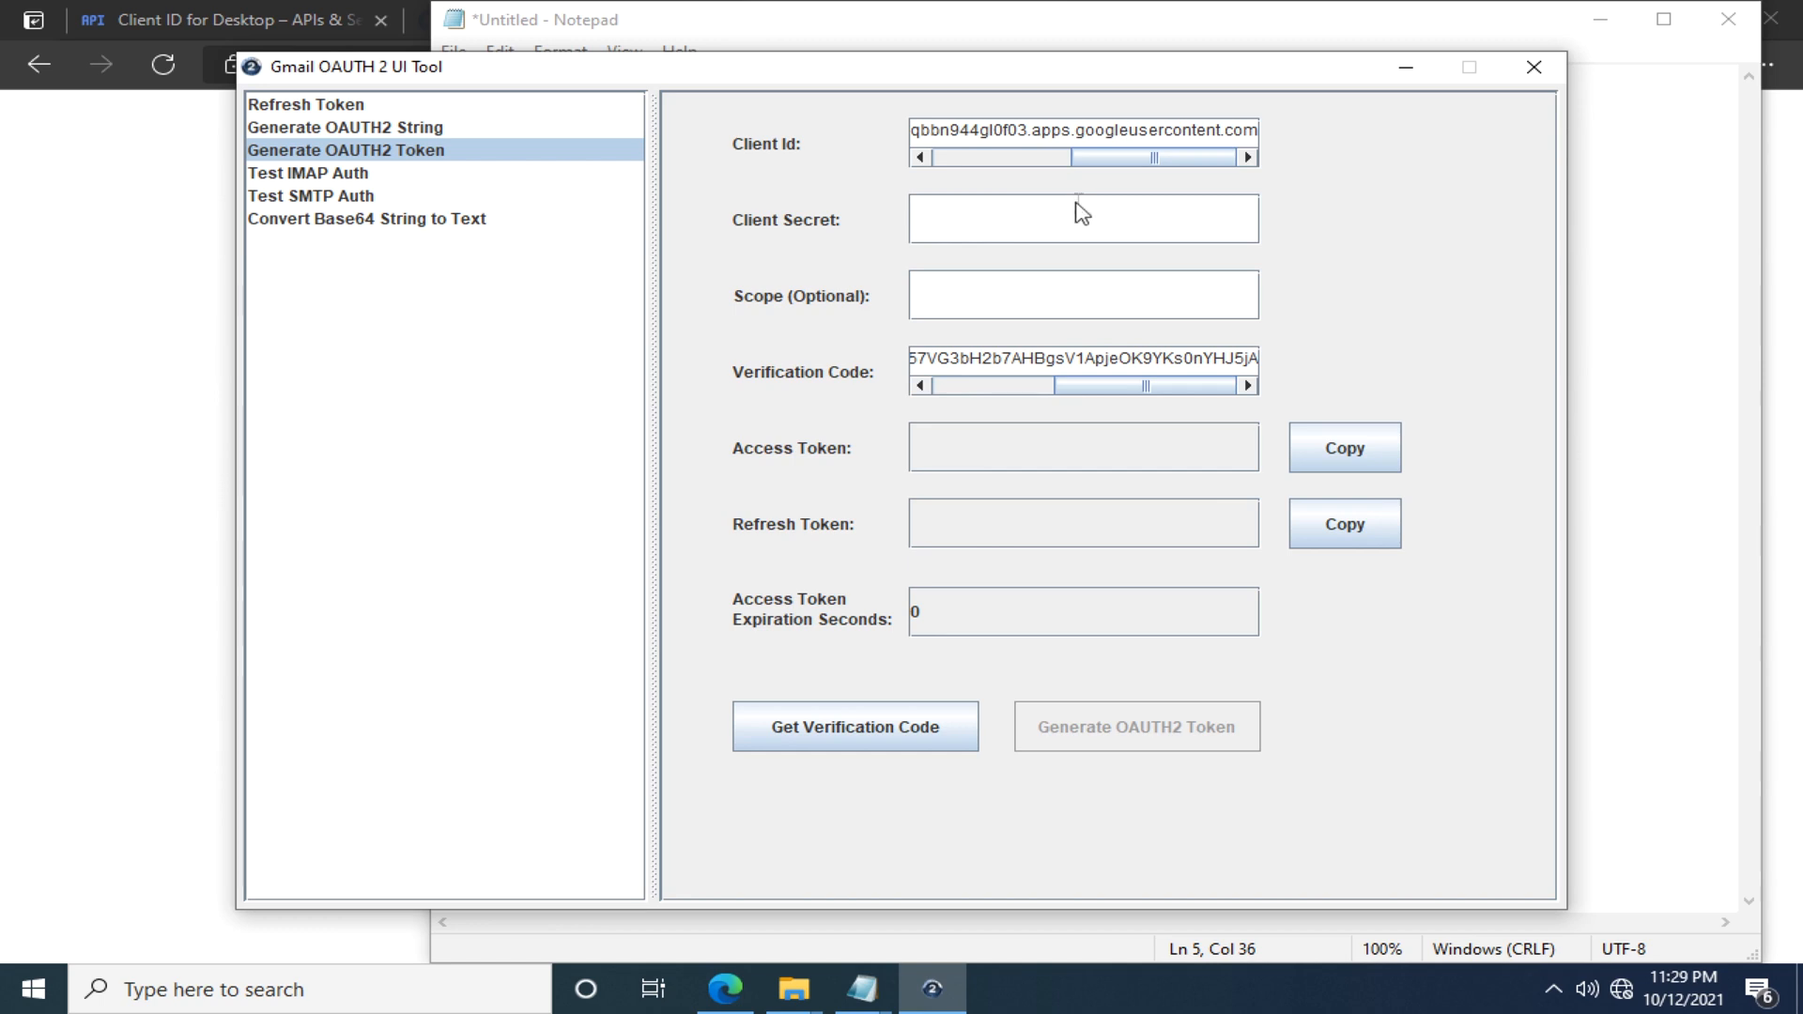
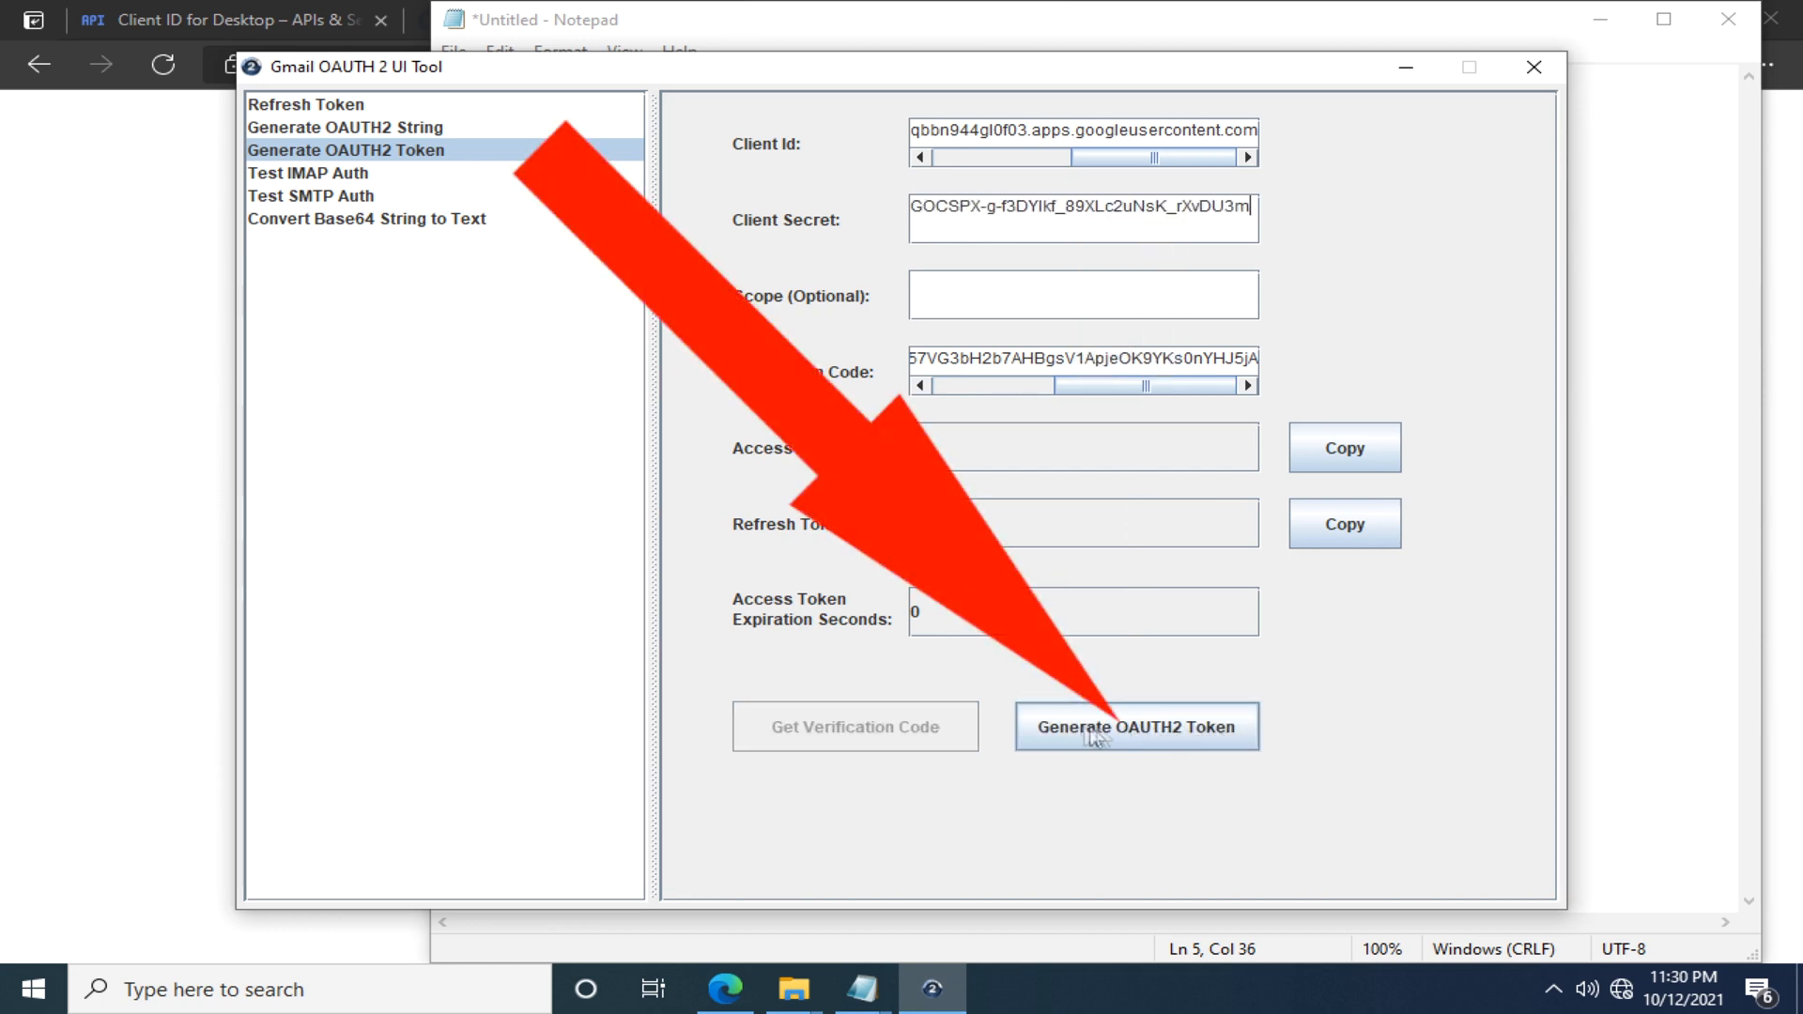
{"action": "left_click", "coordinate": [1134, 727]}
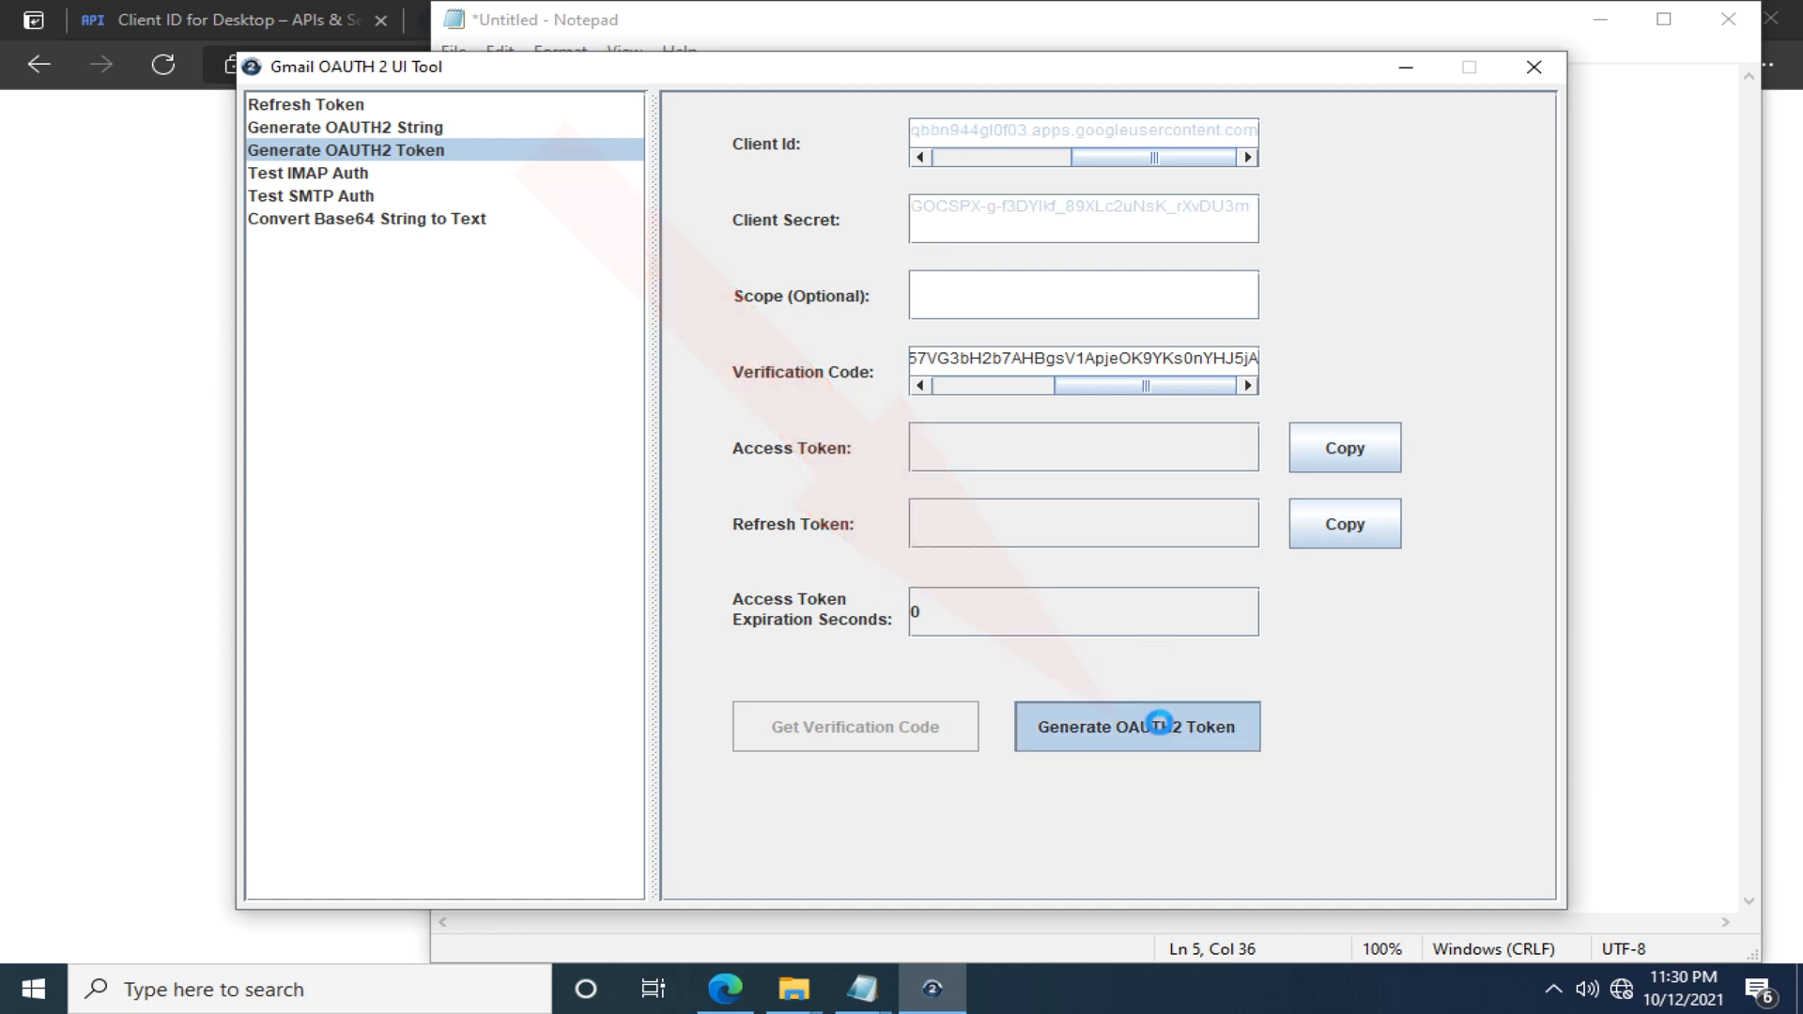
{"action": "left_click", "coordinate": [1136, 727]}
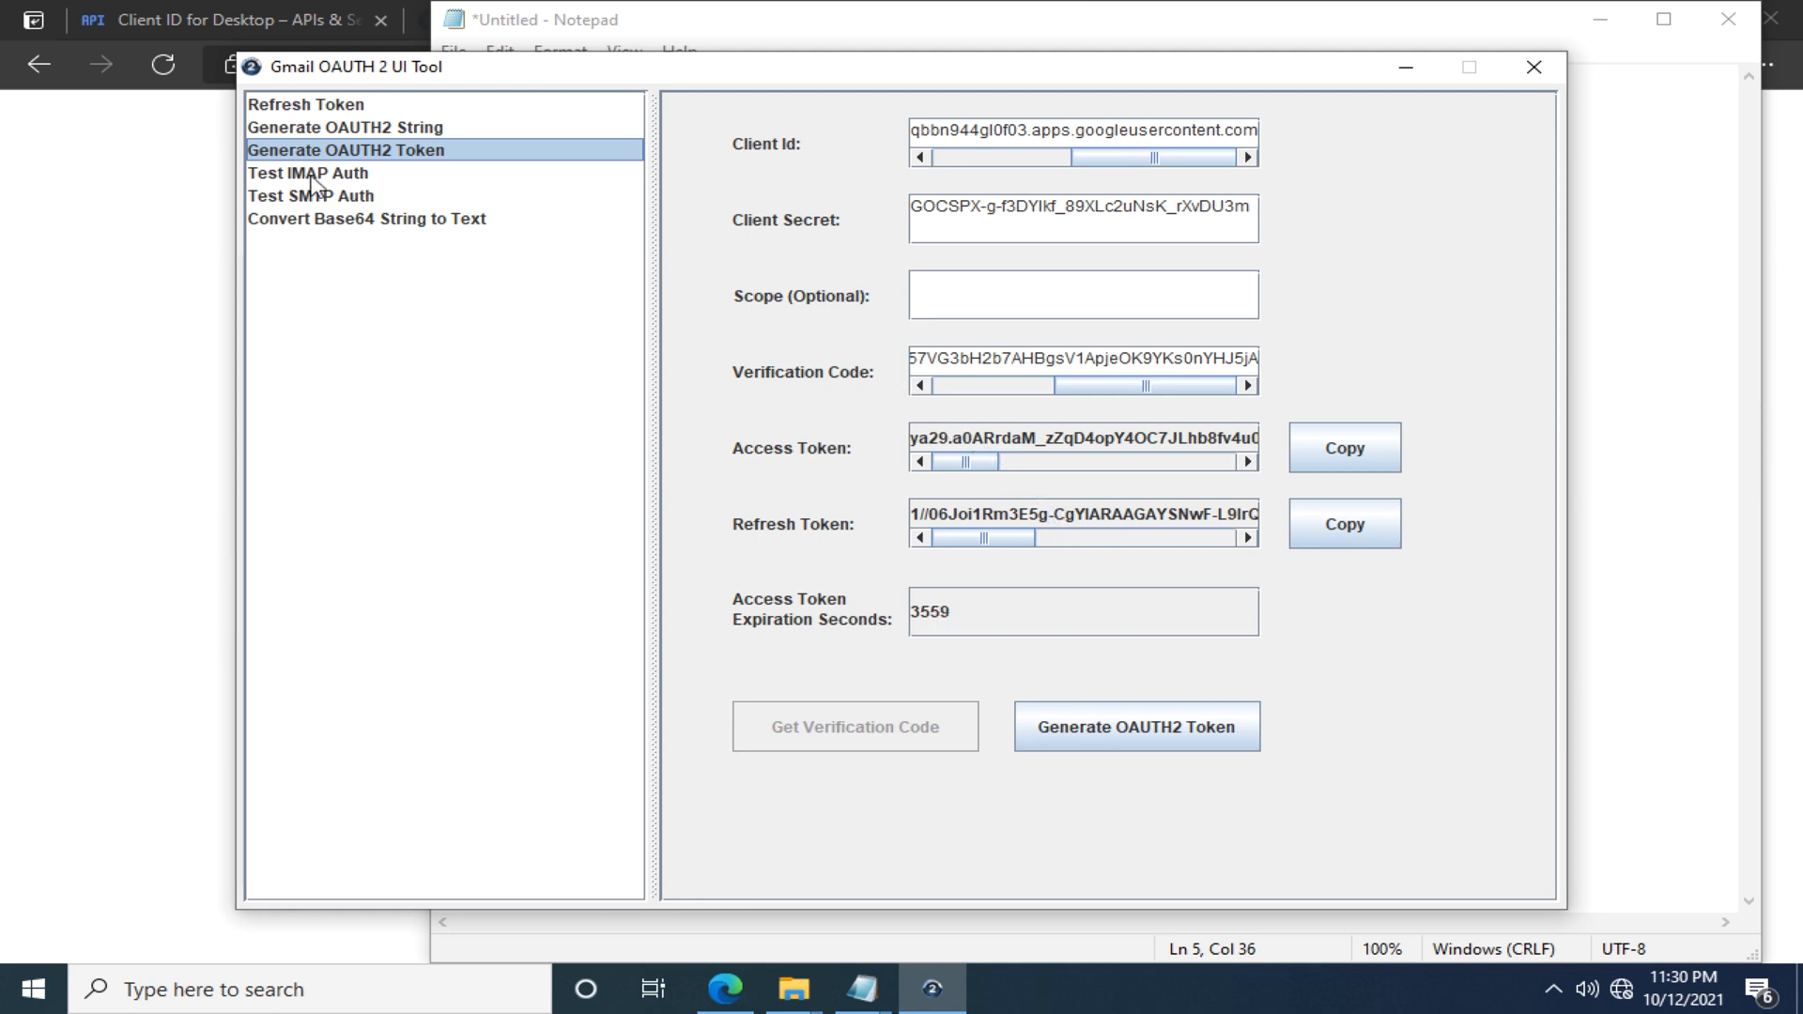
On Test IMAP Auth, enter the Gmail address as the user.
{"action": "left_click", "coordinate": [308, 173]}
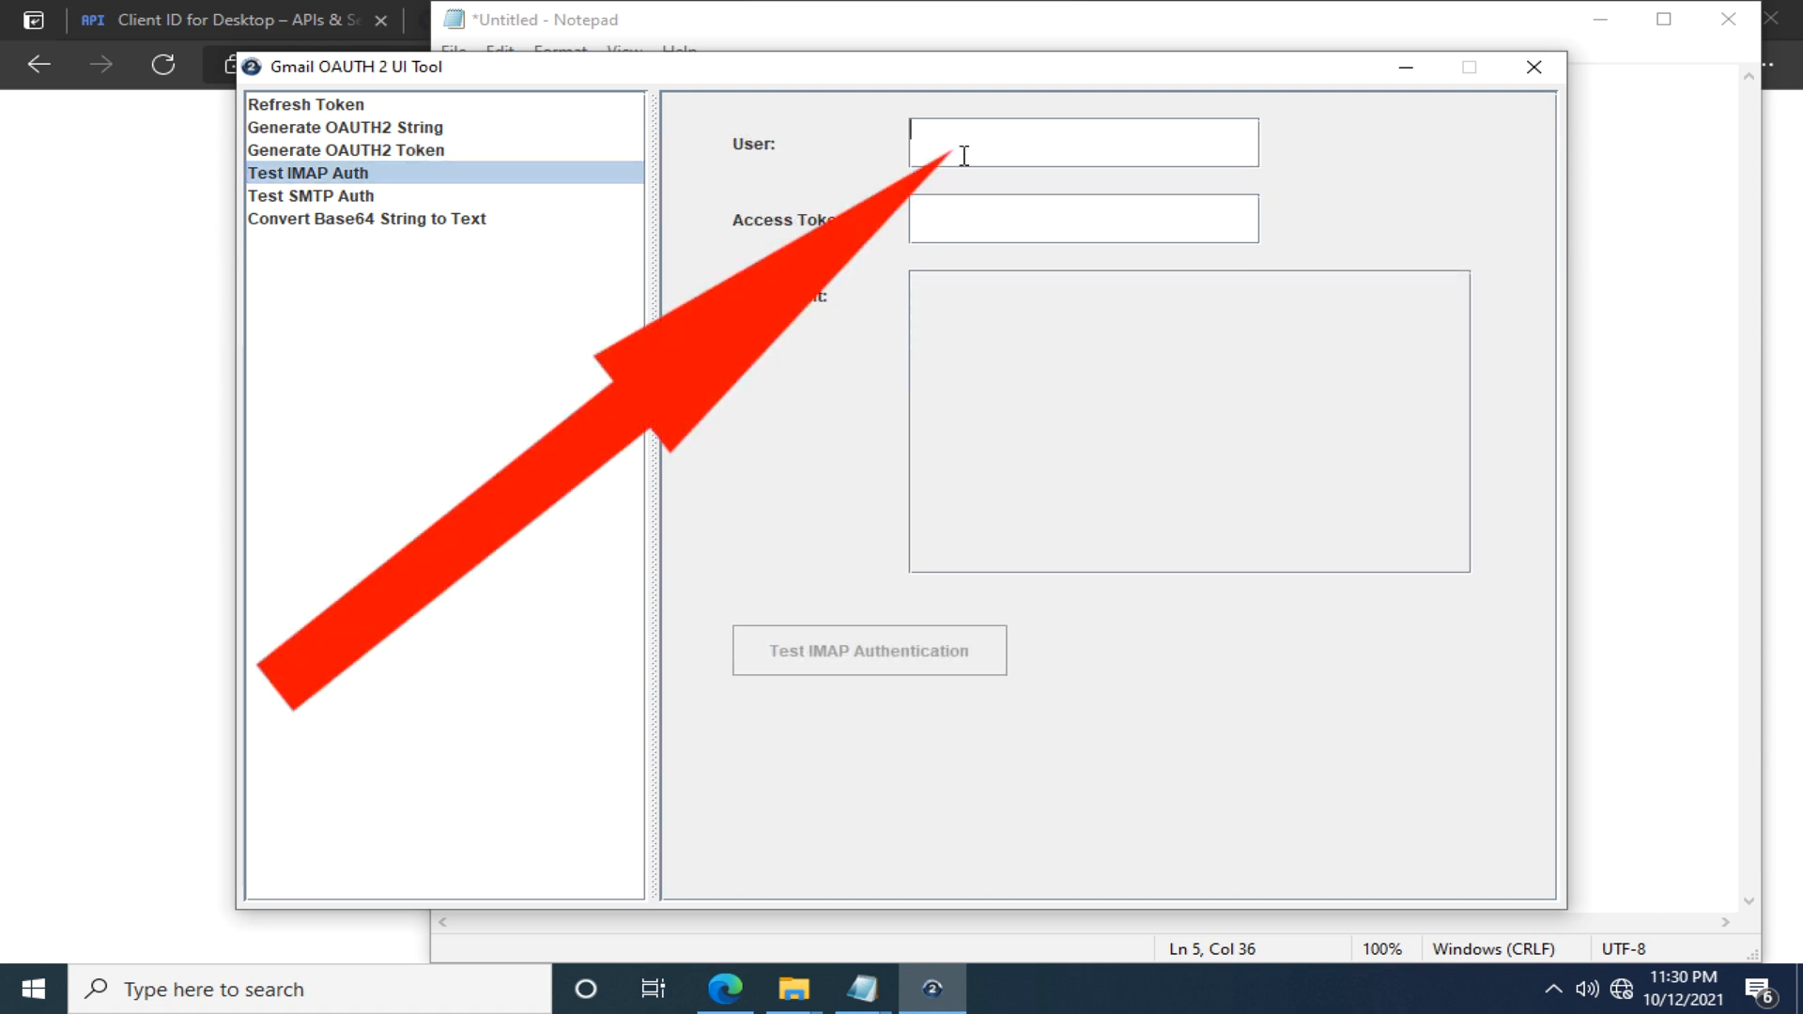
{"action": "left_click", "coordinate": [1081, 143]}
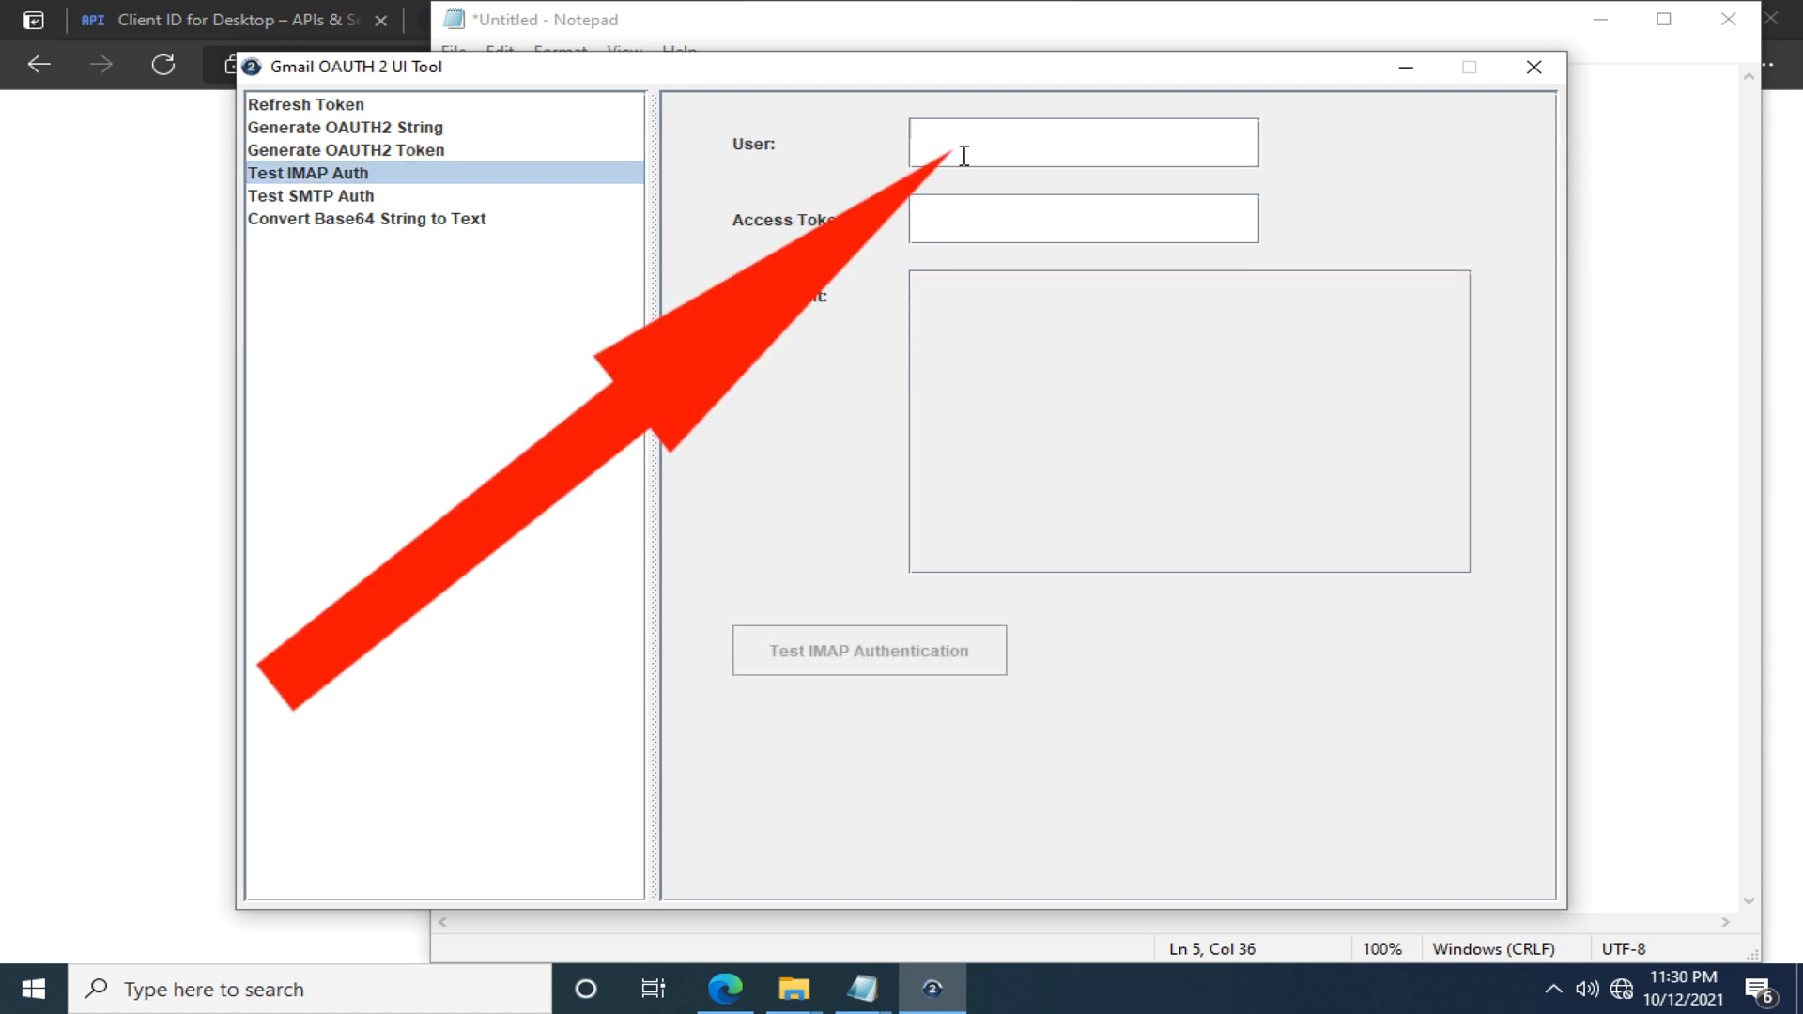
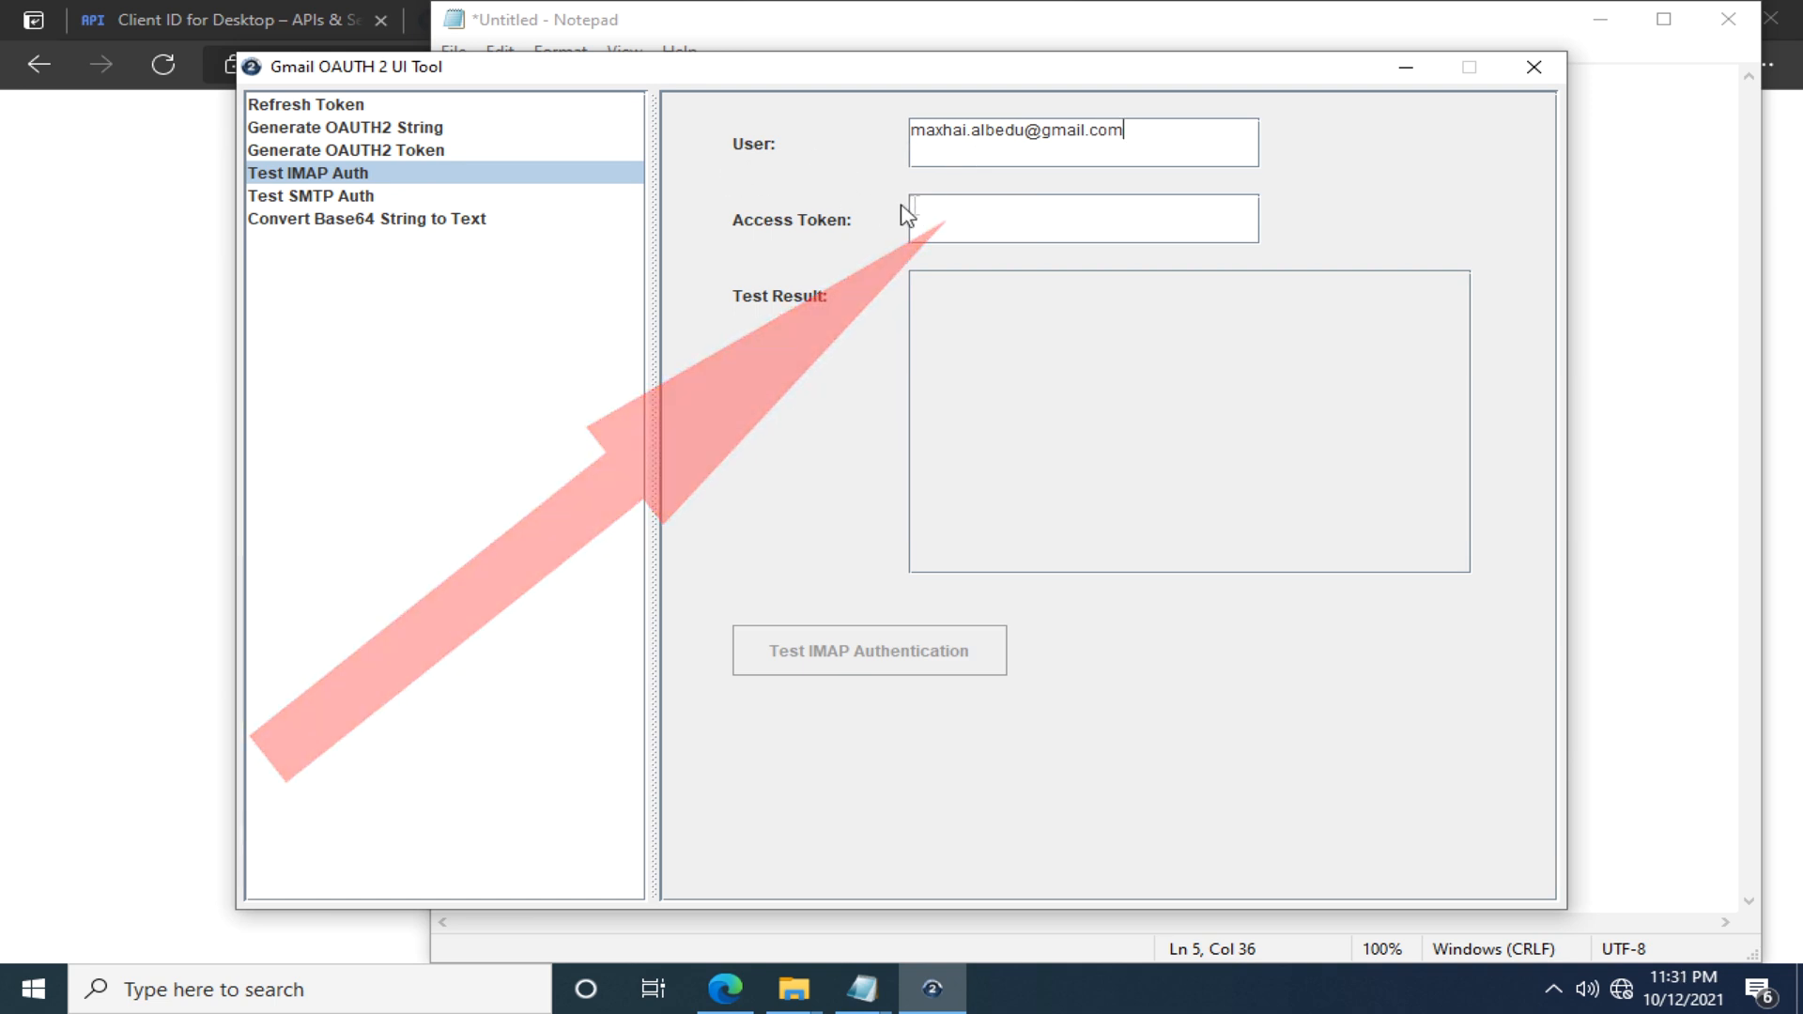
Paste the generated access token and run the IMAP authentication test successfully.
{"action": "left_click", "coordinate": [345, 150]}
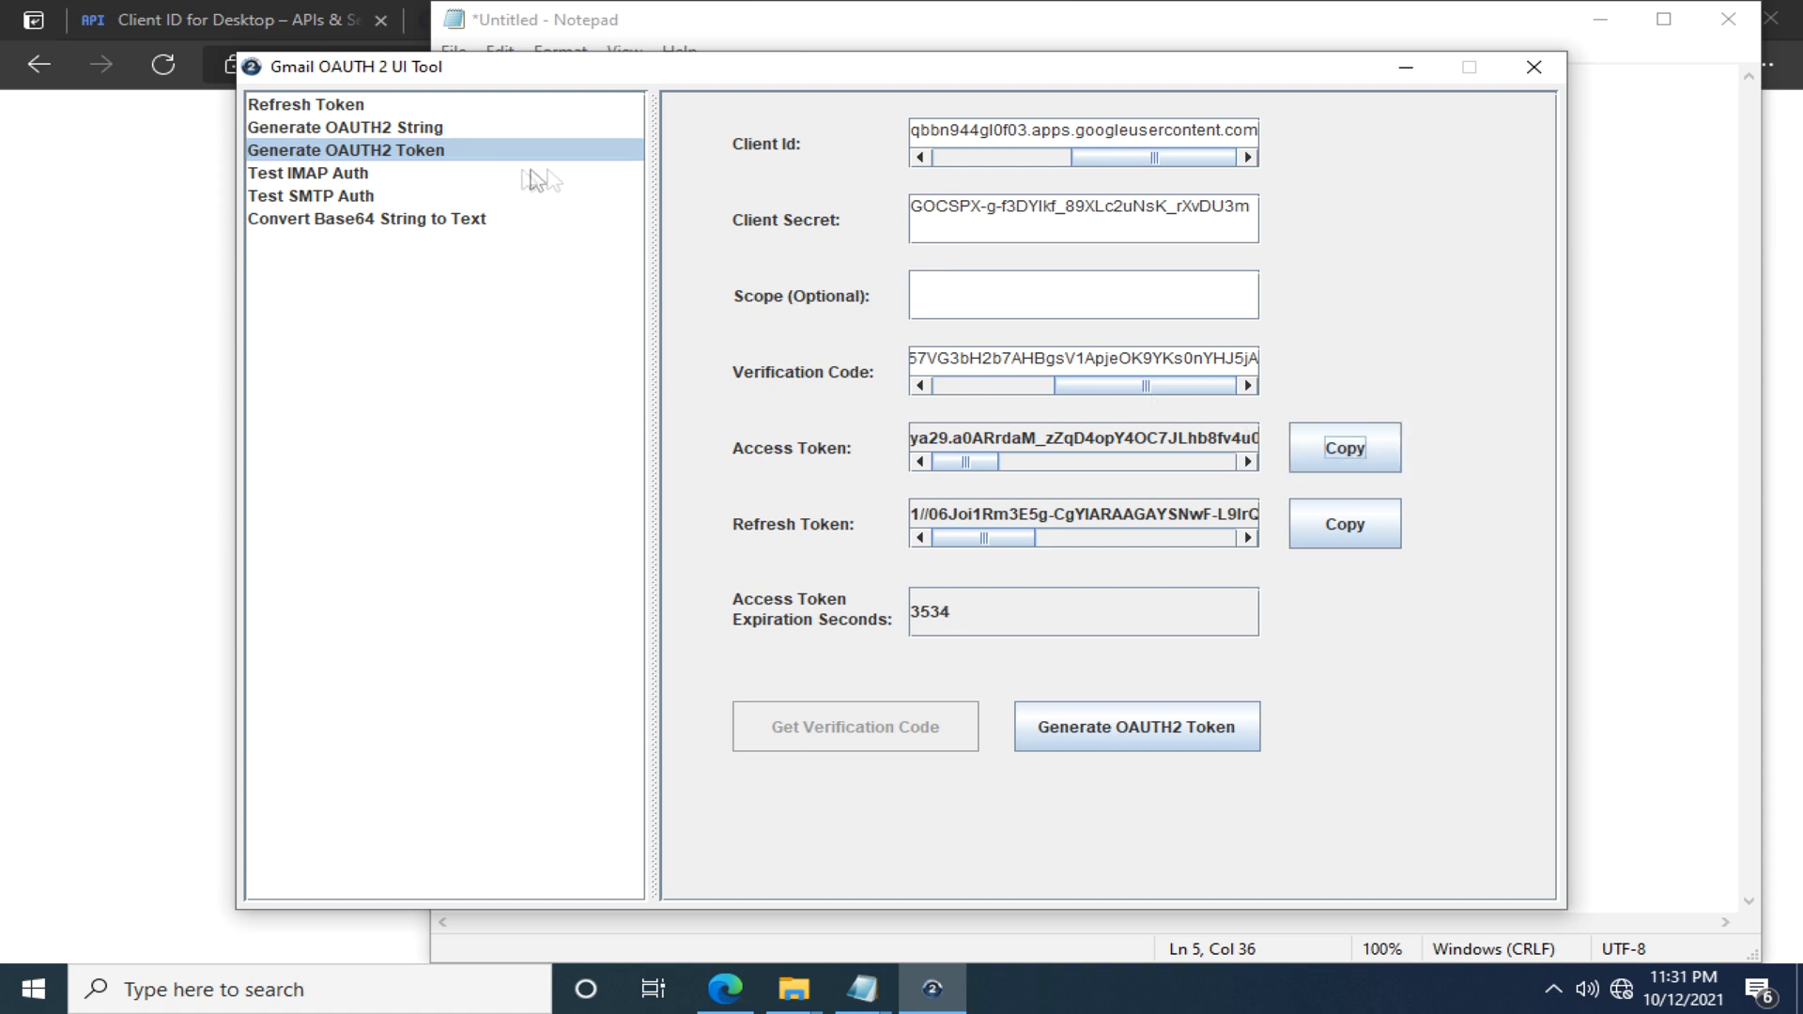
{"action": "left_click", "coordinate": [306, 172]}
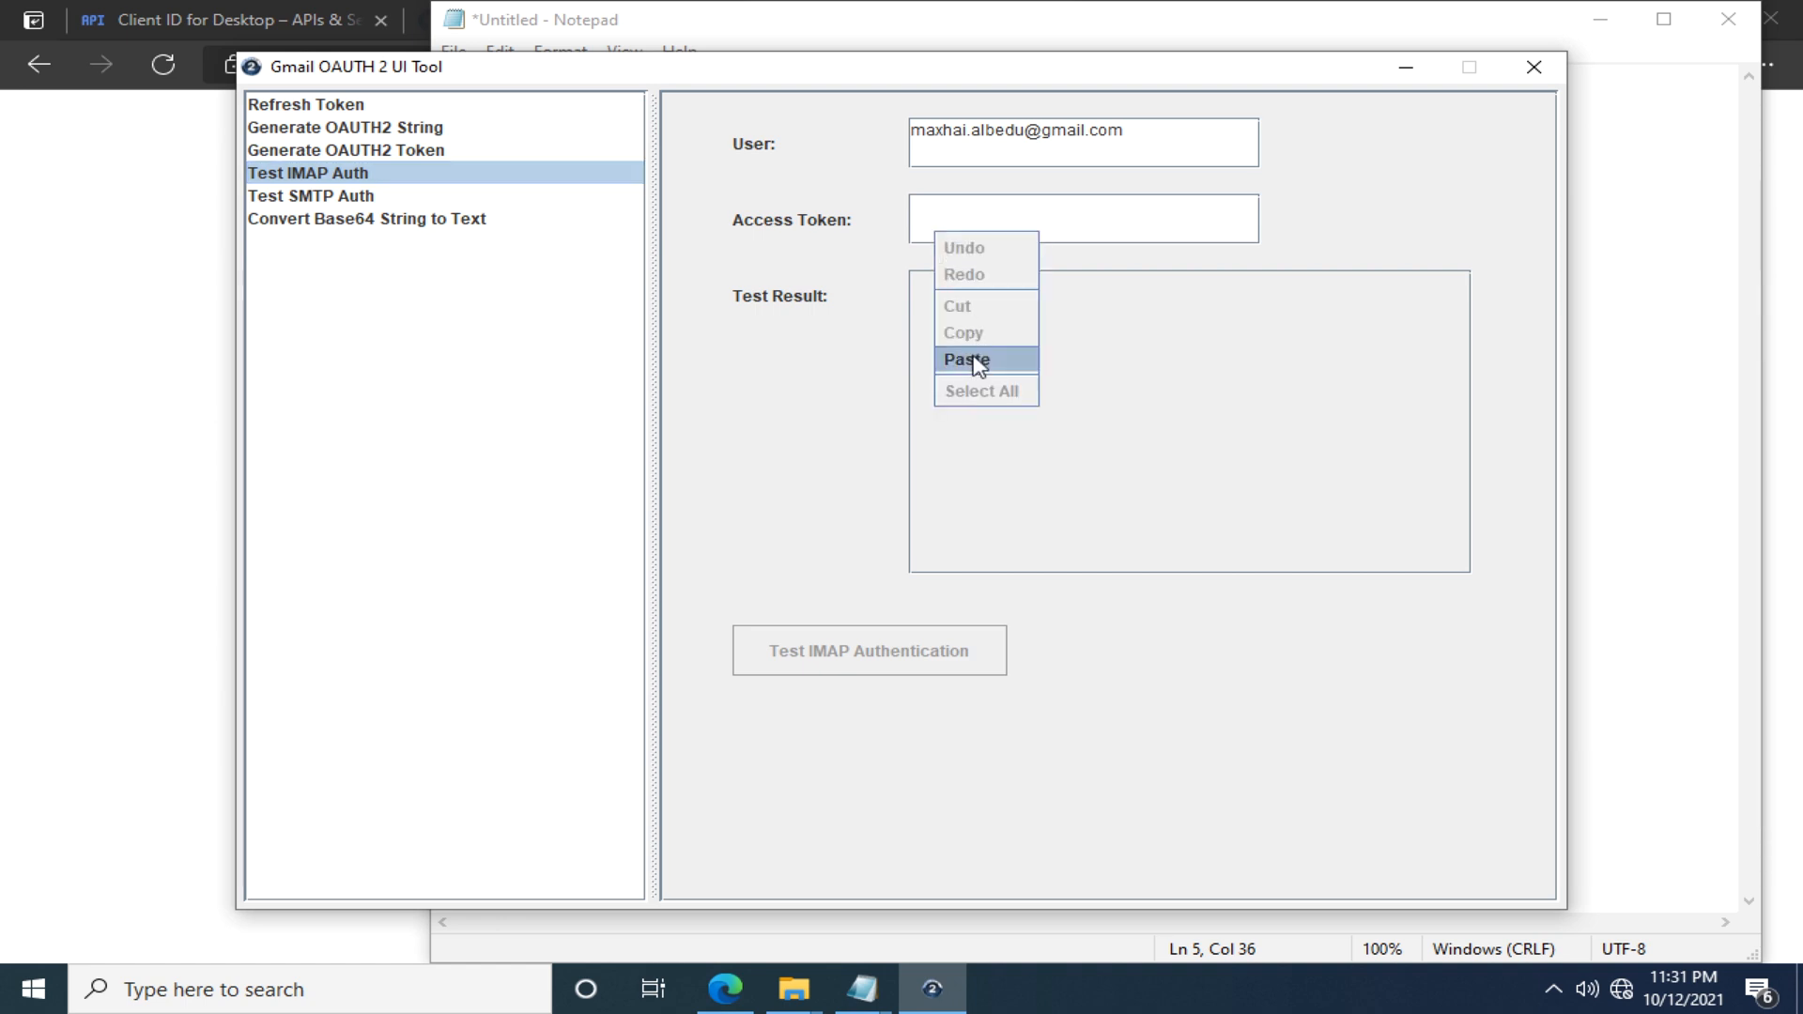
{"action": "left_click", "coordinate": [965, 359]}
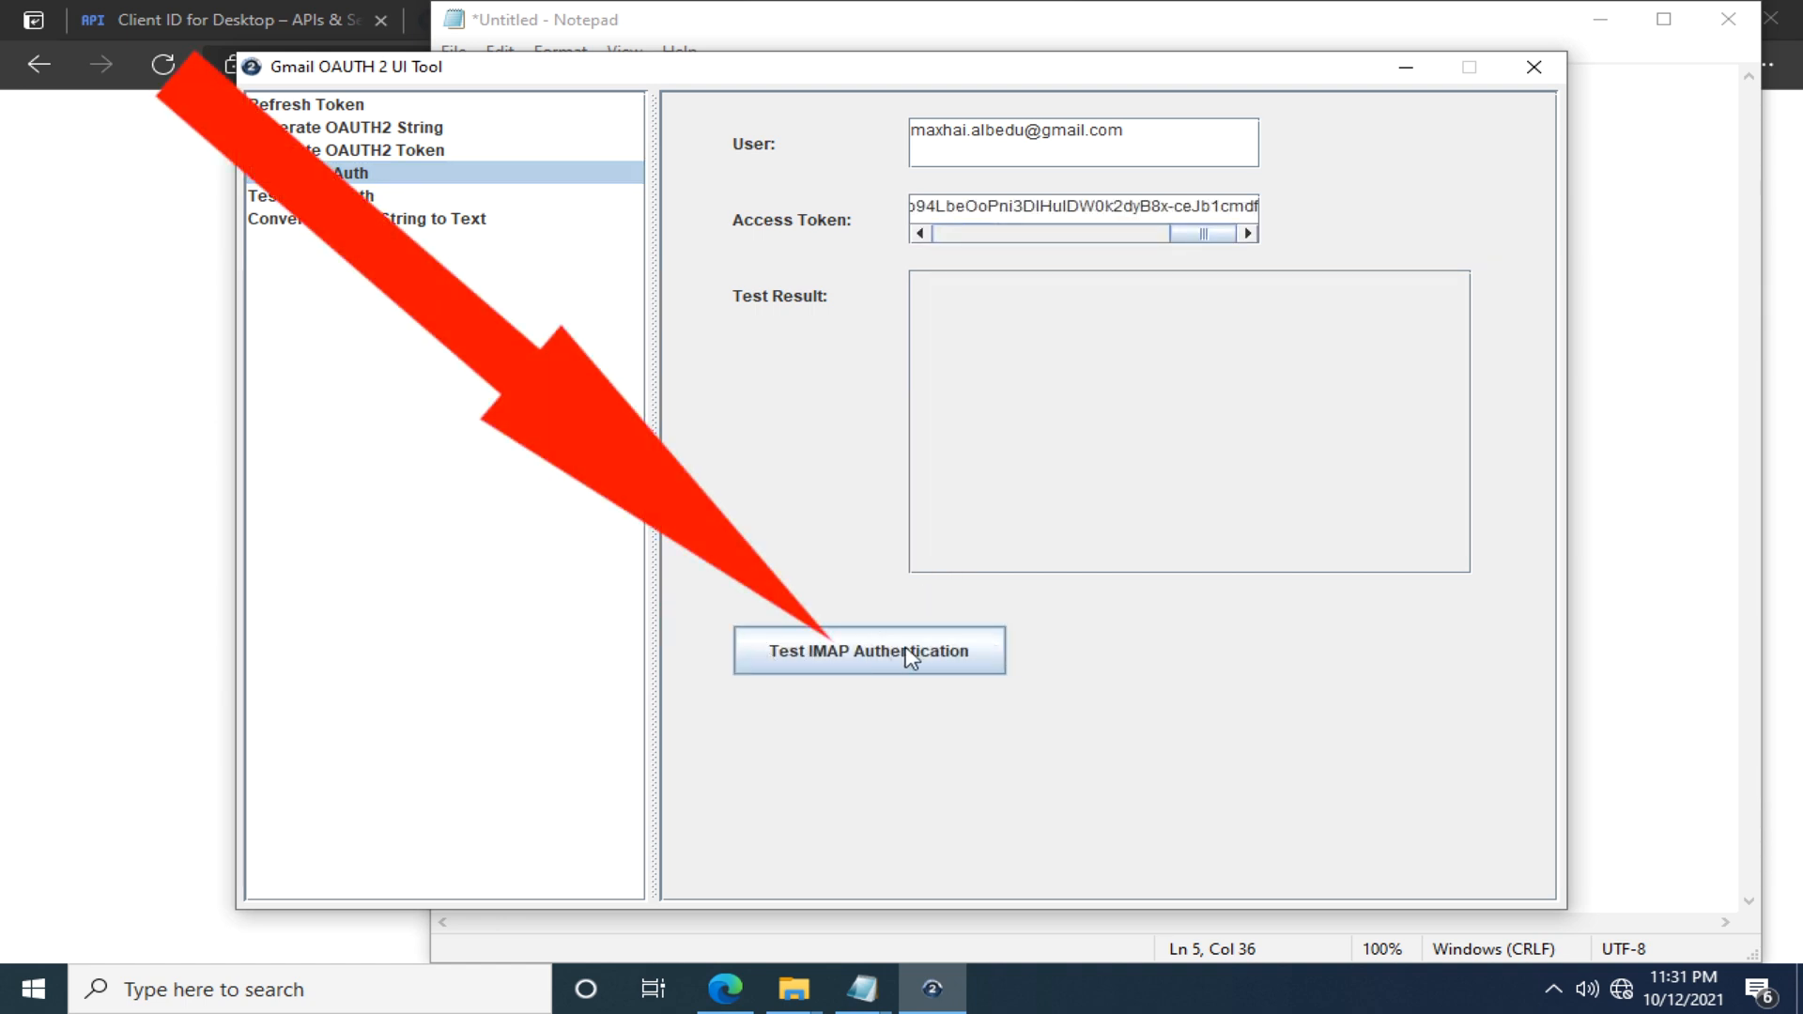
{"action": "left_click", "coordinate": [868, 650]}
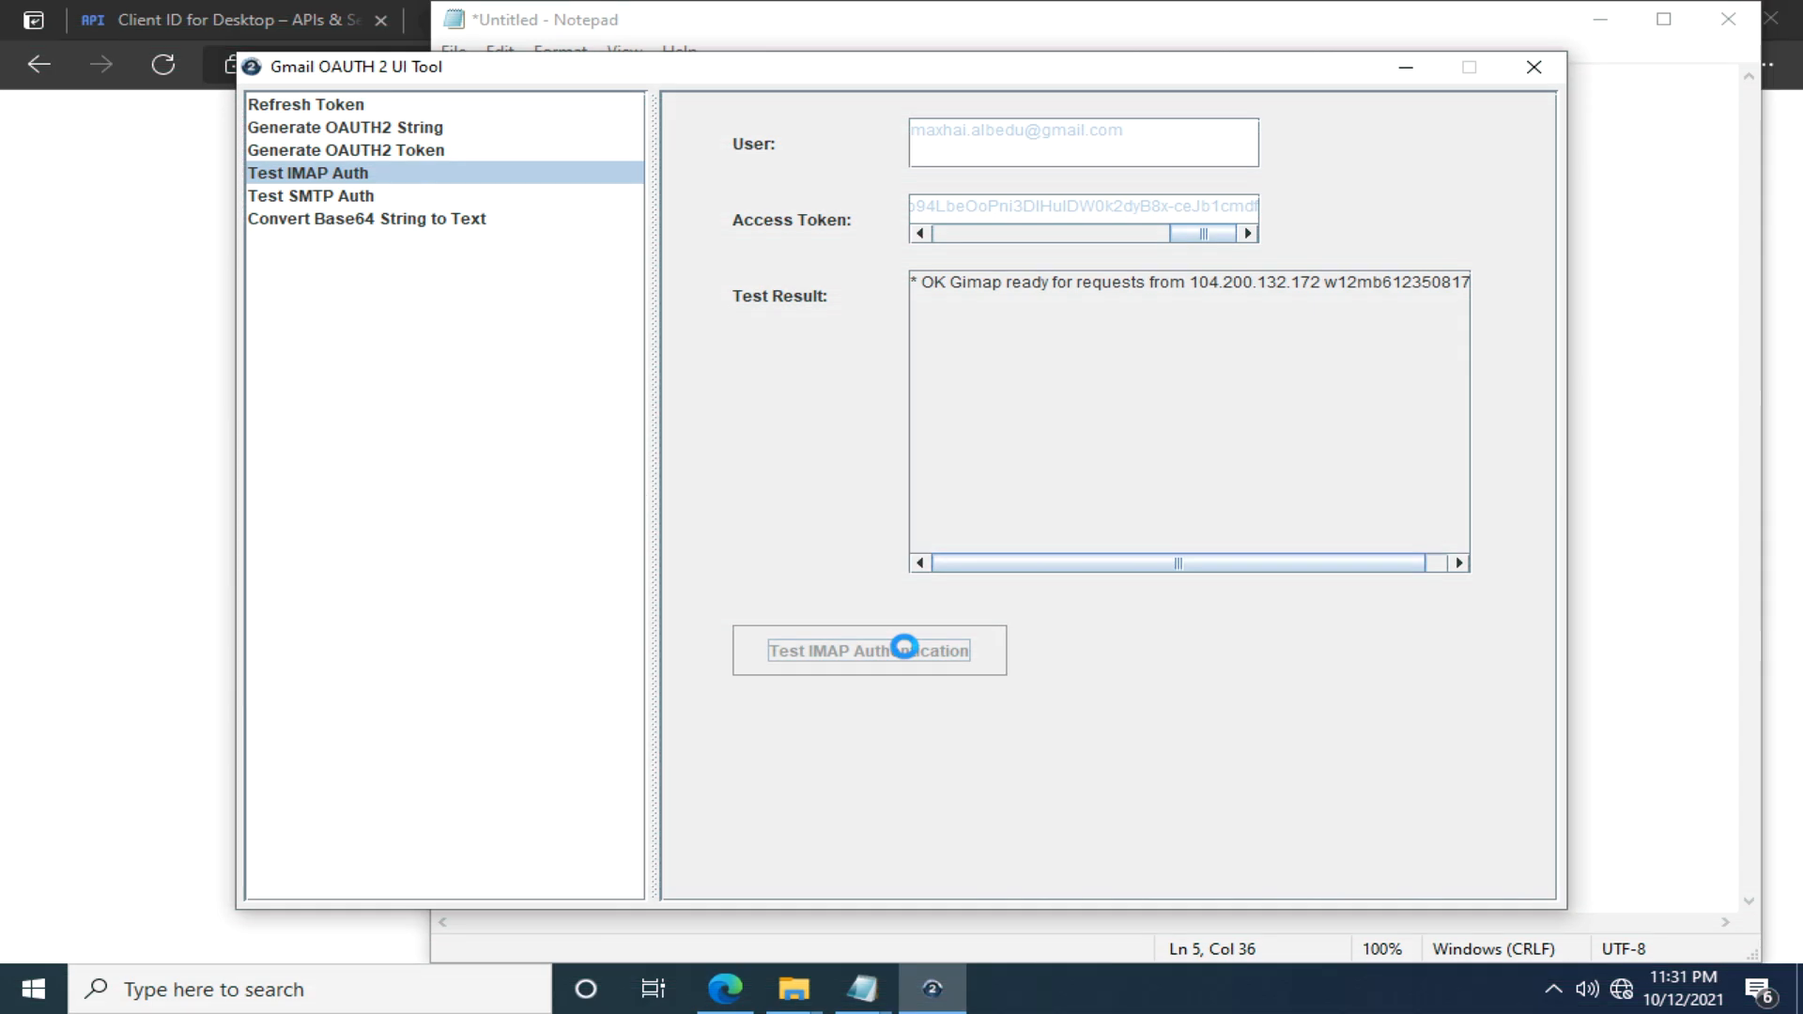
{"action": "left_click", "coordinate": [867, 650]}
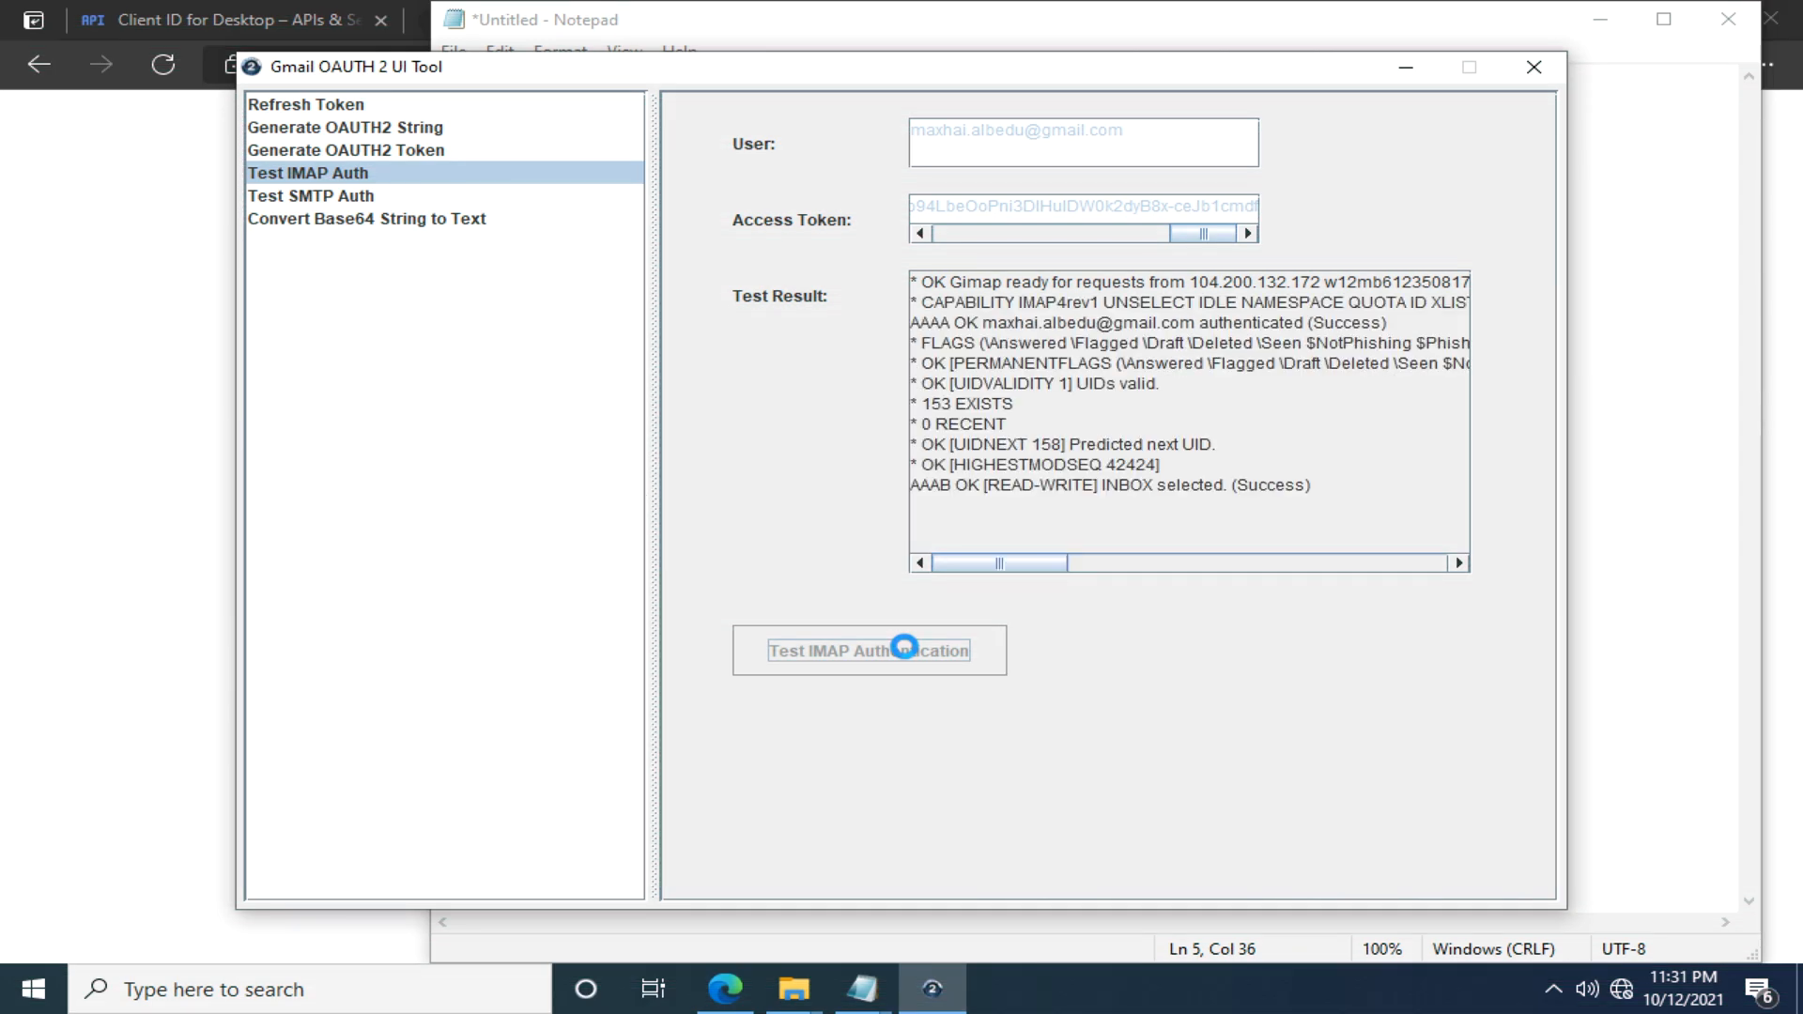
{"action": "left_click", "coordinate": [867, 649]}
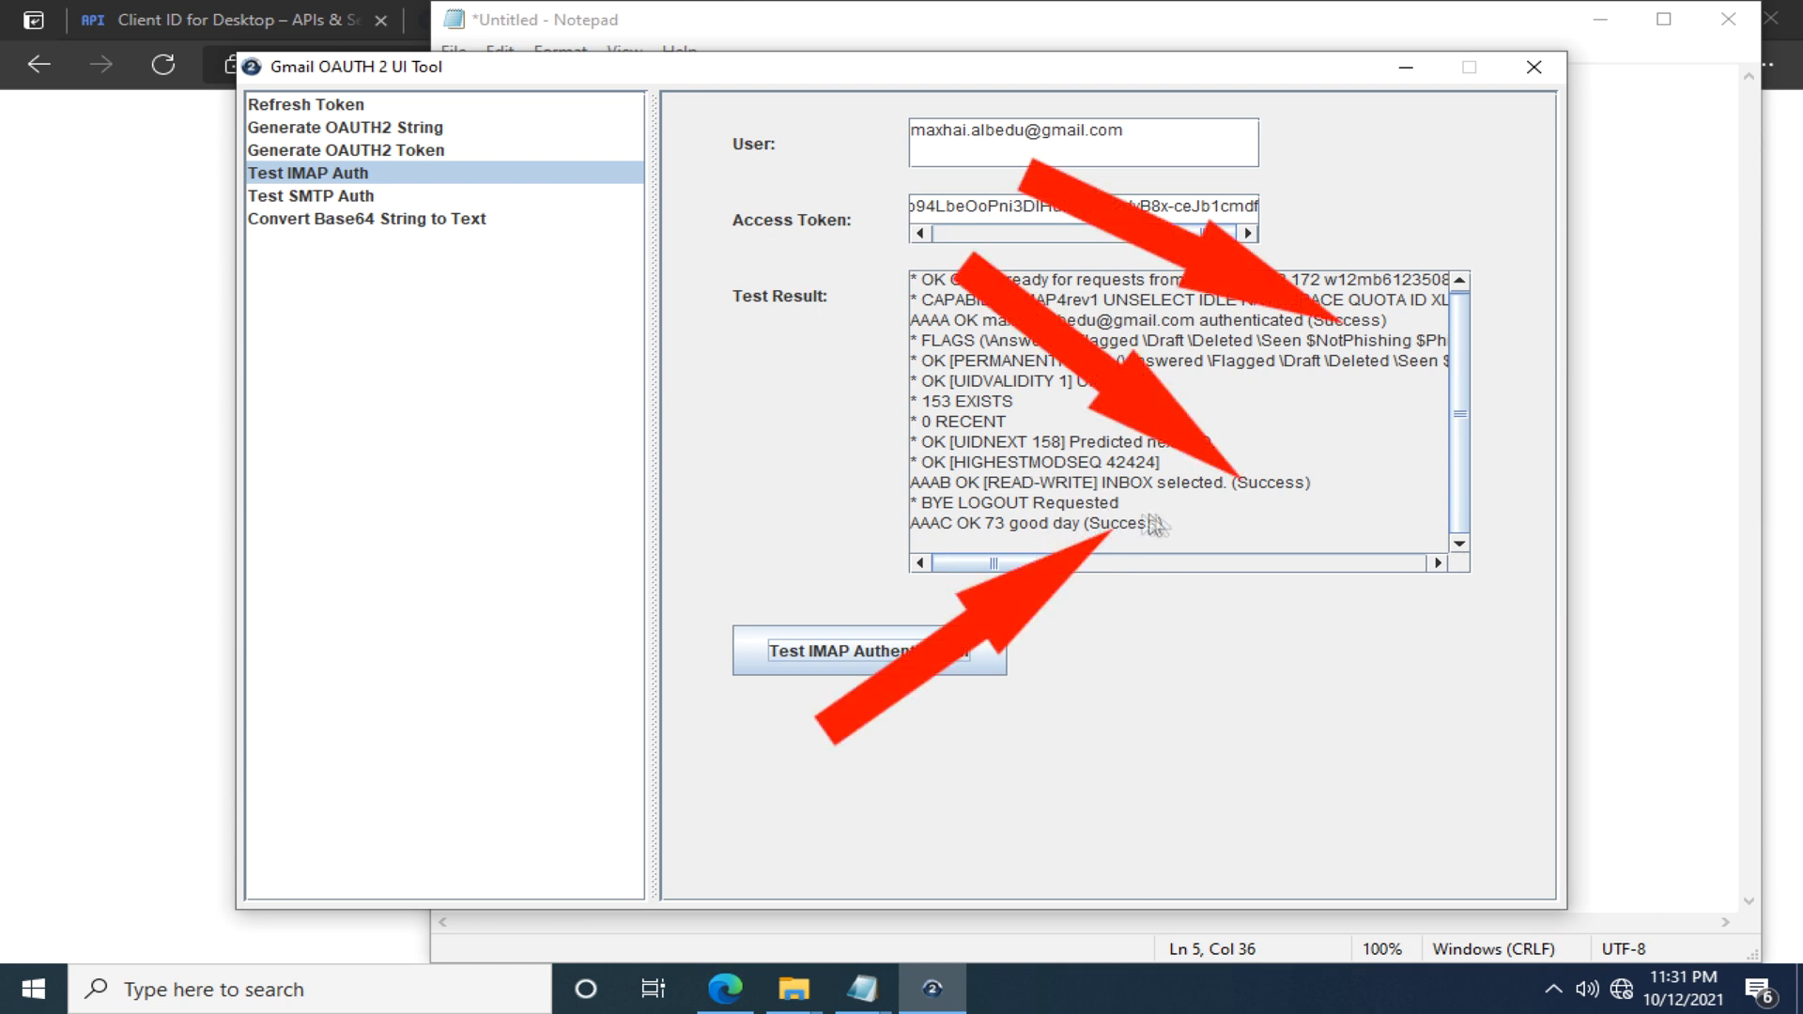
{"action": "mouse_move", "coordinate": [1314, 488]}
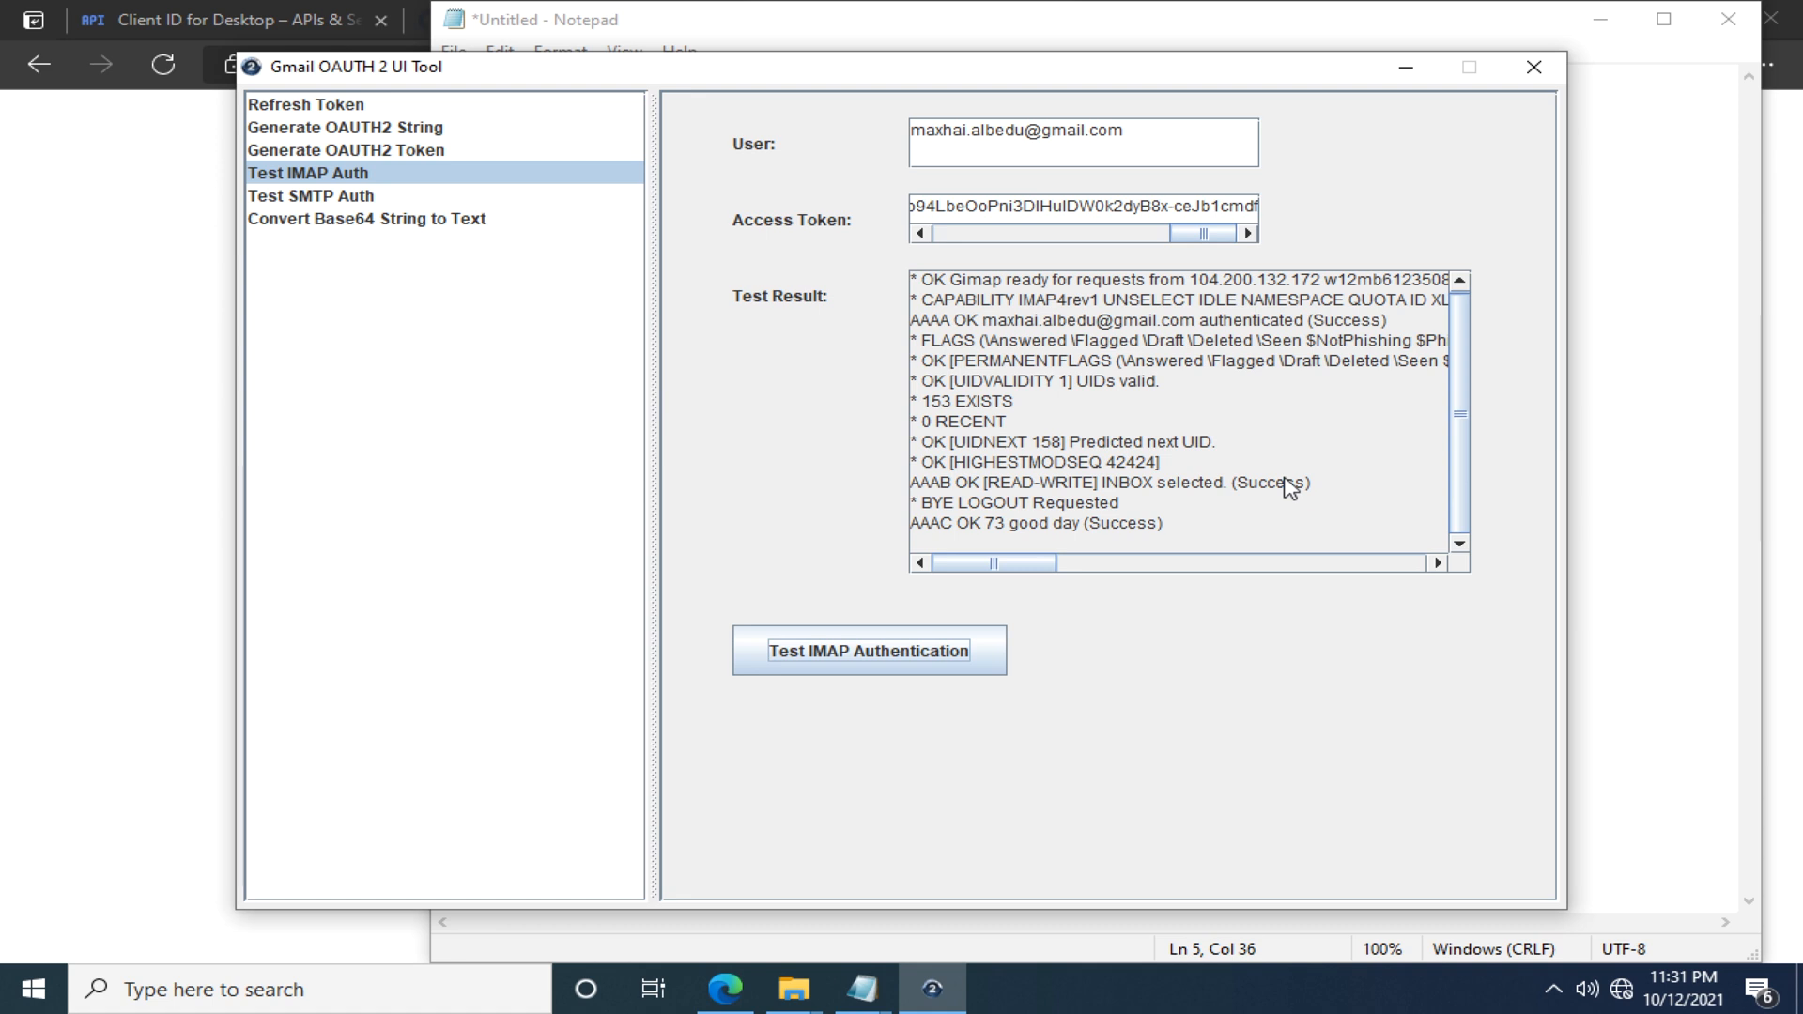
On Test SMTP Auth, paste the access token and enter the Gmail user address.
{"action": "left_click", "coordinate": [310, 196]}
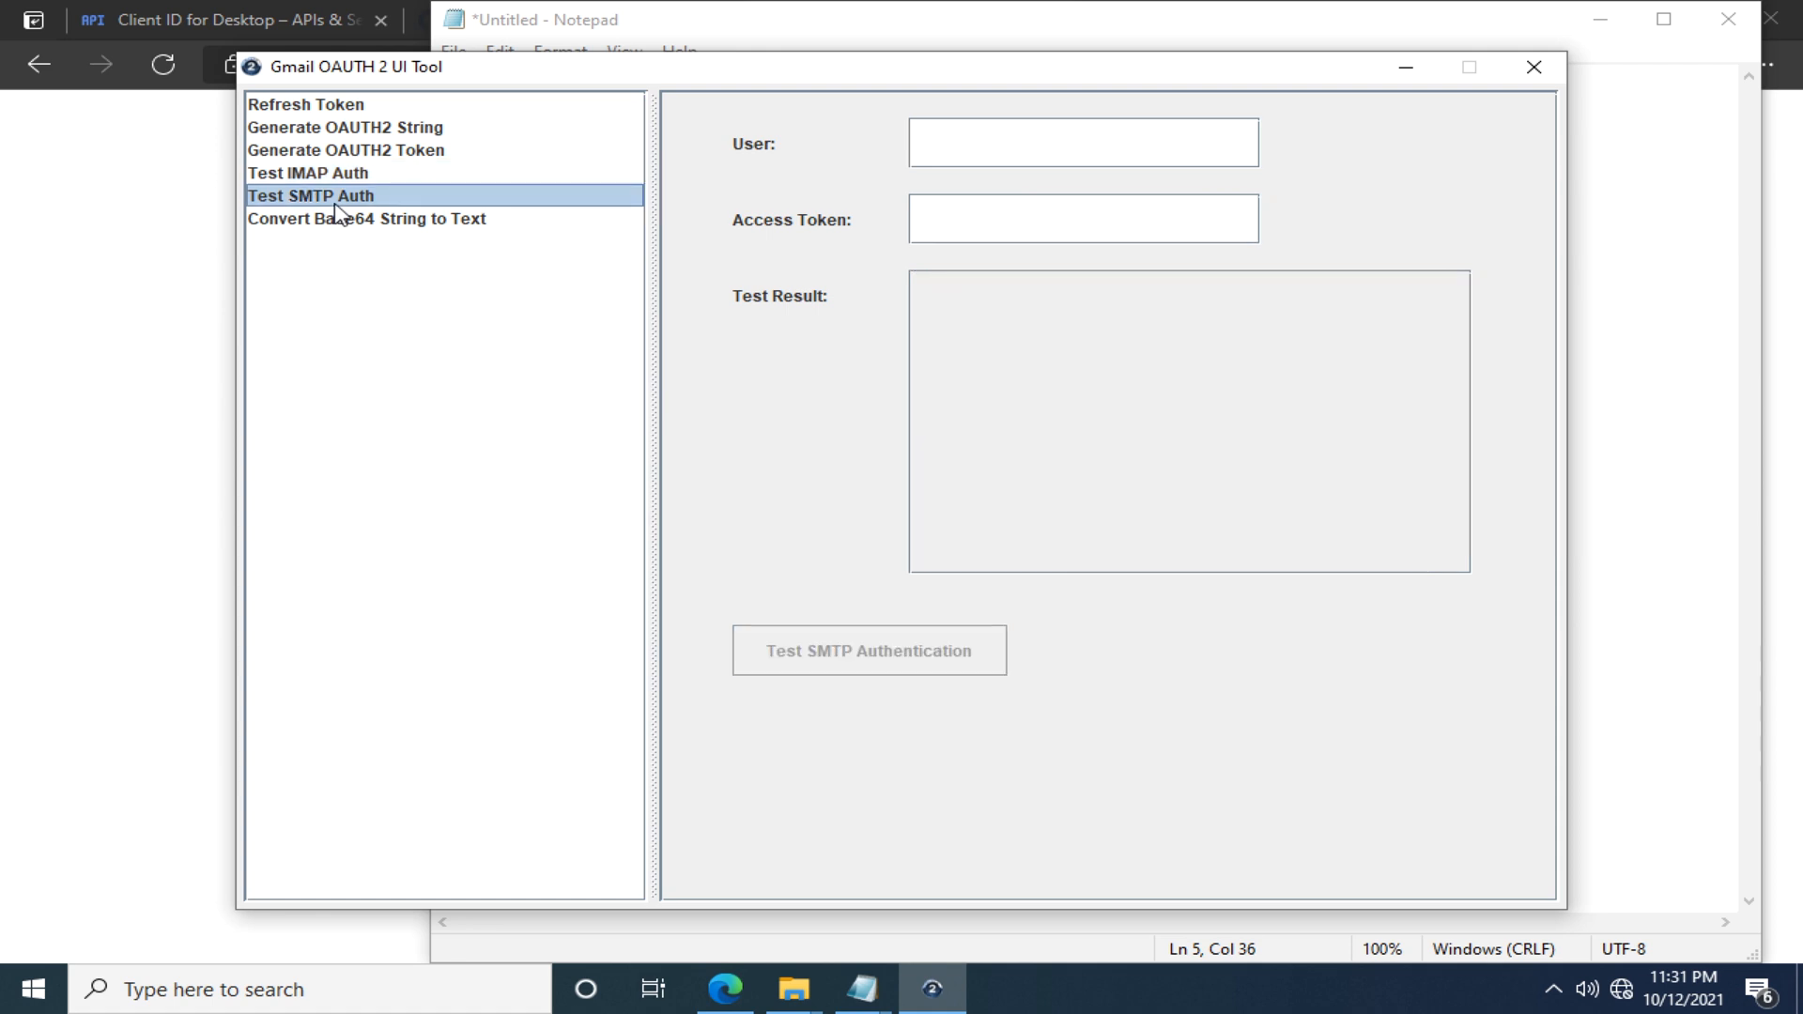
{"action": "right_click", "coordinate": [1081, 218]}
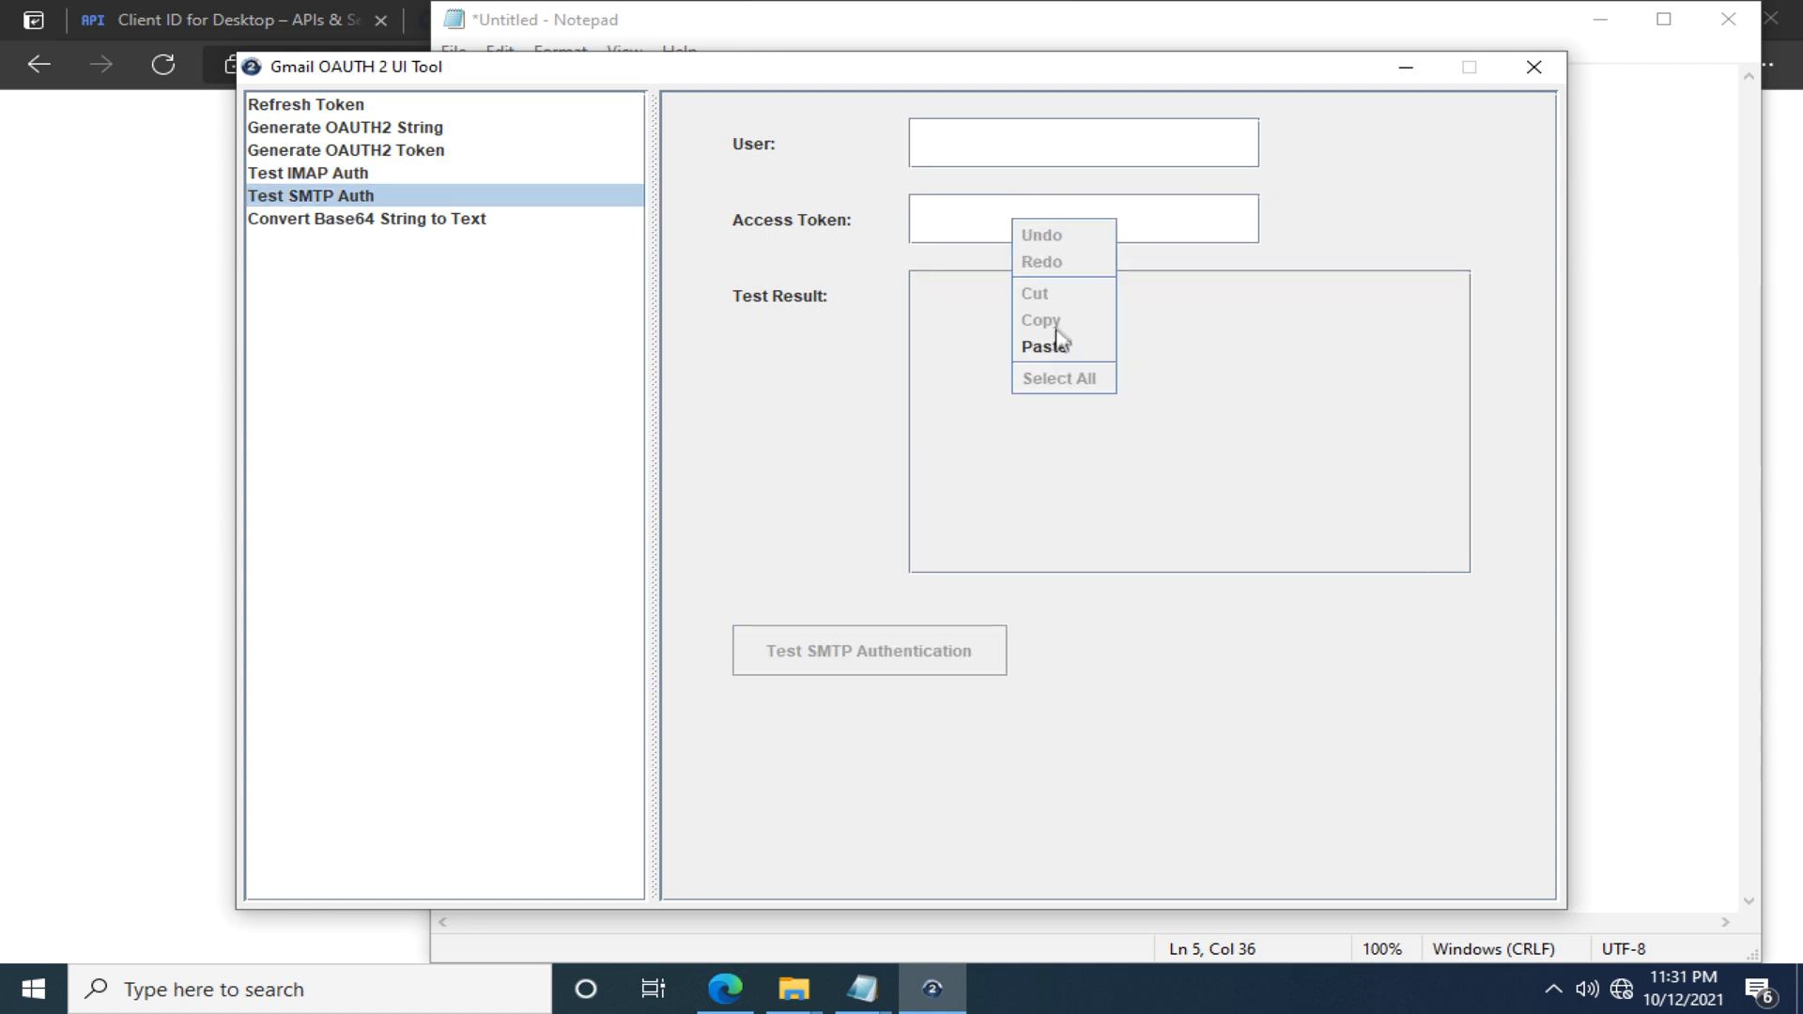
{"action": "left_click", "coordinate": [1046, 345]}
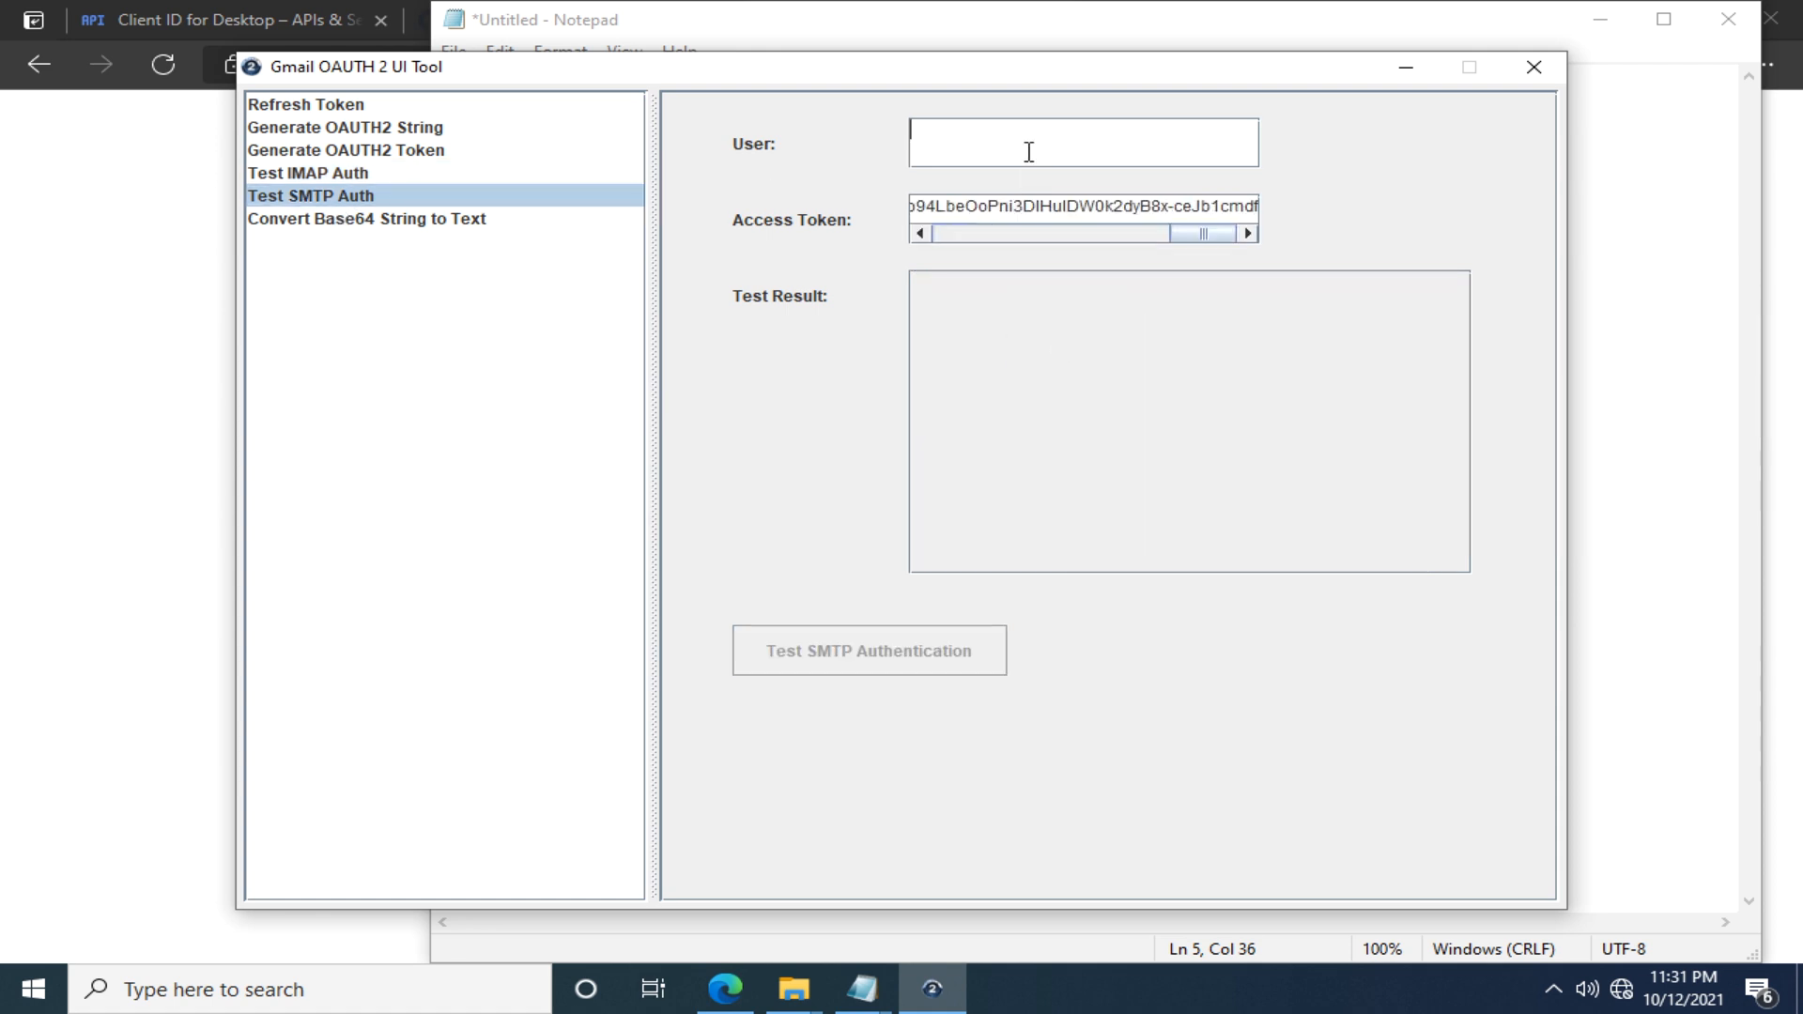
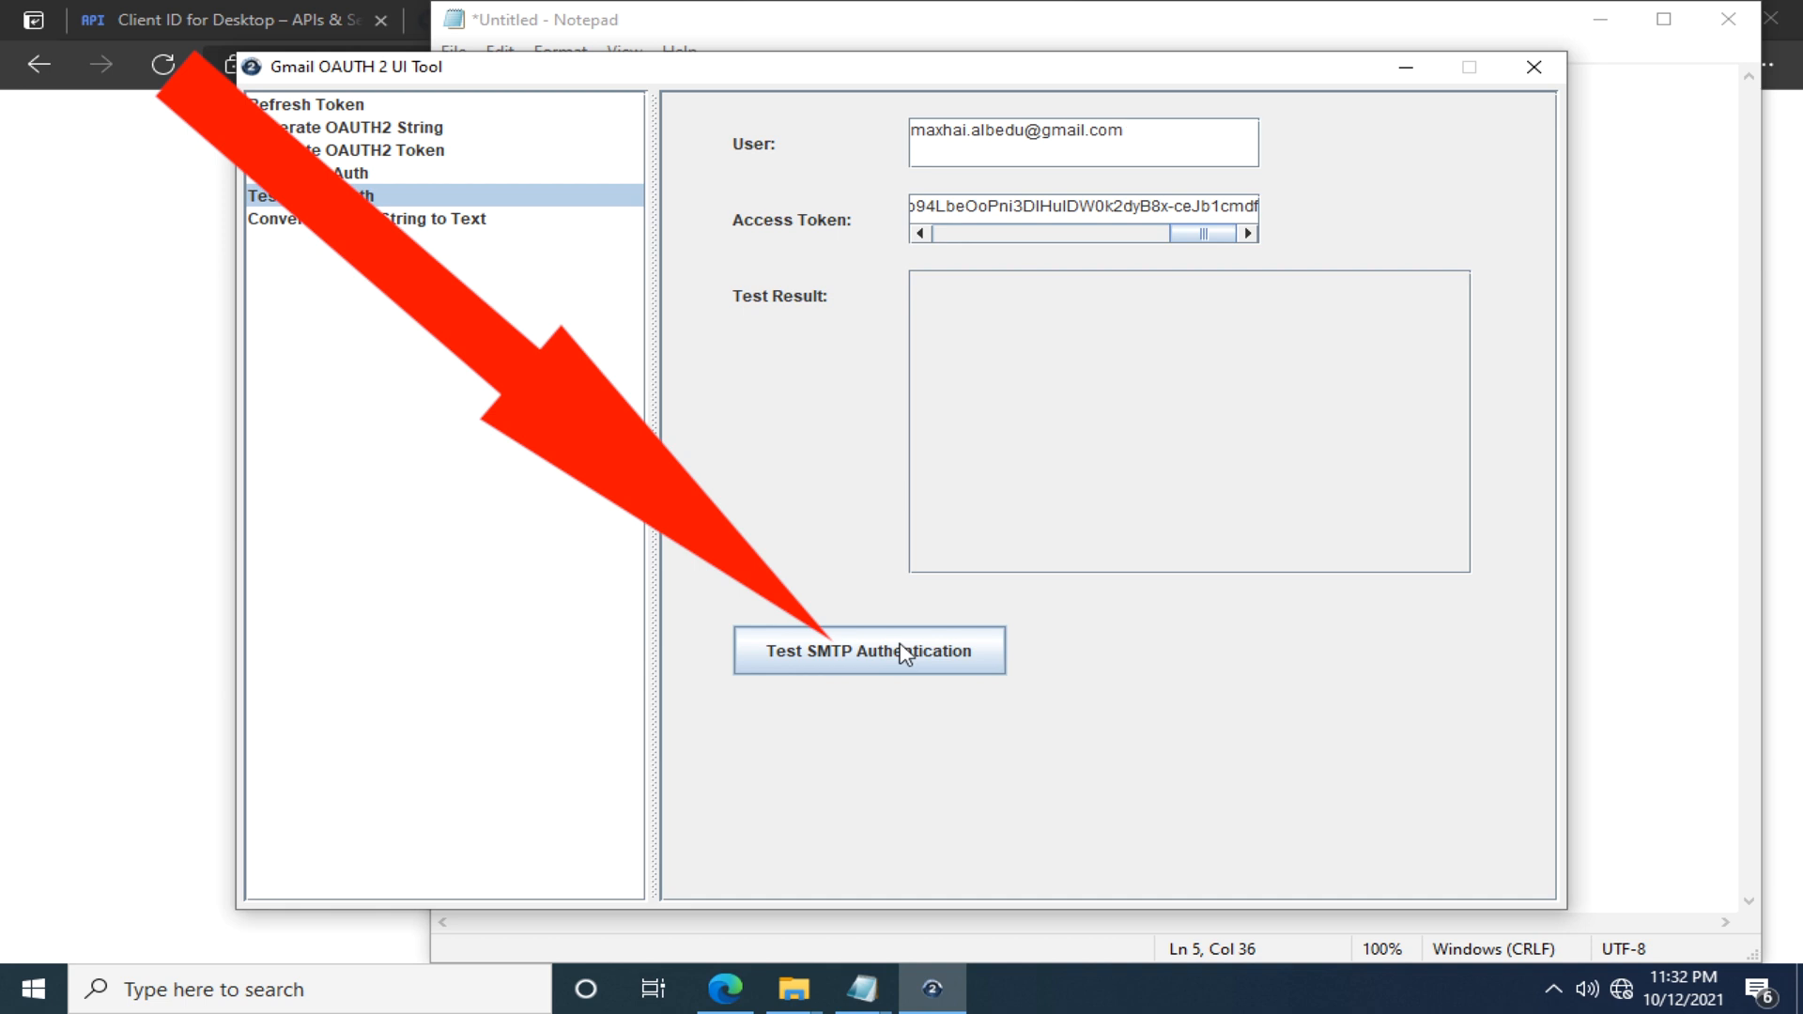
Run the SMTP authentication test successfully and return to Generate OAUTH2 Token.
{"action": "left_click", "coordinate": [867, 652]}
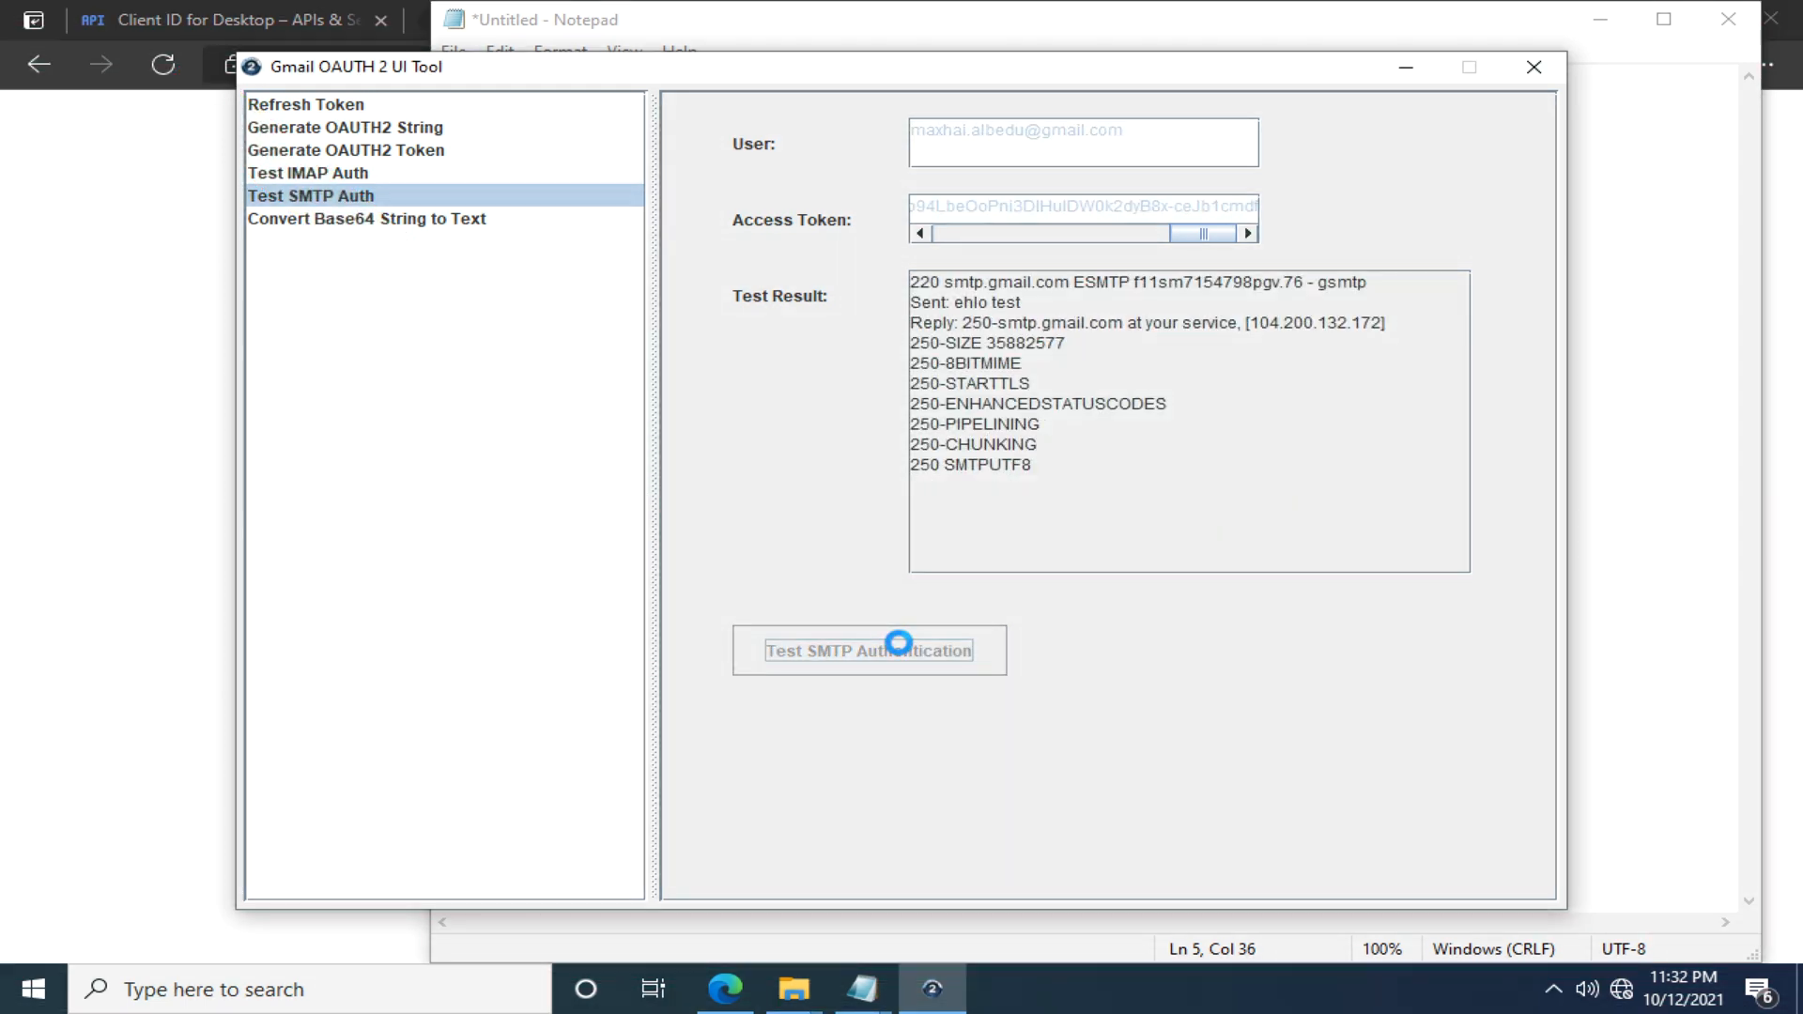
{"action": "left_click", "coordinate": [867, 650]}
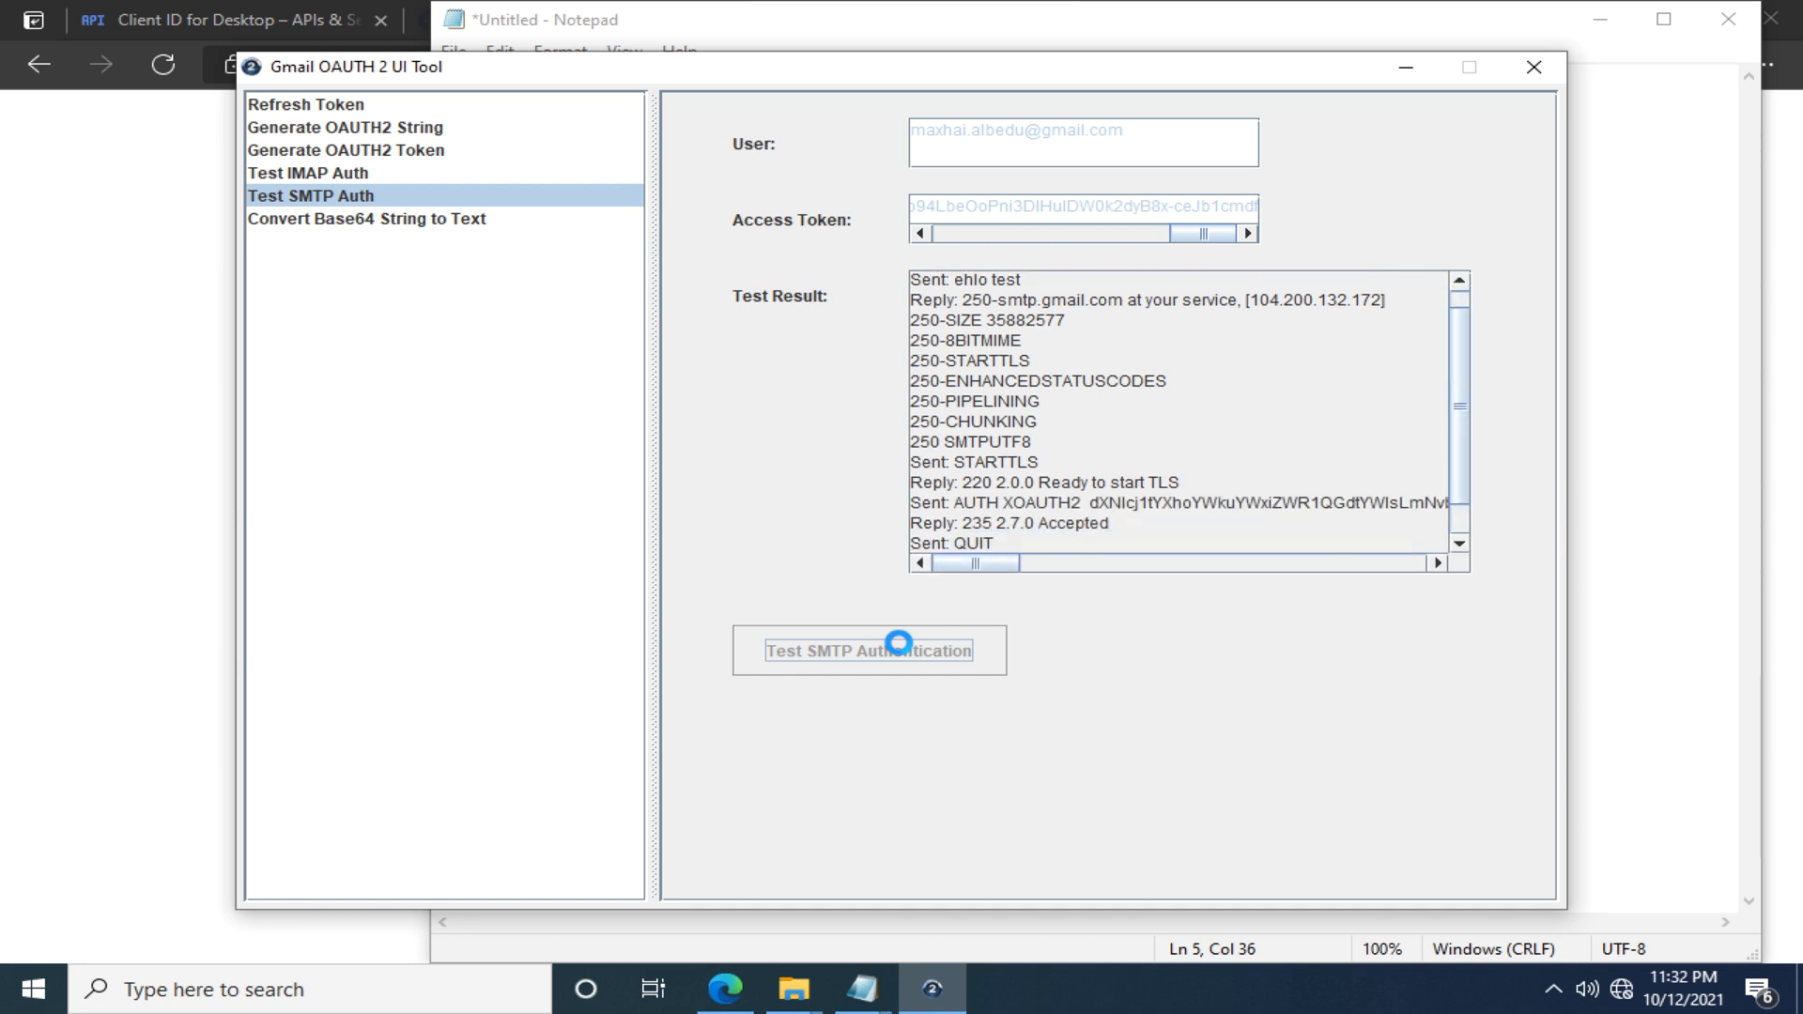
{"action": "left_click", "coordinate": [867, 650]}
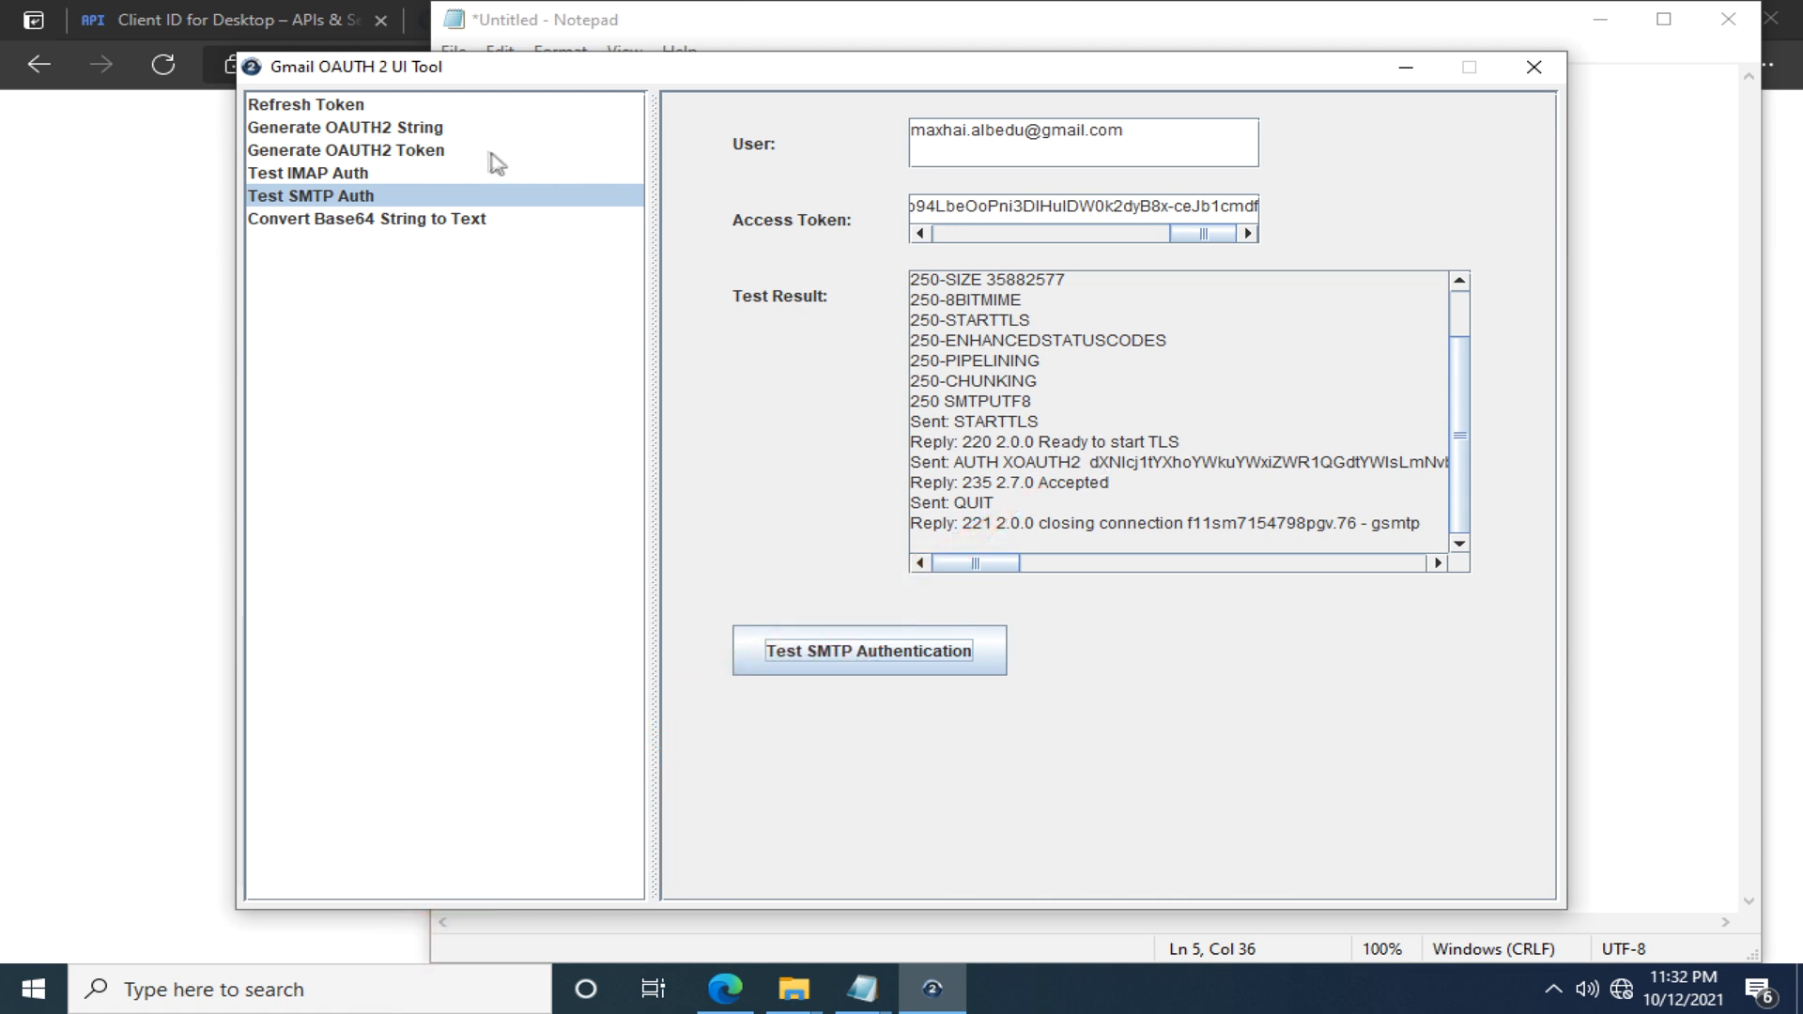
{"action": "left_click", "coordinate": [346, 151]}
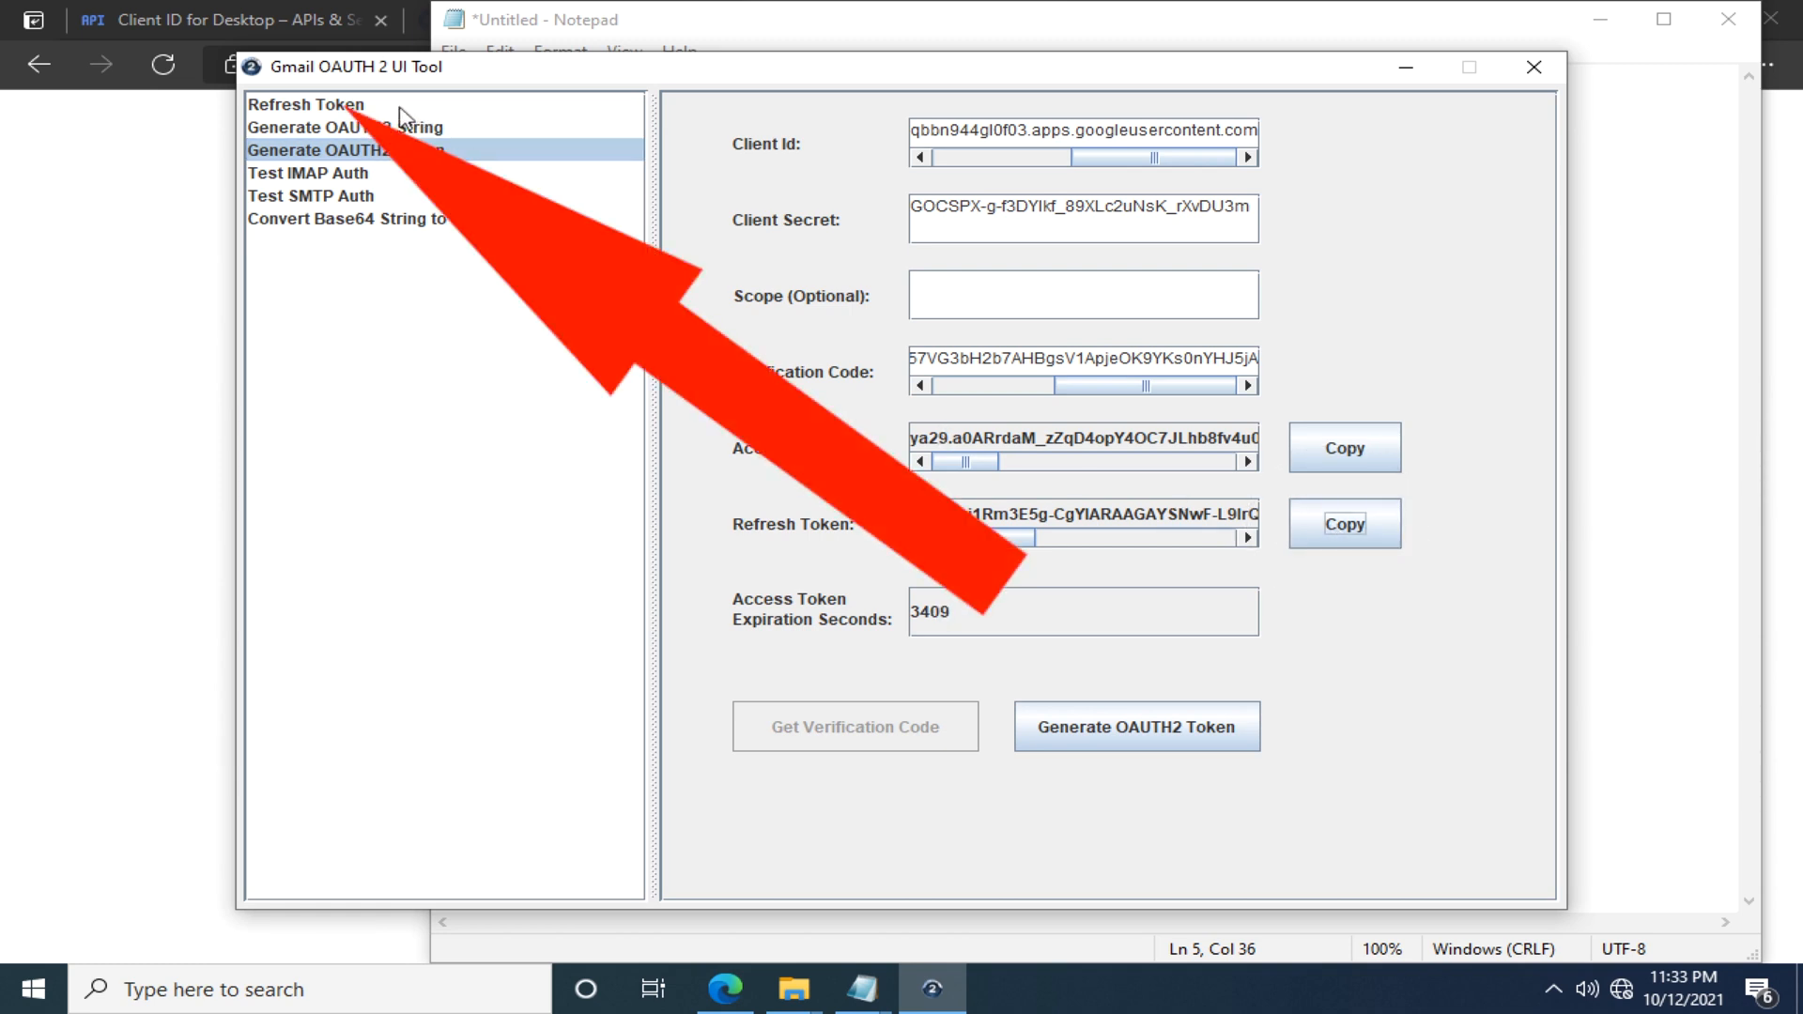
{"action": "left_click", "coordinate": [306, 104]}
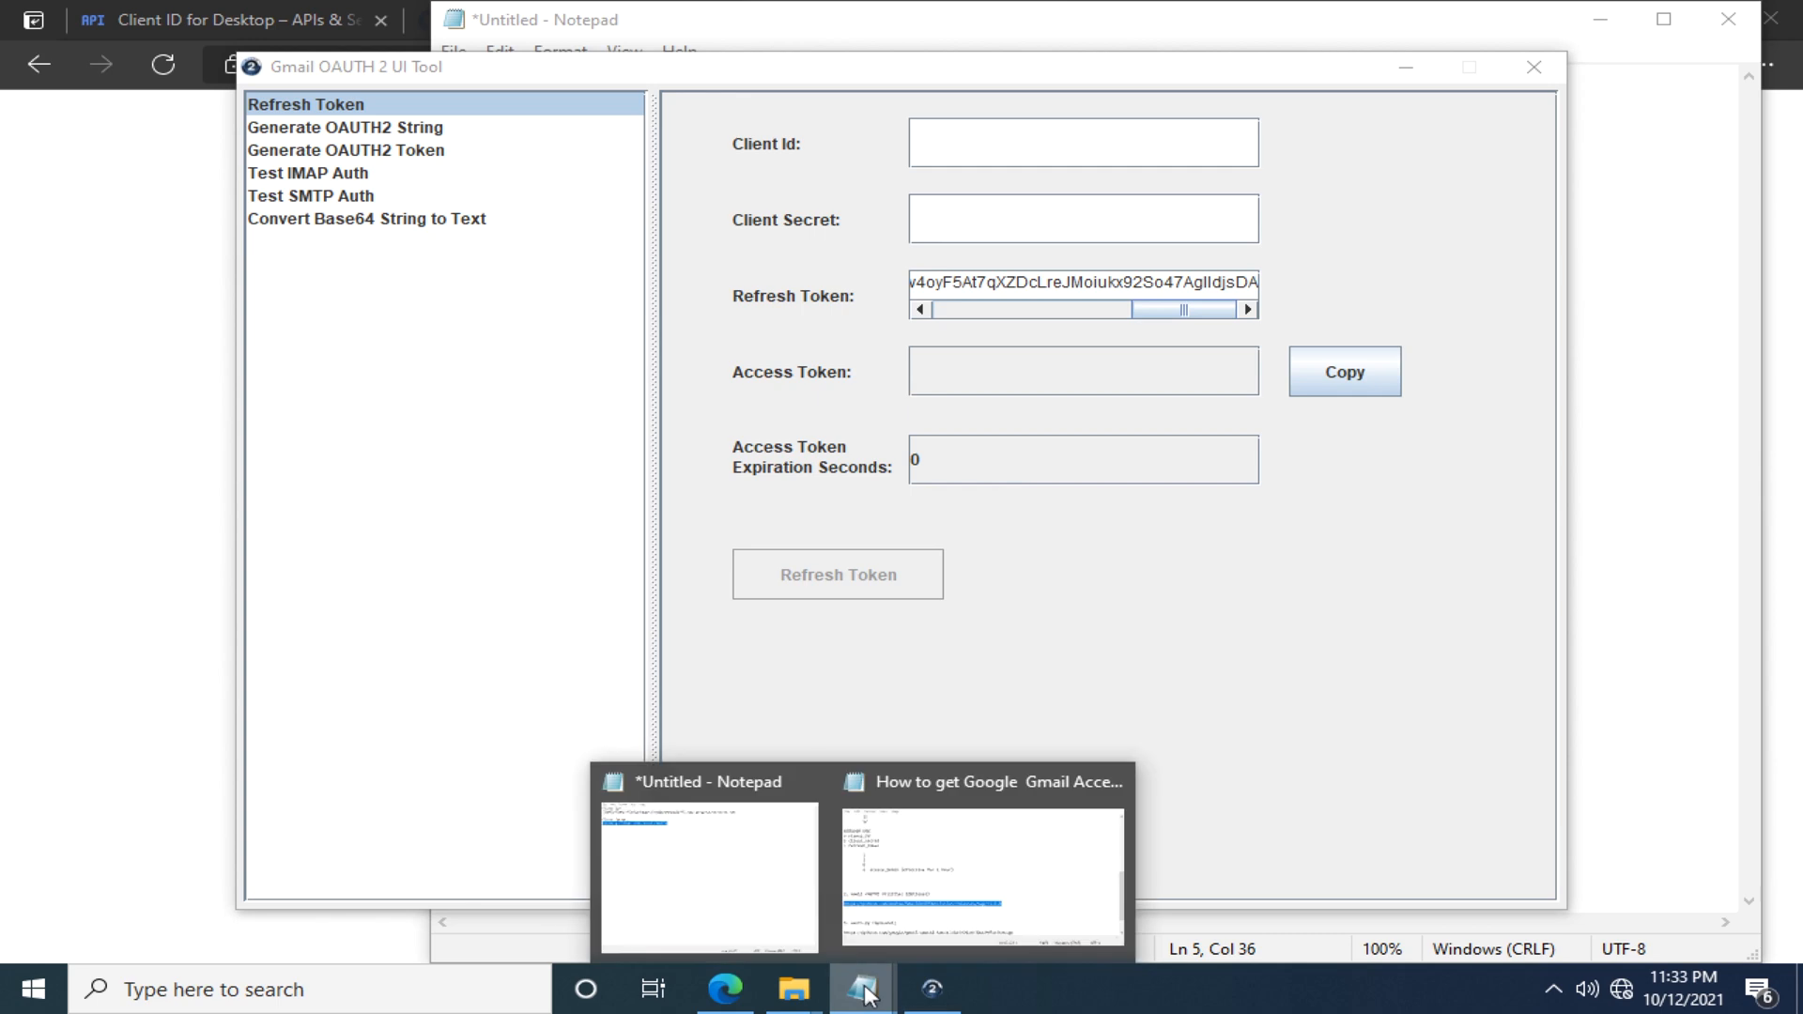
{"action": "right_click", "coordinate": [632, 167]}
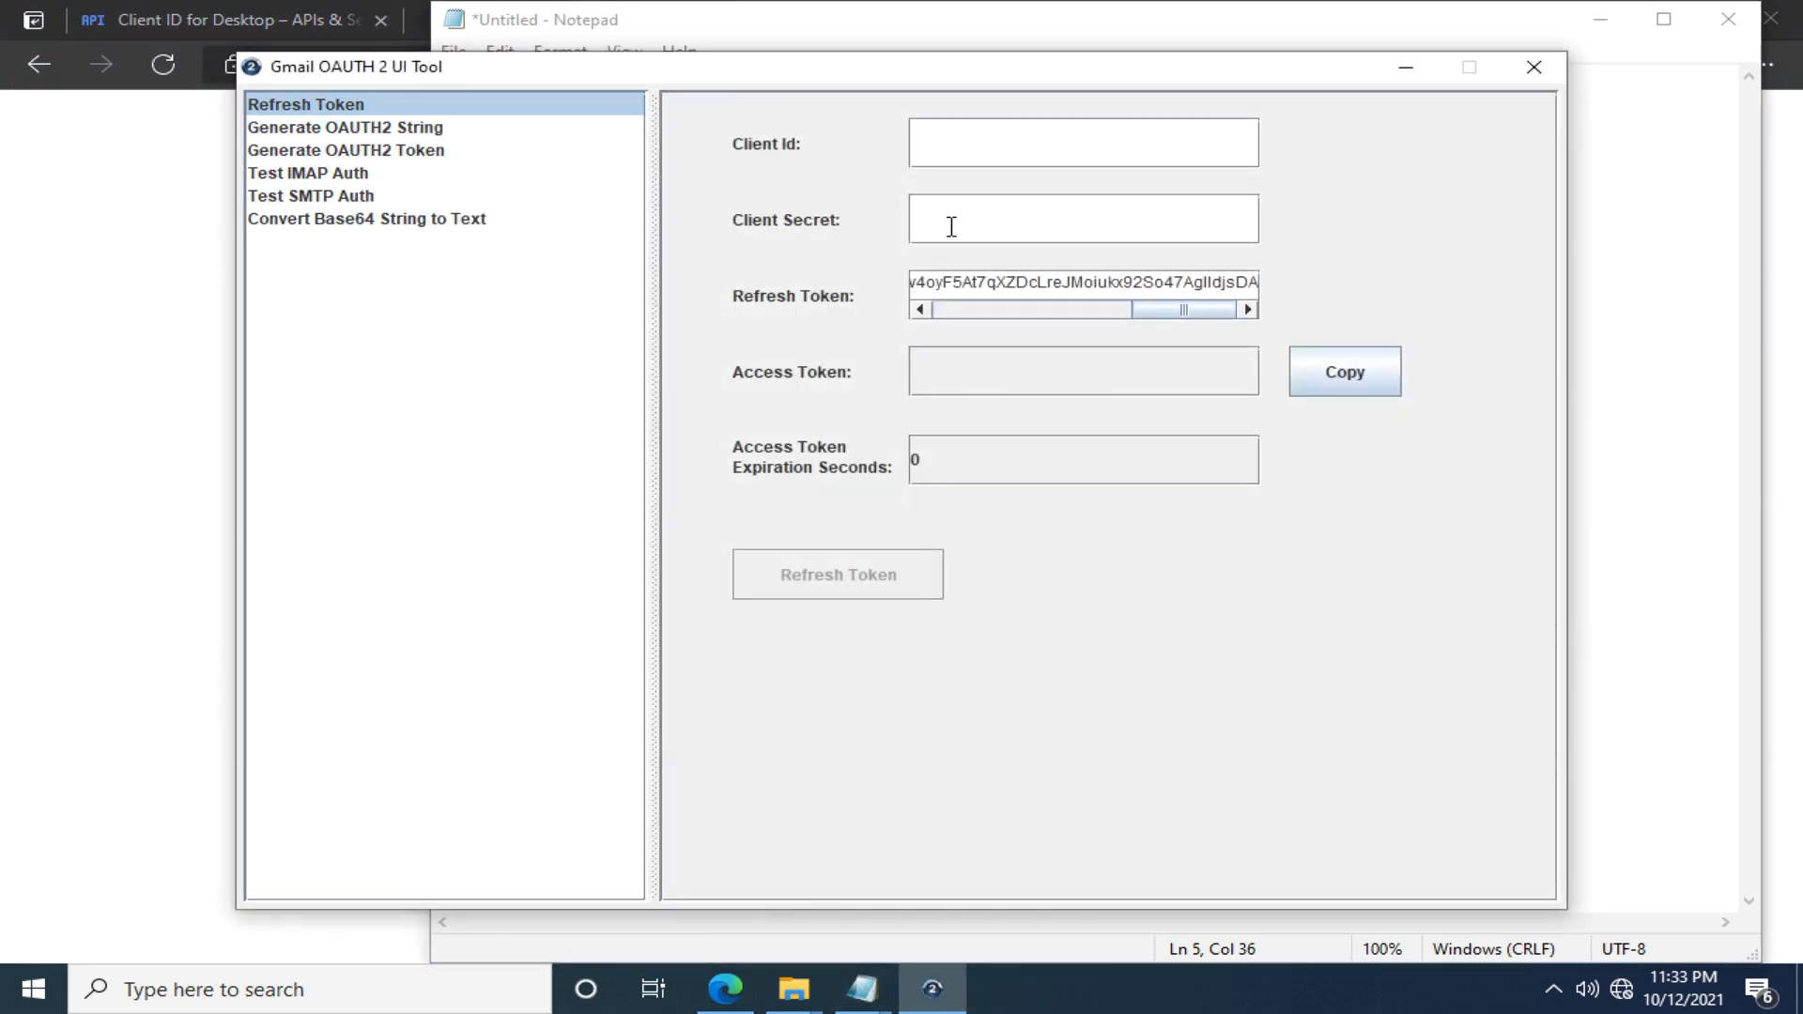
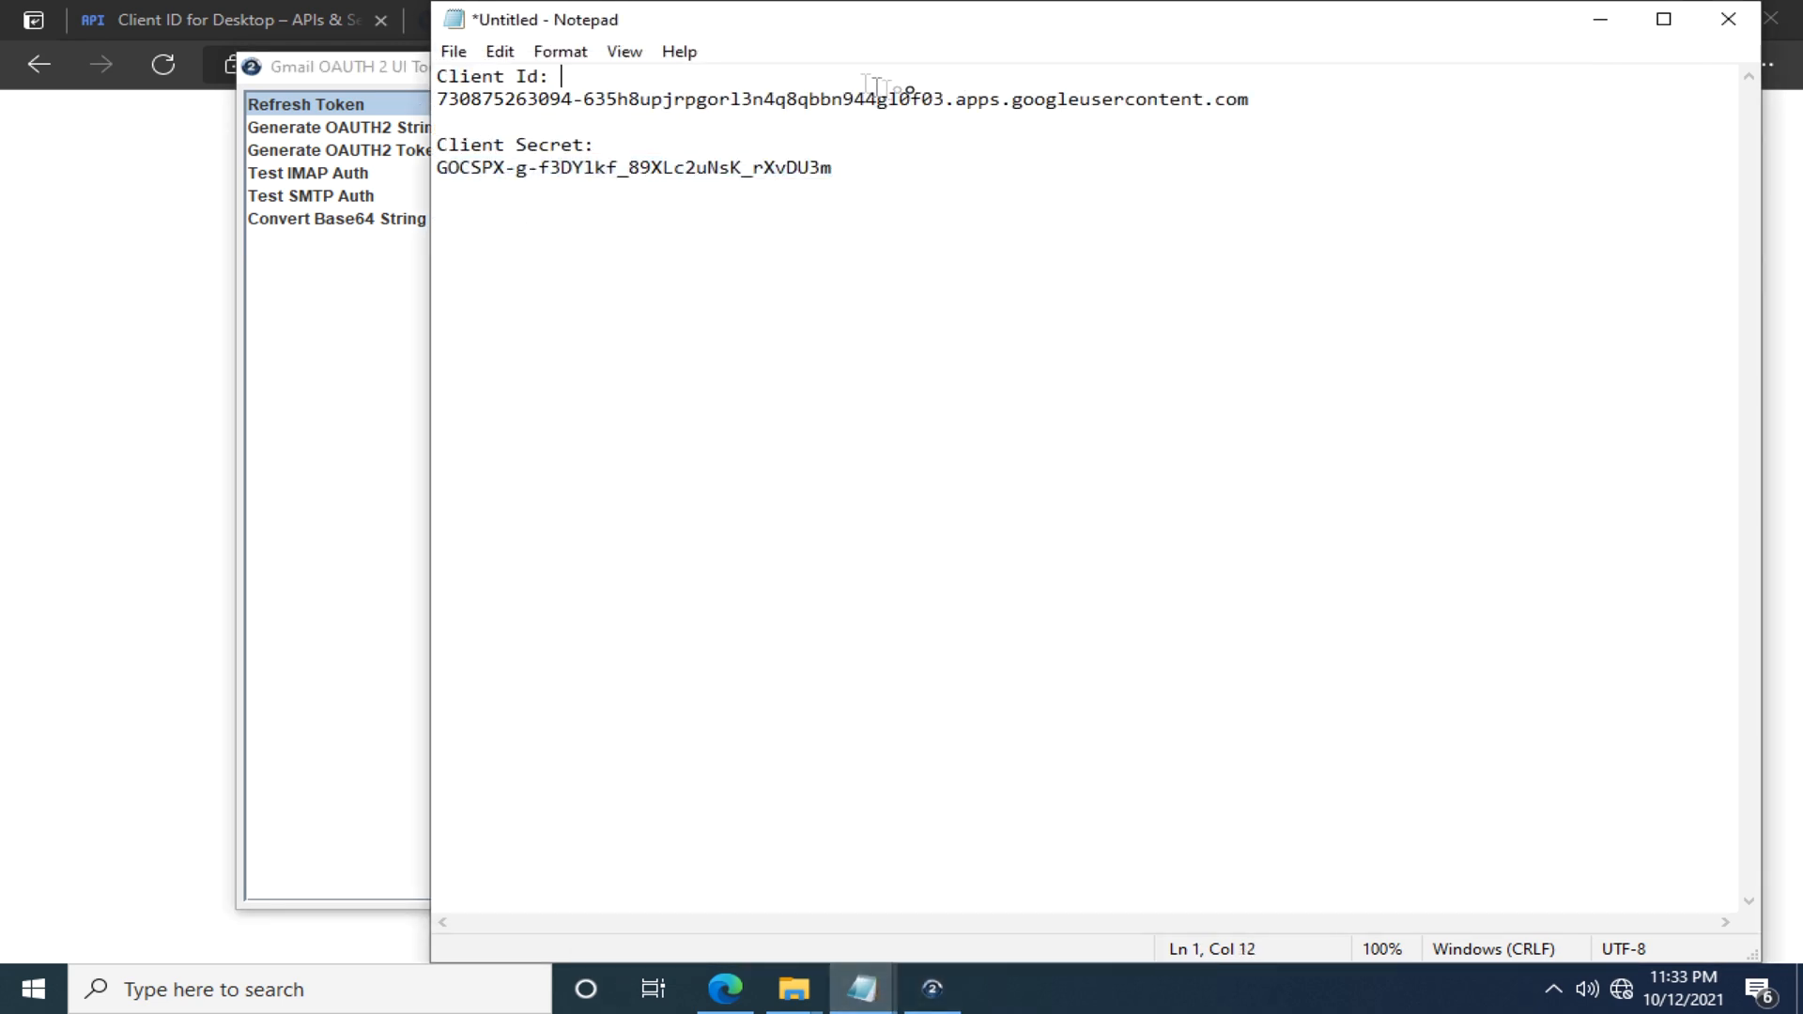
{"action": "right_click", "coordinate": [840, 100]}
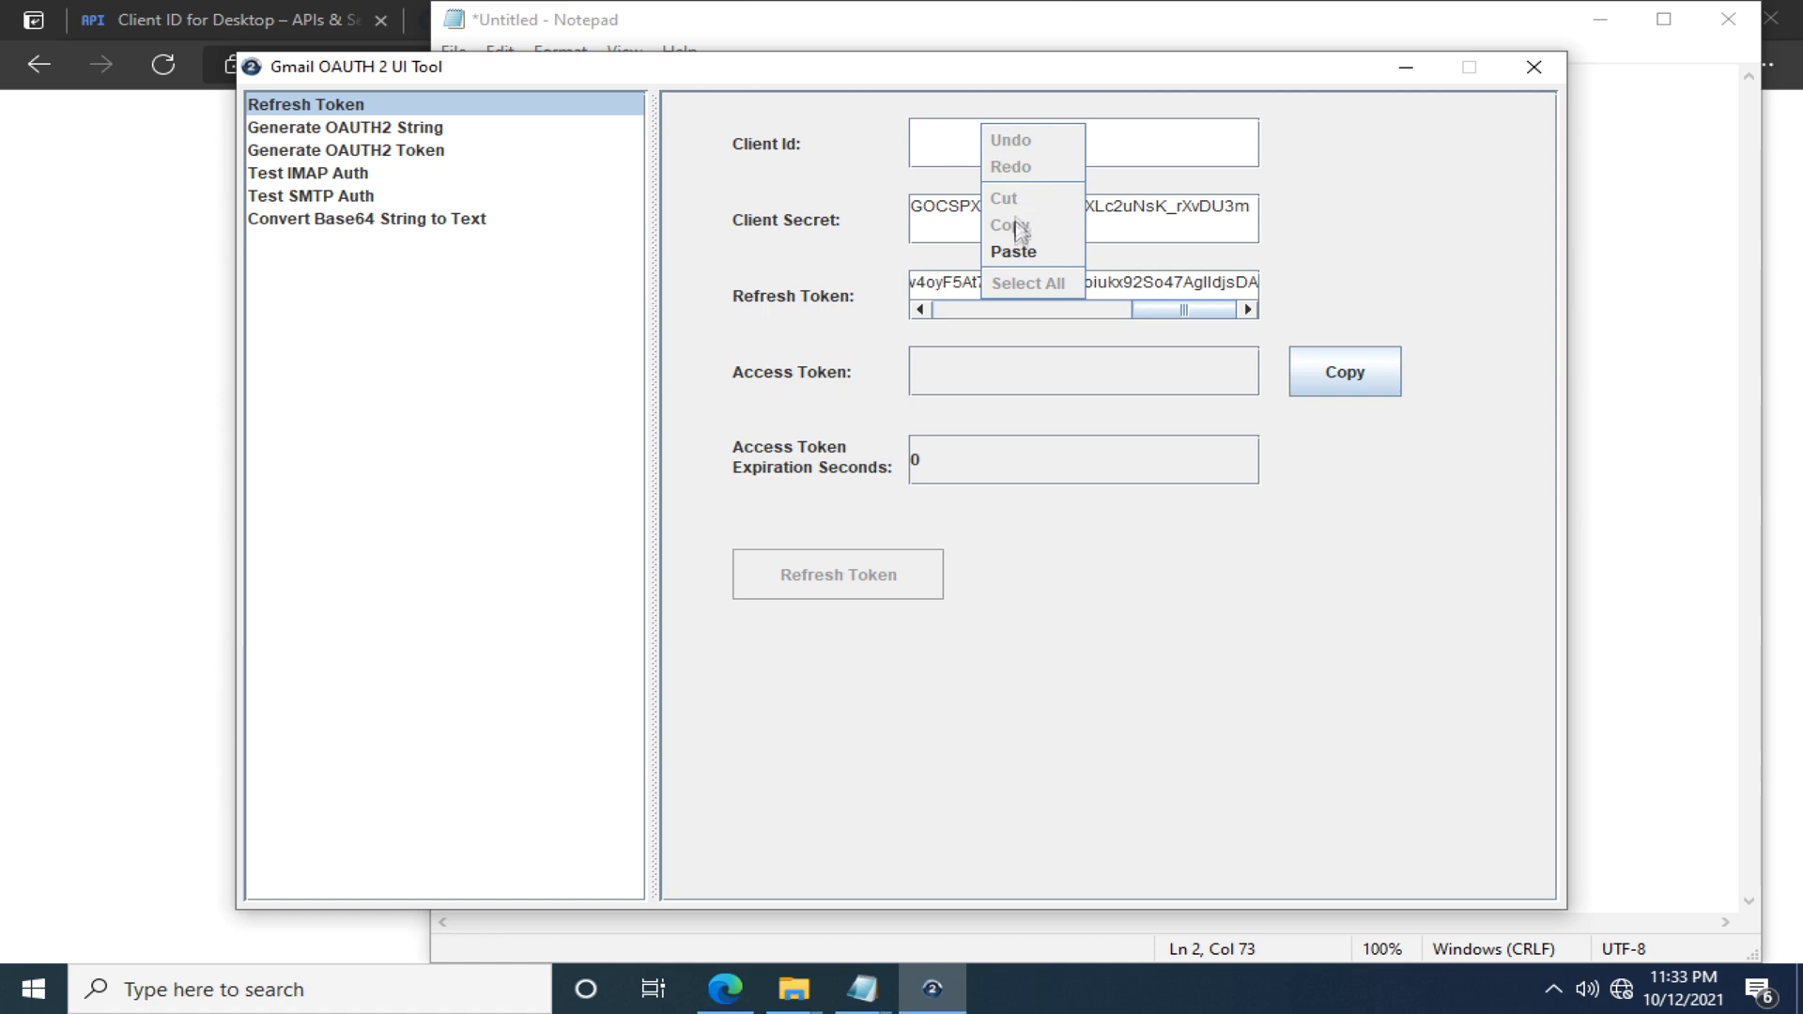
{"action": "left_click", "coordinate": [838, 575]}
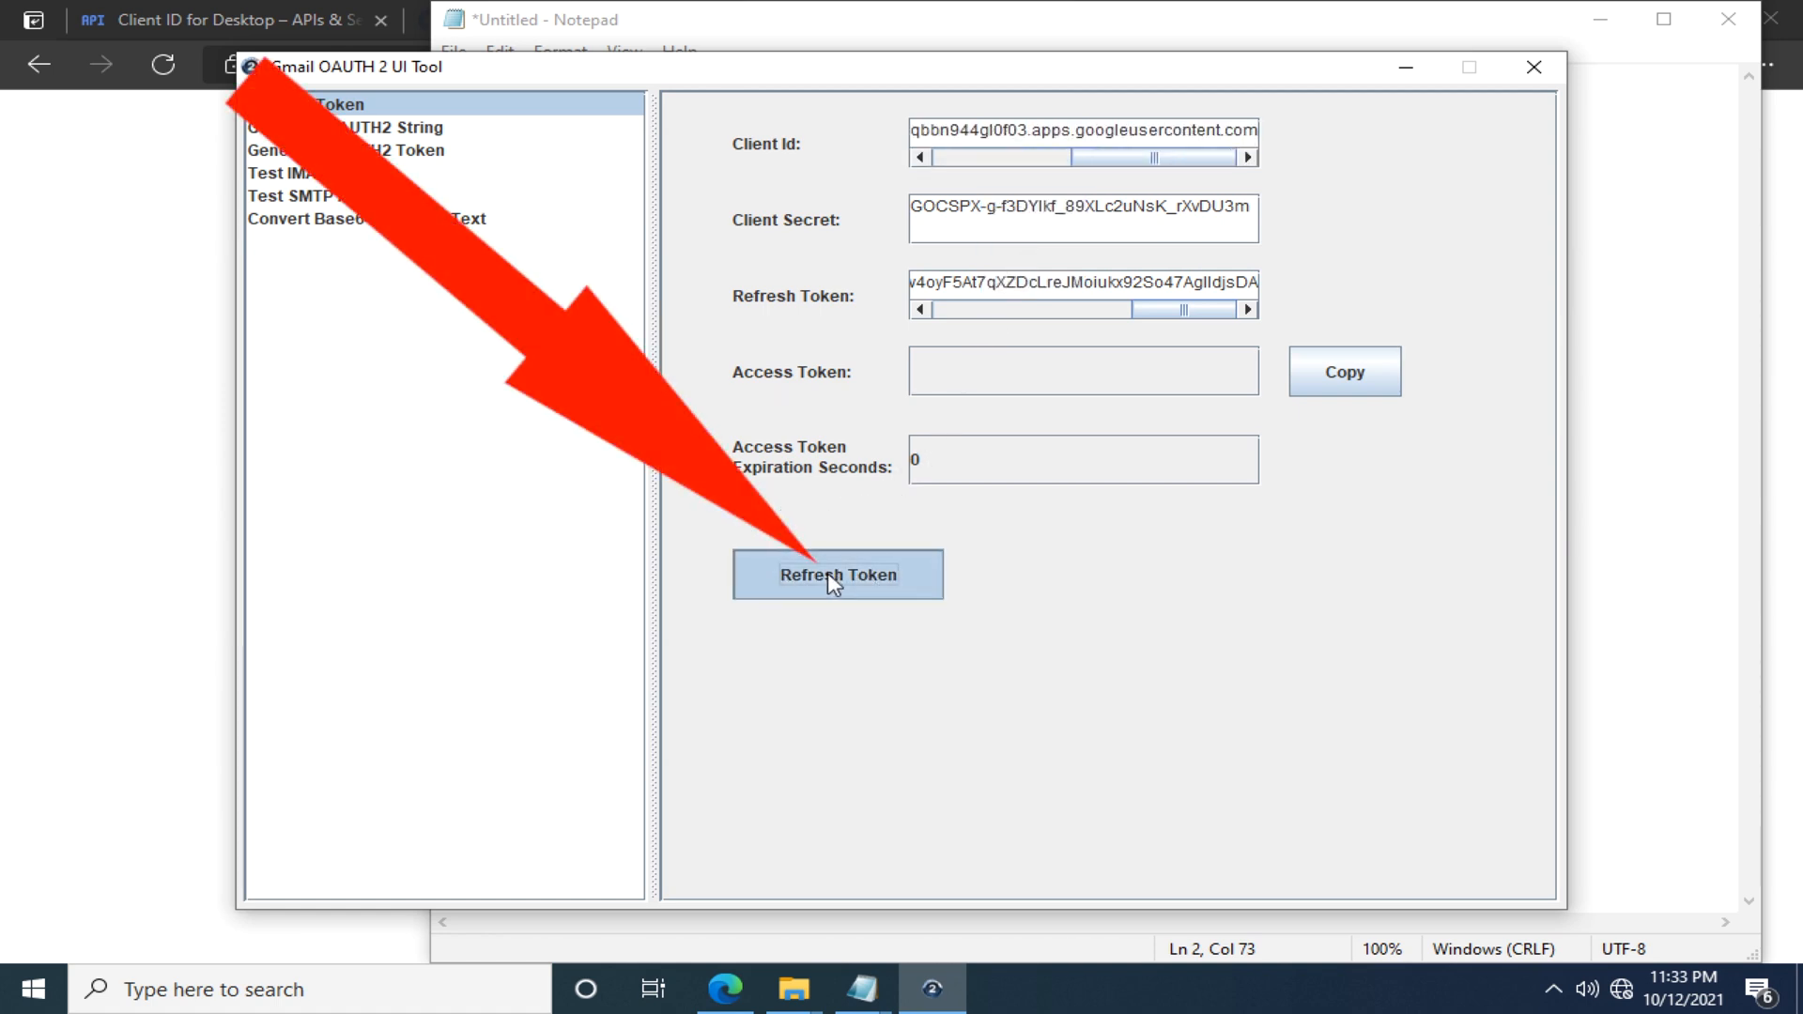
{"action": "left_click", "coordinate": [838, 575]}
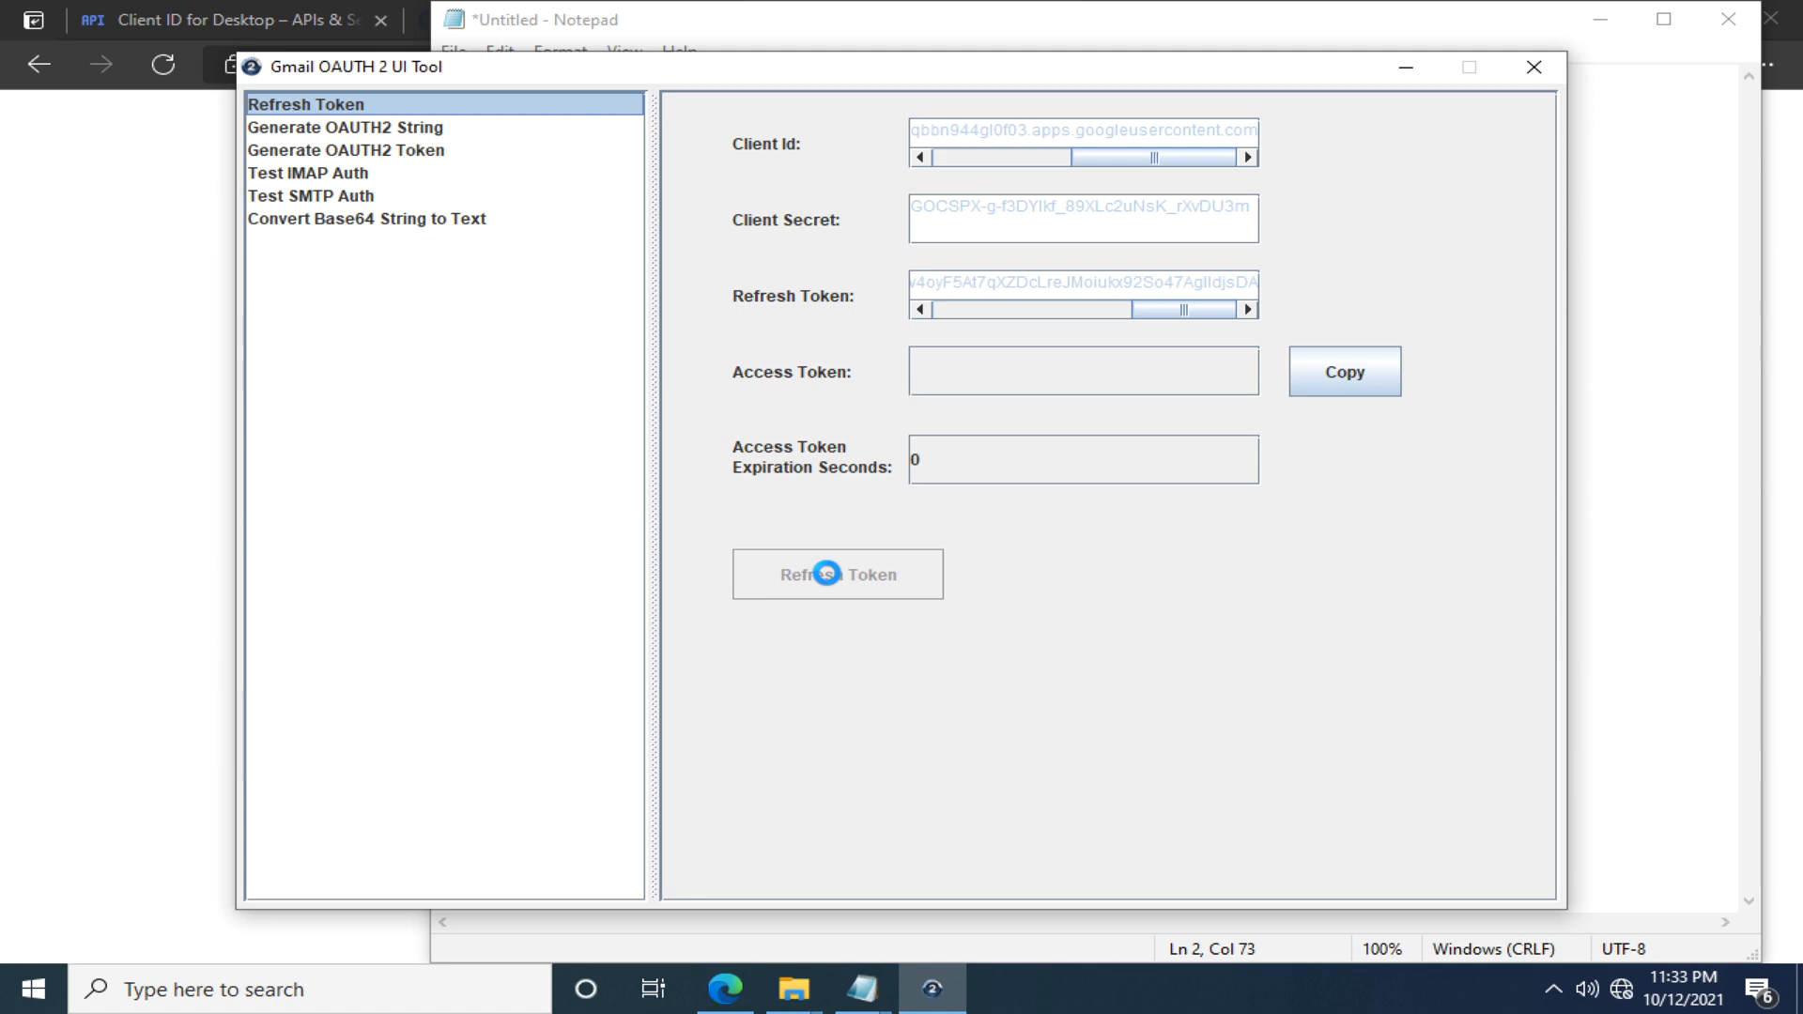
{"action": "left_click", "coordinate": [838, 575]}
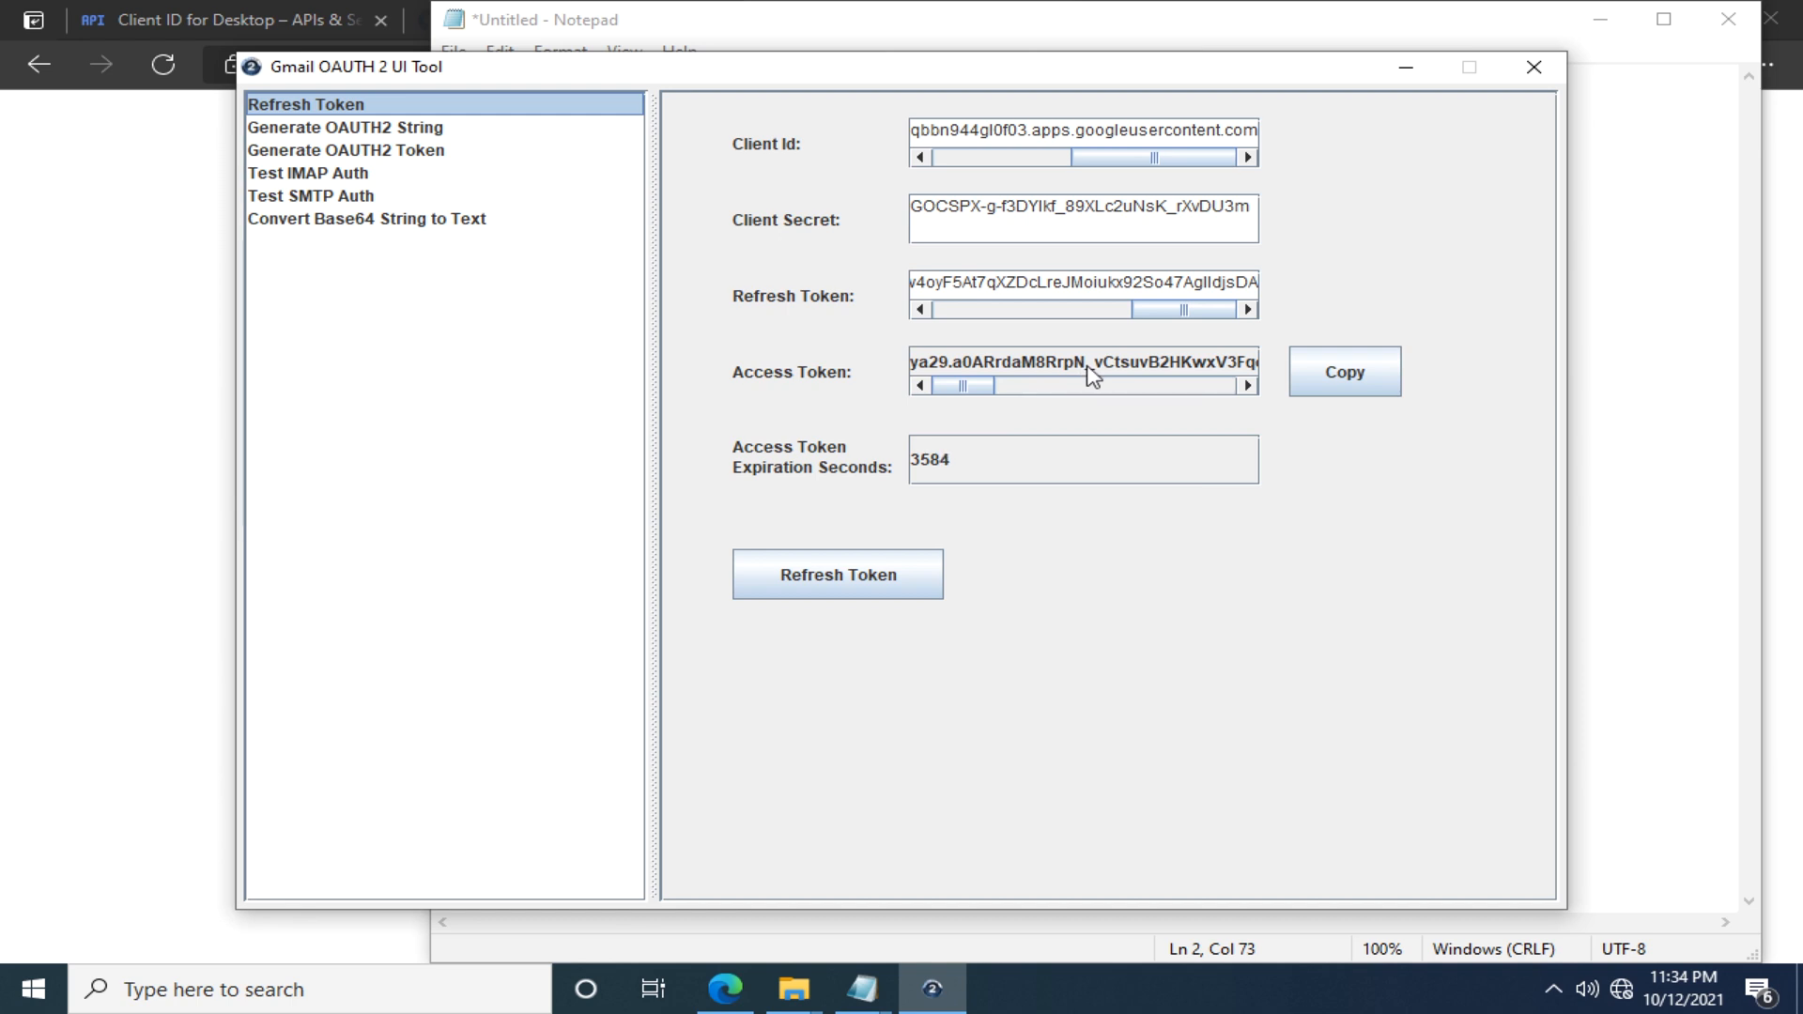
{"action": "mouse_move", "coordinate": [1054, 412]}
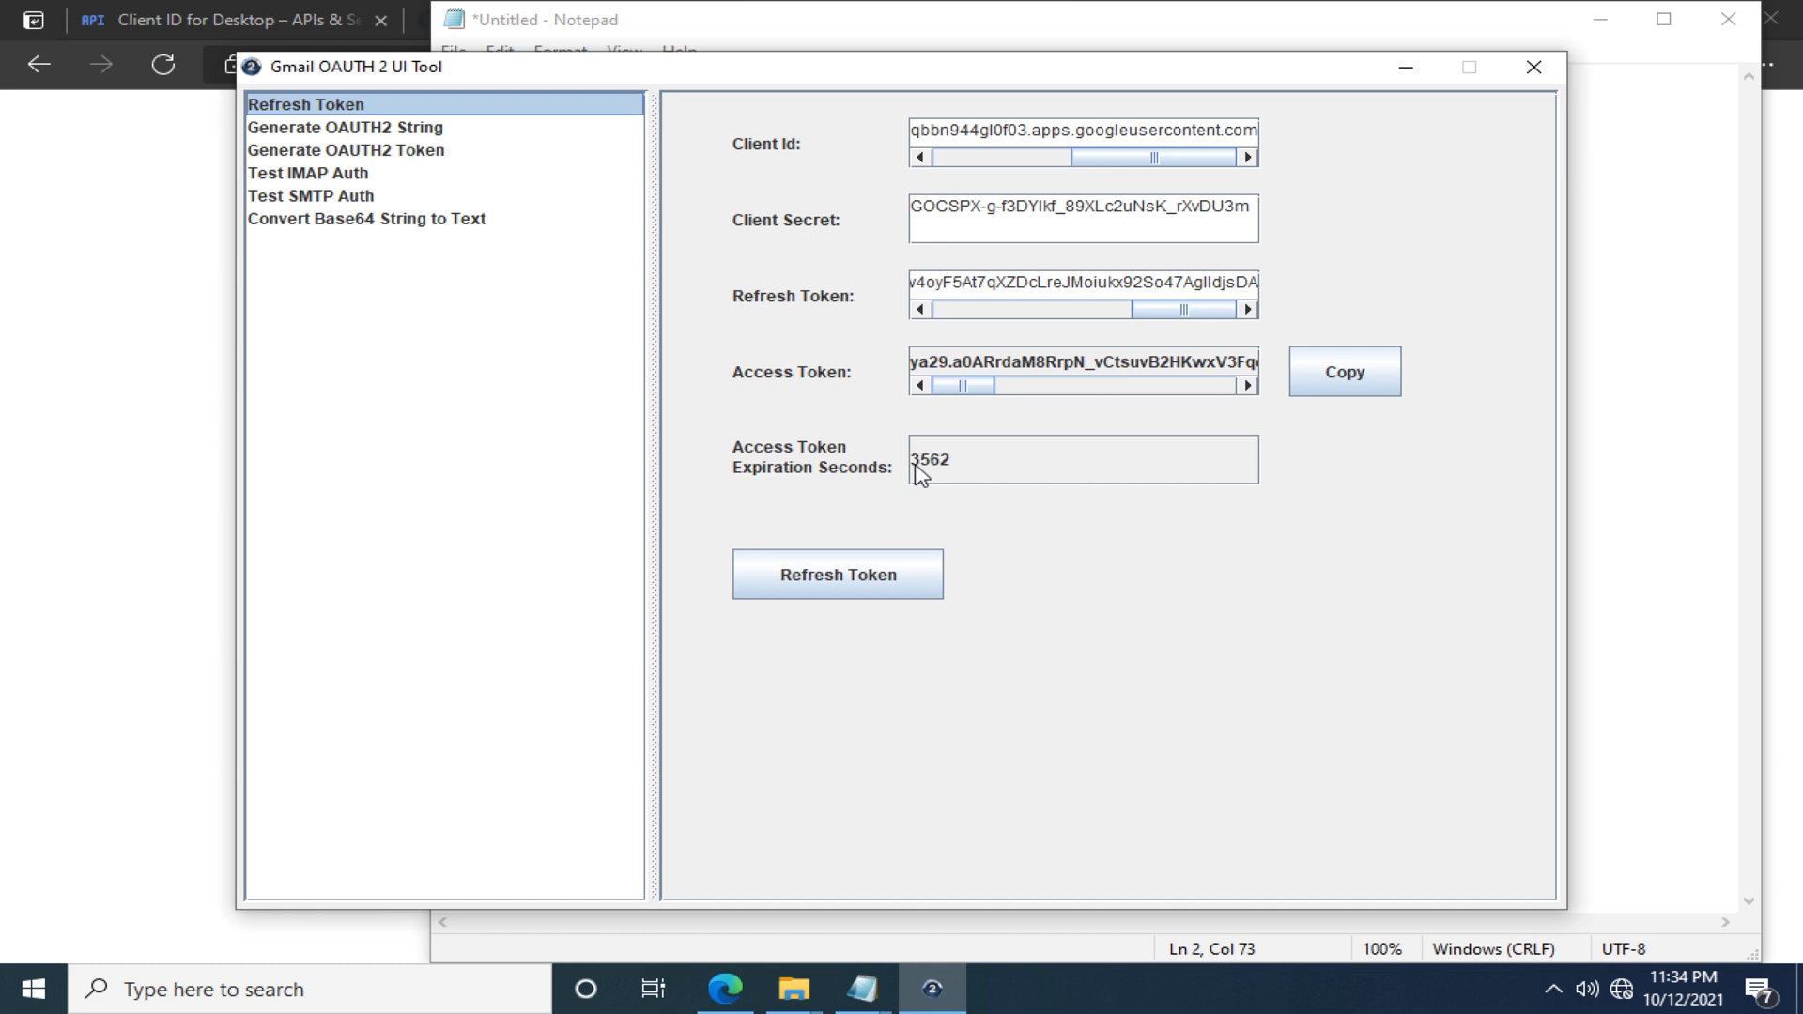
{"action": "mouse_move", "coordinate": [790, 990]}
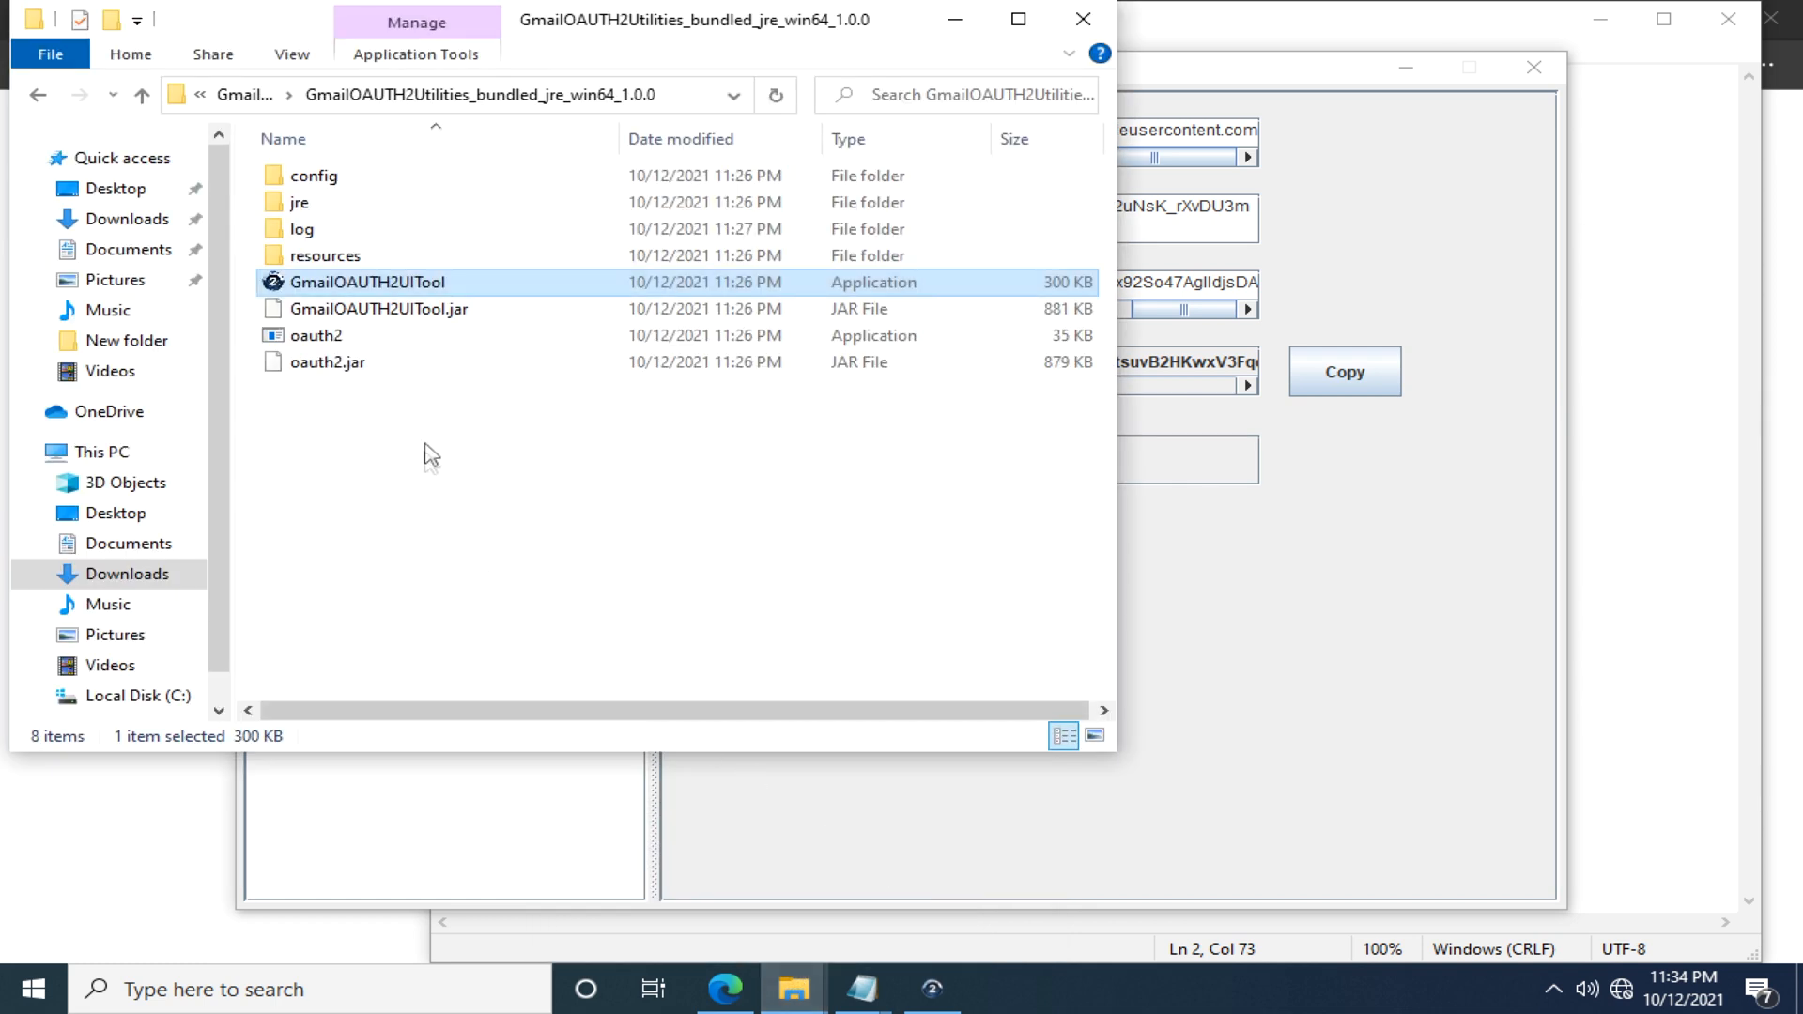
View the GmailOAUTH2UITool log's timestamped entries in Notepad from the log folder, then close it.
{"action": "left_click", "coordinate": [302, 229]}
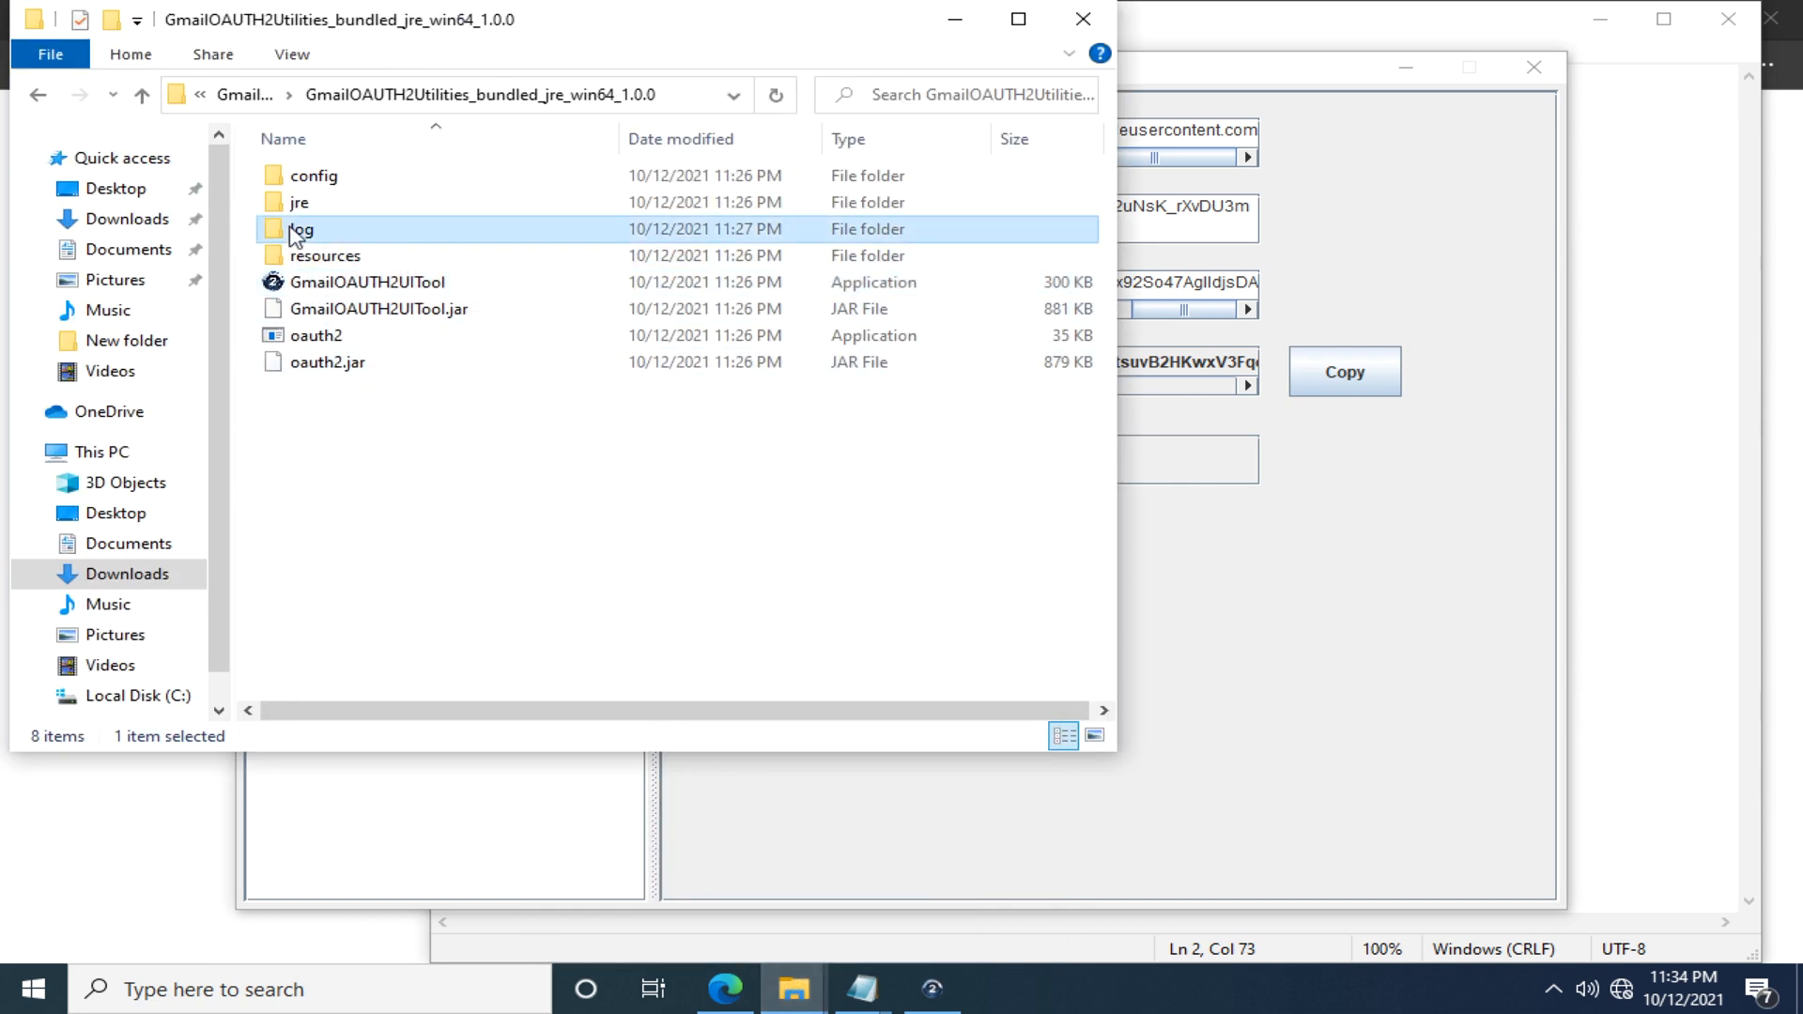
{"action": "double_click", "coordinate": [301, 229]}
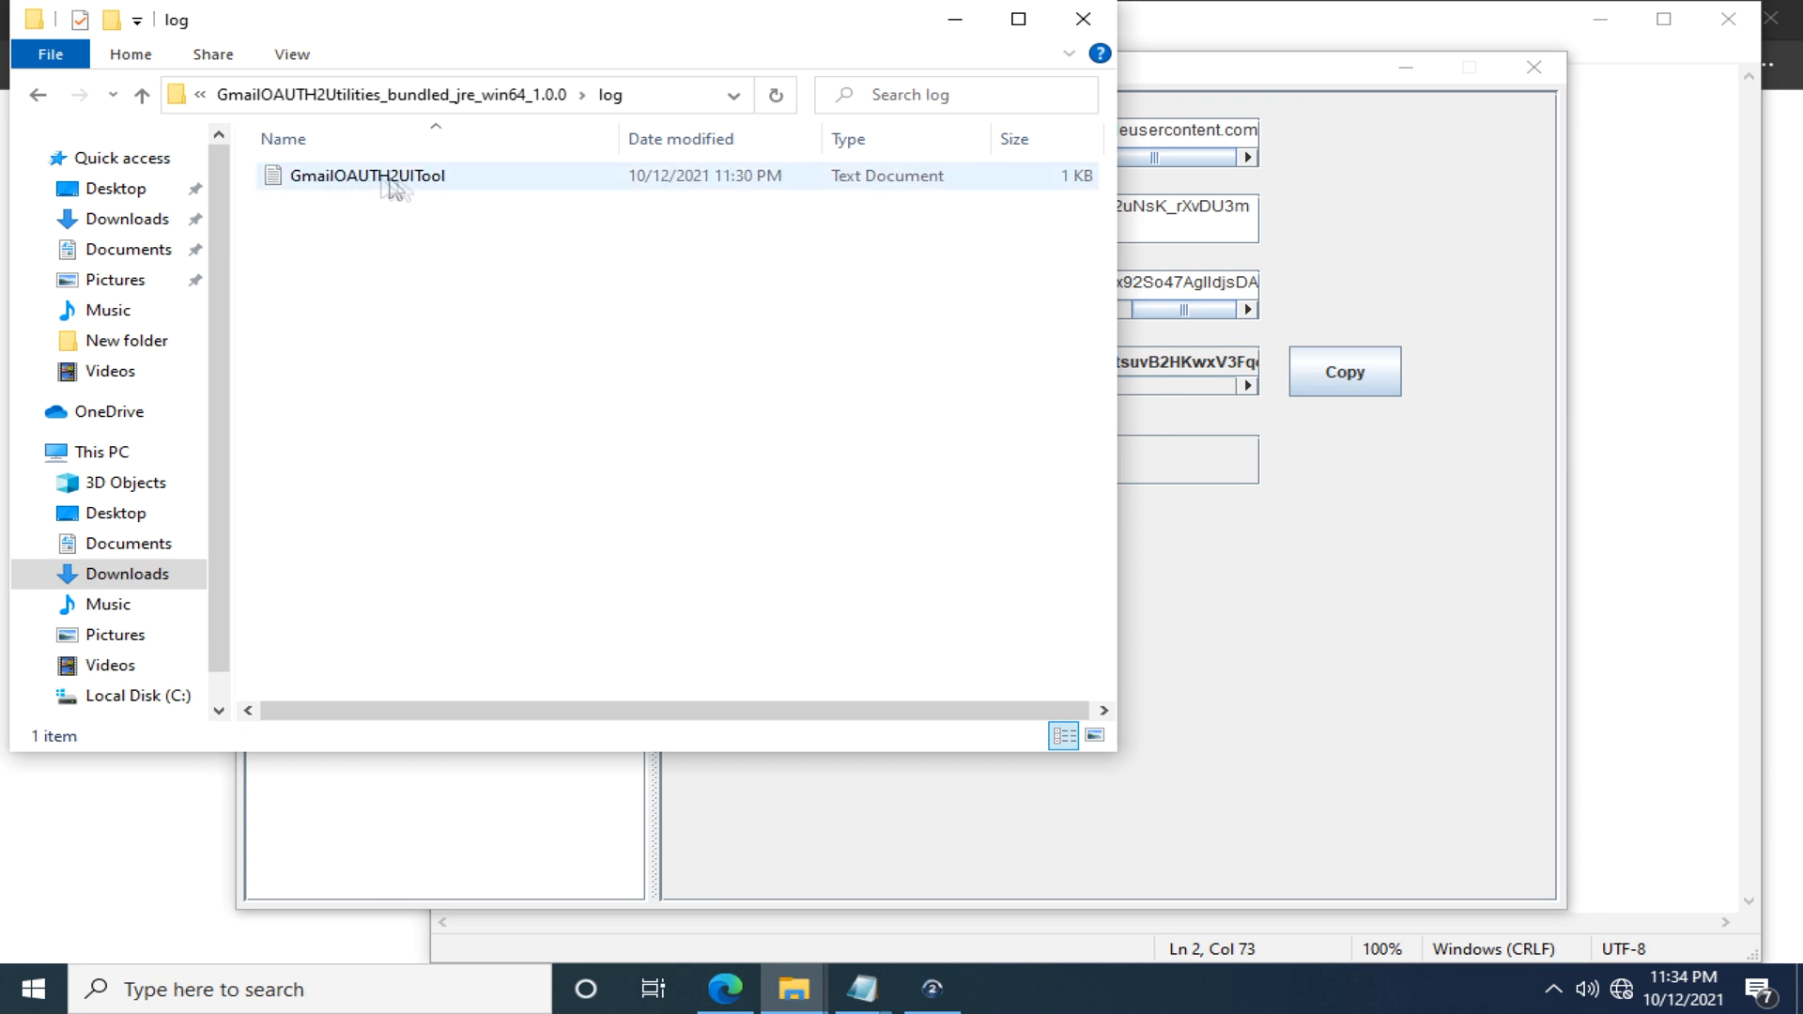
{"action": "mouse_move", "coordinate": [412, 192]}
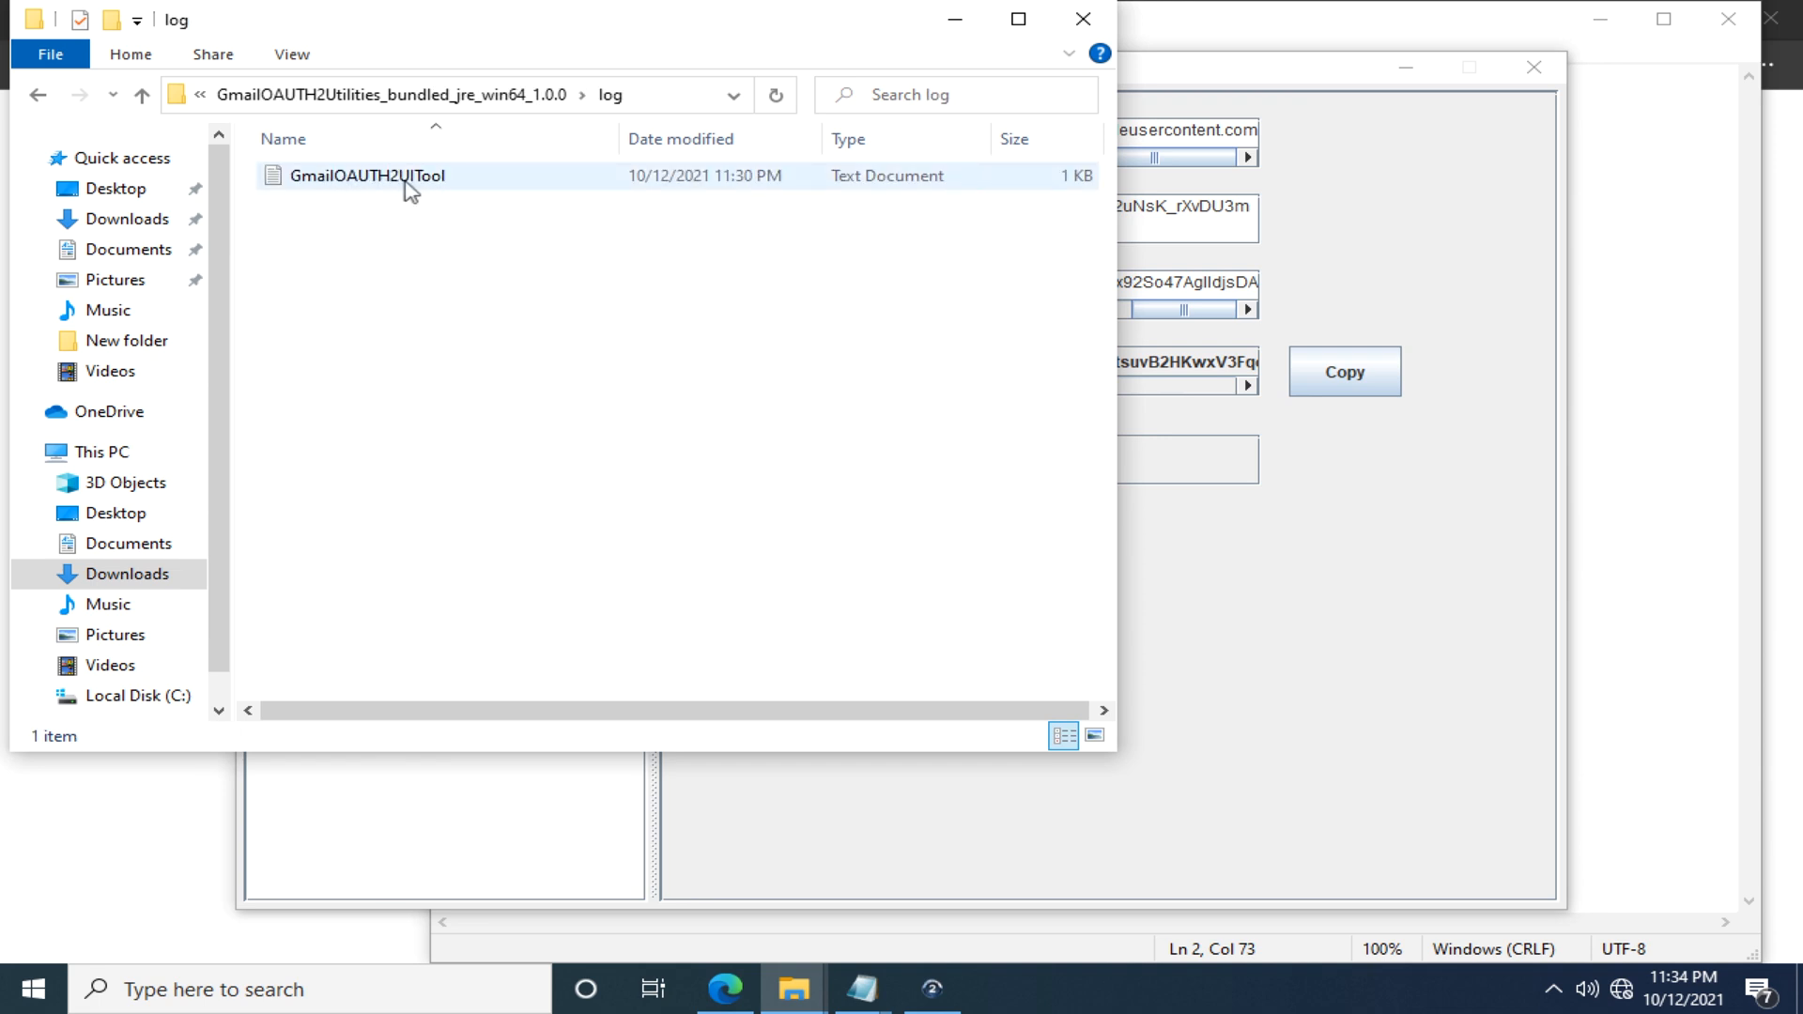
{"action": "left_click", "coordinate": [379, 177]}
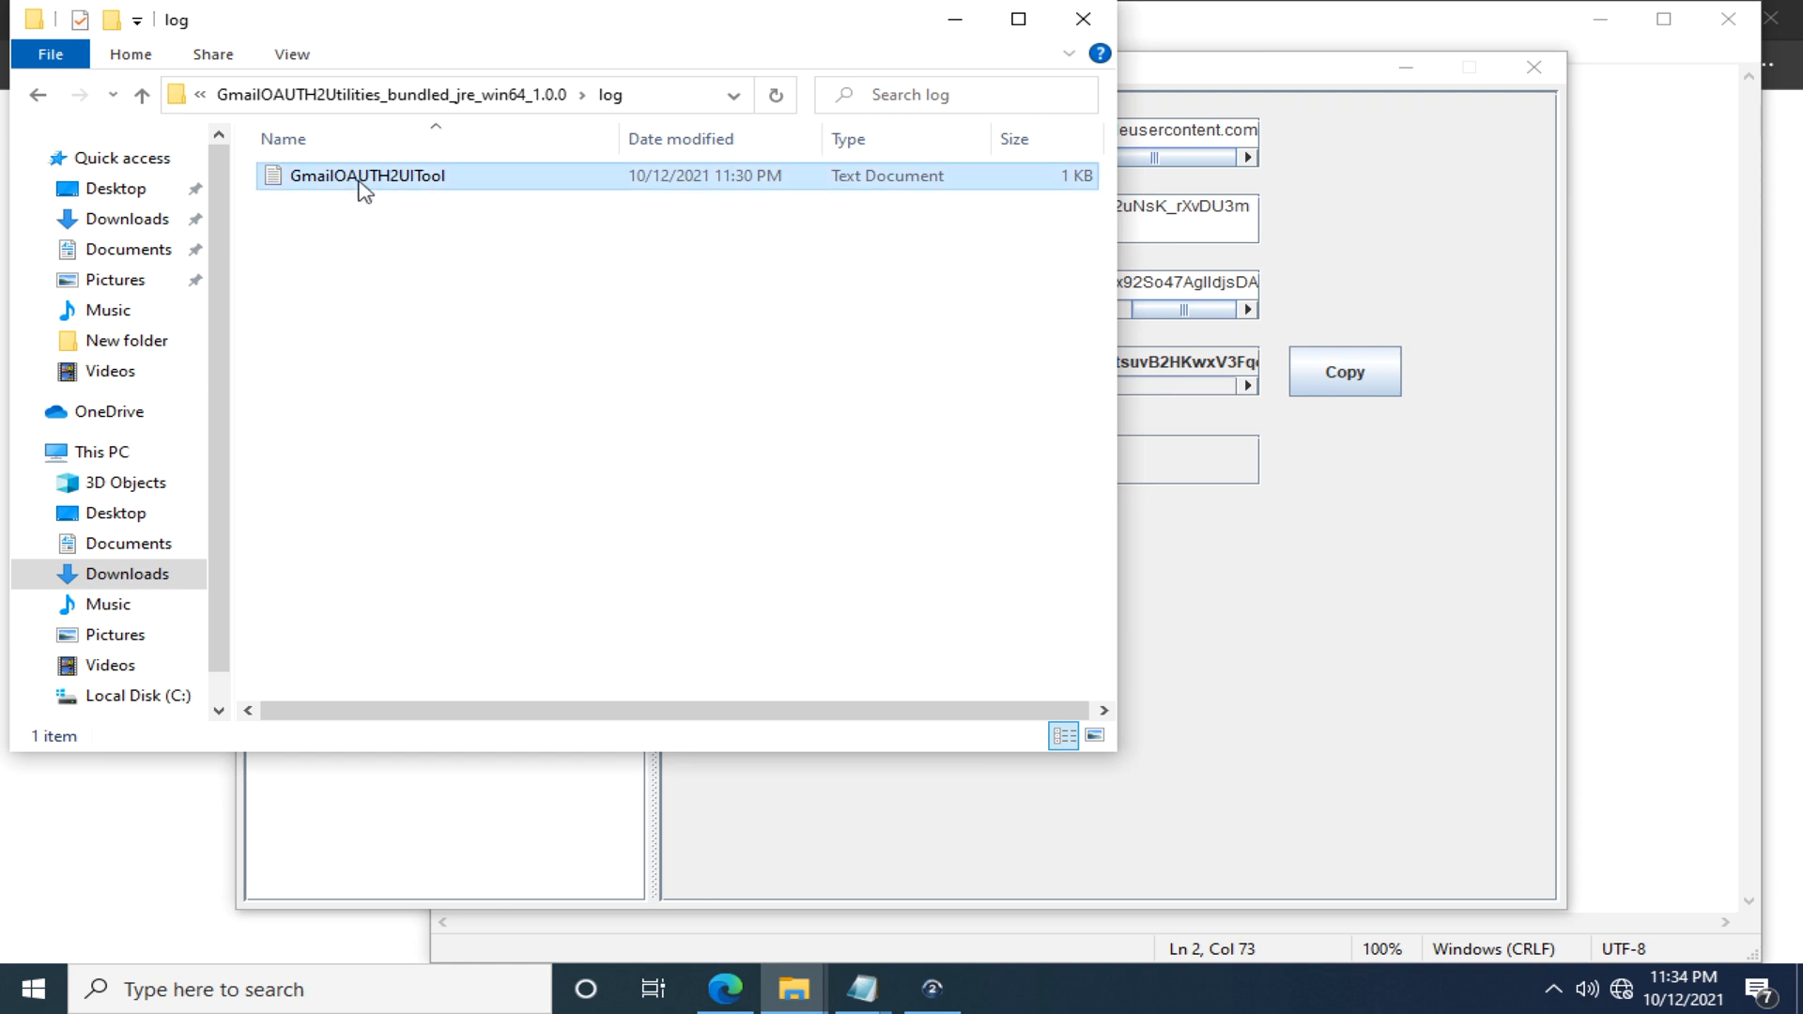
{"action": "double_click", "coordinate": [360, 174]}
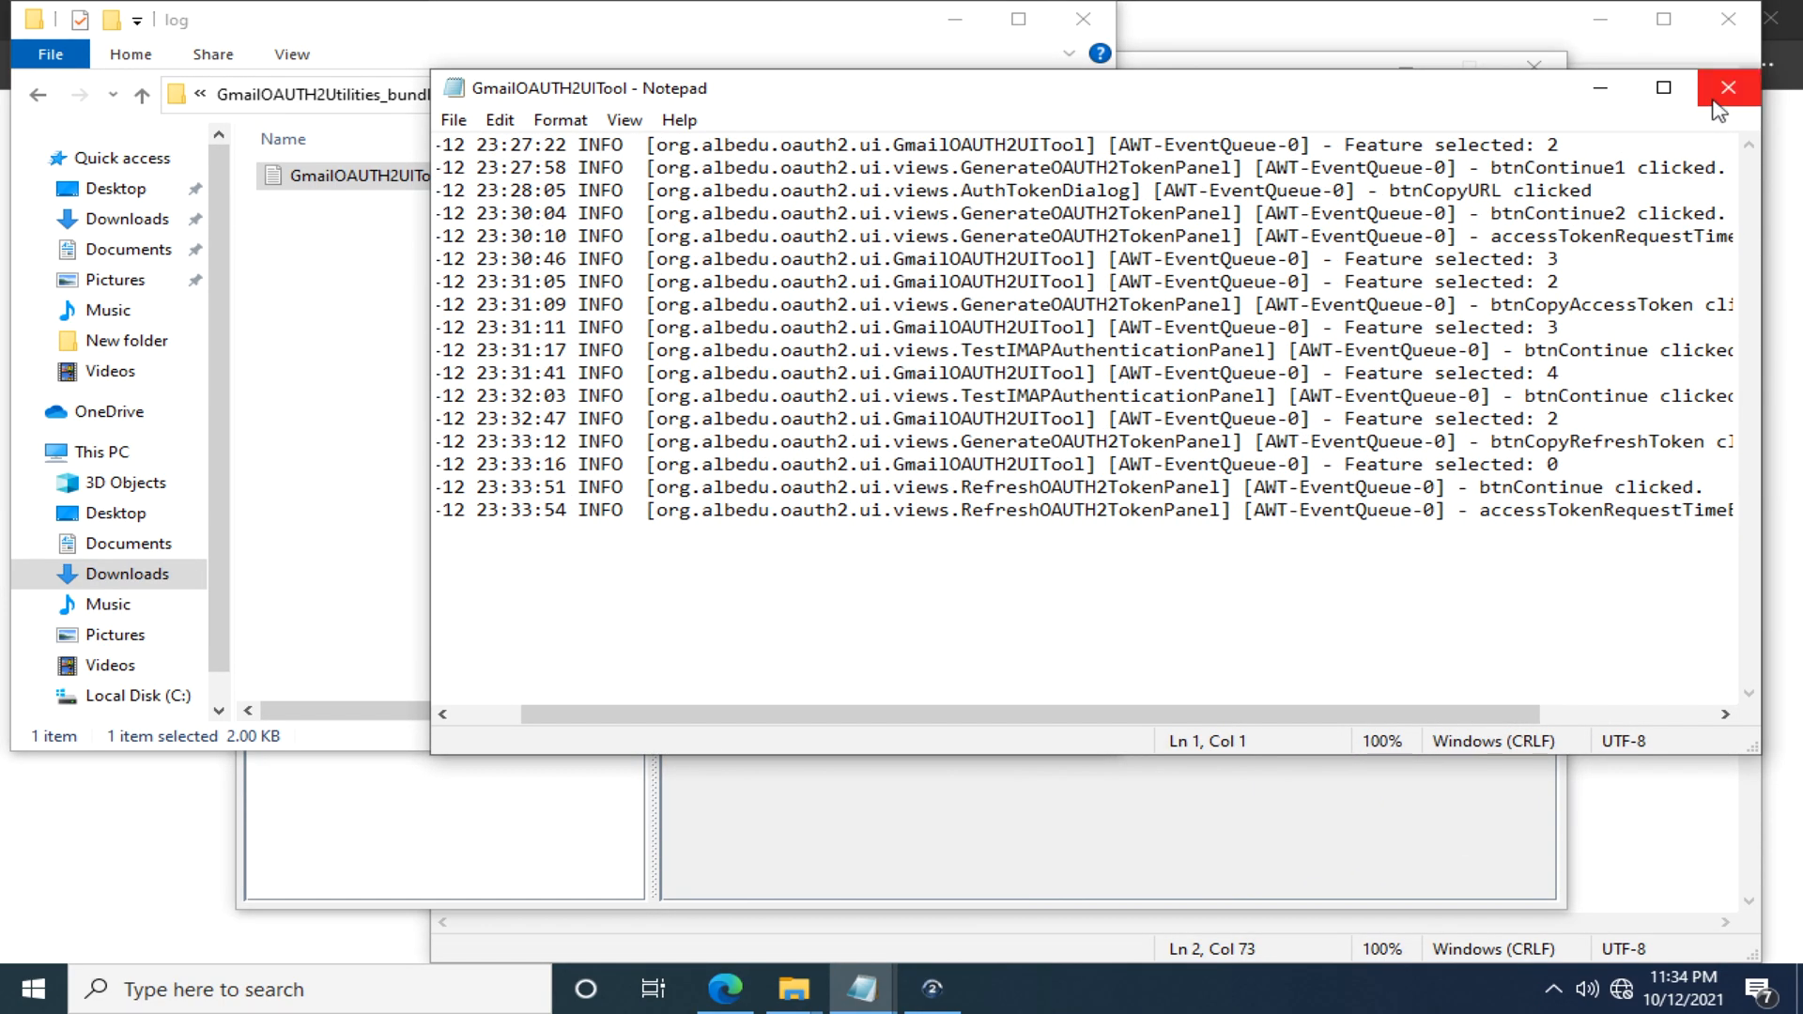
{"action": "left_click", "coordinate": [1721, 89]}
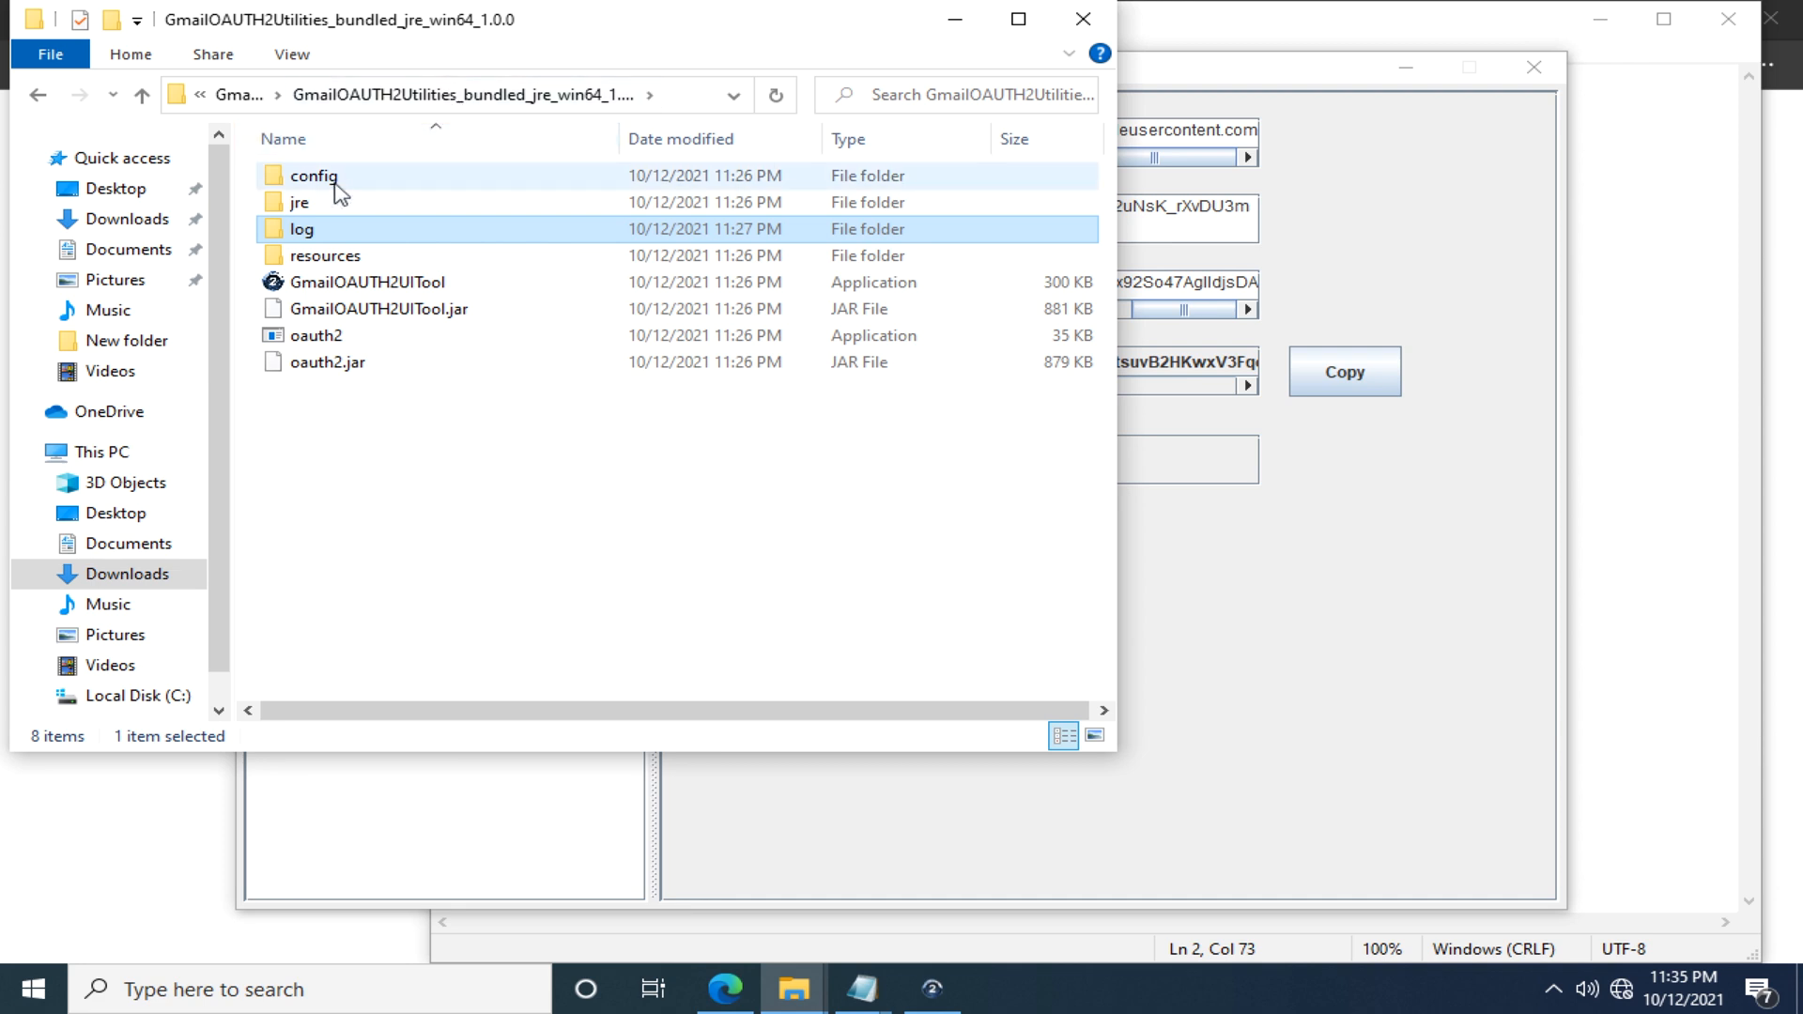
View log4j-ui-tool.properties from the config folder, showing INFO-level file logging to GmailOAUTH2UITool.log.
{"action": "double_click", "coordinate": [312, 175]}
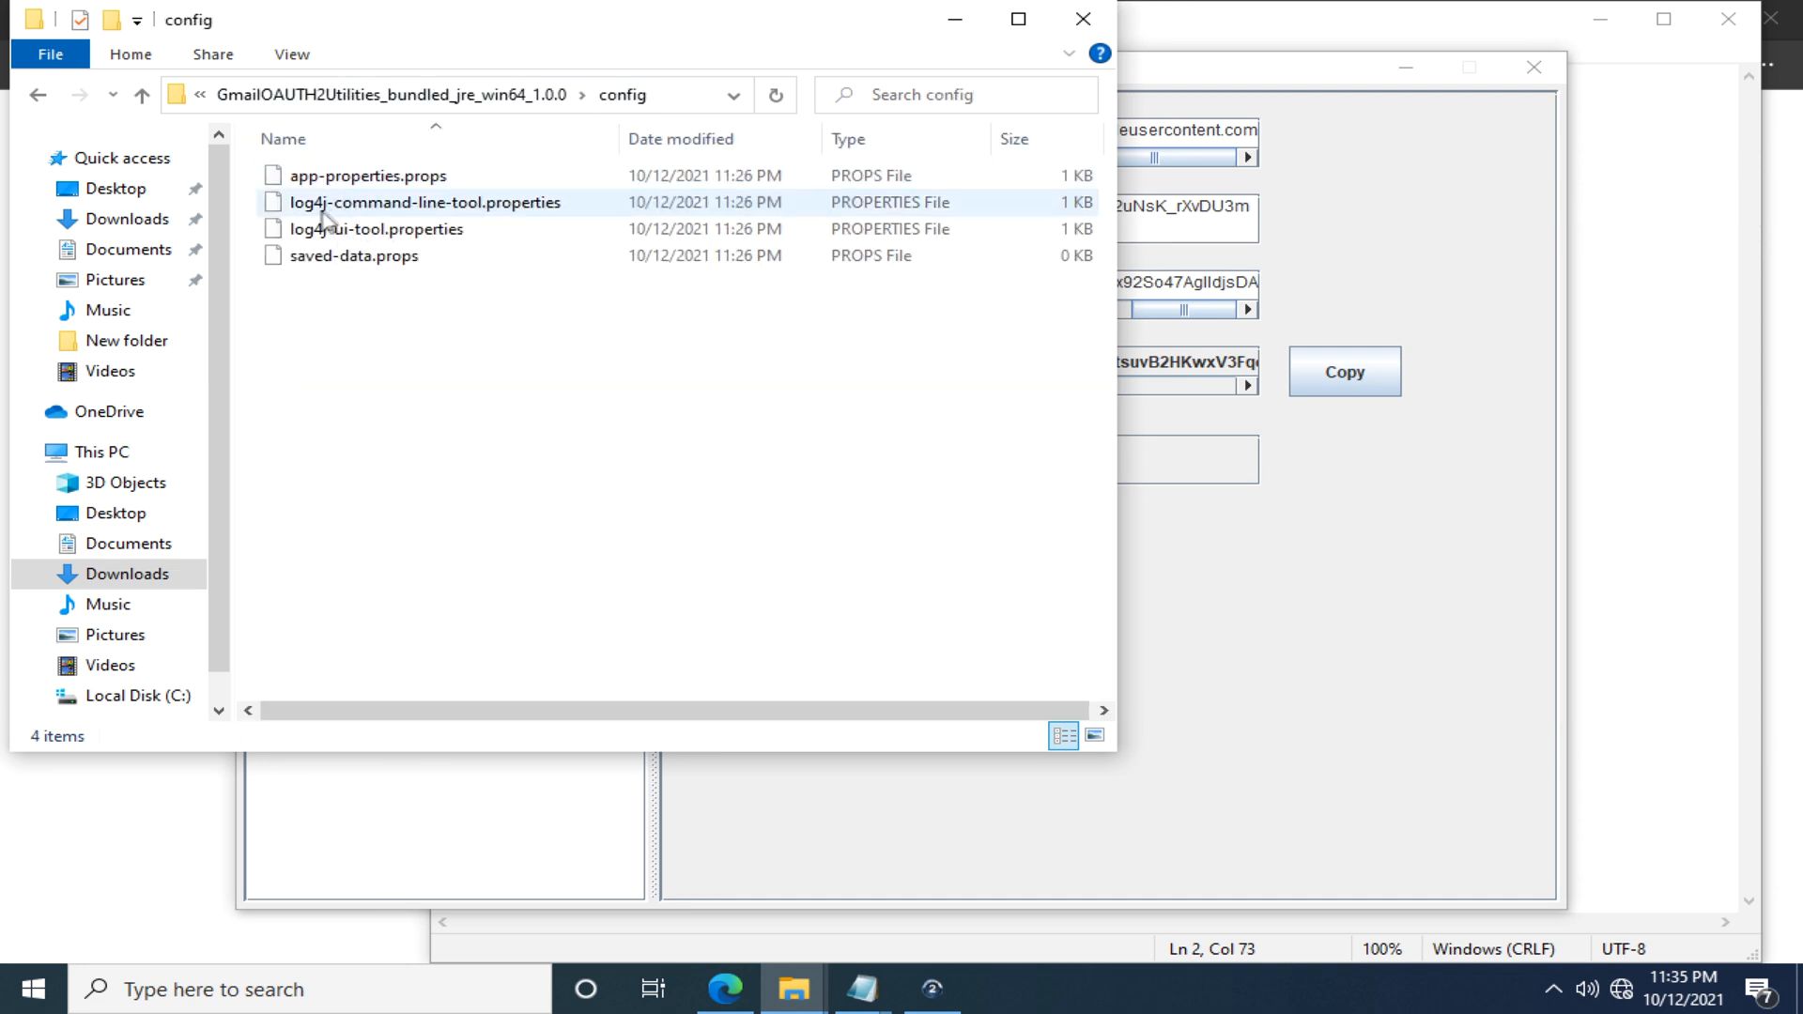
{"action": "left_click", "coordinate": [372, 230]}
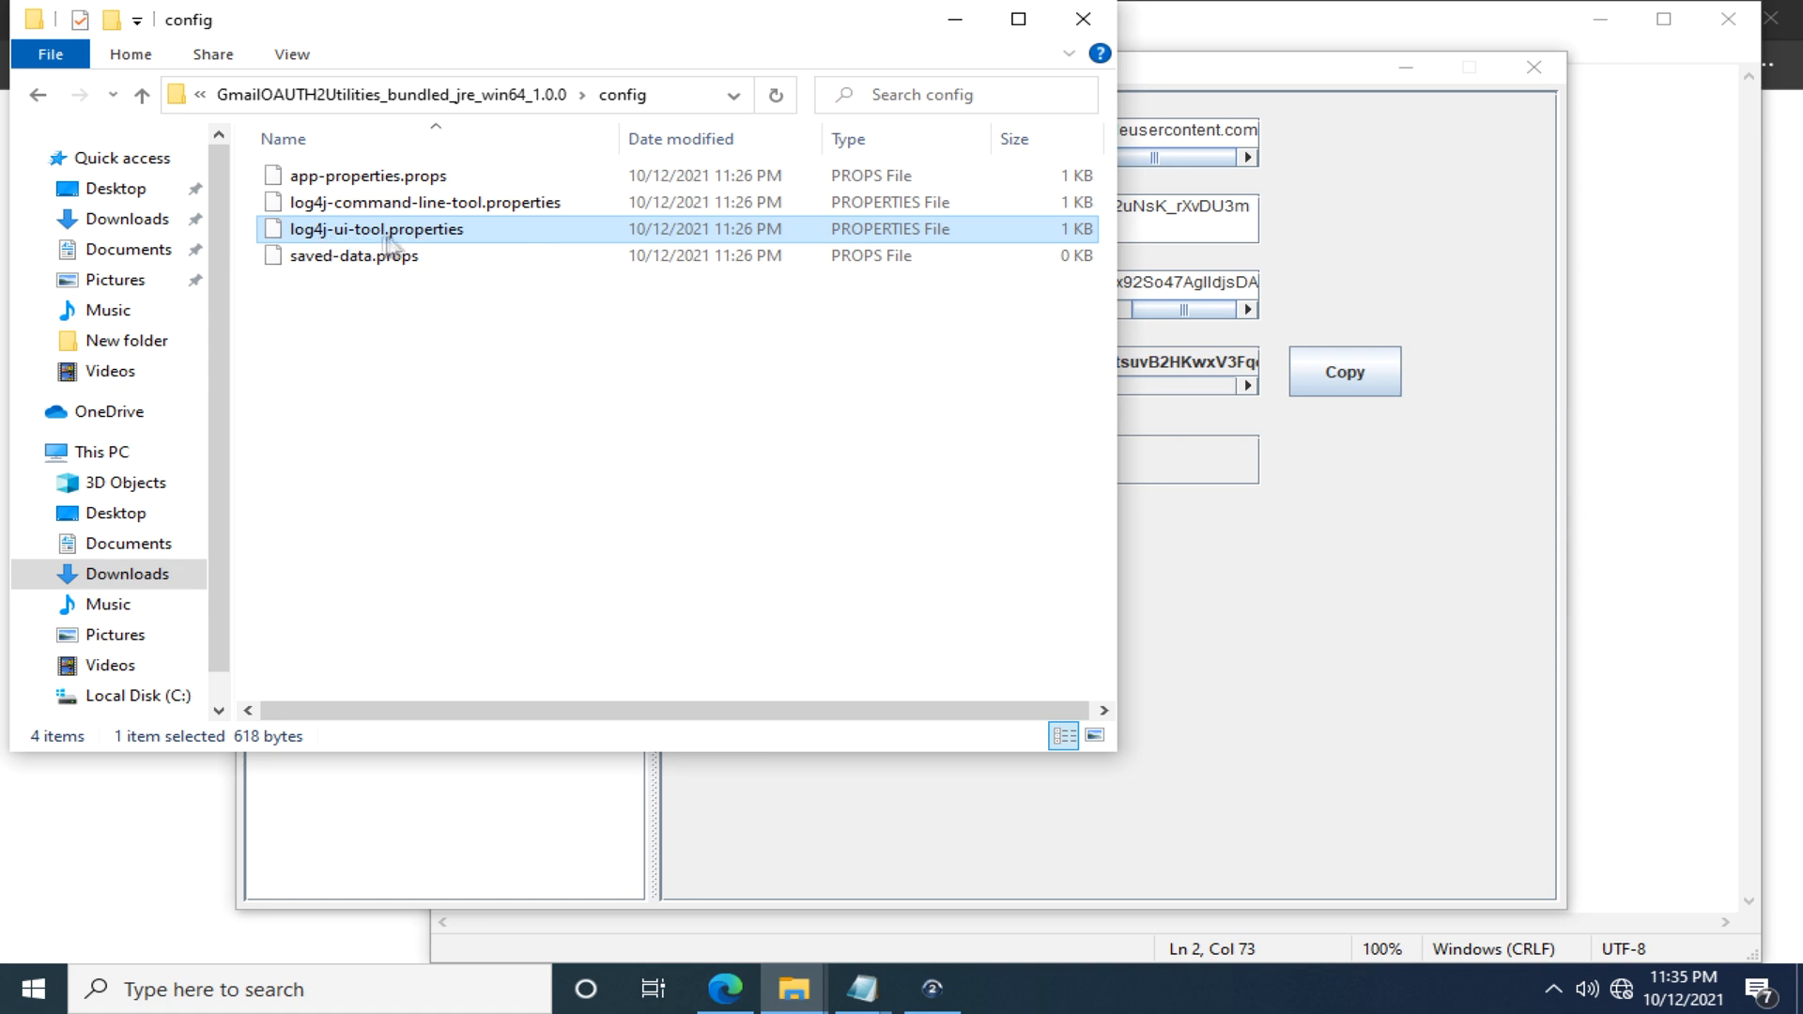
{"action": "mouse_move", "coordinate": [383, 232]}
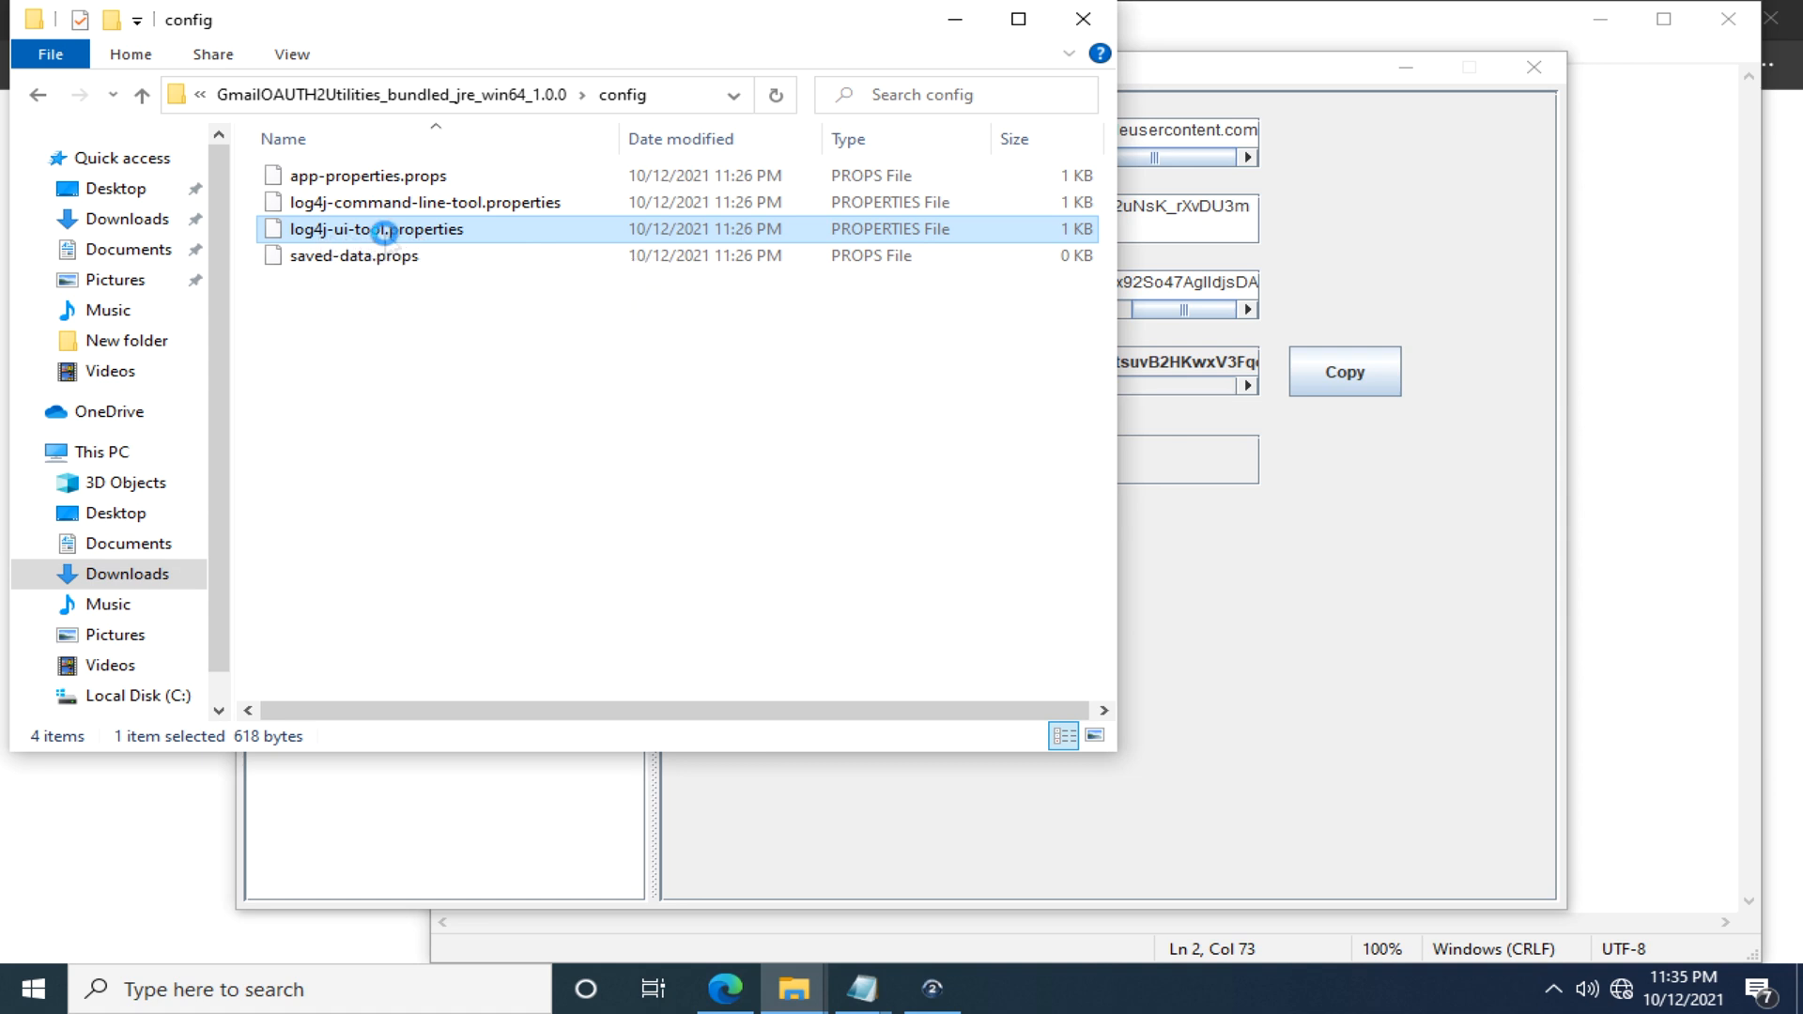
{"action": "right_click", "coordinate": [379, 229]}
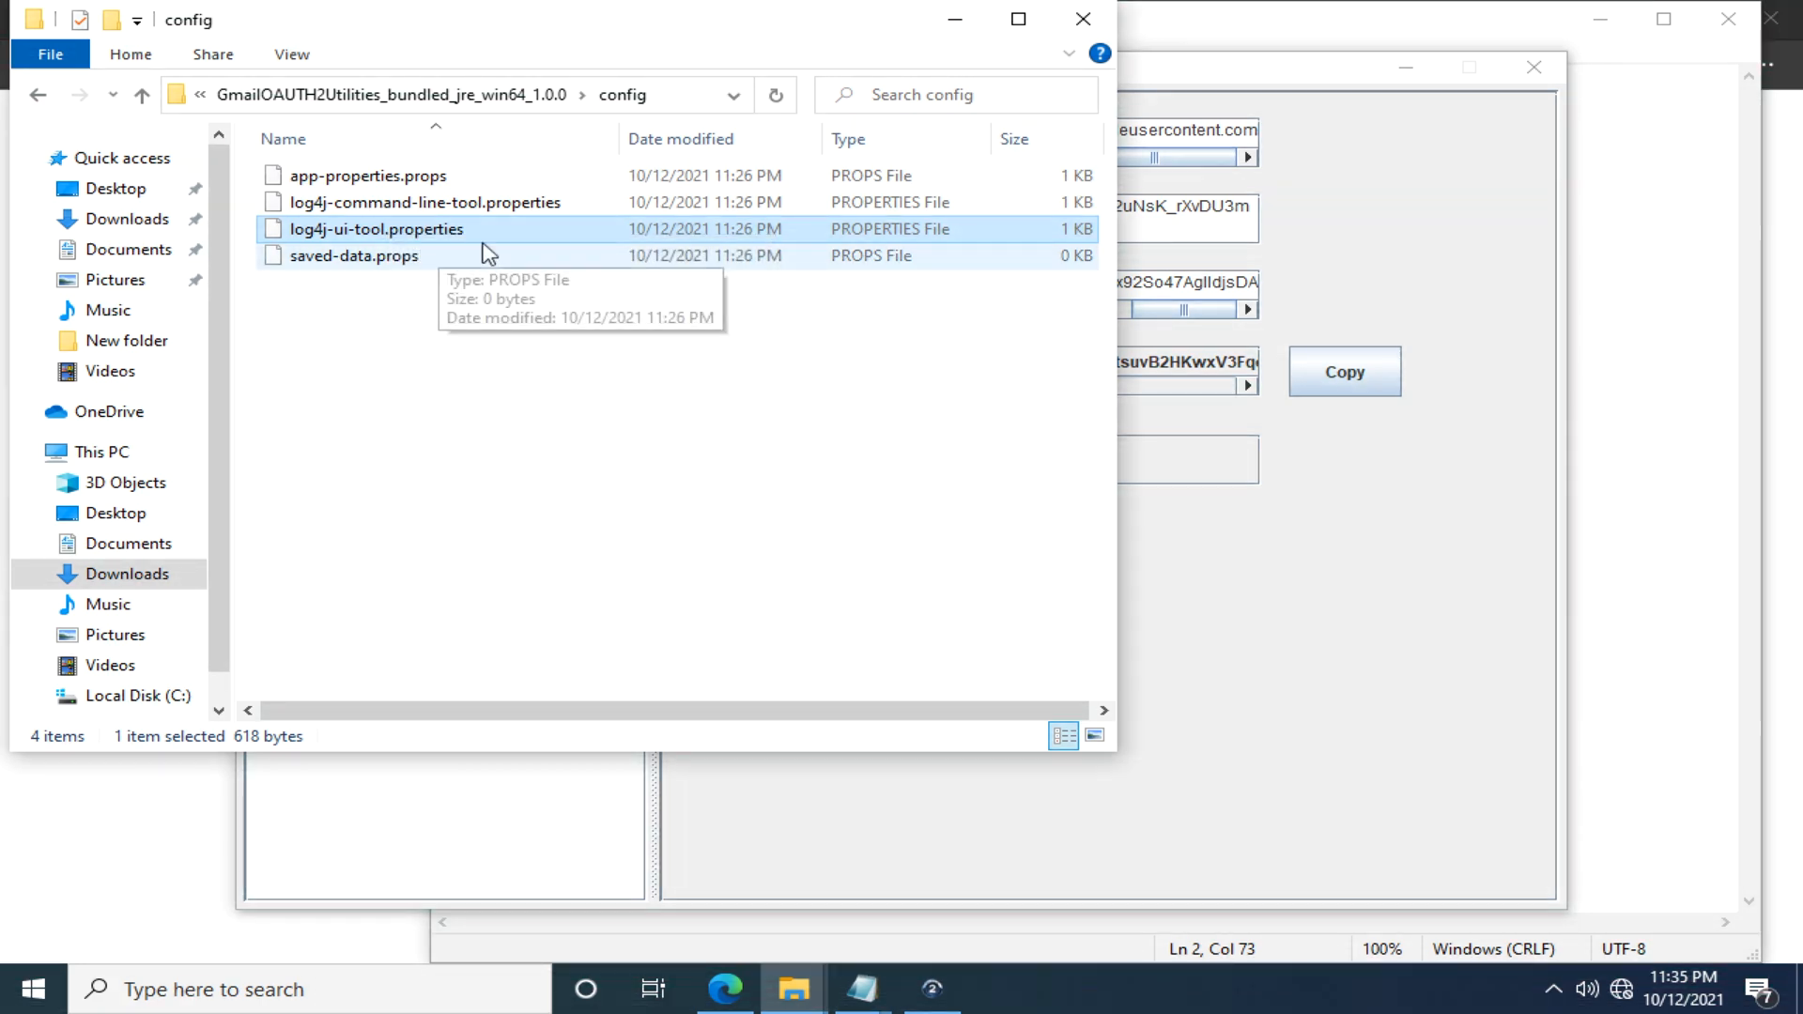
{"action": "double_click", "coordinate": [377, 229]}
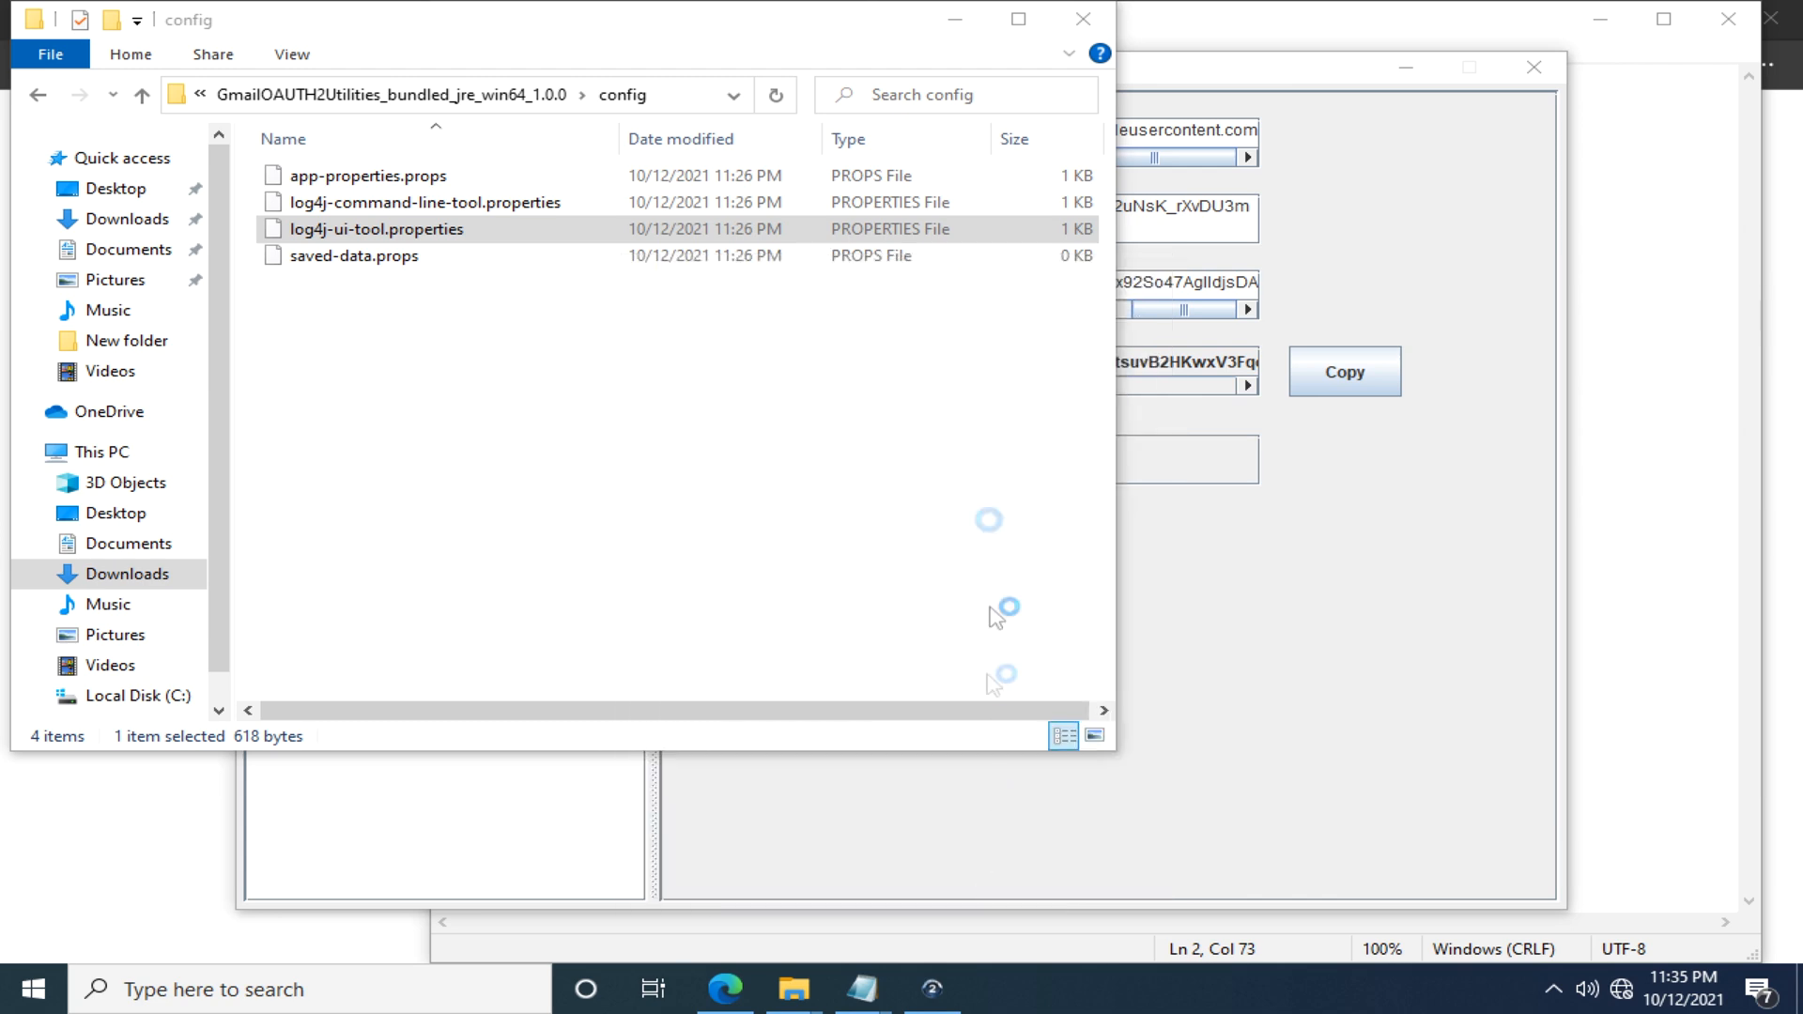
{"action": "double_click", "coordinate": [372, 229]}
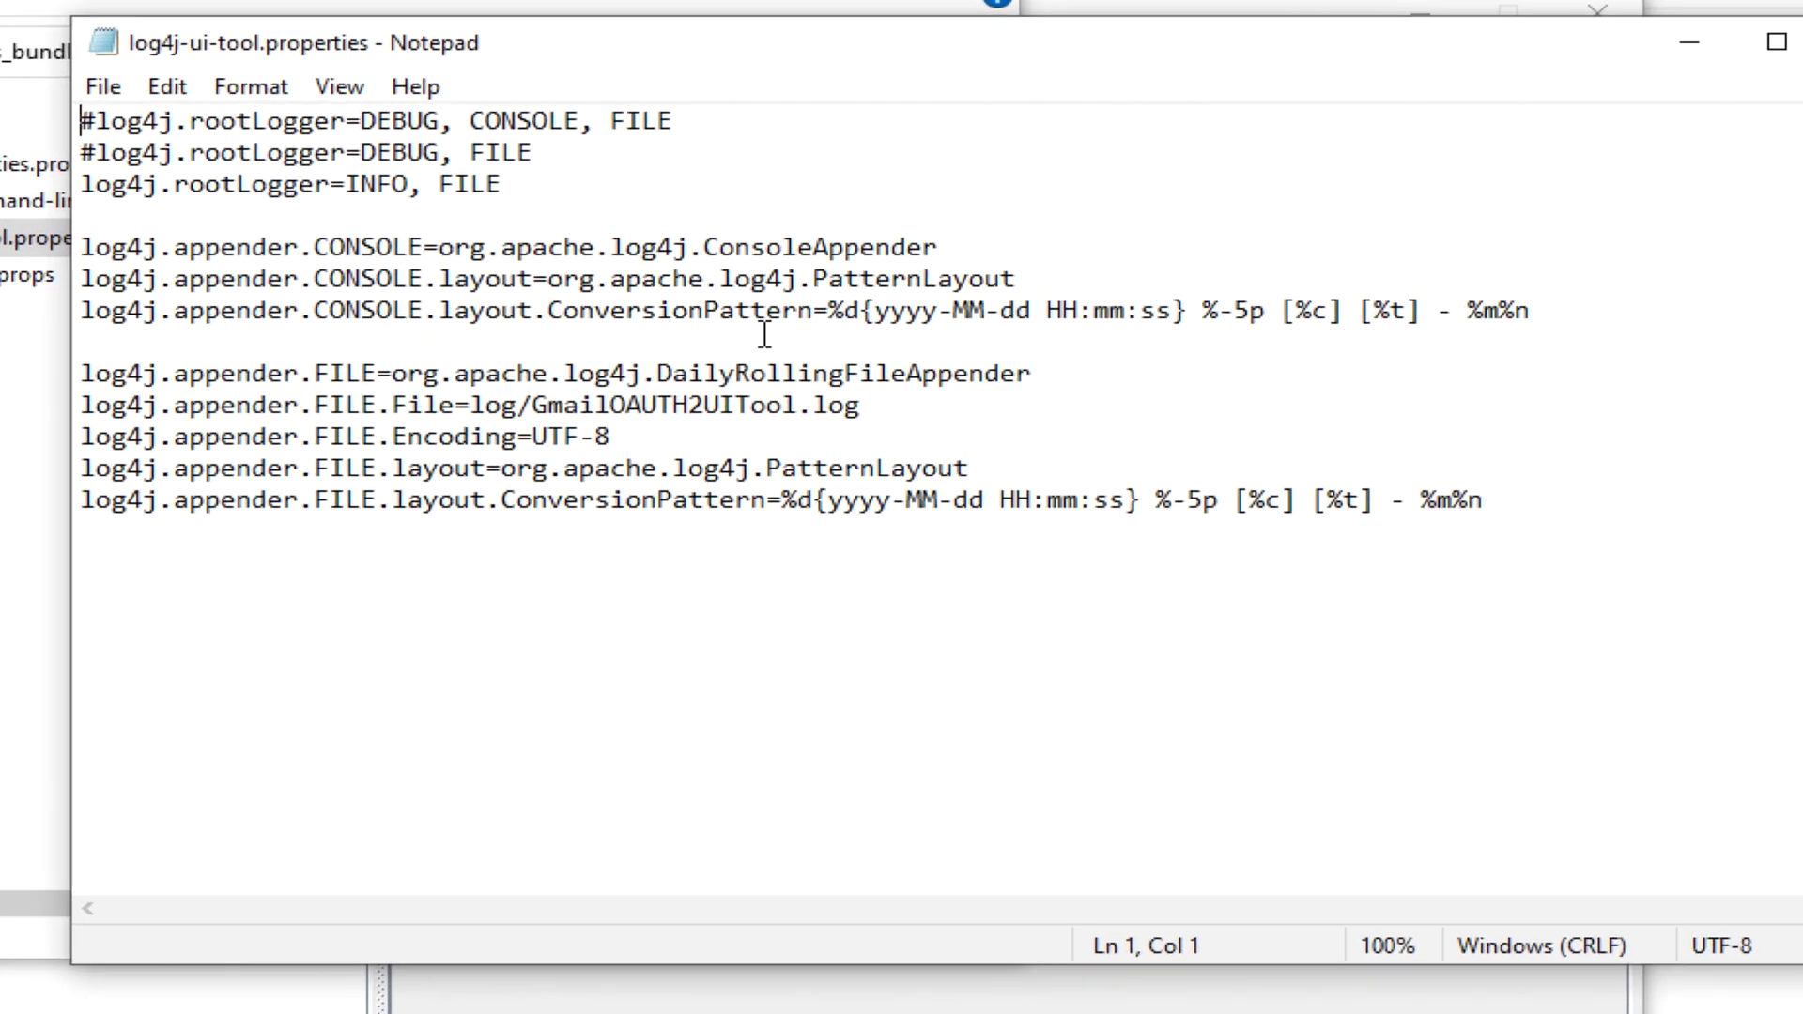